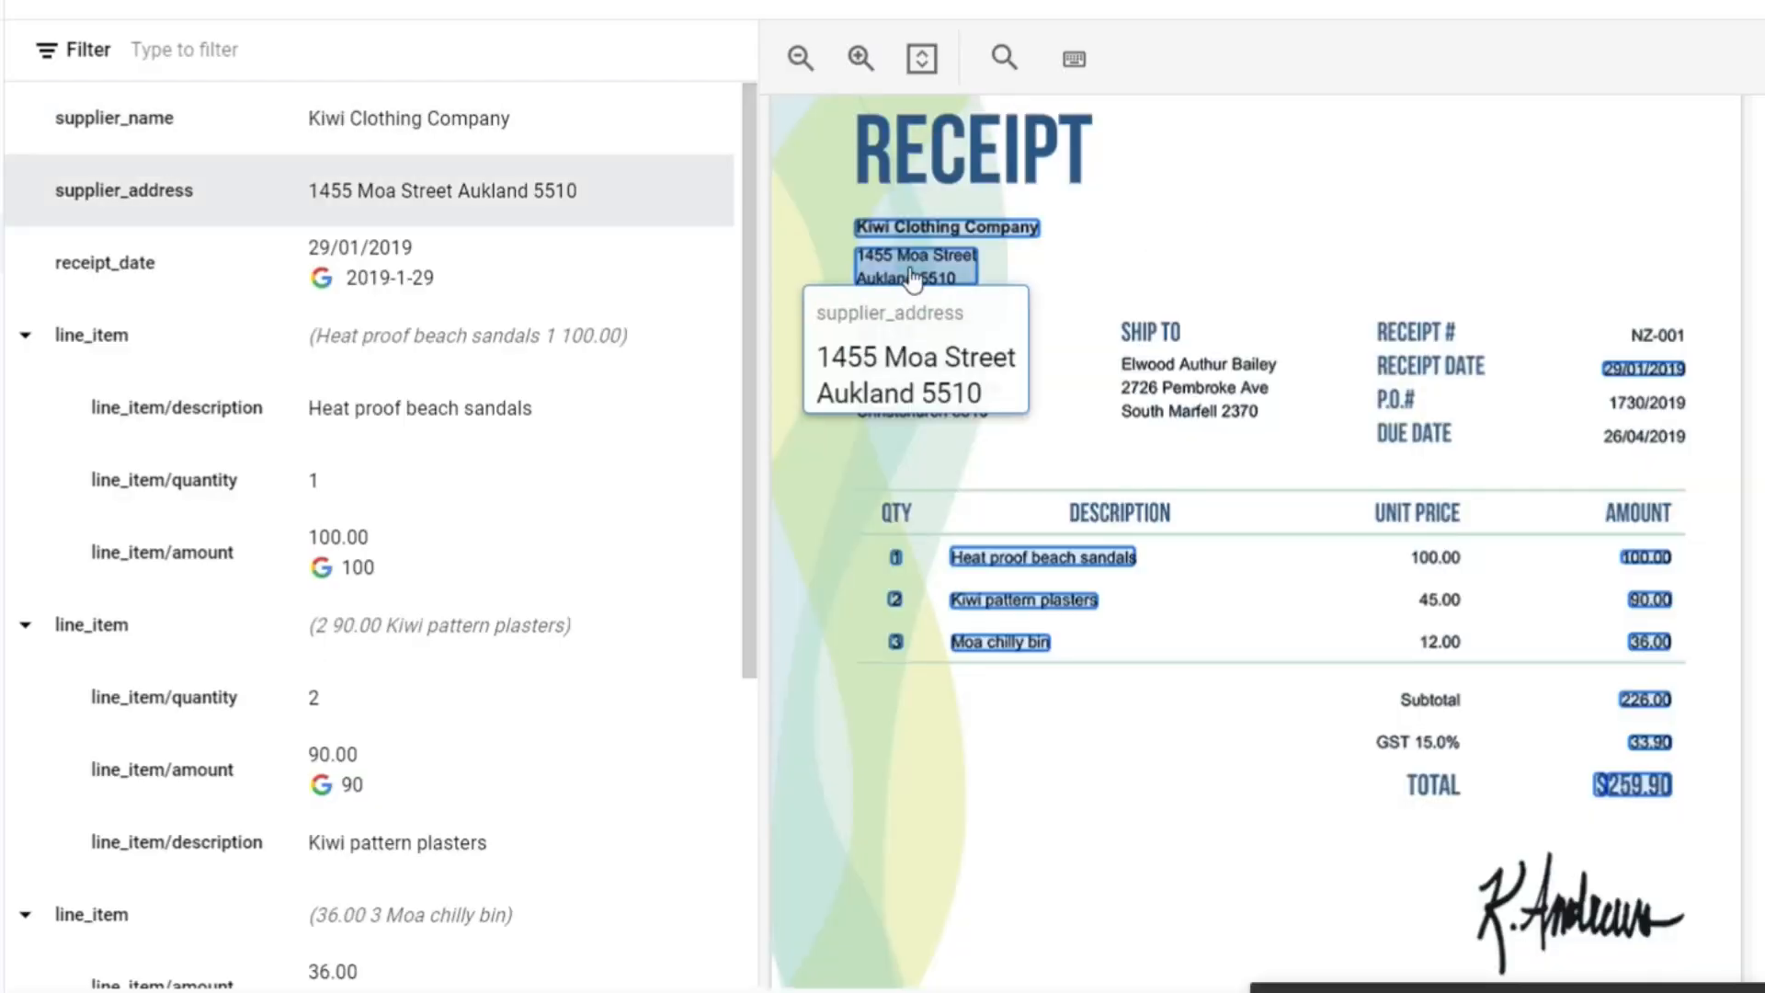
{"action": "mouse_move", "coordinate": [177, 408]}
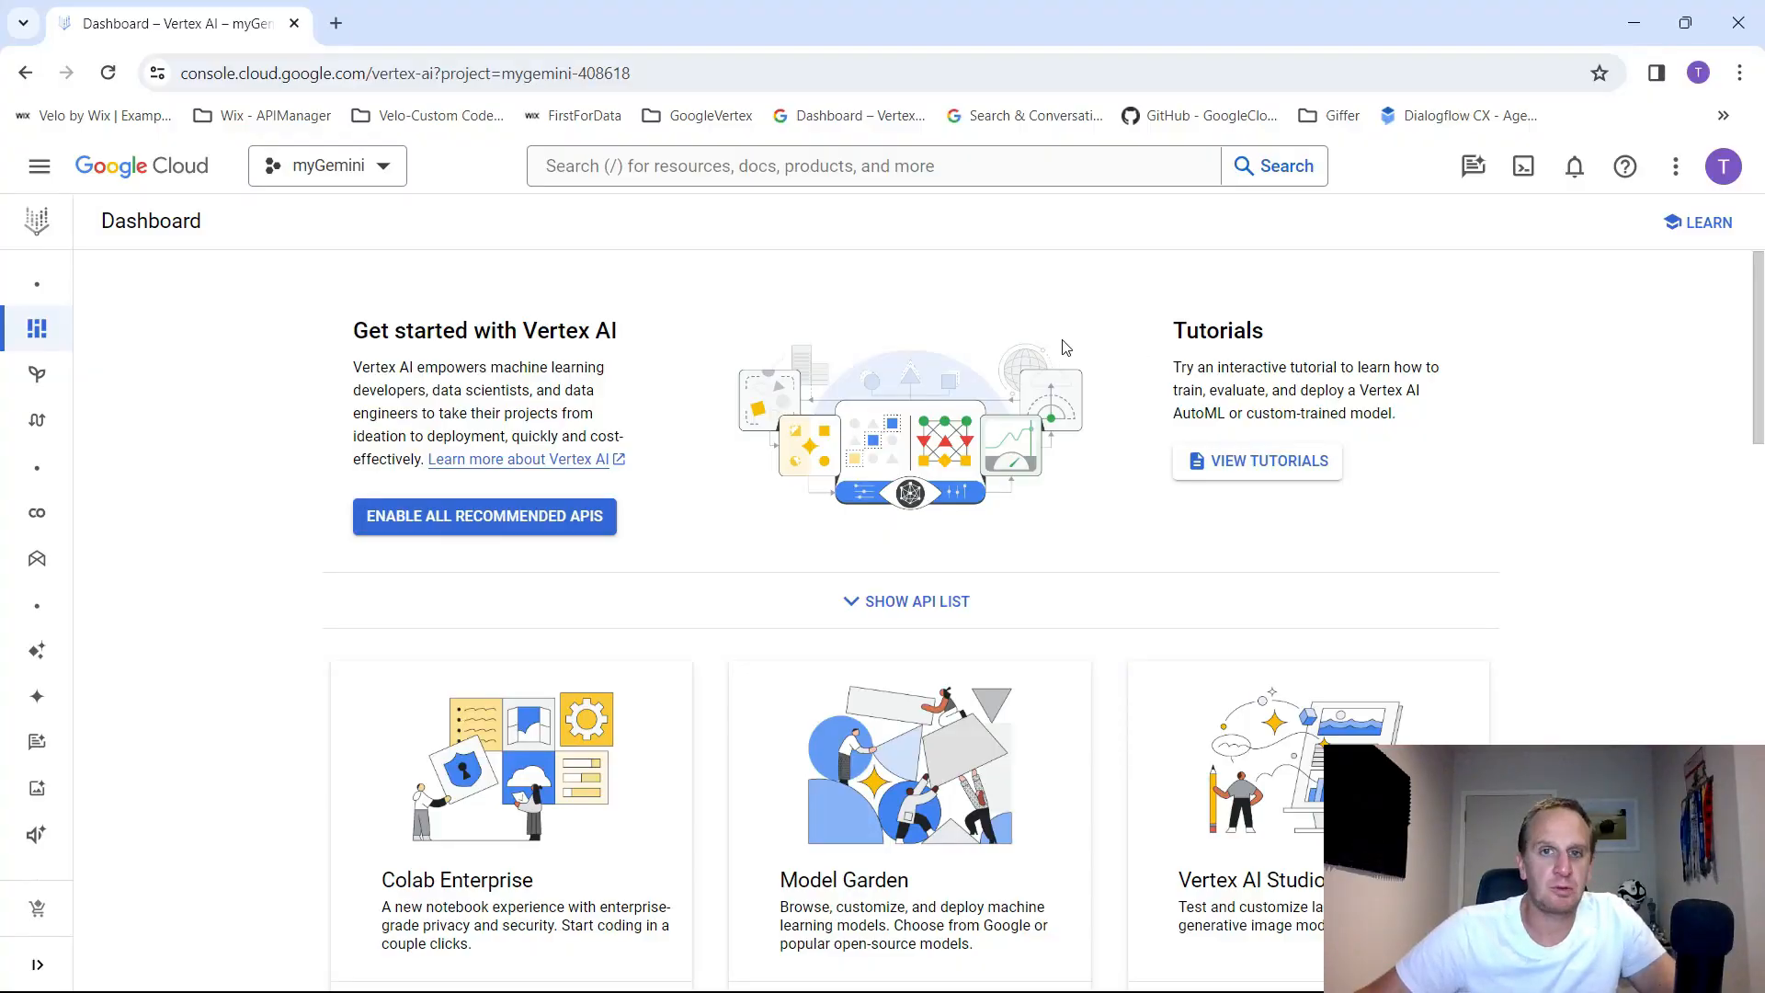
{"action": "mouse_move", "coordinate": [1041, 327]}
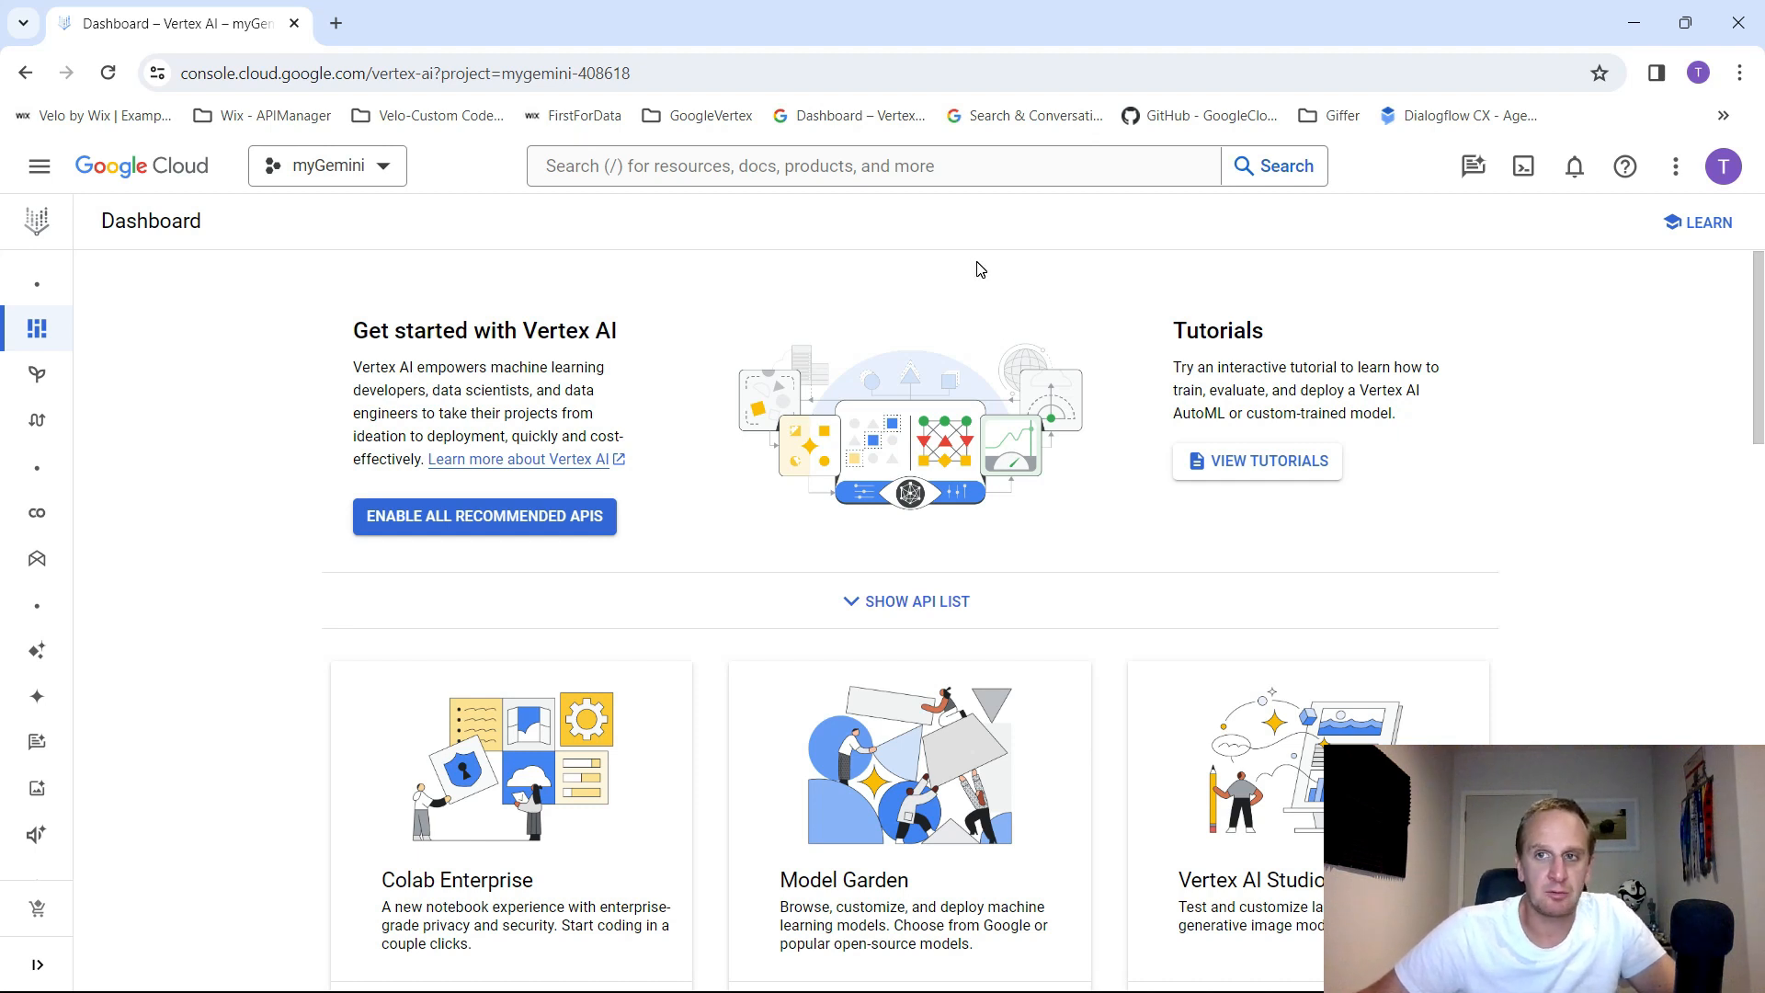
{"action": "mouse_move", "coordinate": [890, 291]}
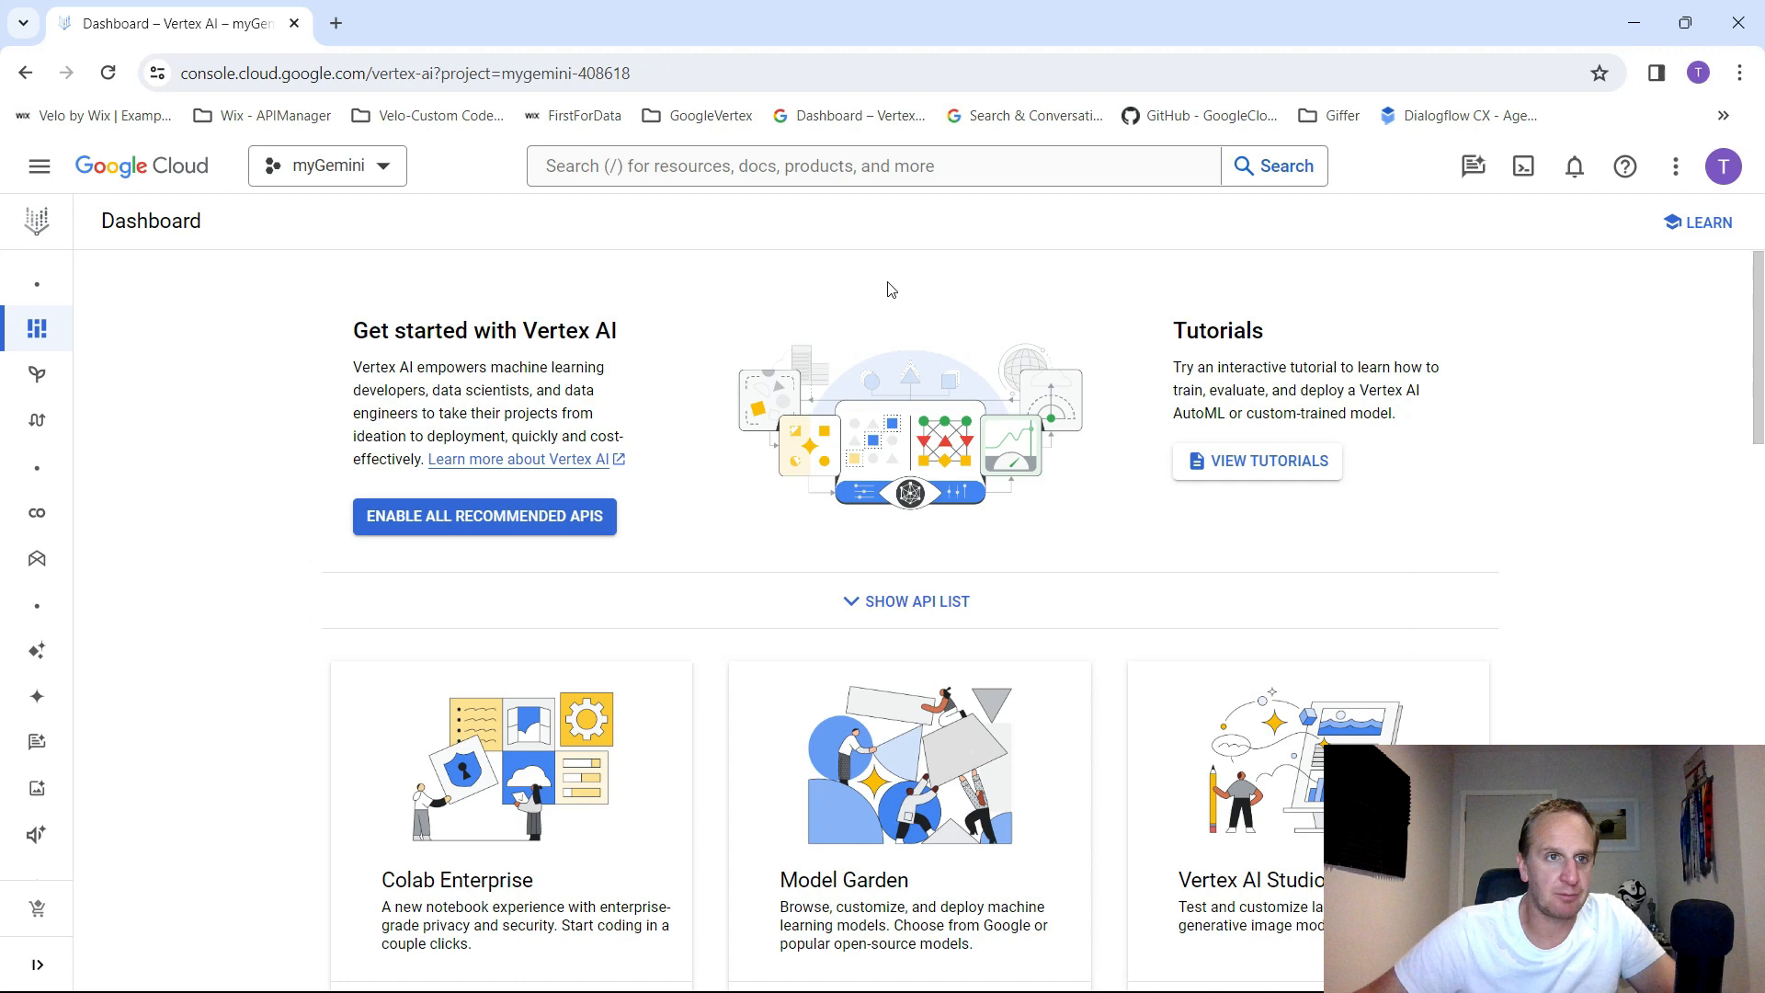
{"action": "mouse_move", "coordinate": [41, 165]}
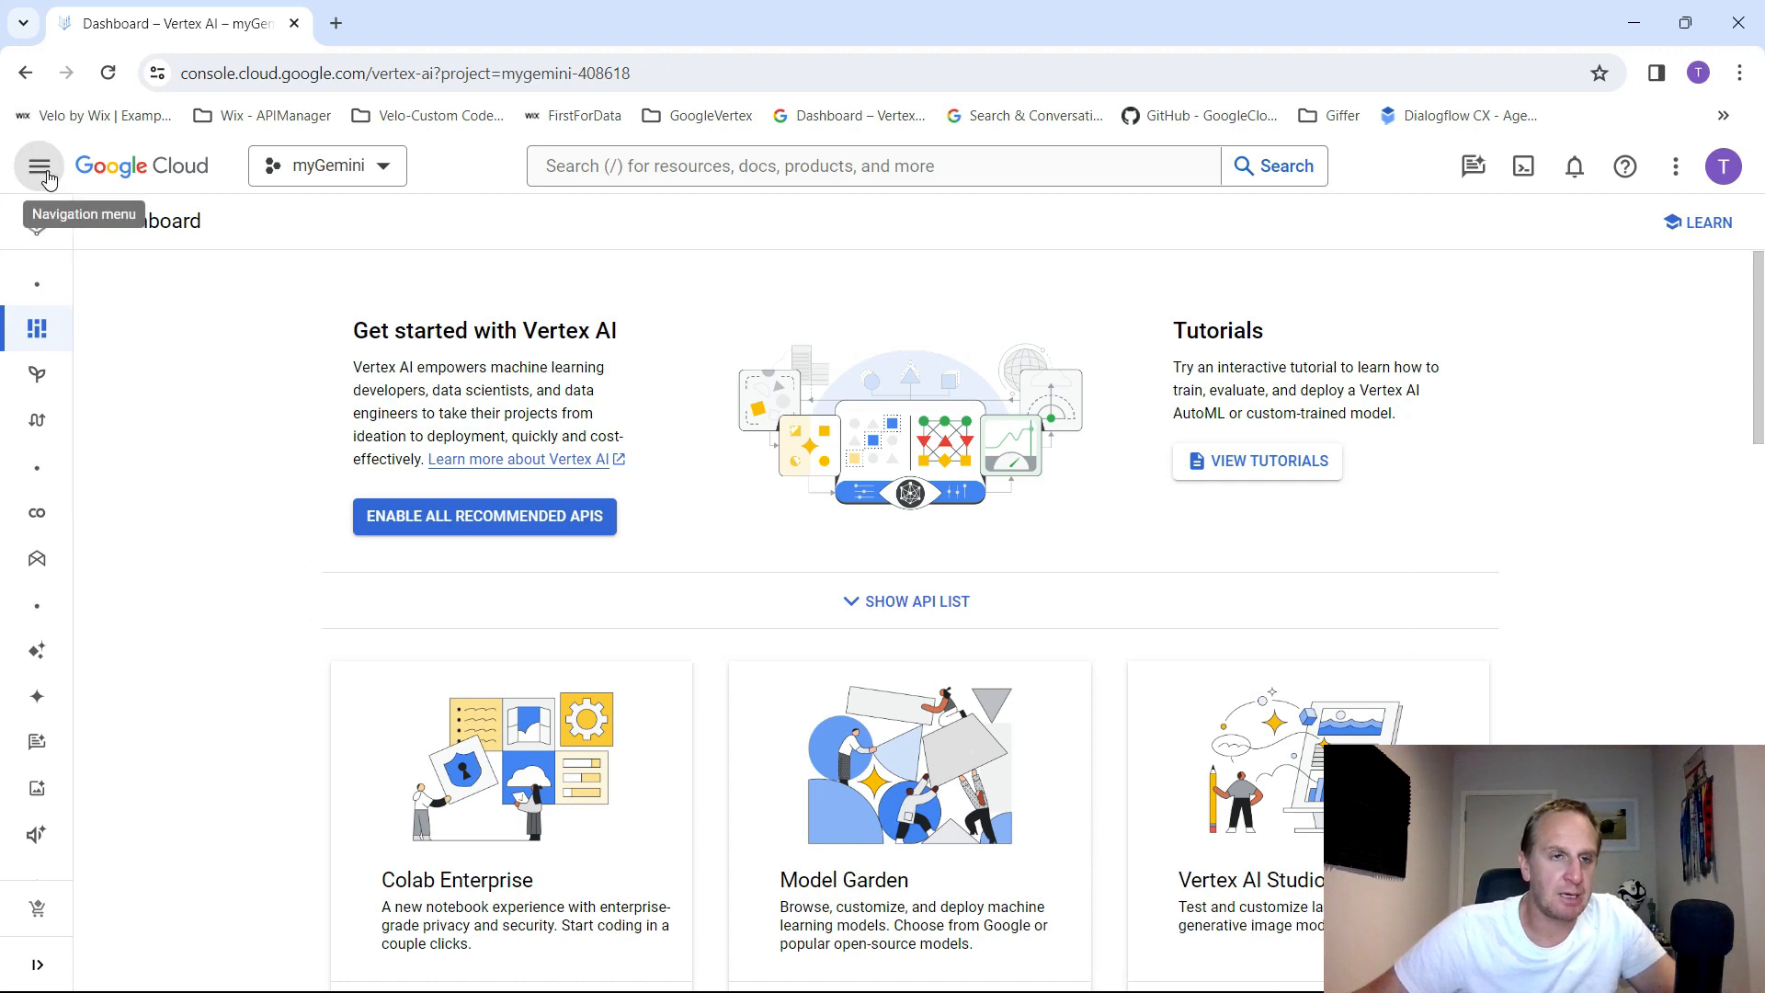
- Search the Cloud Console for "Document AI" to list its products and pages
{"action": "left_click", "coordinate": [39, 165]}
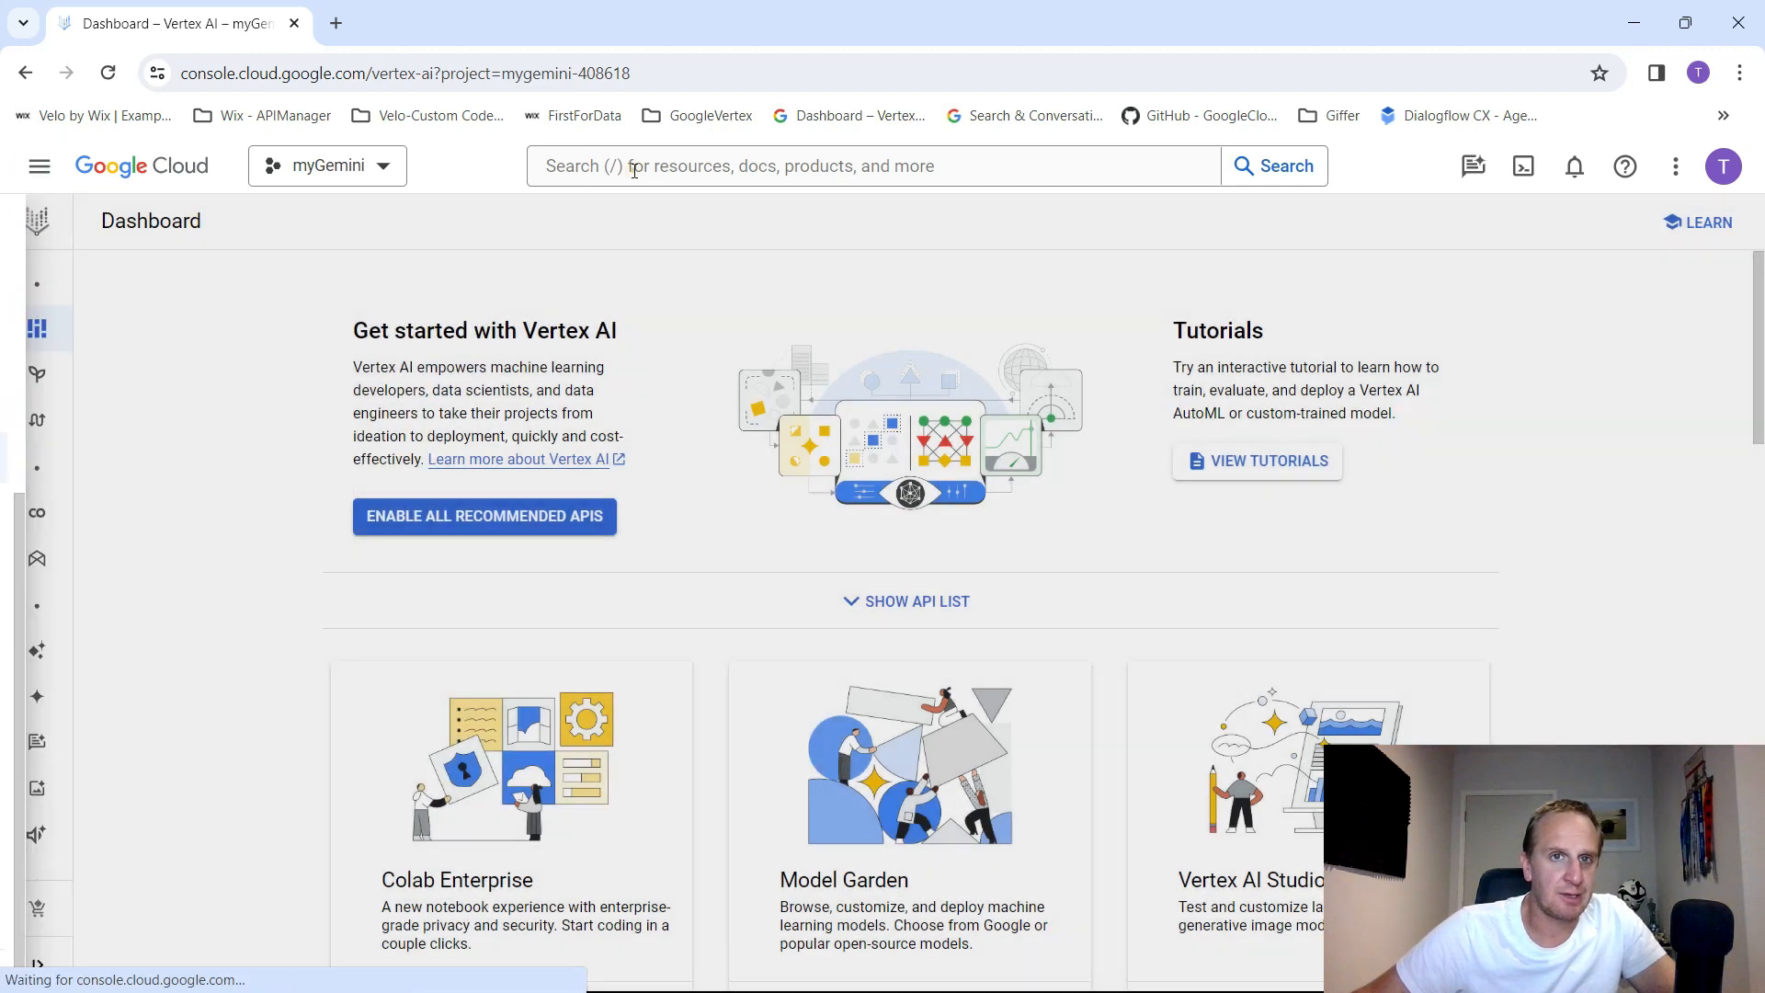
{"action": "left_click", "coordinate": [872, 166]}
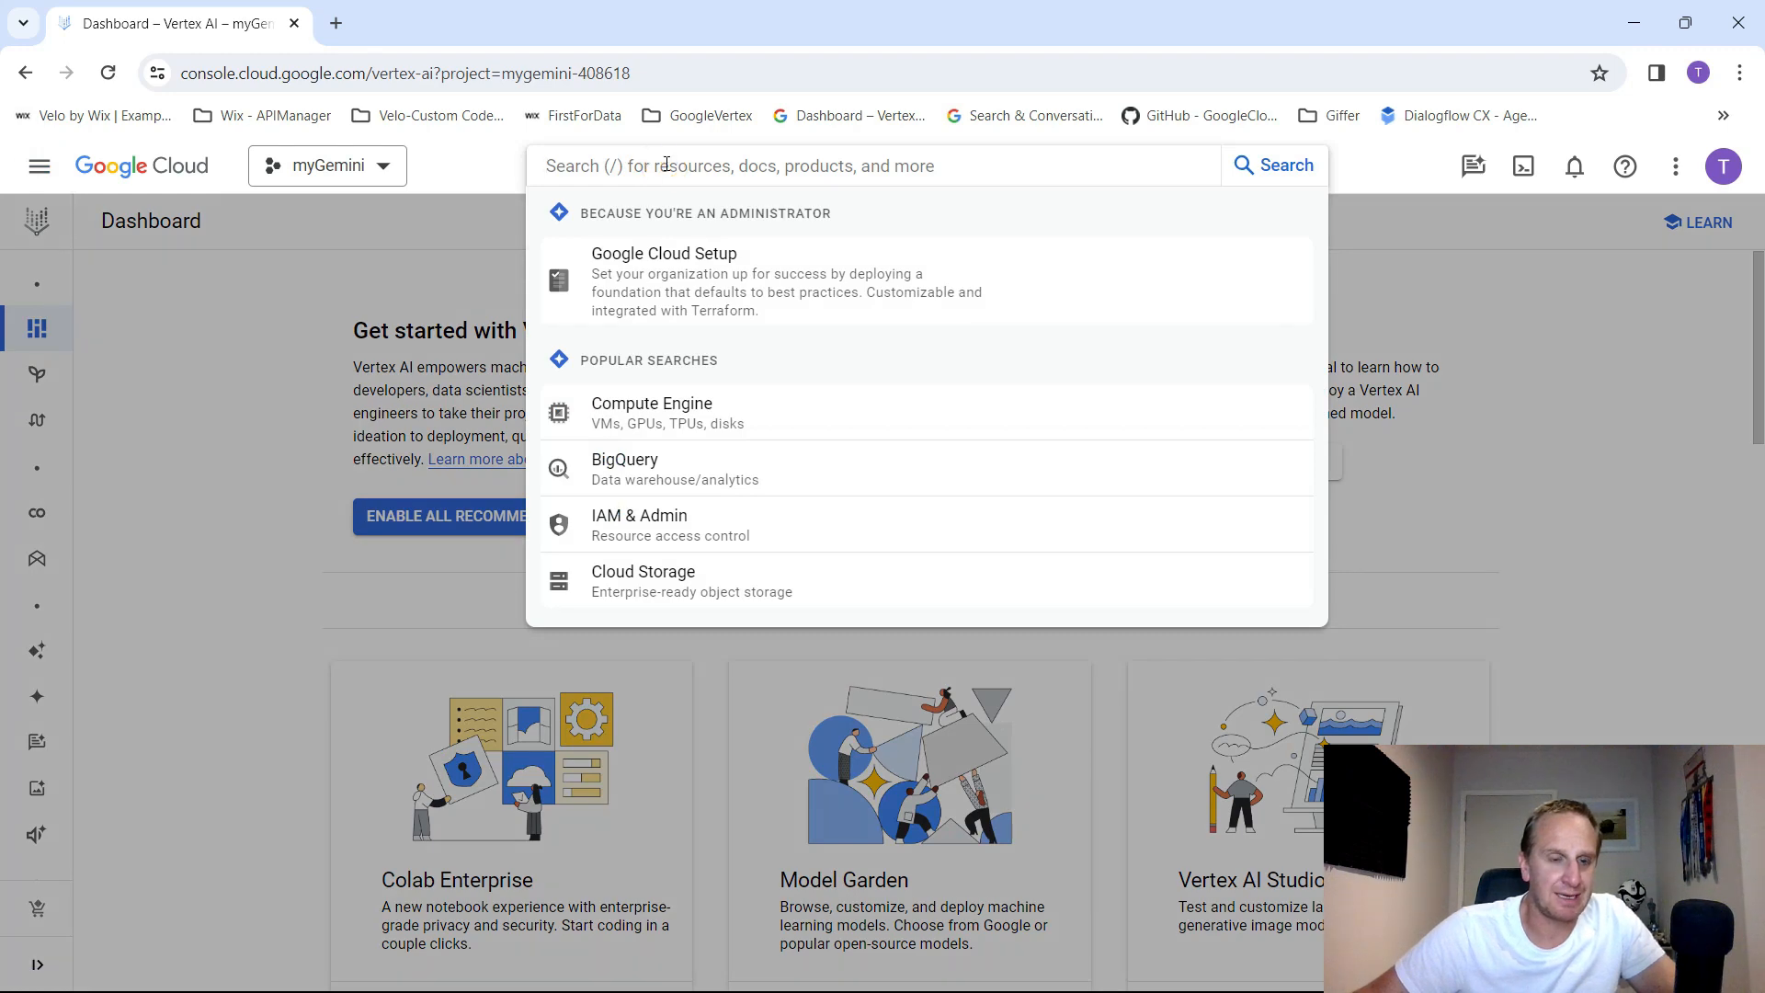
{"action": "type", "text": "Dou"}
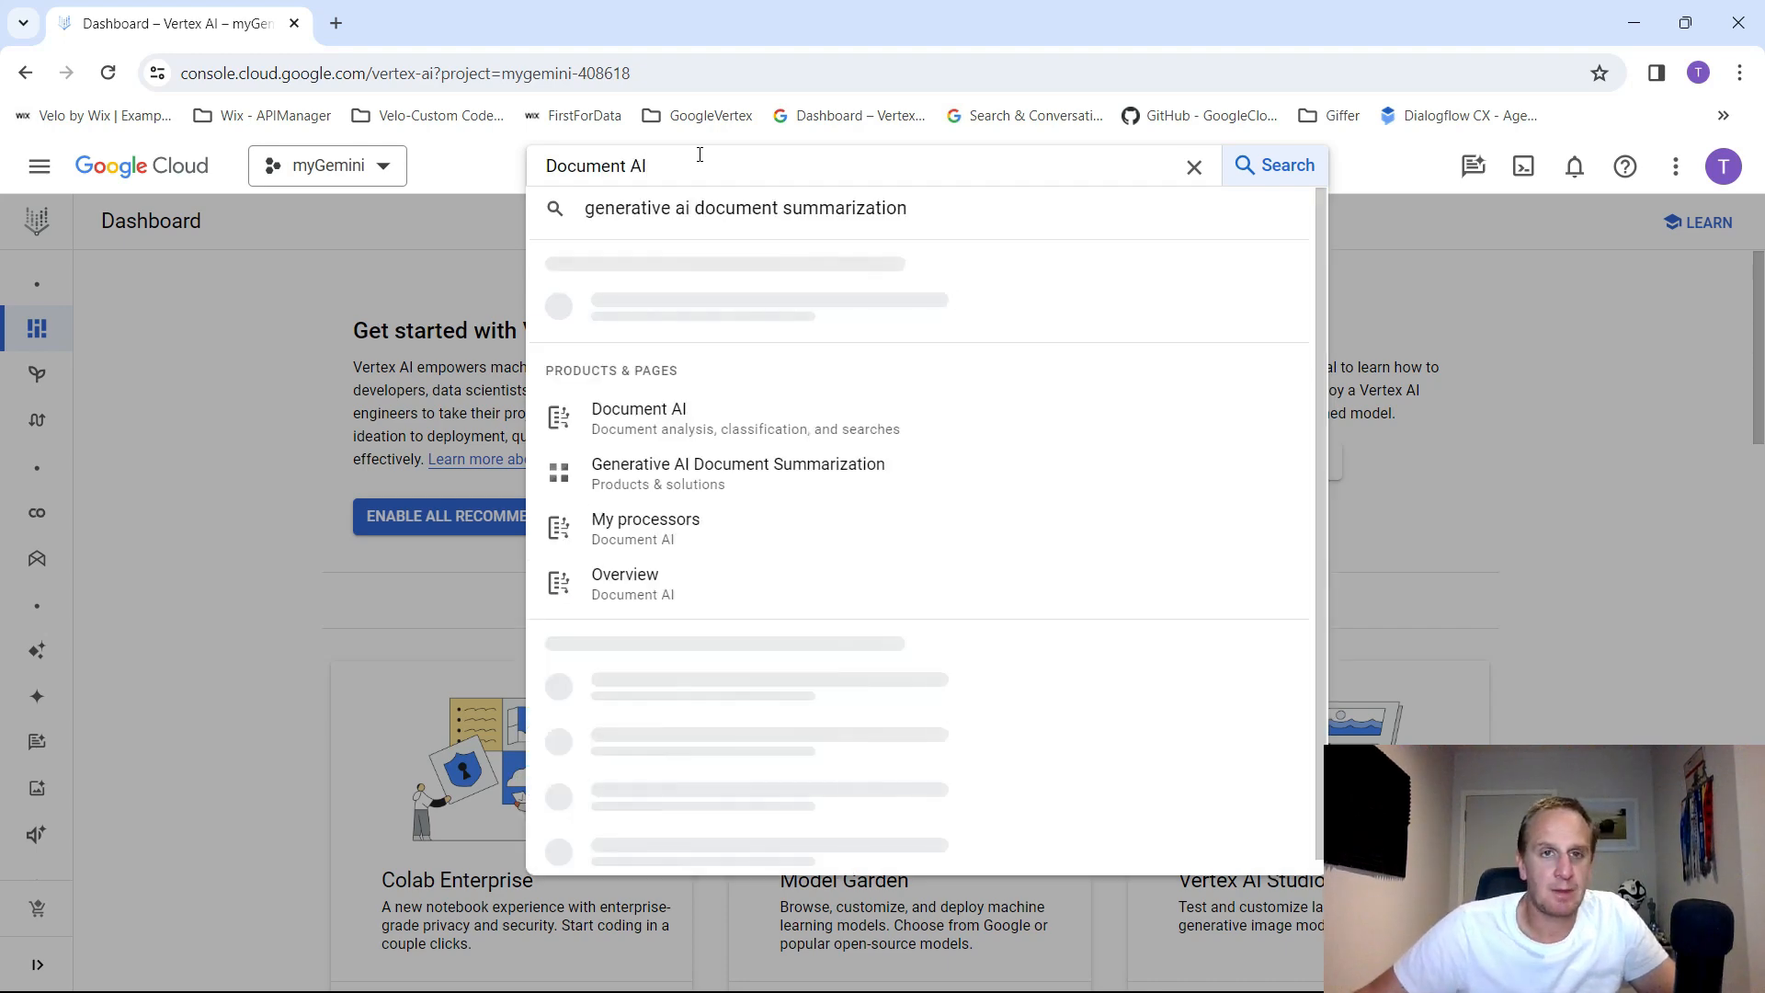
- Go from the Document AI search result to its overview, then Explore Processors
{"action": "left_click", "coordinate": [639, 418]}
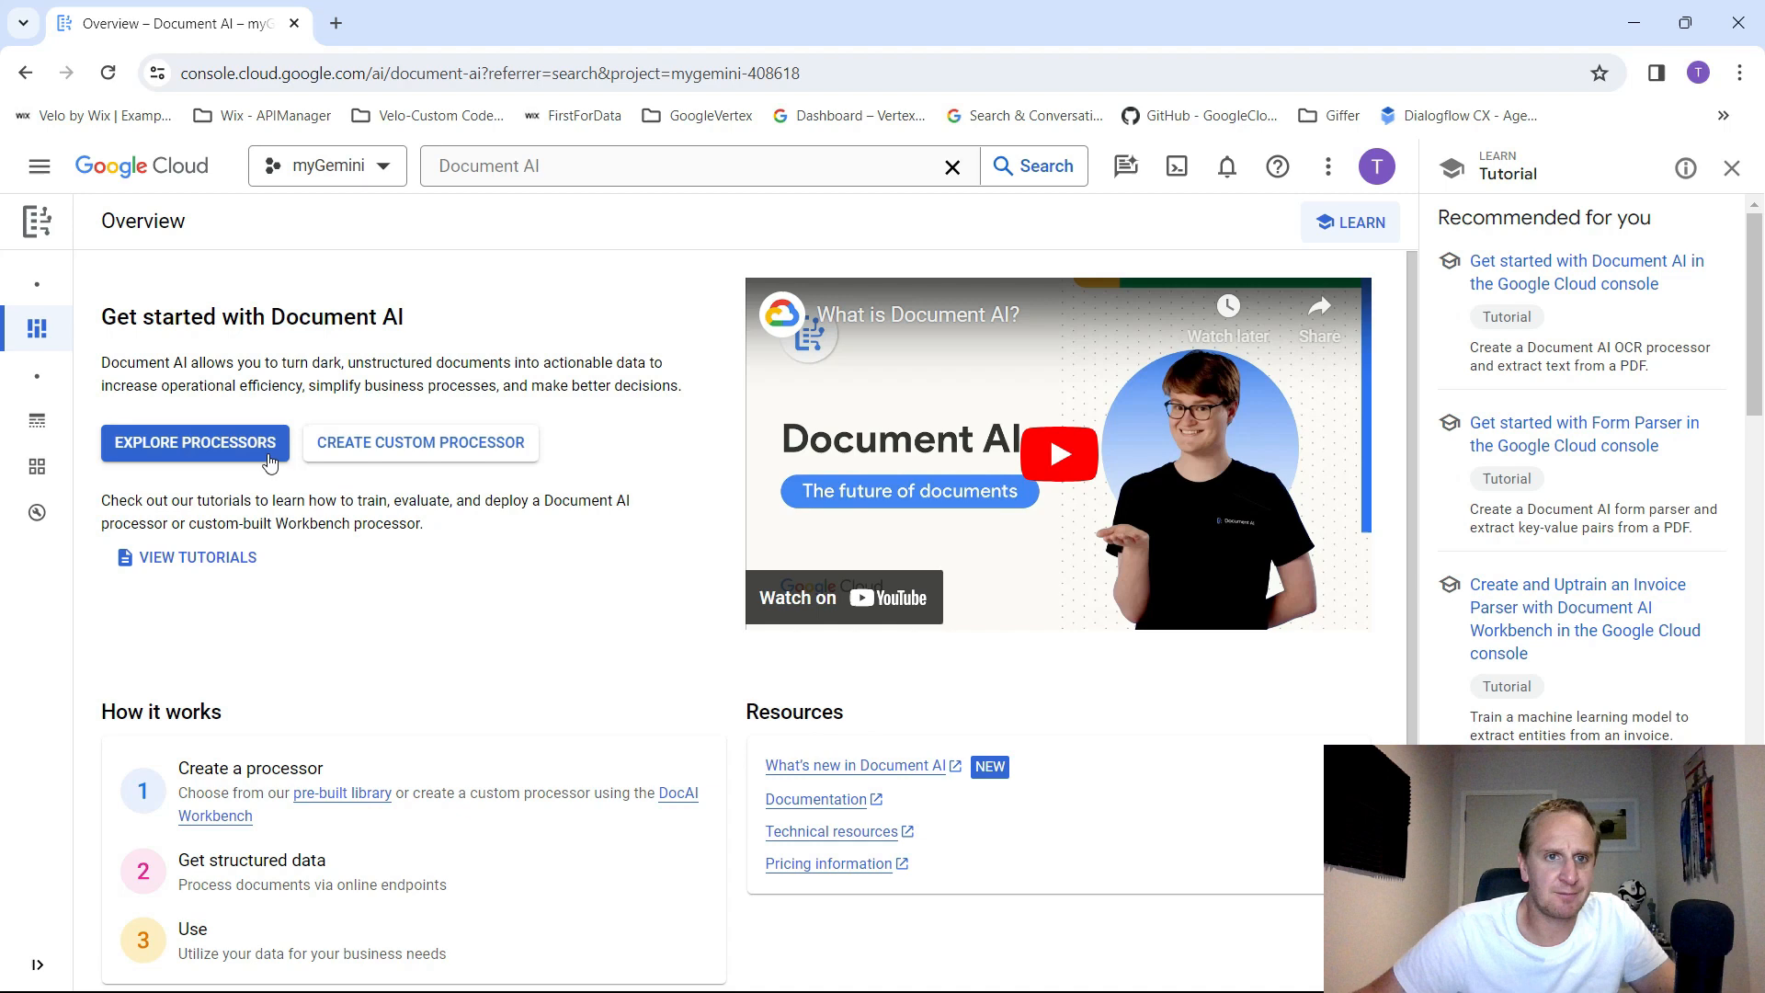
{"action": "mouse_move", "coordinate": [217, 468]}
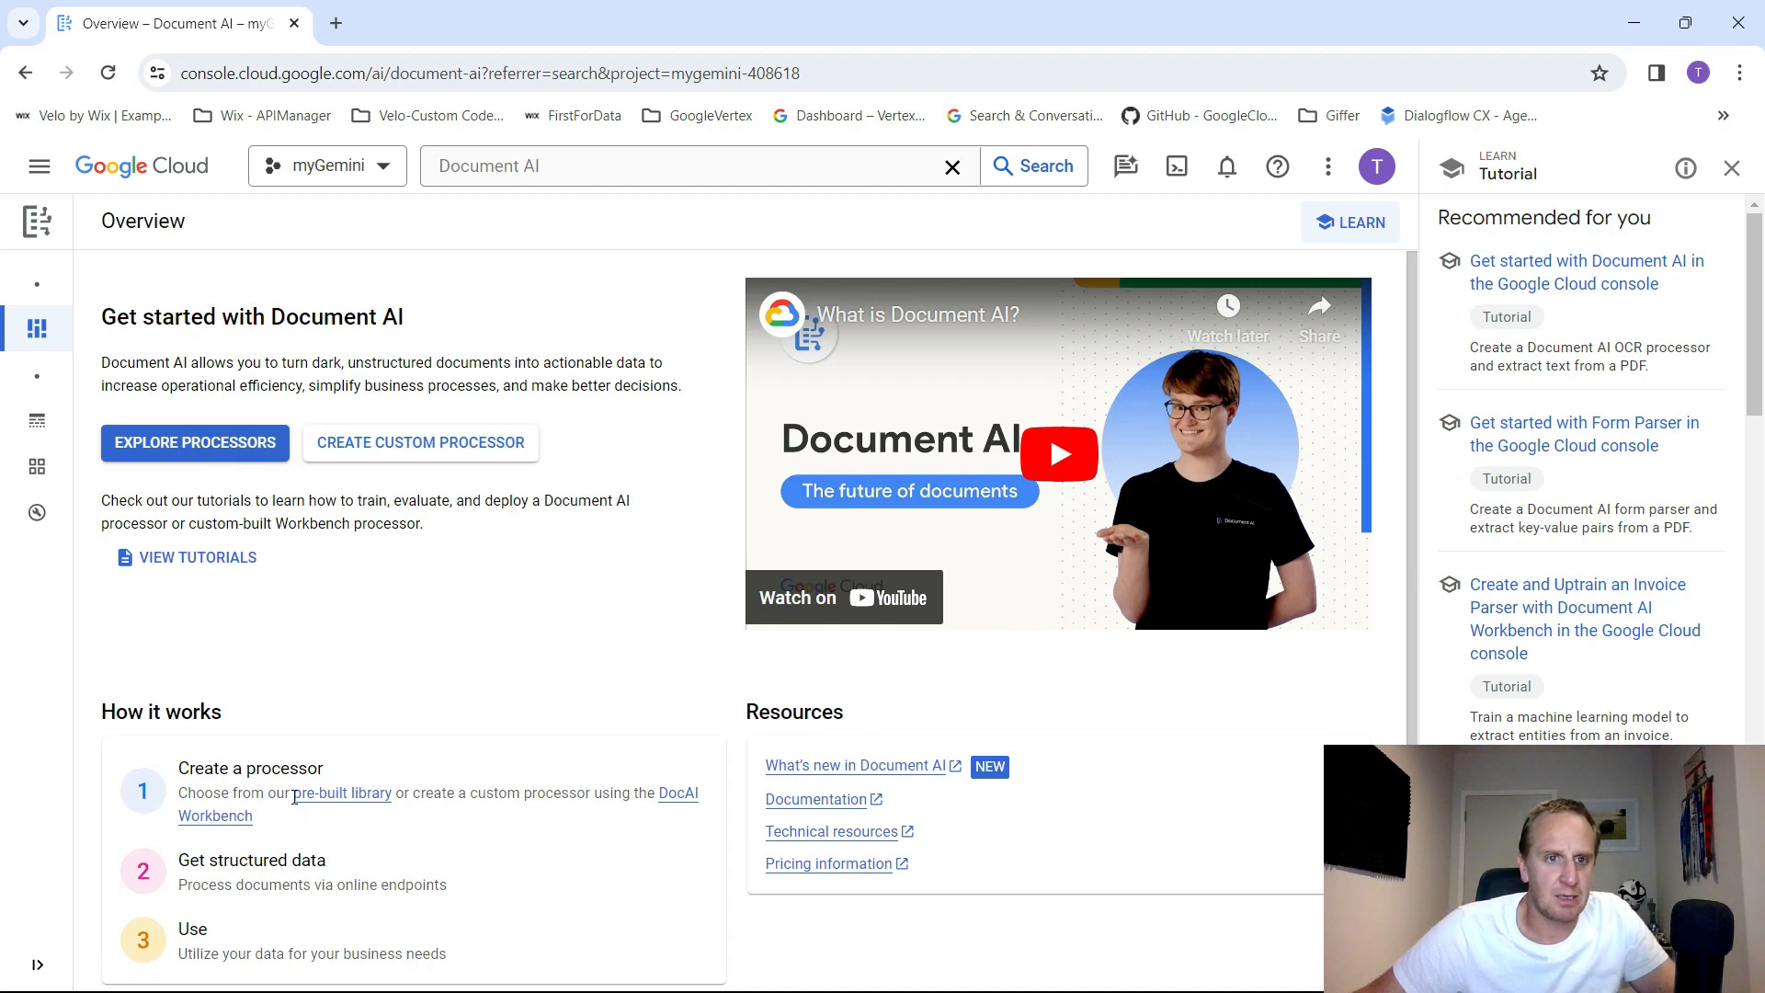
{"action": "mouse_move", "coordinate": [237, 441]}
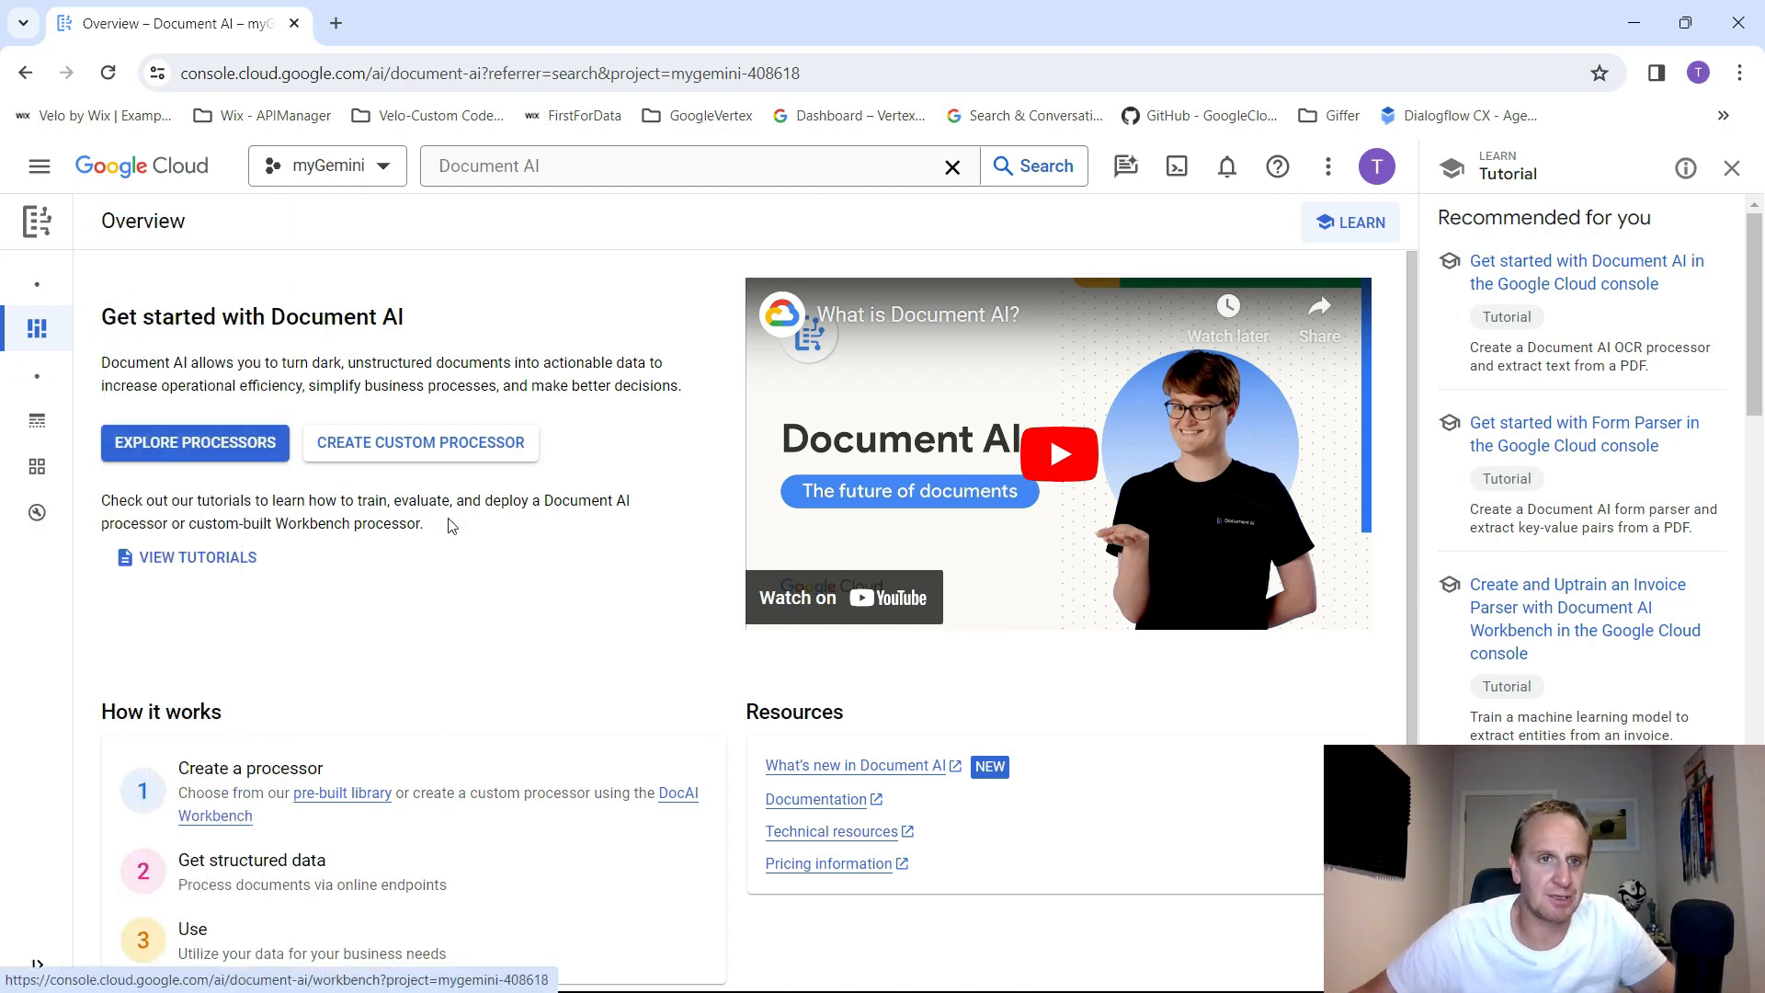
{"action": "left_click", "coordinate": [193, 442]}
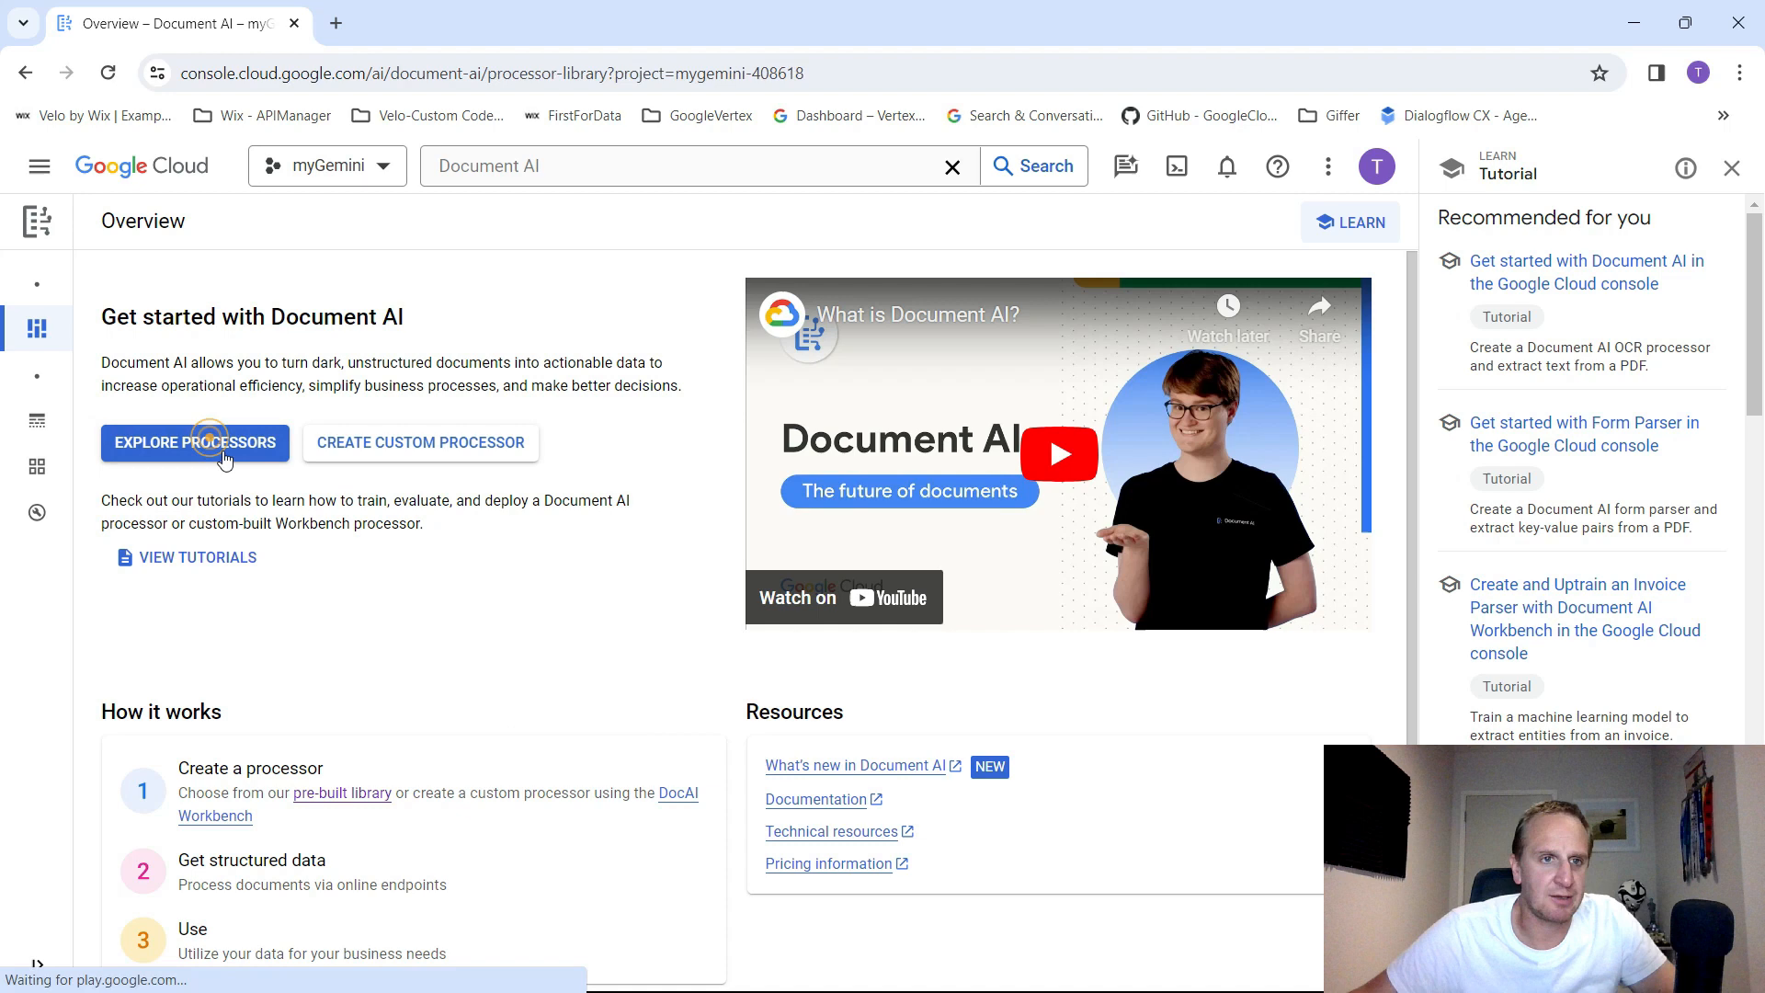
- Review the Cloud Document AI API pricing rows for core, premium and free/paid OCR pages
{"action": "left_click", "coordinate": [195, 441]}
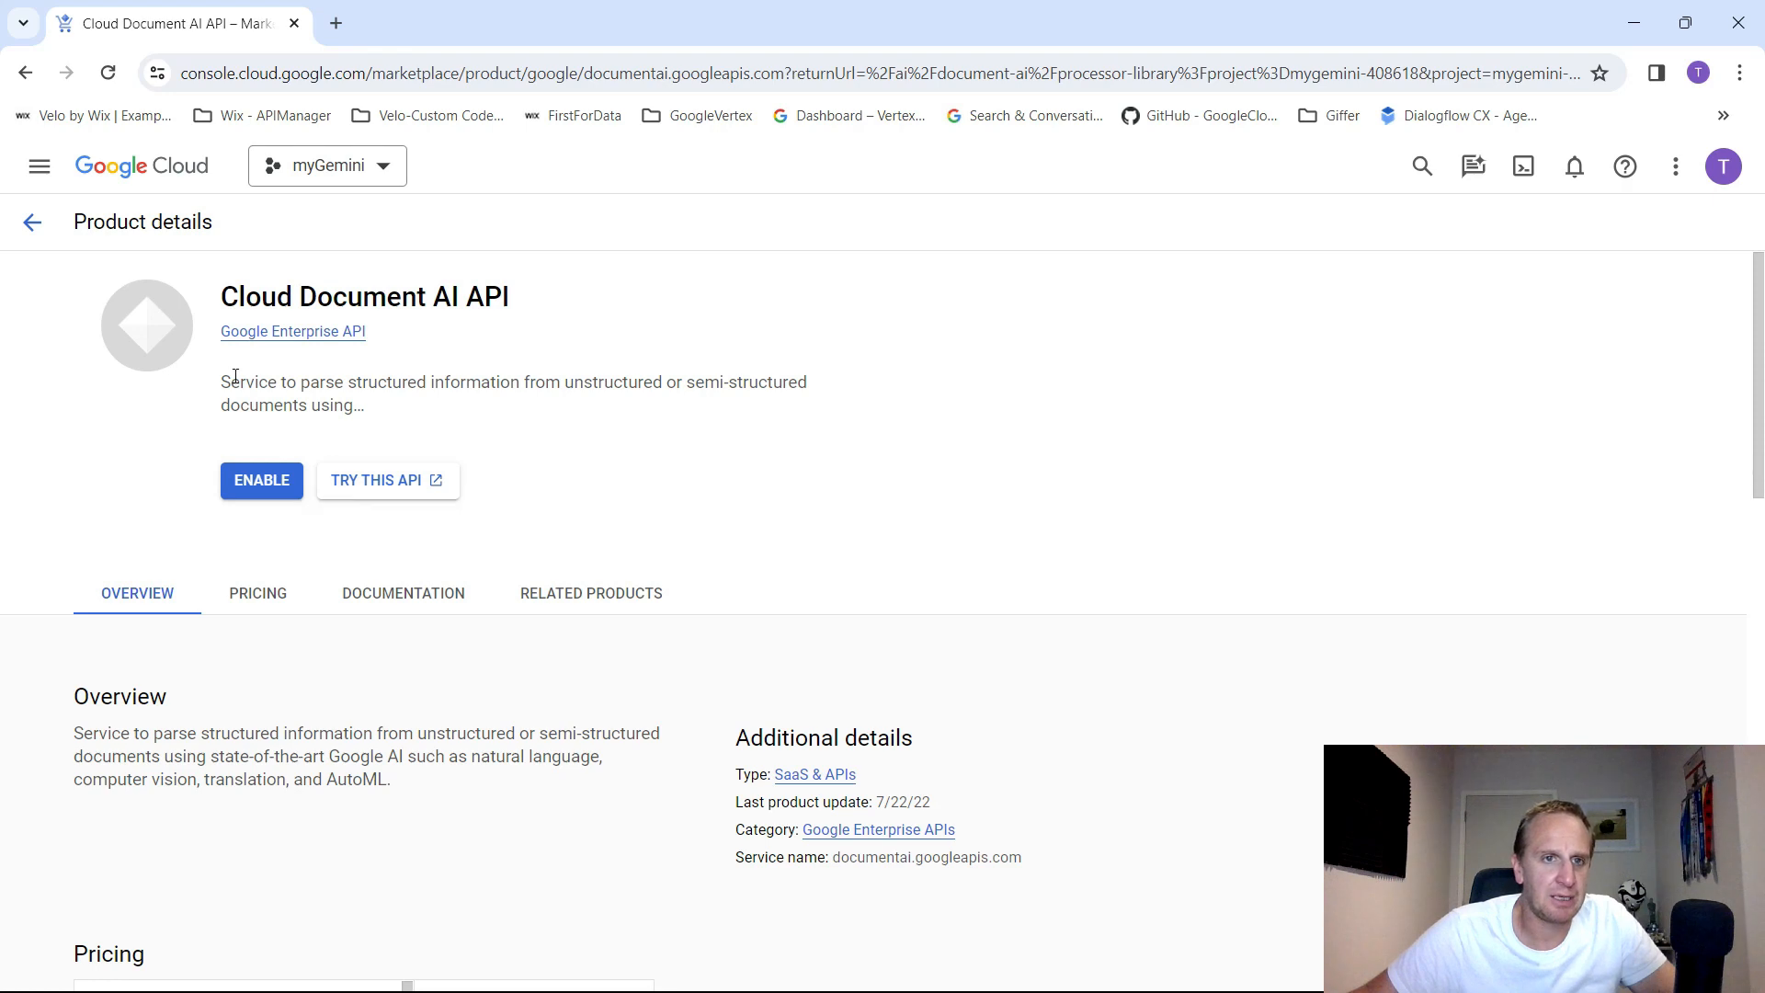
{"action": "scroll", "scroll_direction": "down", "scroll_amount": 3}
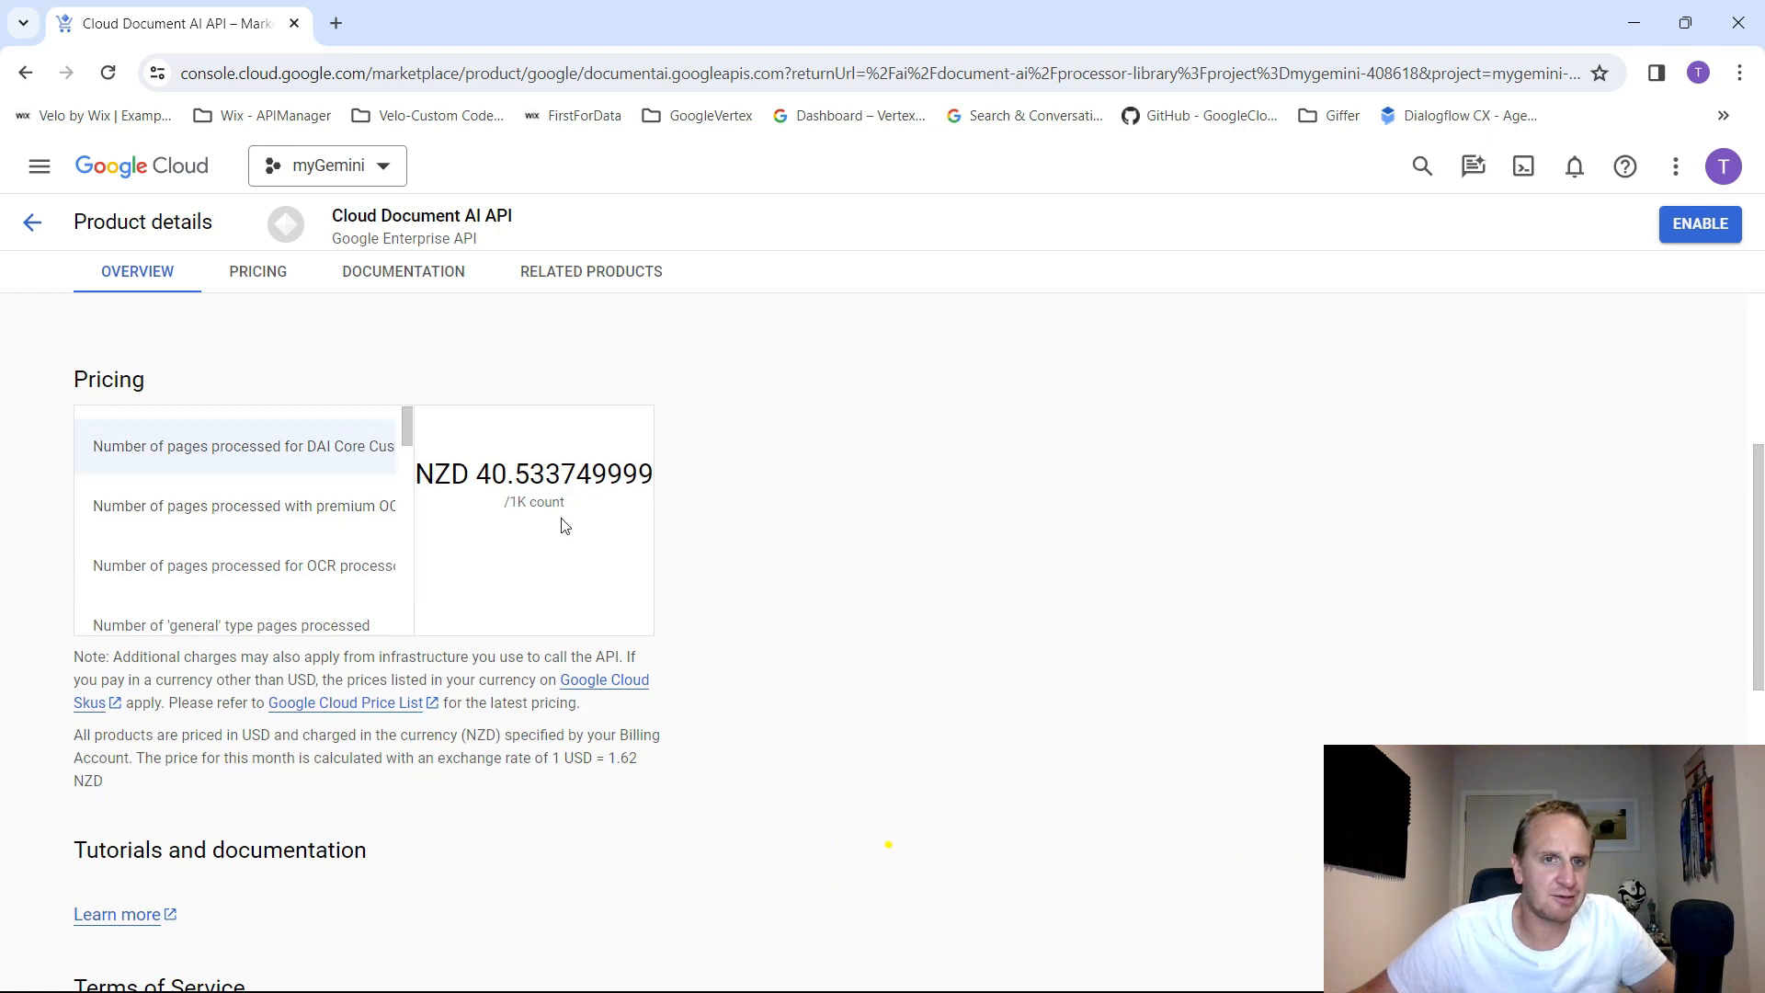
{"action": "double_click", "coordinate": [495, 473]}
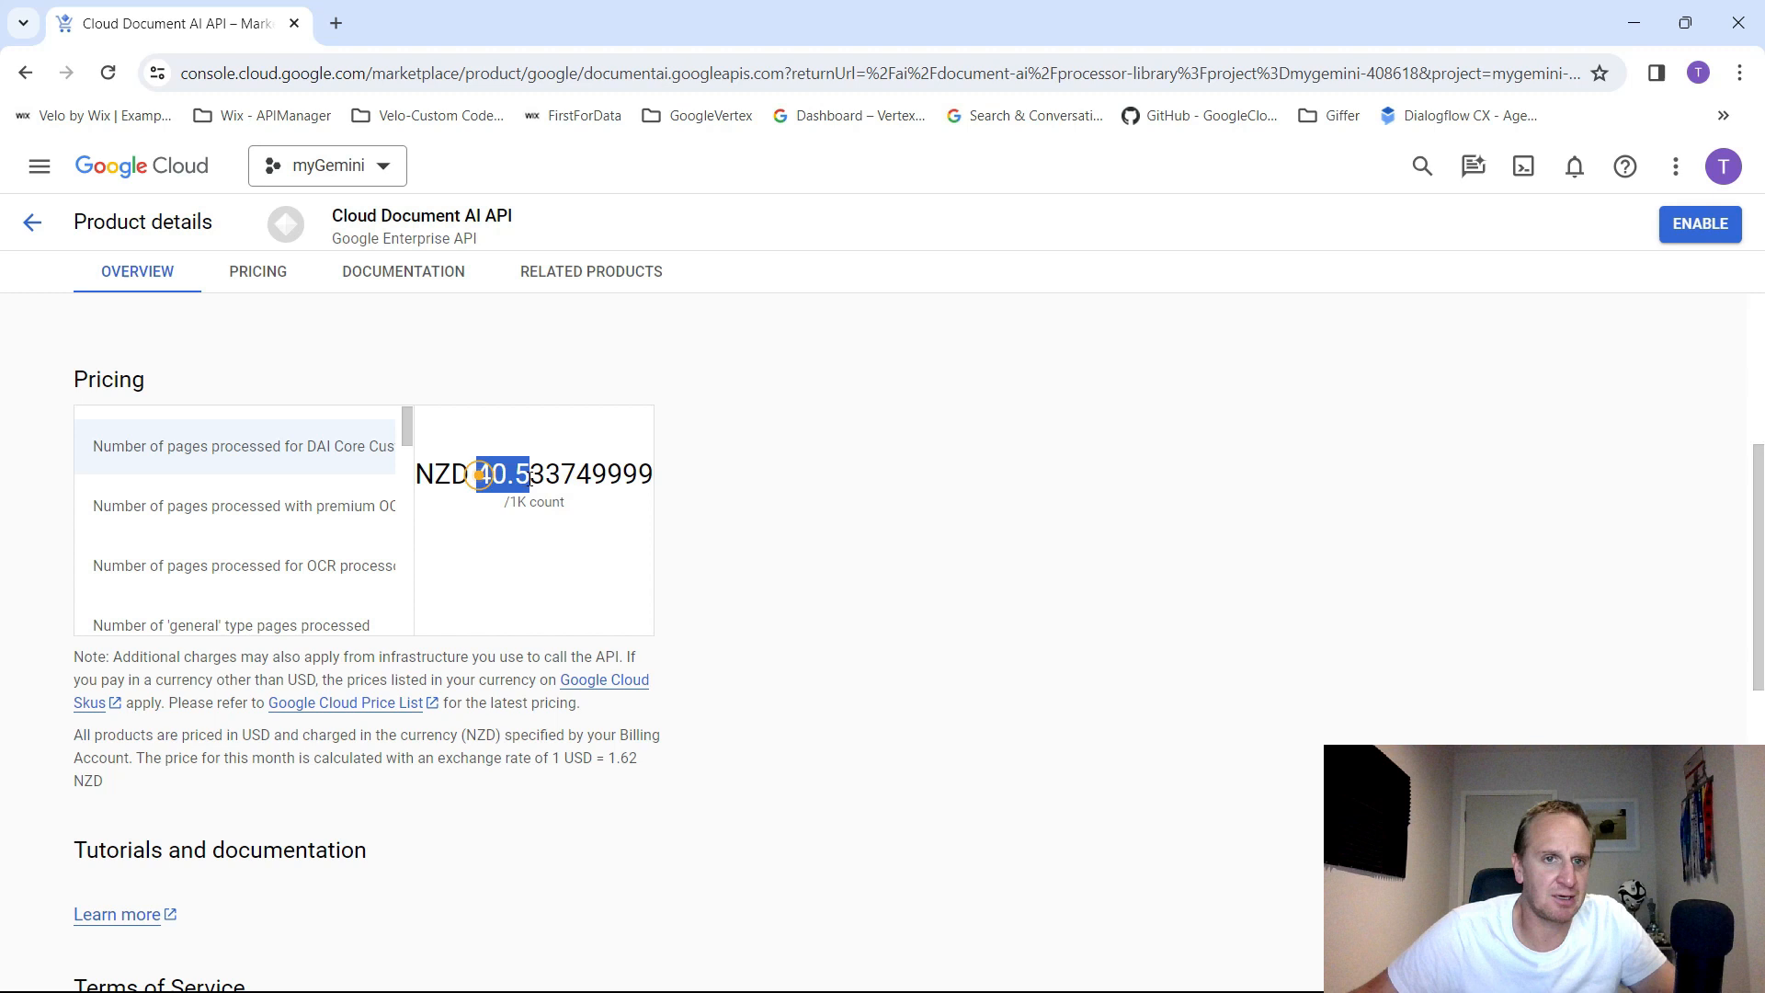
{"action": "left_click", "coordinate": [237, 506]}
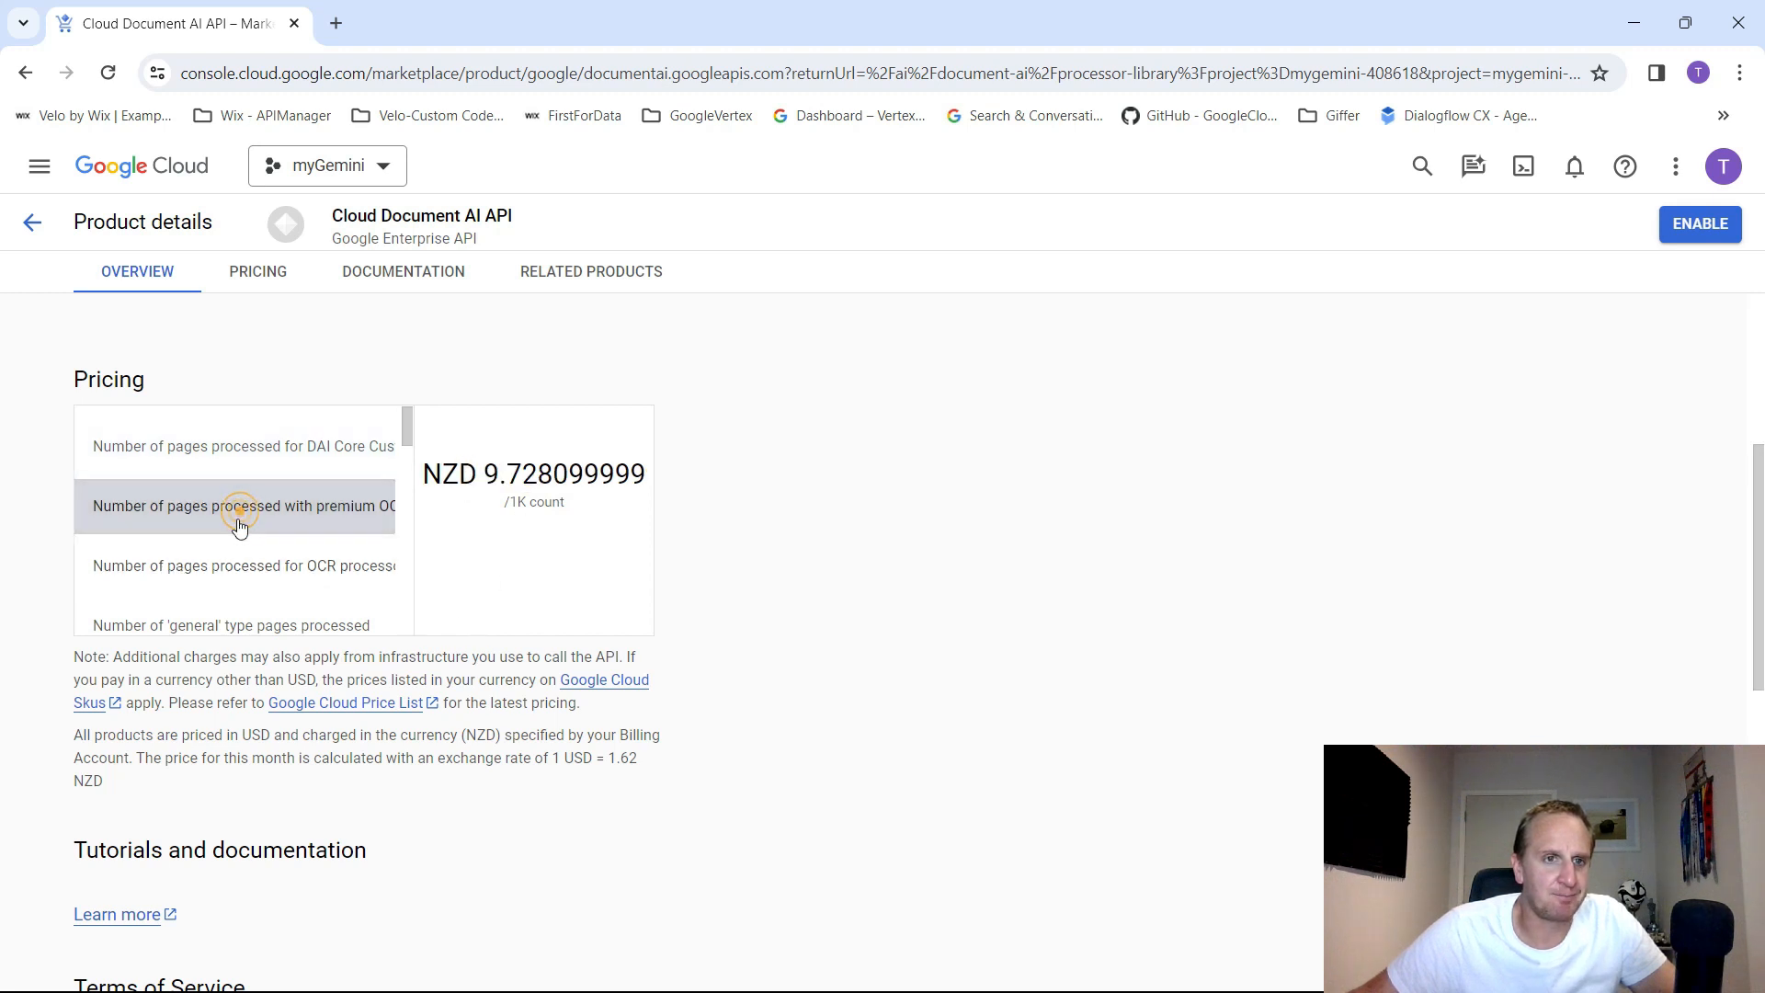
{"action": "left_click", "coordinate": [237, 565]}
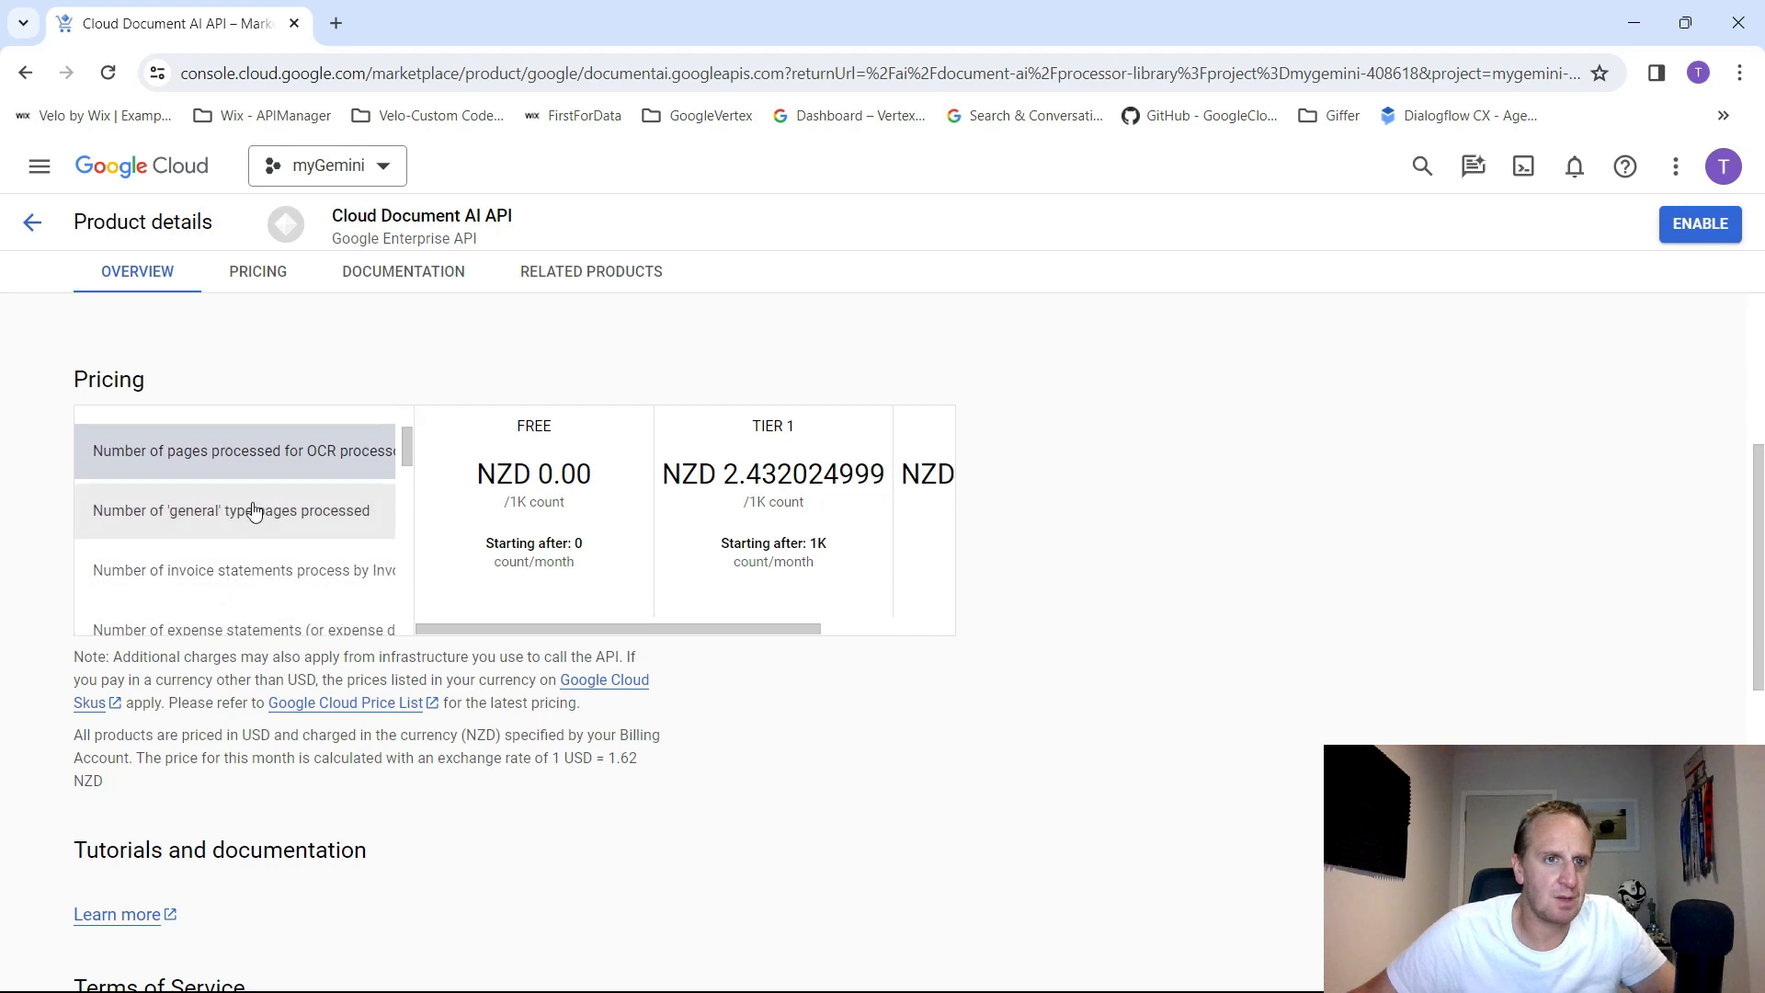
{"action": "left_click", "coordinate": [402, 272]}
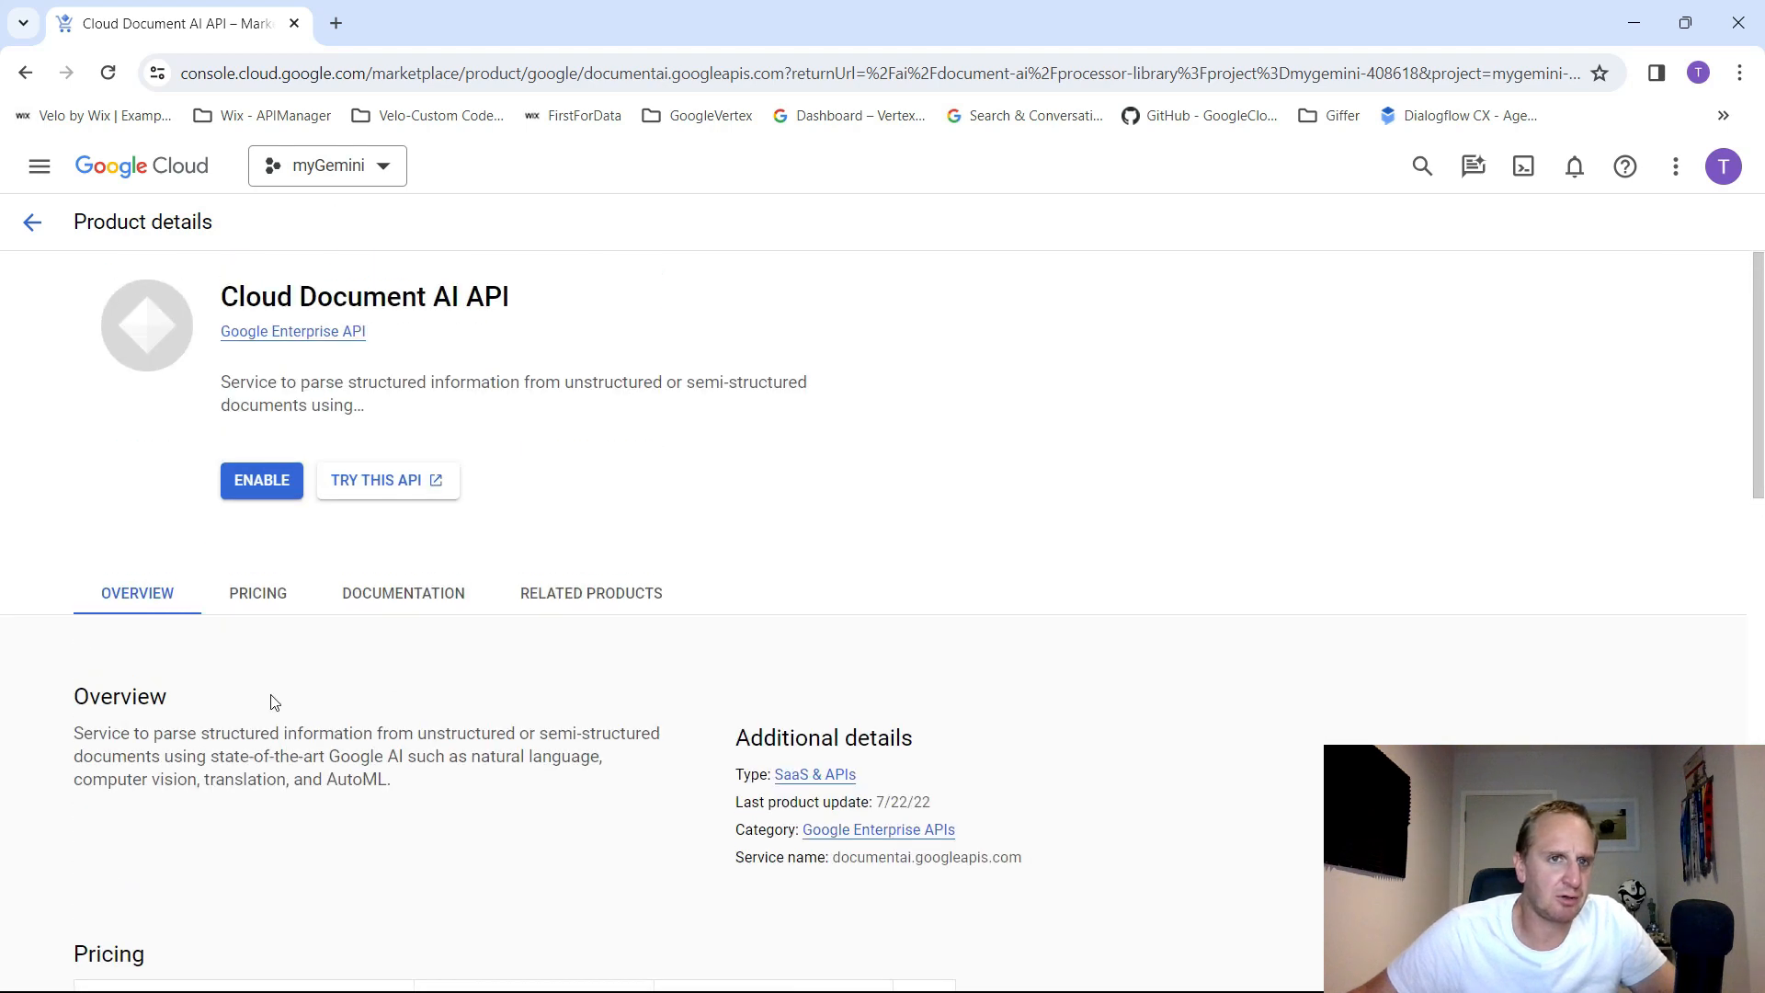
{"action": "scroll", "scroll_direction": "down", "scroll_amount": 3}
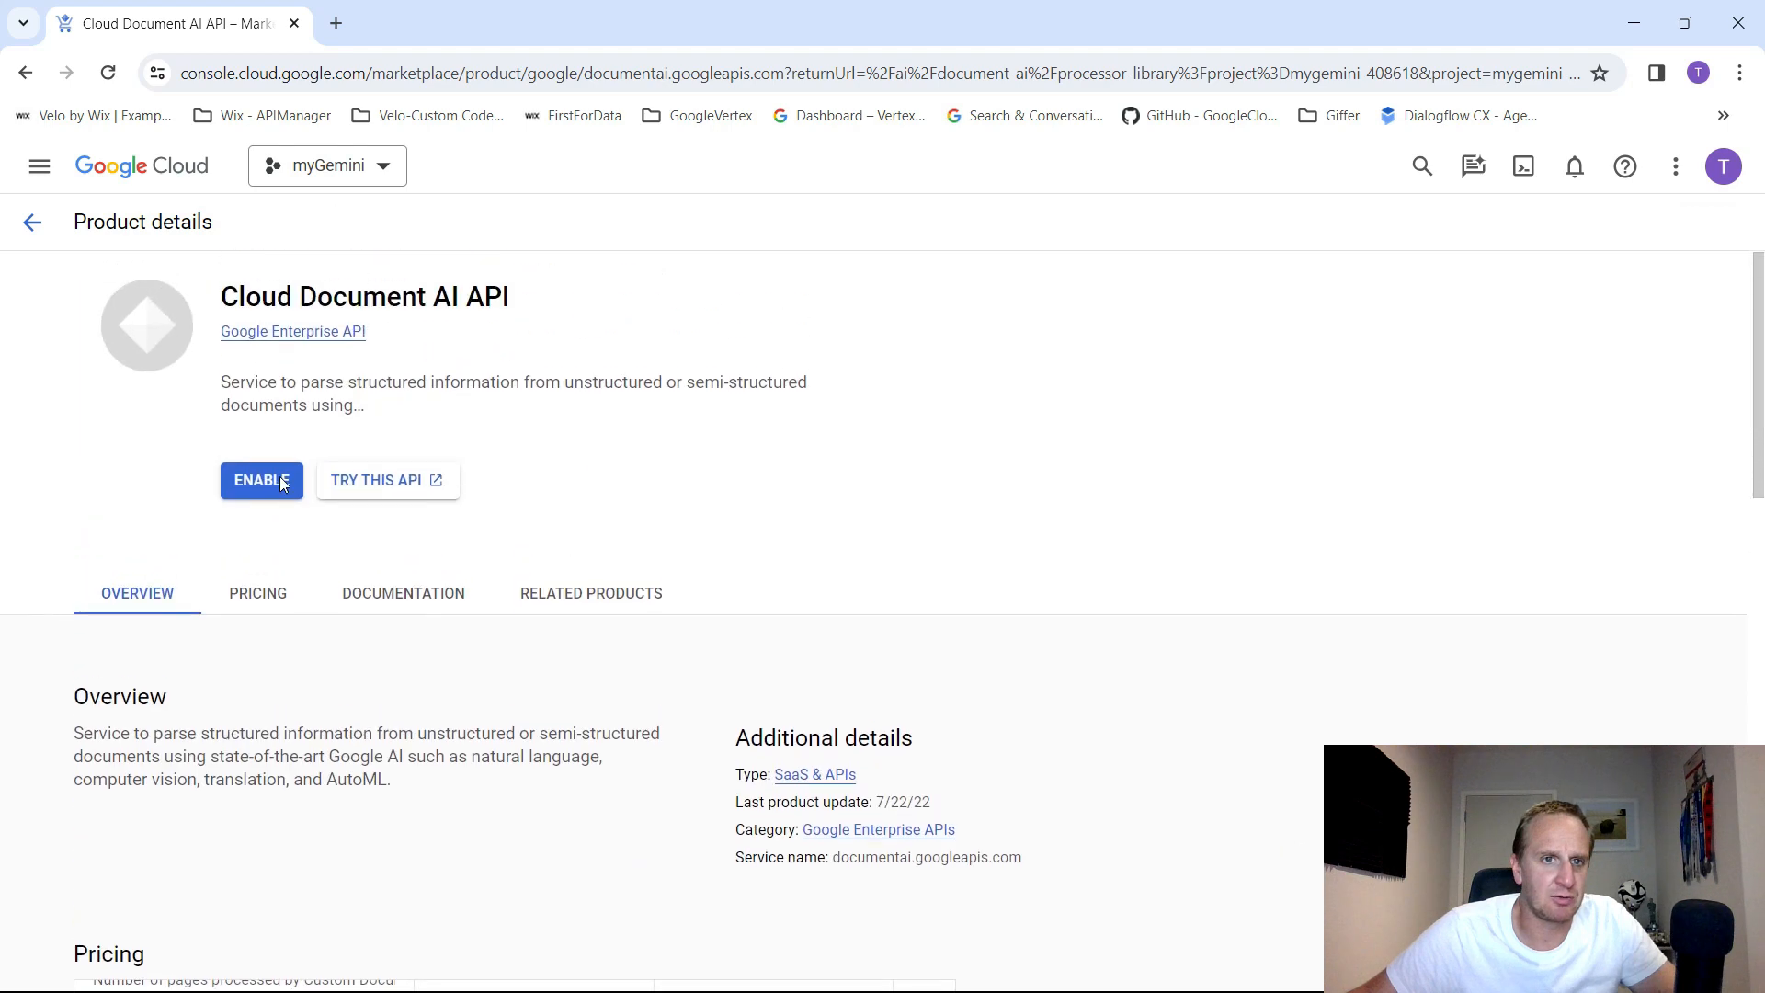
- Enable the Document AI API and scroll through the general and specialized processor cards
{"action": "left_click", "coordinate": [261, 480]}
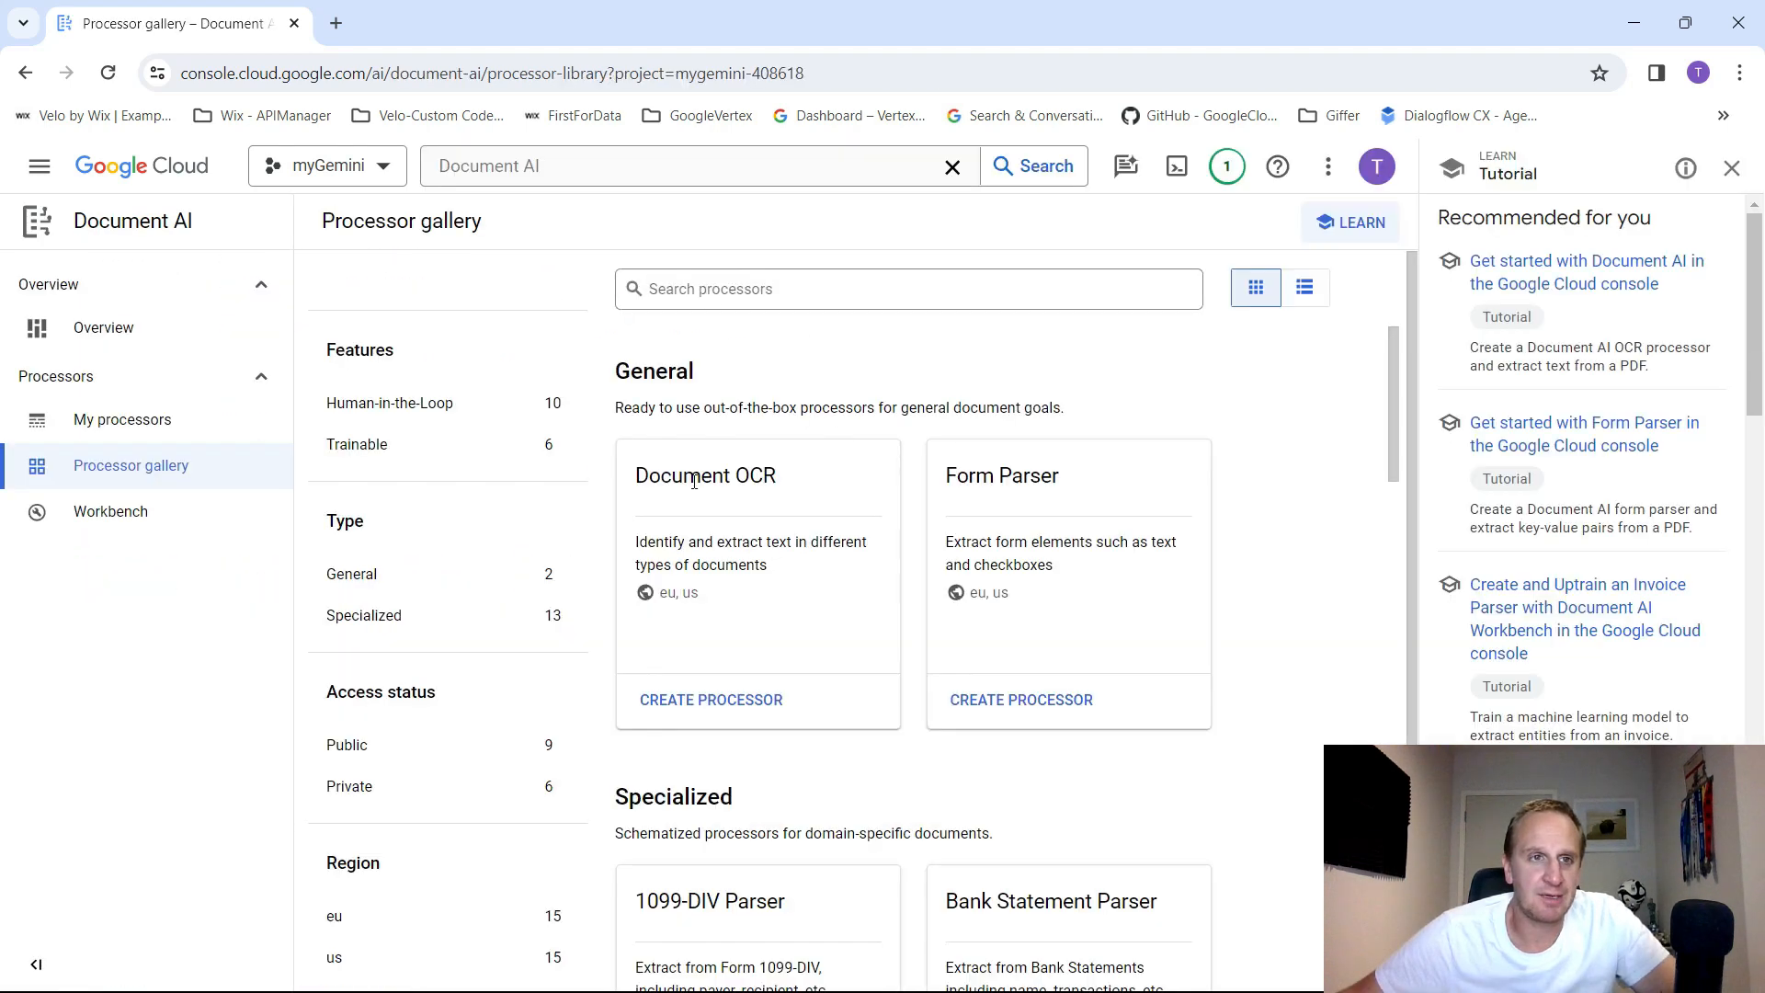
{"action": "mouse_move", "coordinate": [820, 377]}
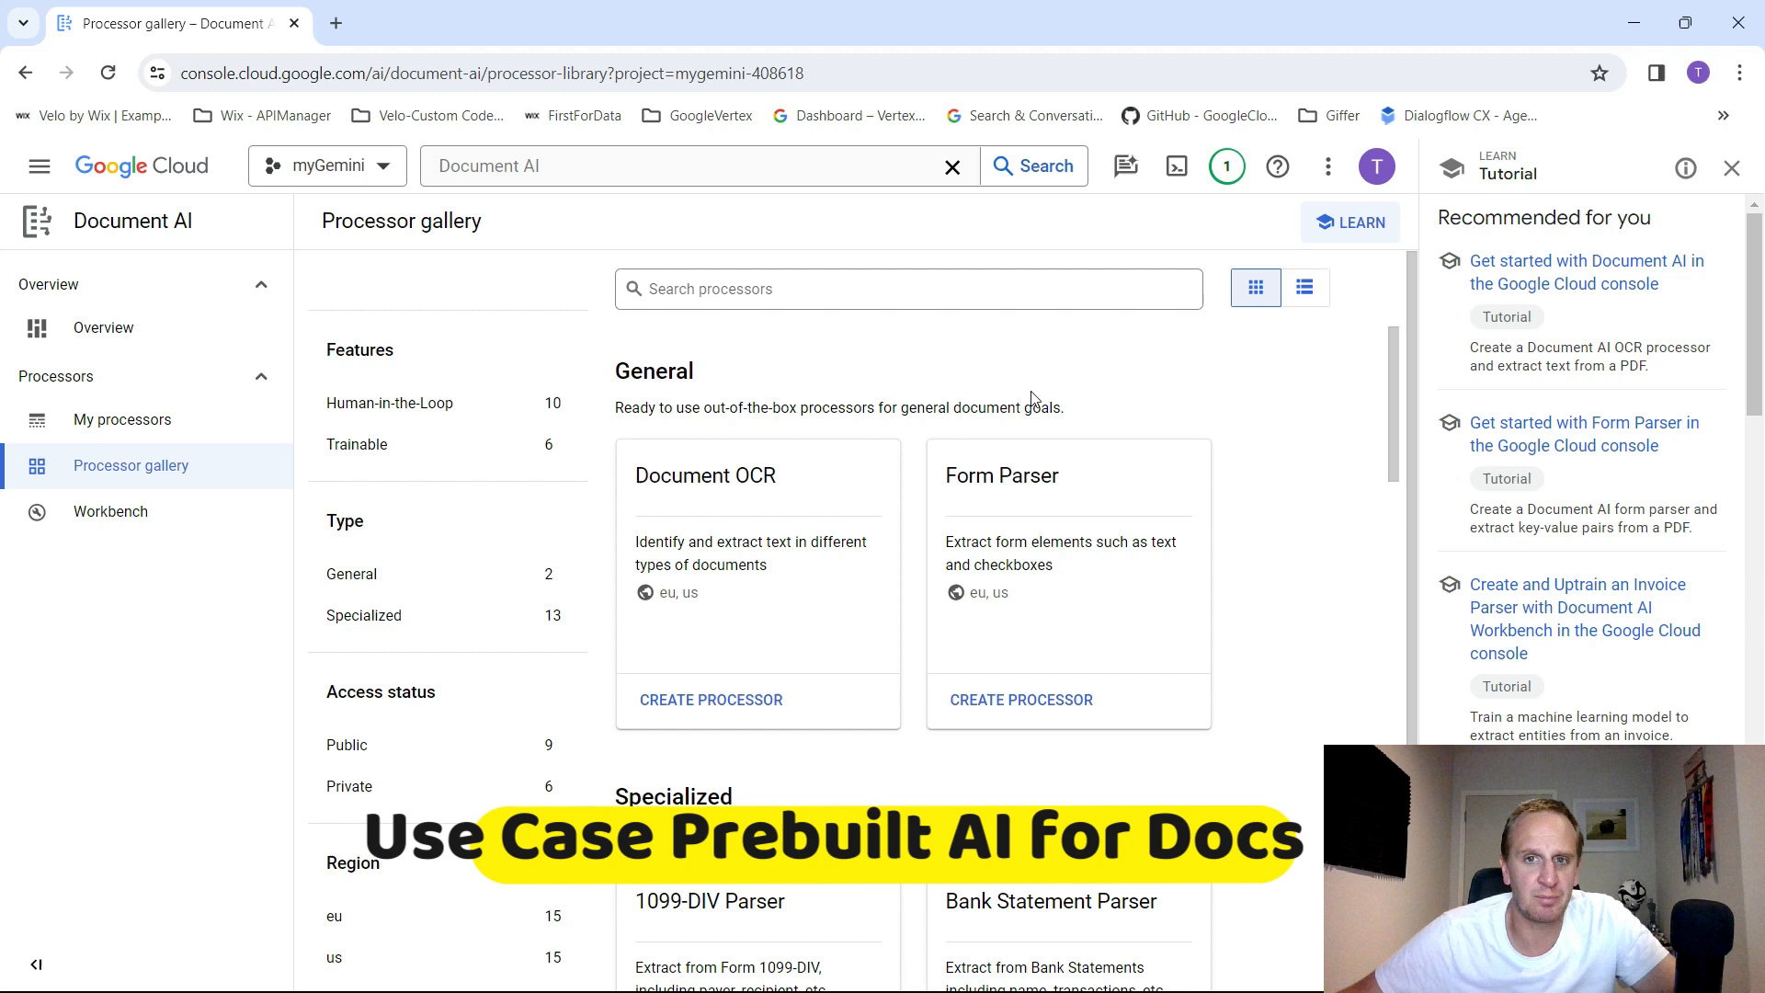
{"action": "scroll", "scroll_direction": "down", "scroll_amount": 3}
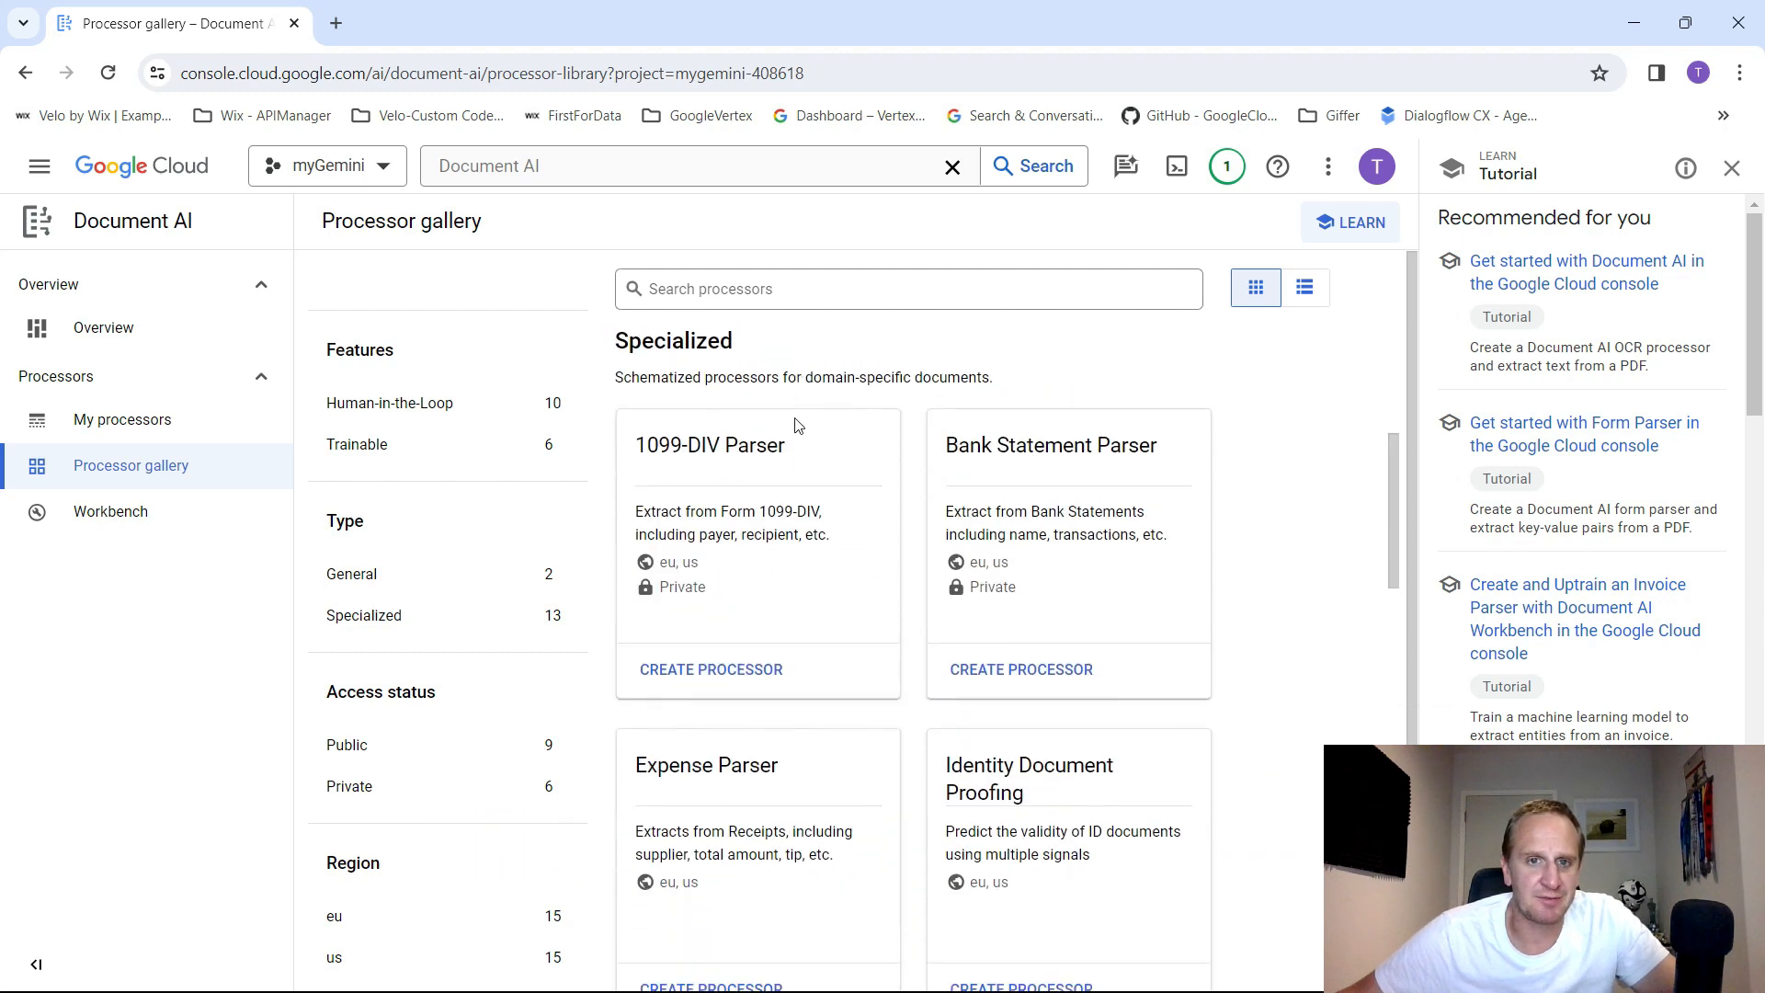
{"action": "scroll", "scroll_direction": "down", "scroll_amount": 3}
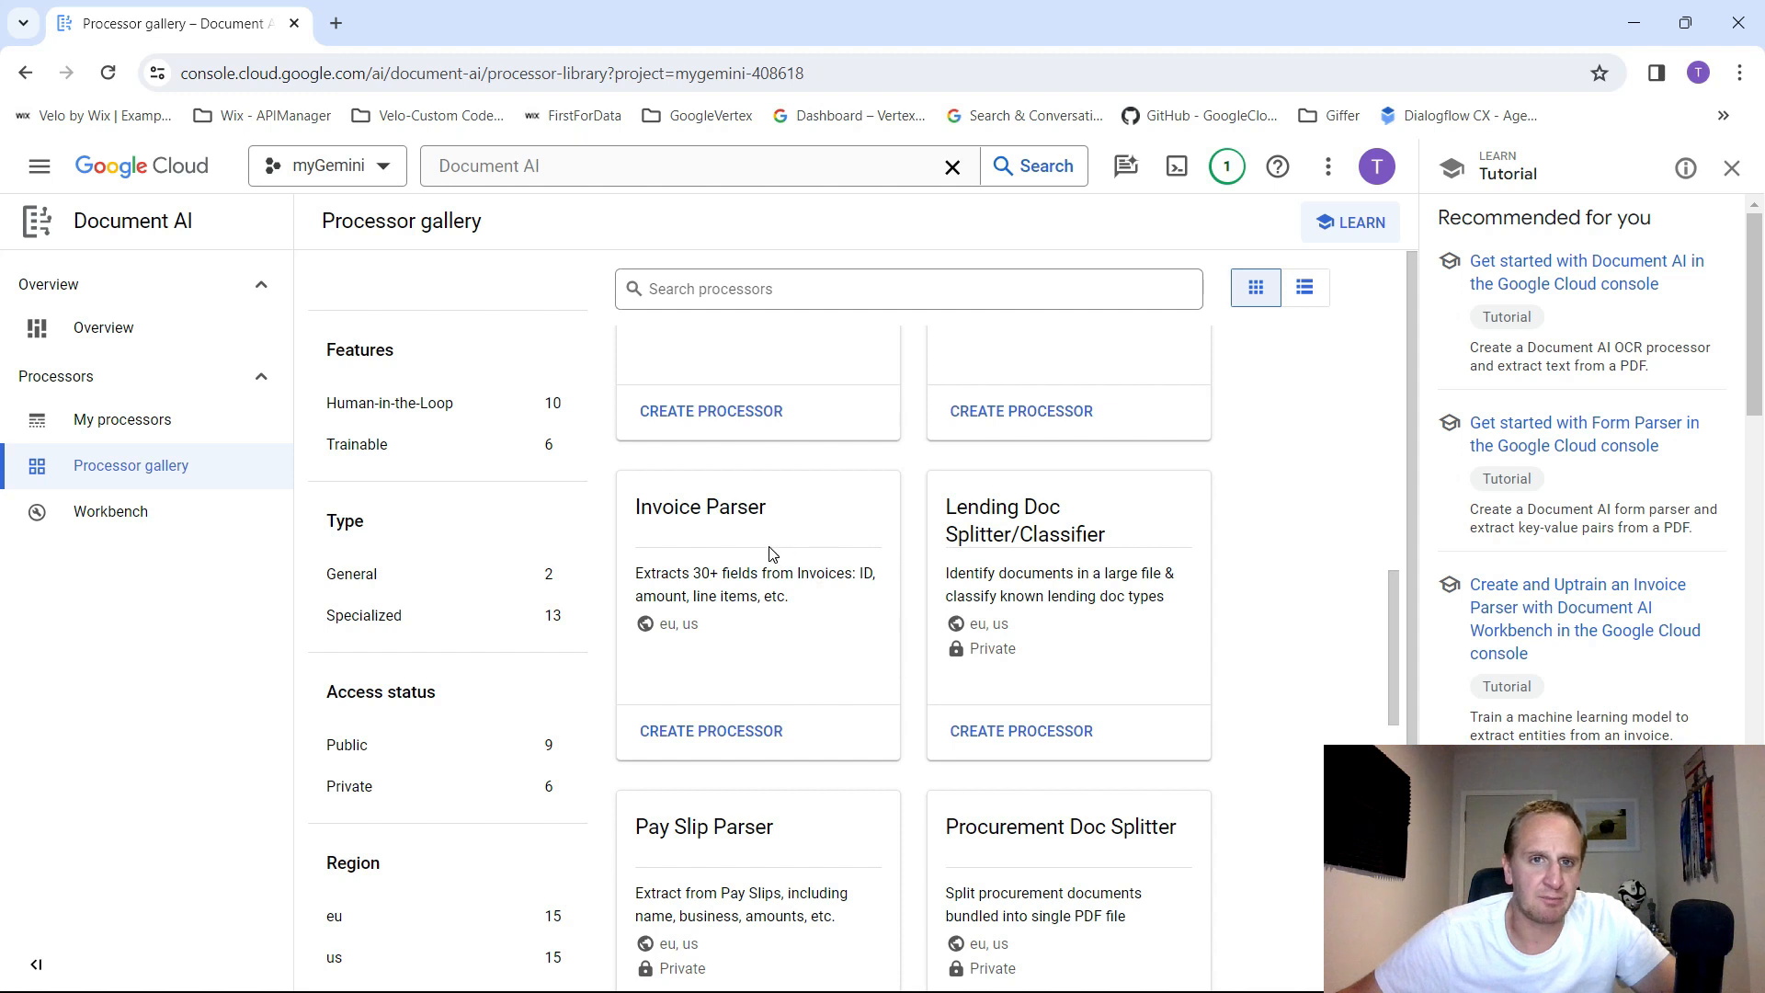
{"action": "mouse_move", "coordinate": [734, 599]}
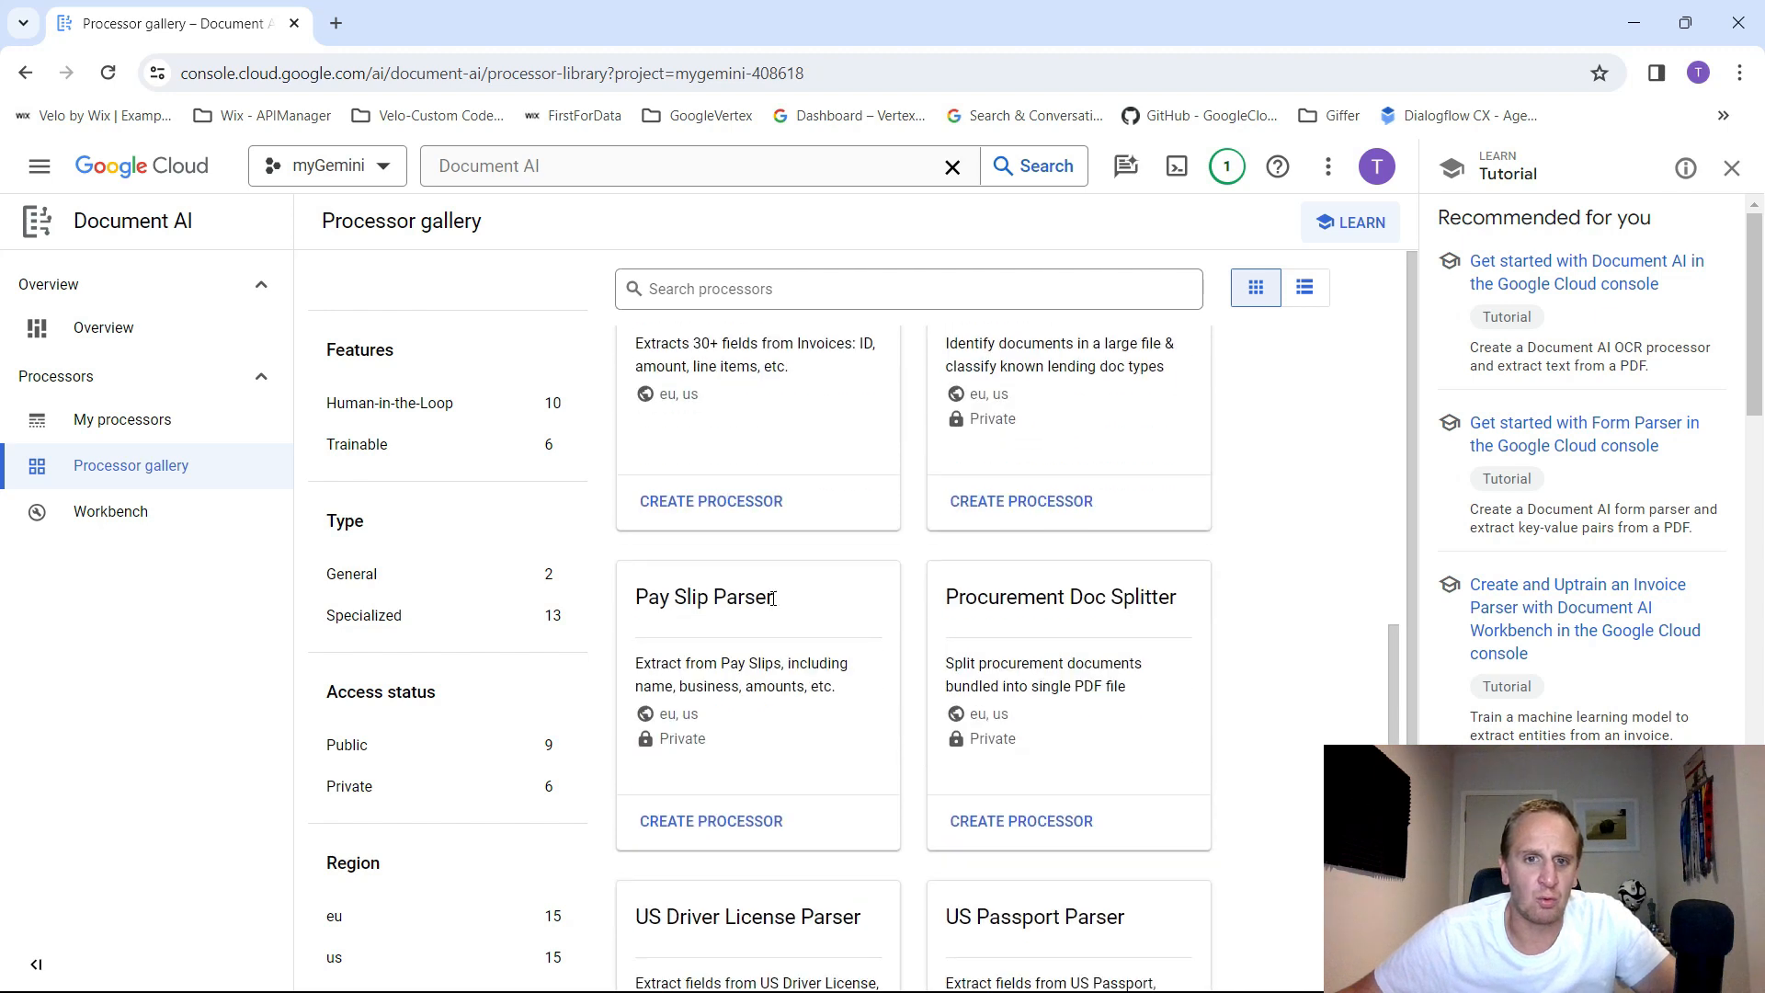
{"action": "scroll", "scroll_direction": "down", "scroll_amount": 3}
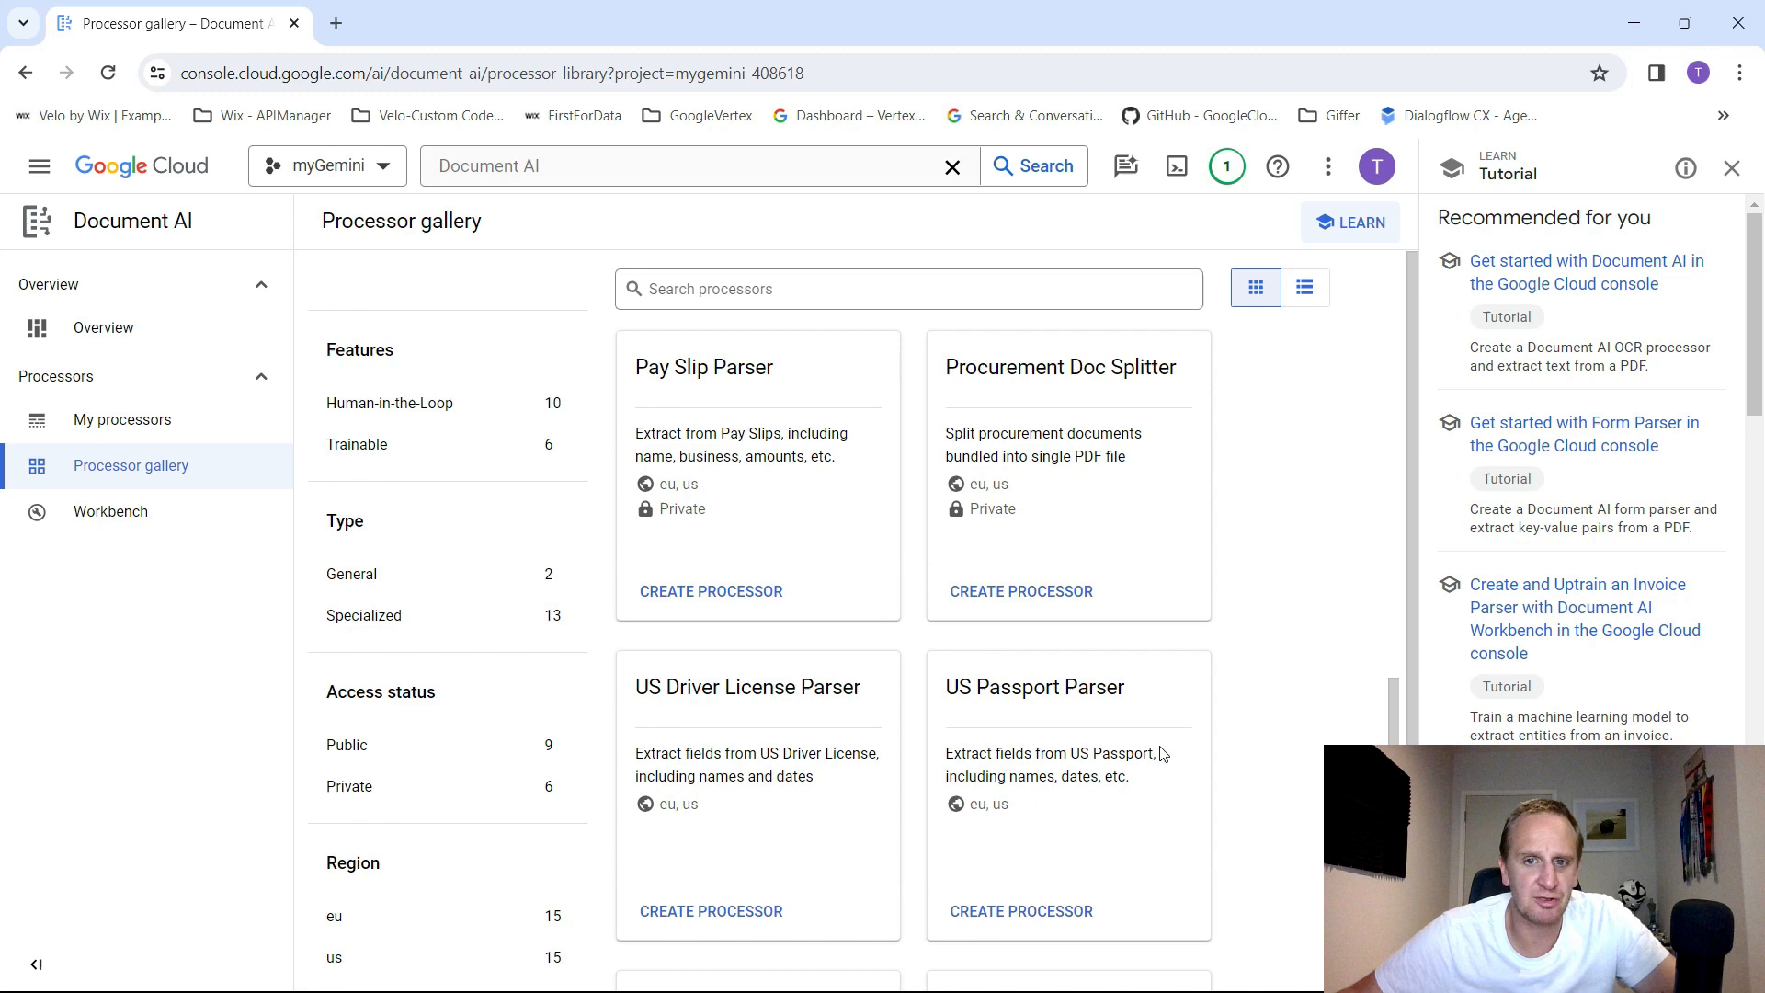
{"action": "scroll", "scroll_direction": "down", "scroll_amount": 3}
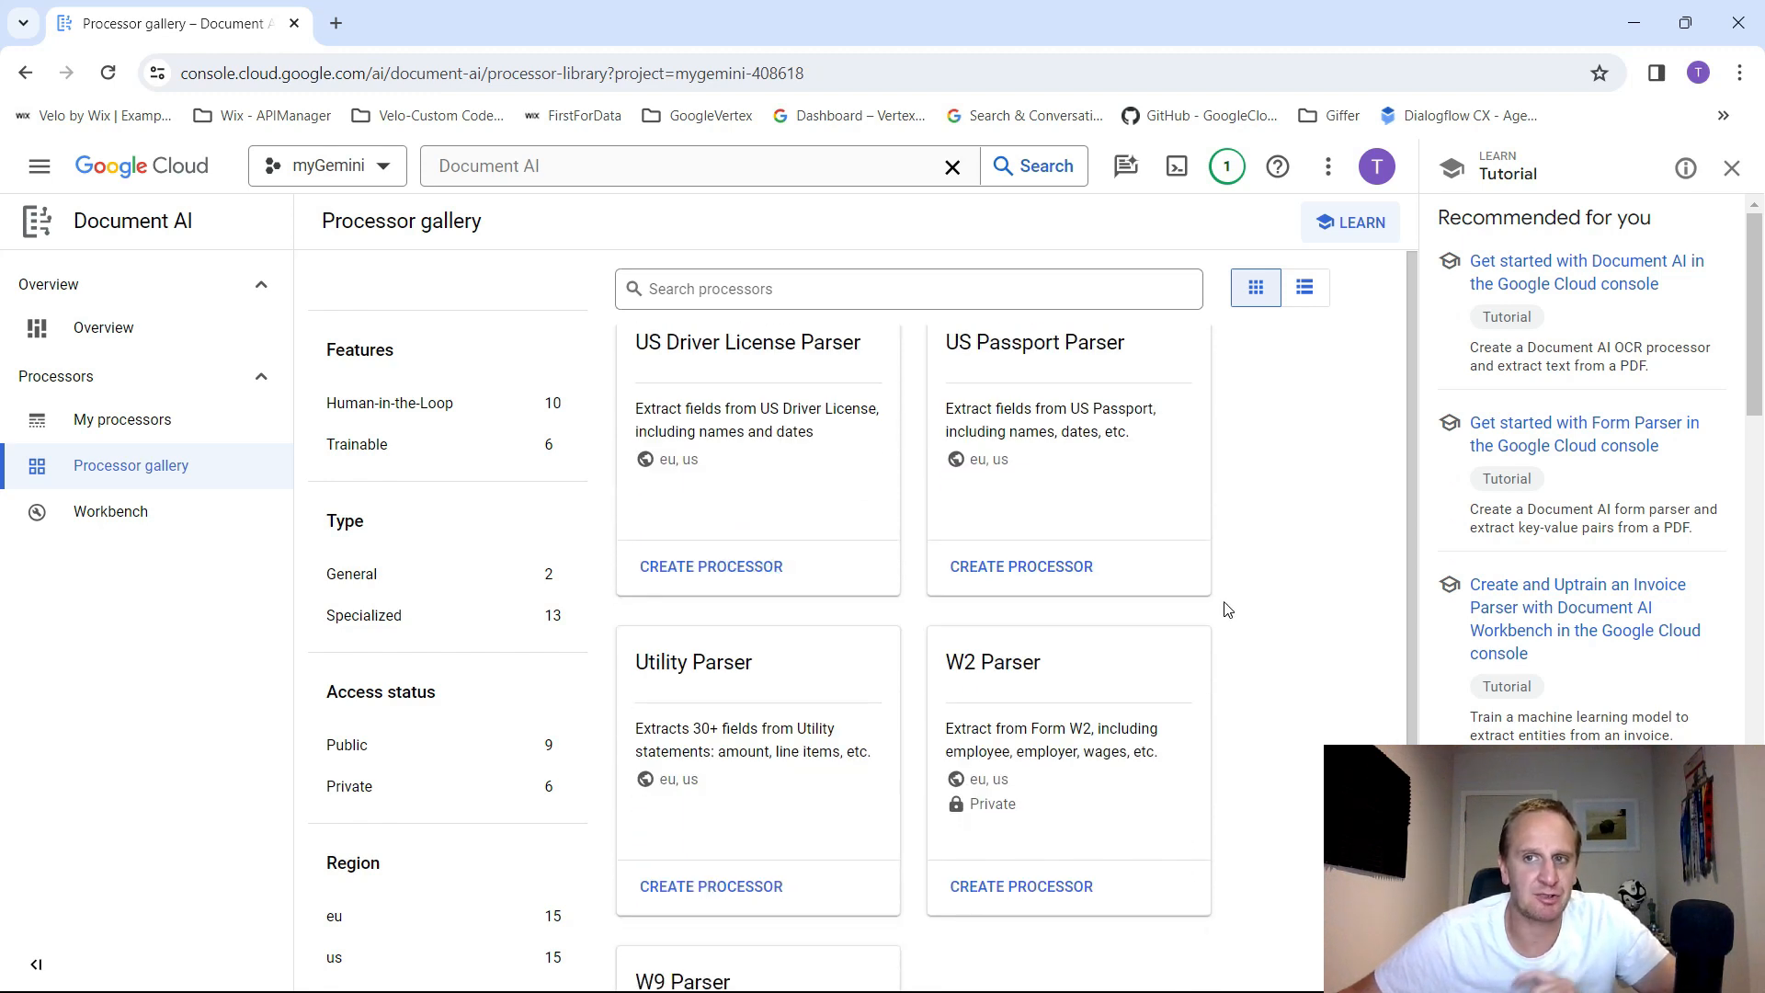
{"action": "mouse_move", "coordinate": [1262, 609]}
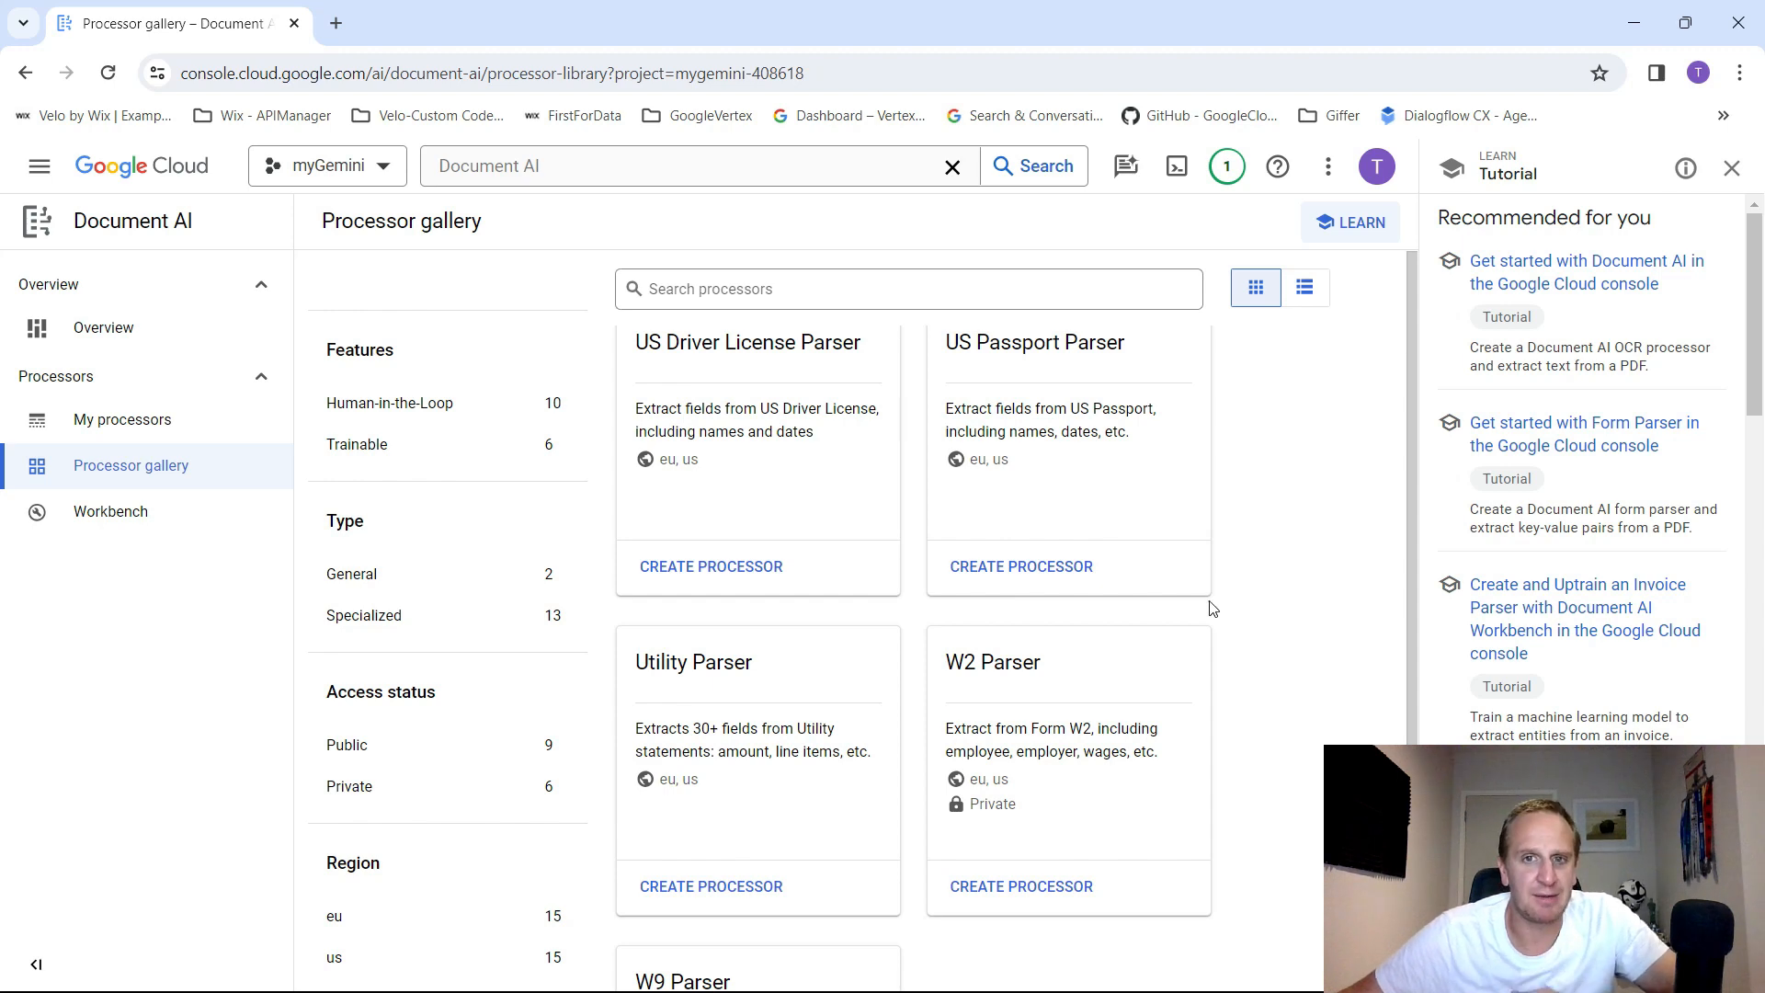
{"action": "scroll", "scroll_direction": "down", "scroll_amount": 3}
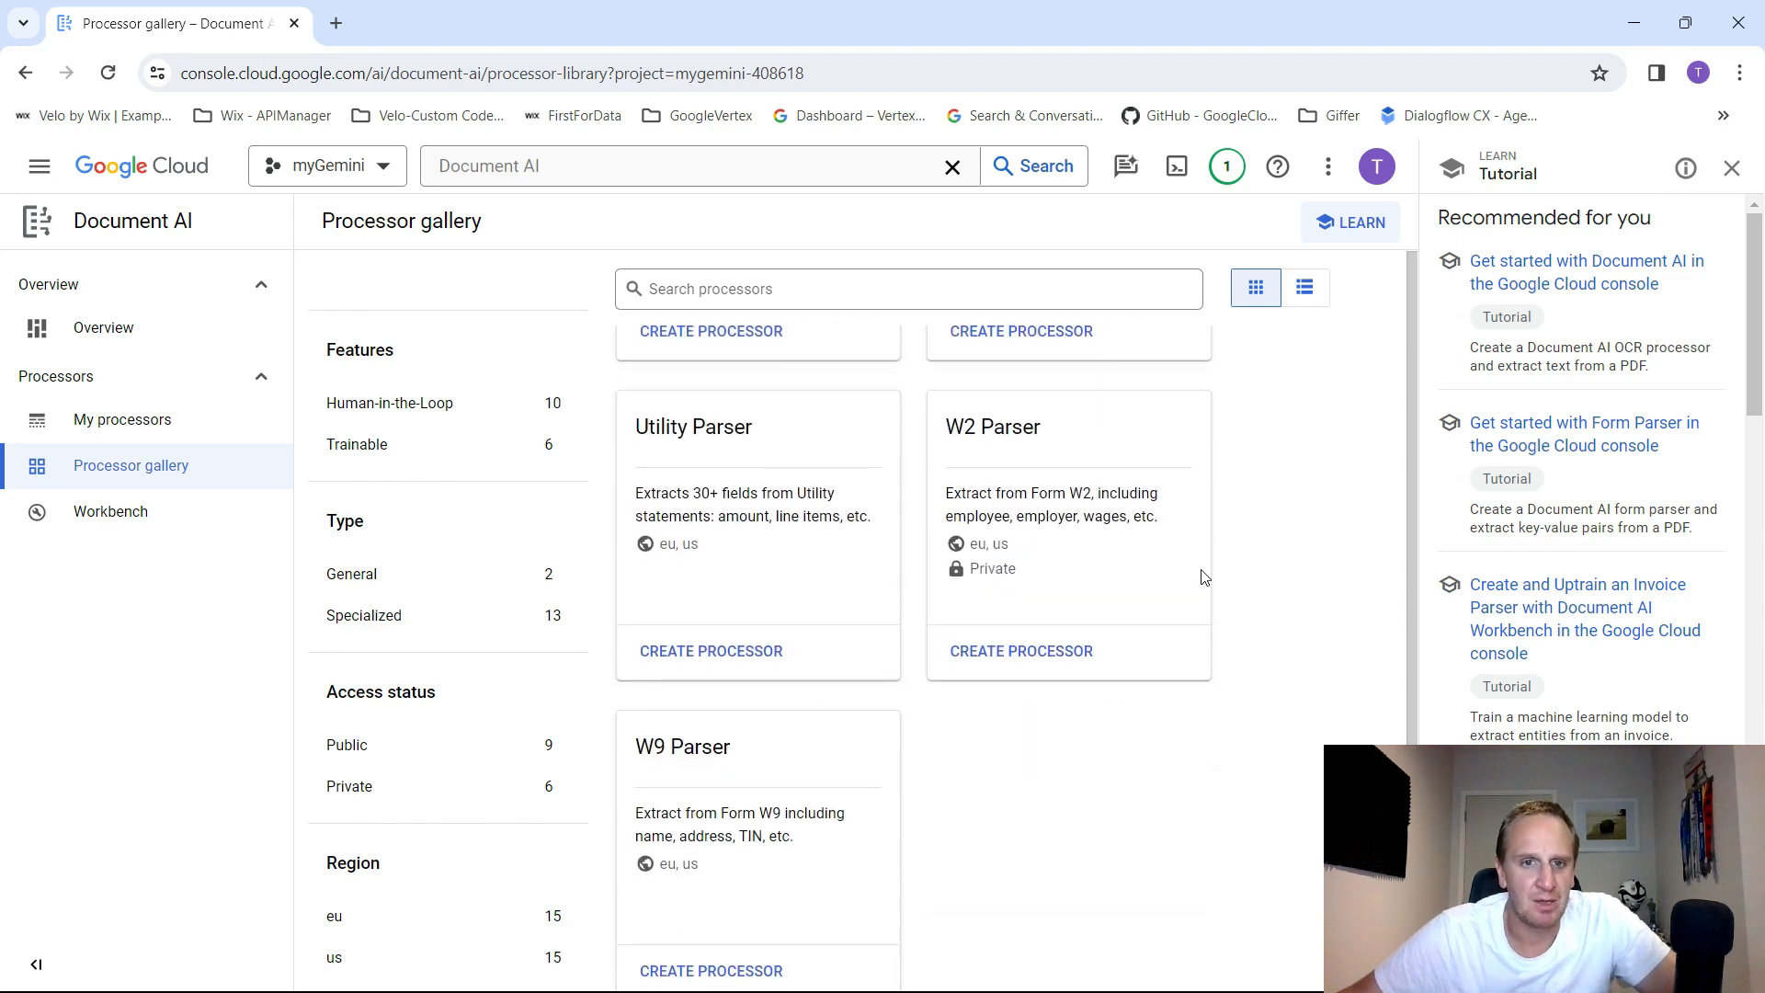
{"action": "scroll", "scroll_direction": "down", "scroll_amount": 3}
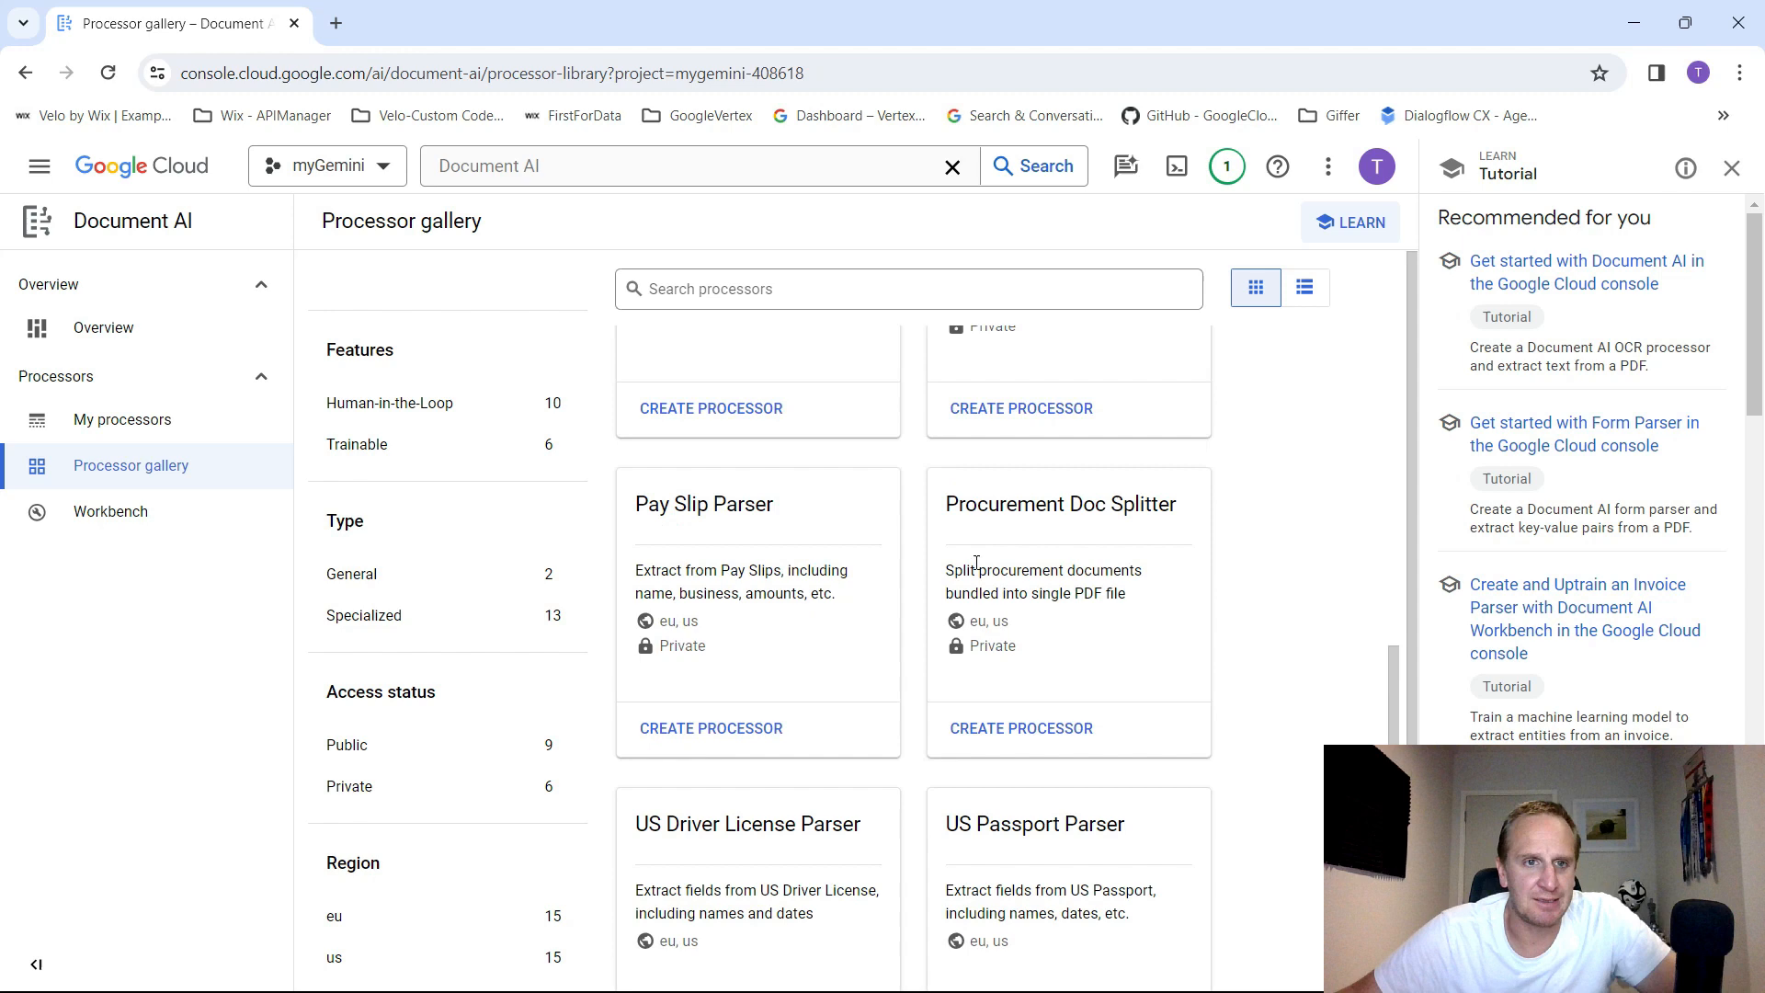
{"action": "left_click", "coordinate": [388, 403]}
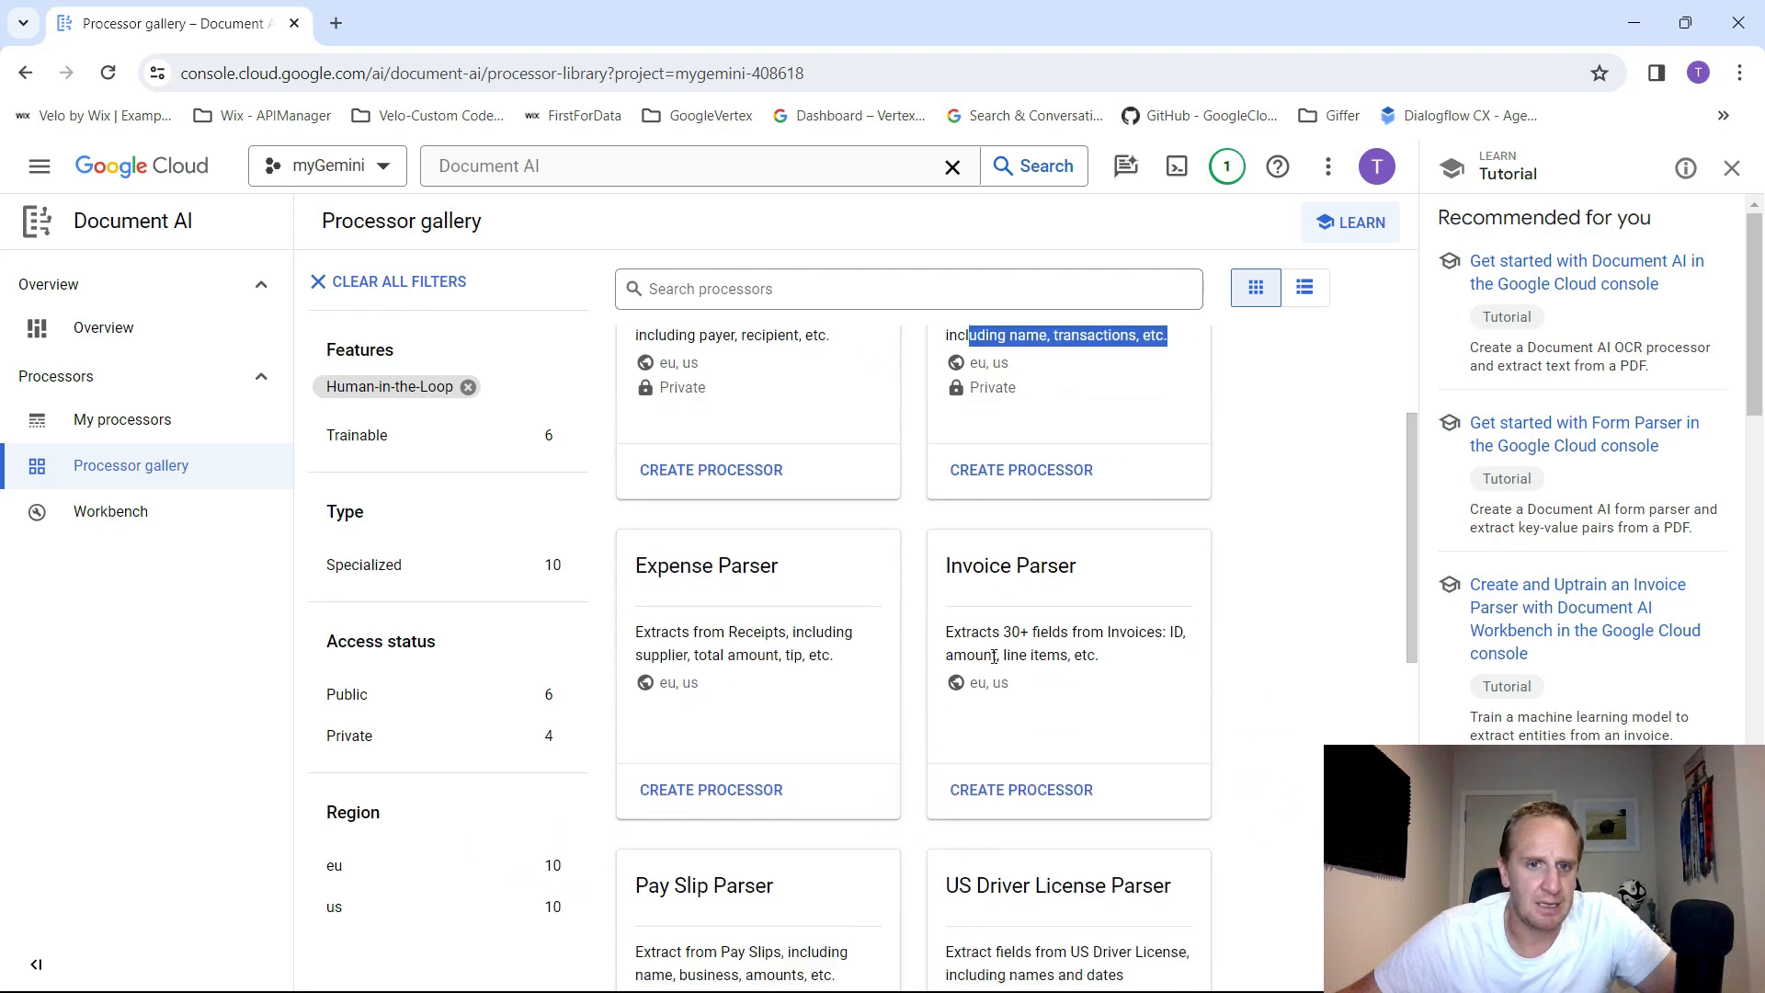
{"action": "scroll", "scroll_direction": "down", "scroll_amount": 3}
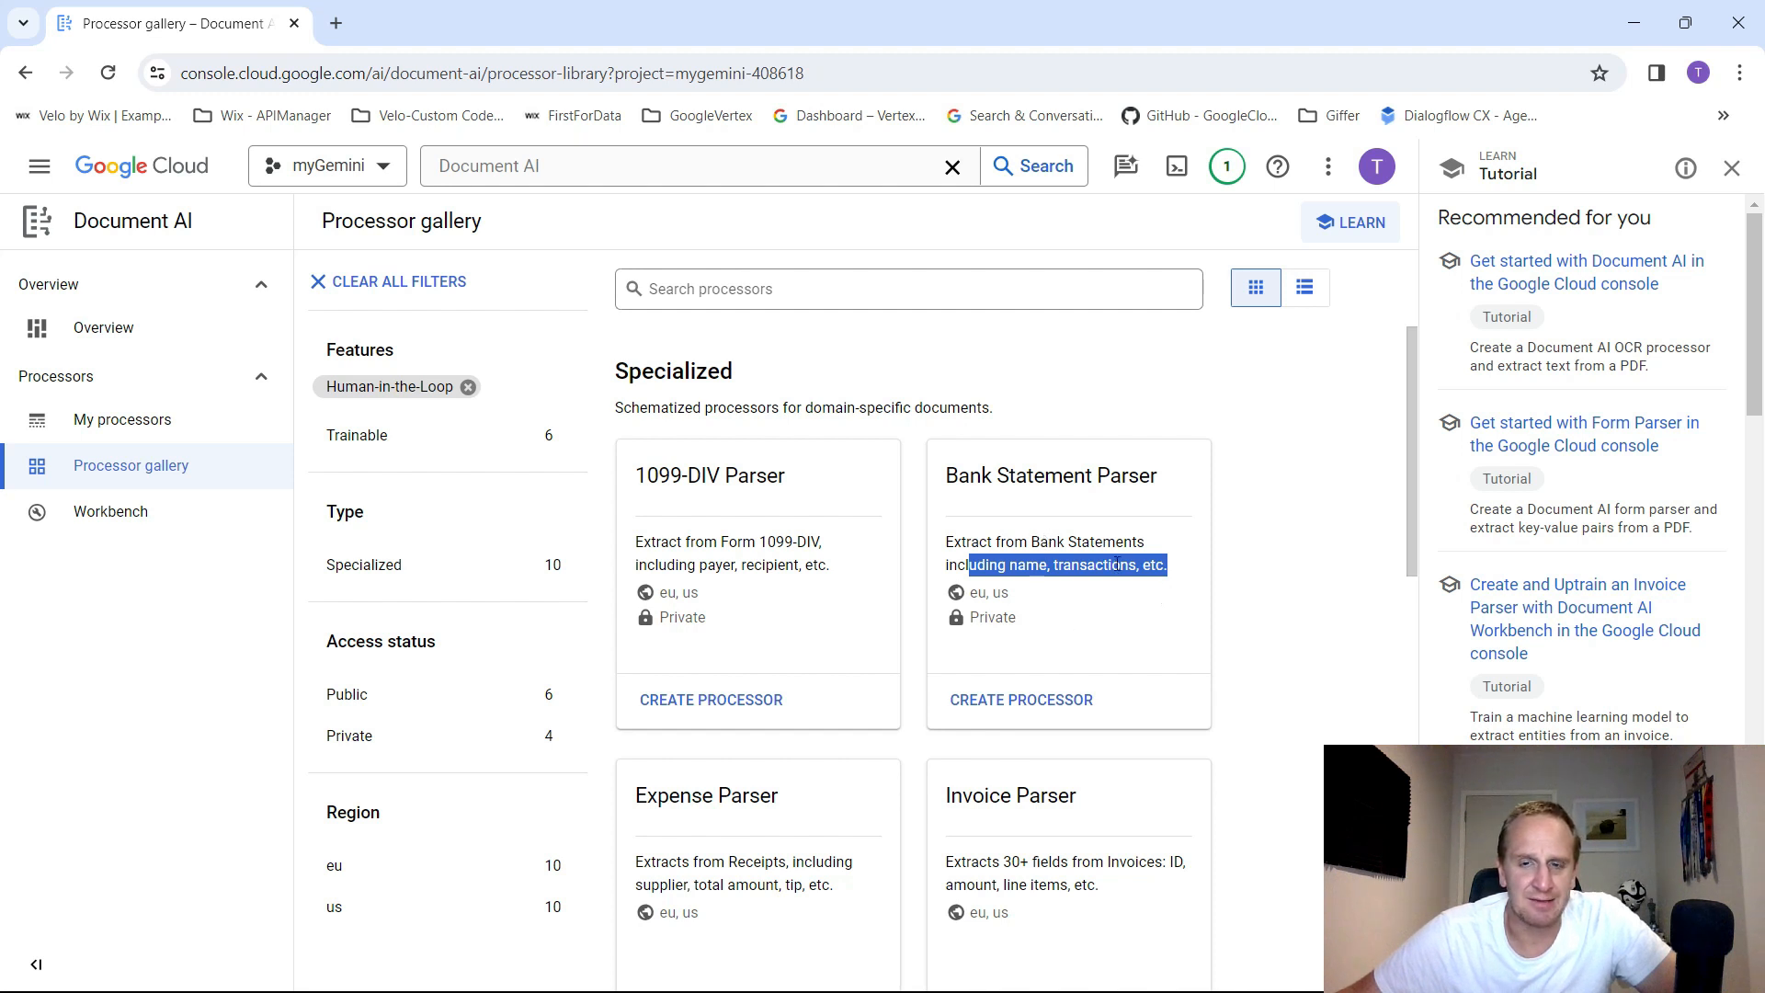
{"action": "mouse_move", "coordinate": [1247, 535]}
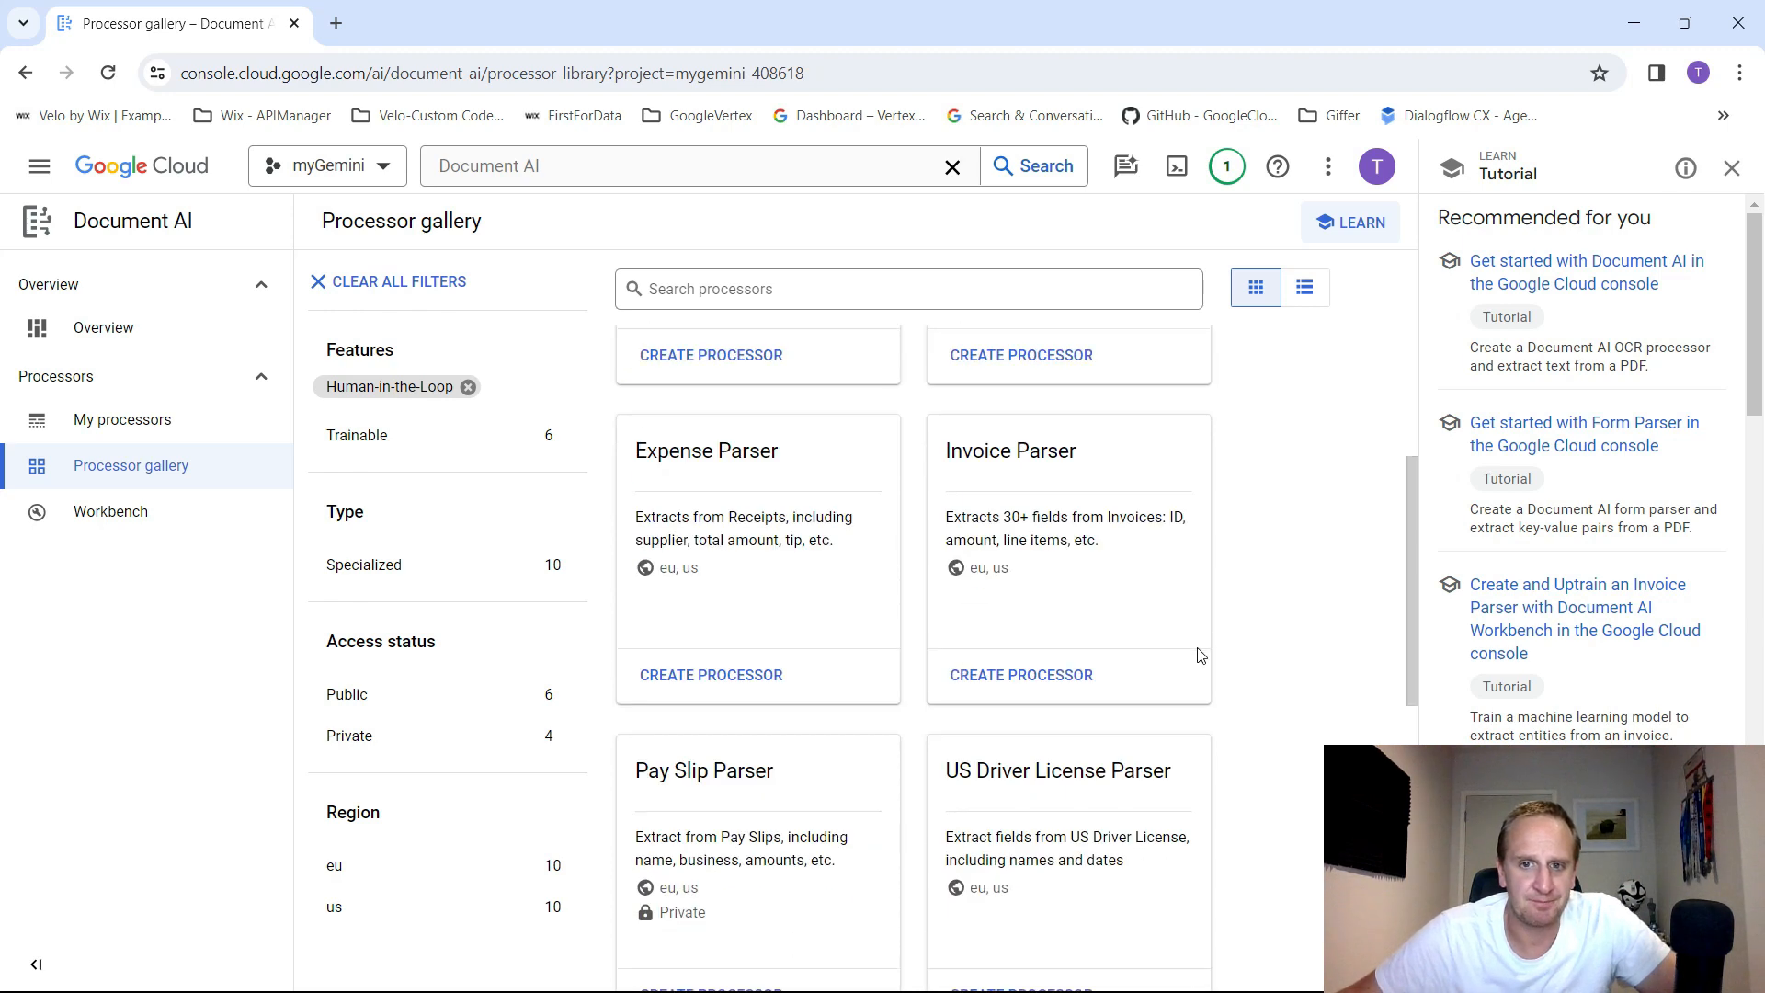
{"action": "scroll", "scroll_direction": "down", "scroll_amount": 3}
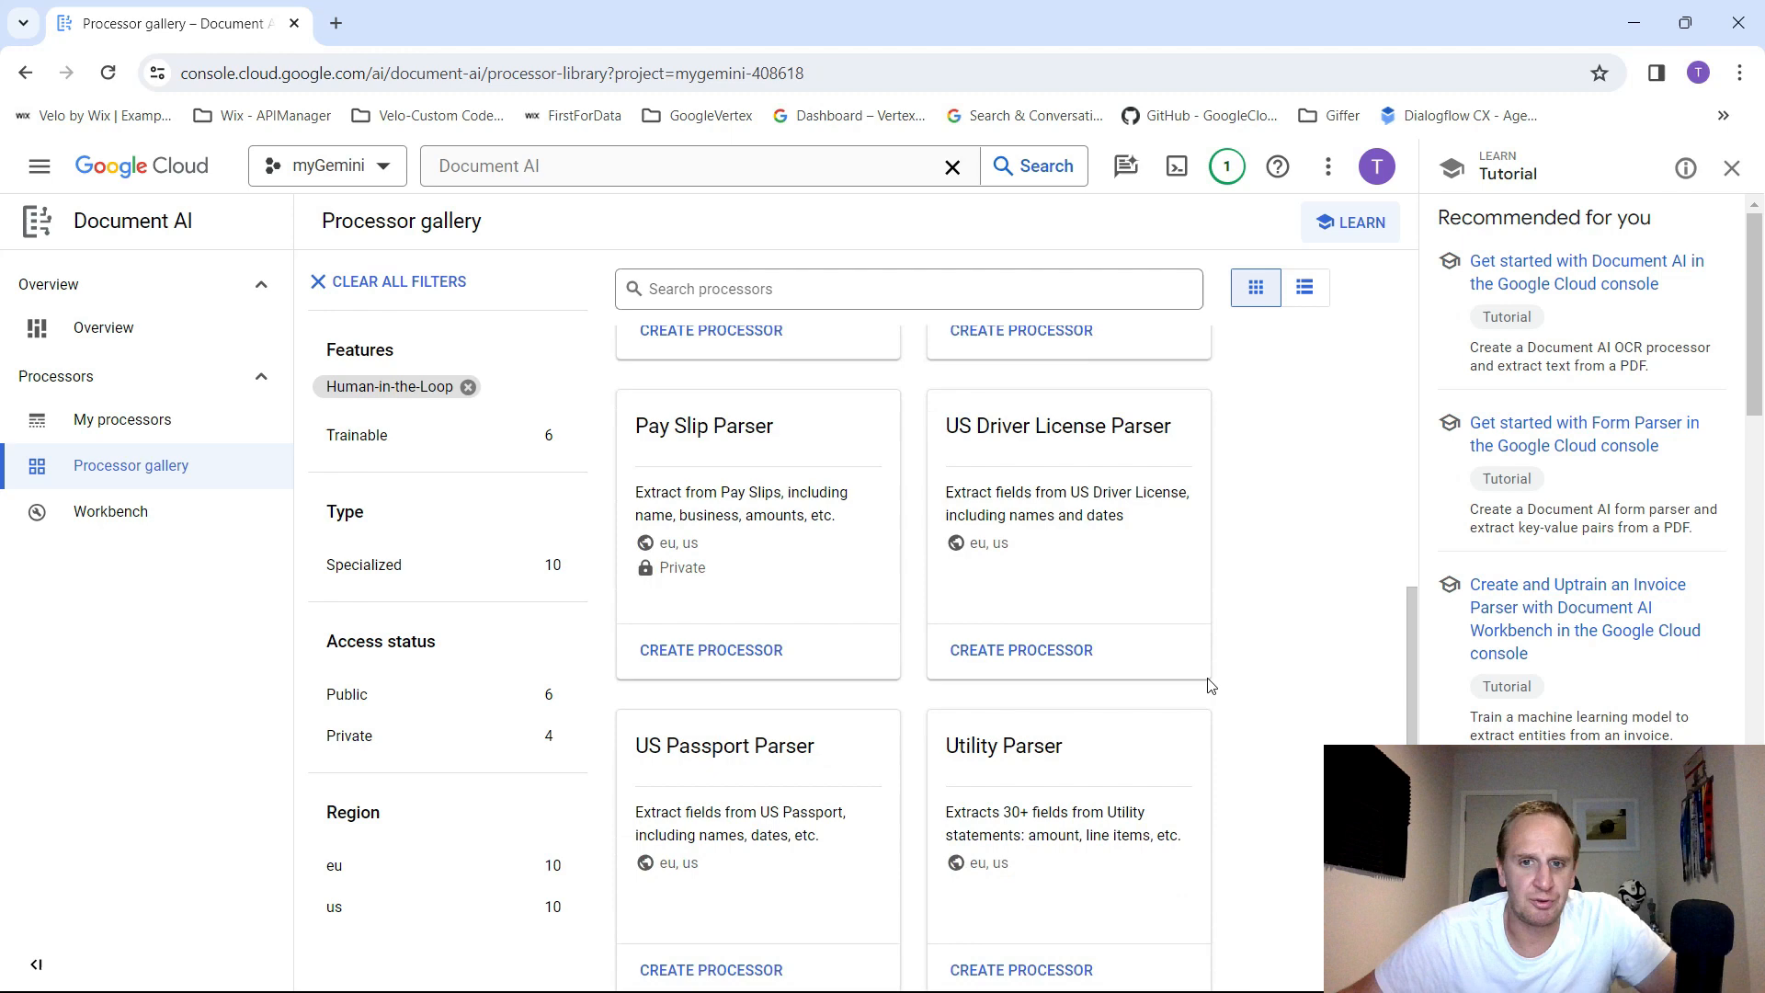
{"action": "scroll", "scroll_direction": "down", "scroll_amount": 3}
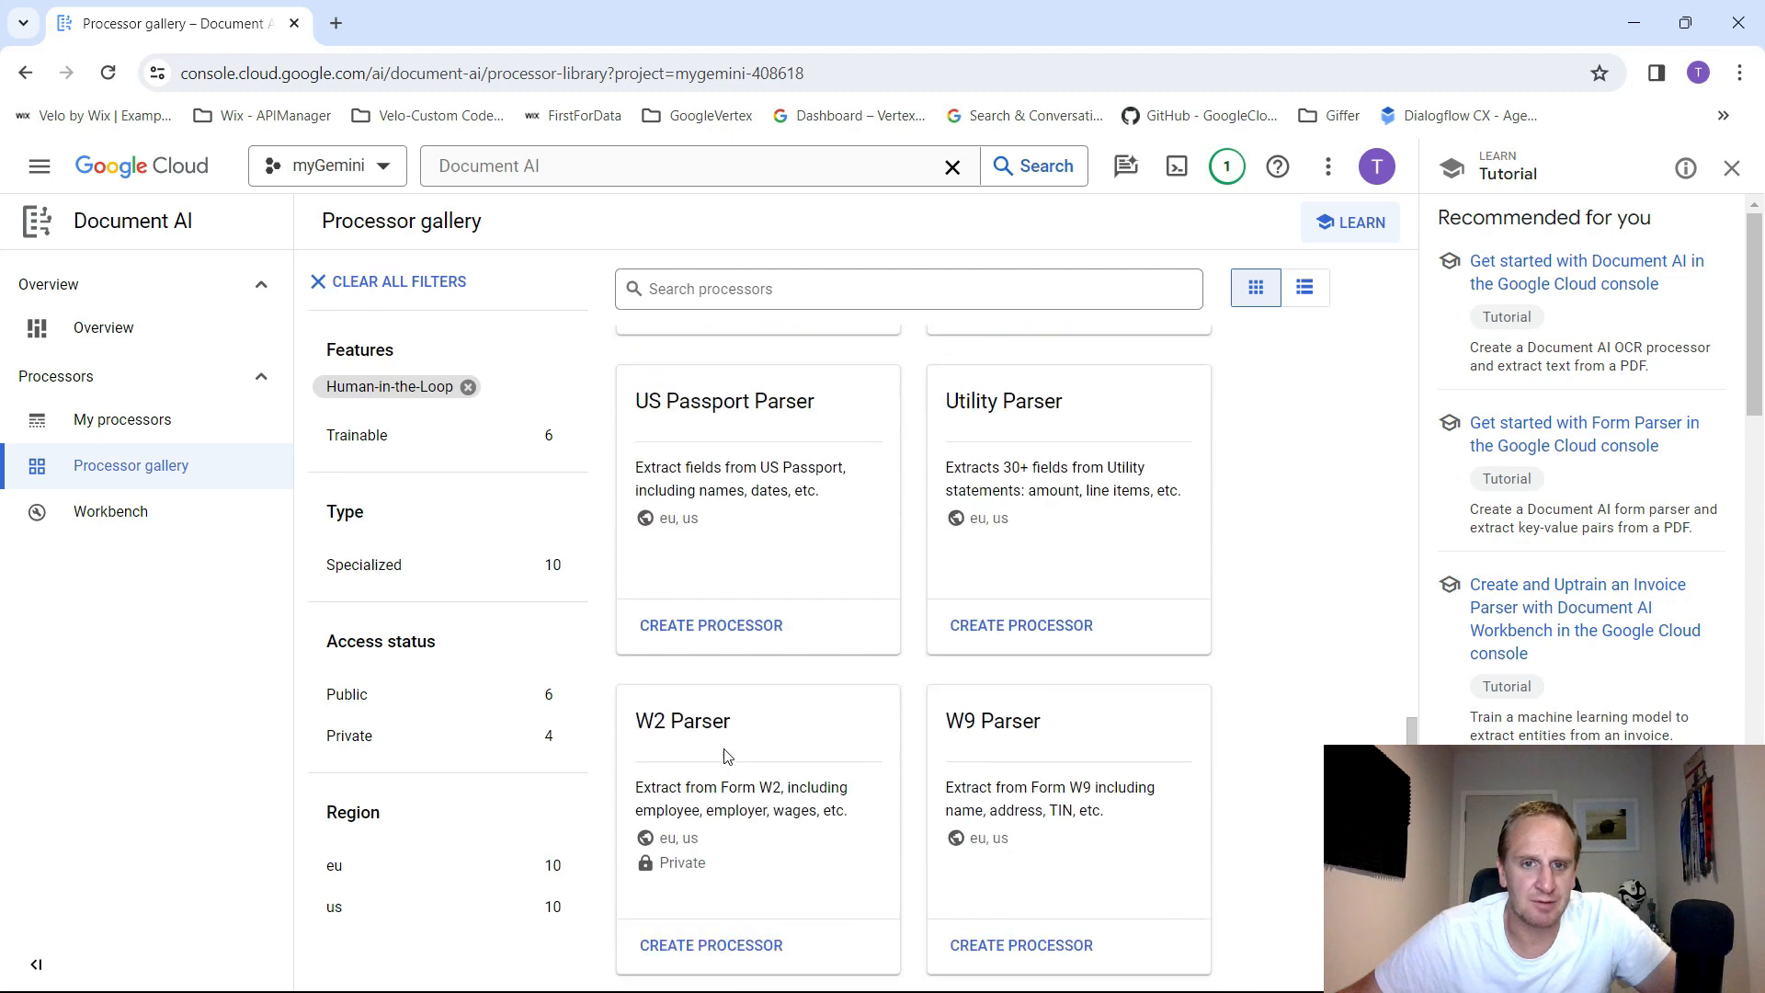
{"action": "scroll", "scroll_direction": "down", "scroll_amount": 3}
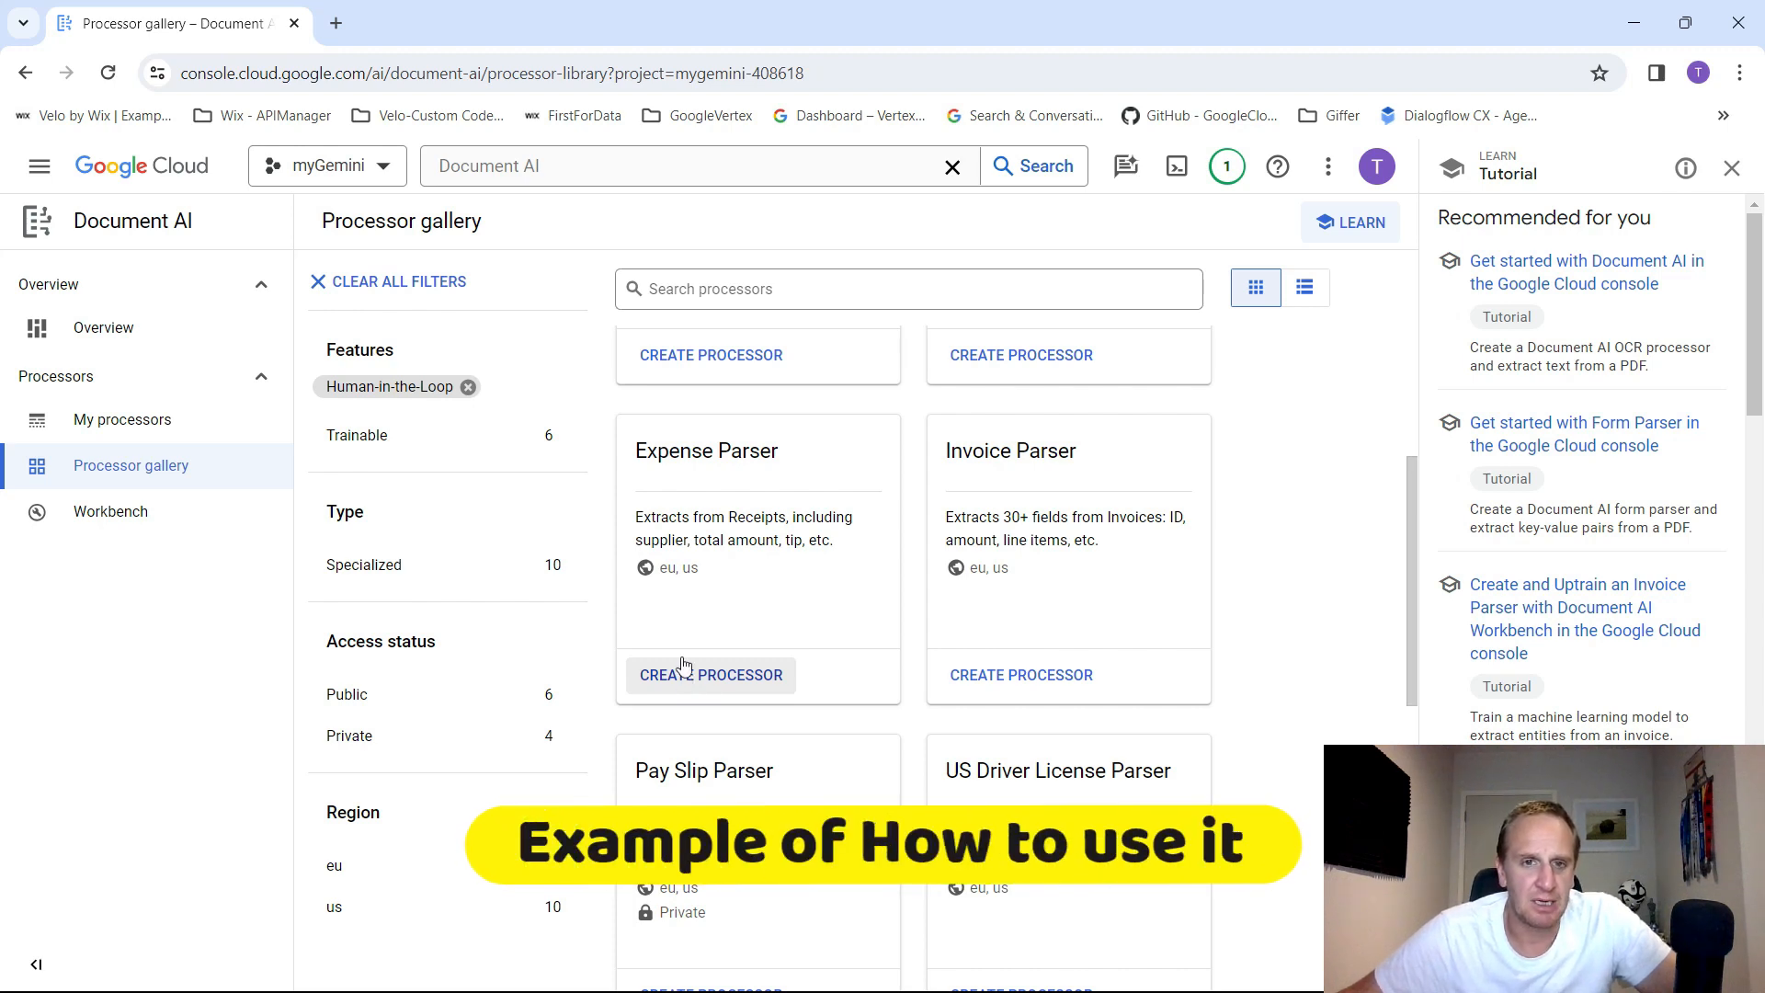
- Create an Expense Parser processor named general_receipts with advanced options in the US region
{"action": "left_click", "coordinate": [709, 675]}
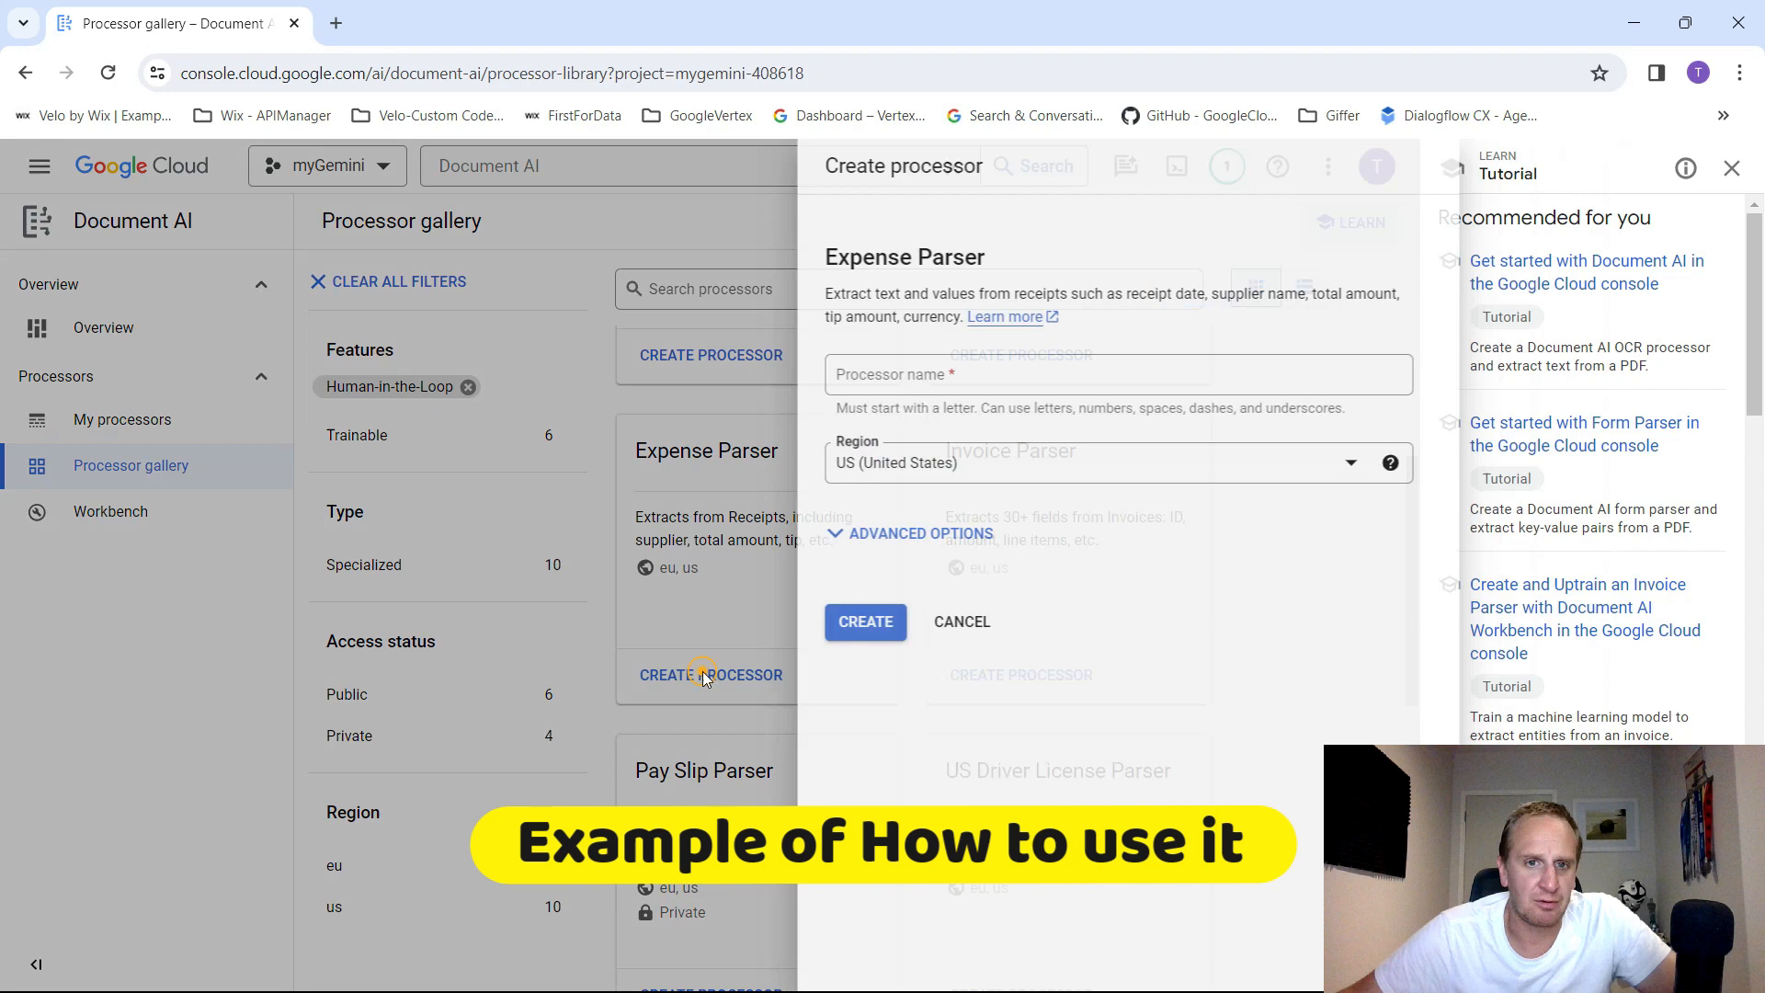
{"action": "left_click", "coordinate": [1078, 373]}
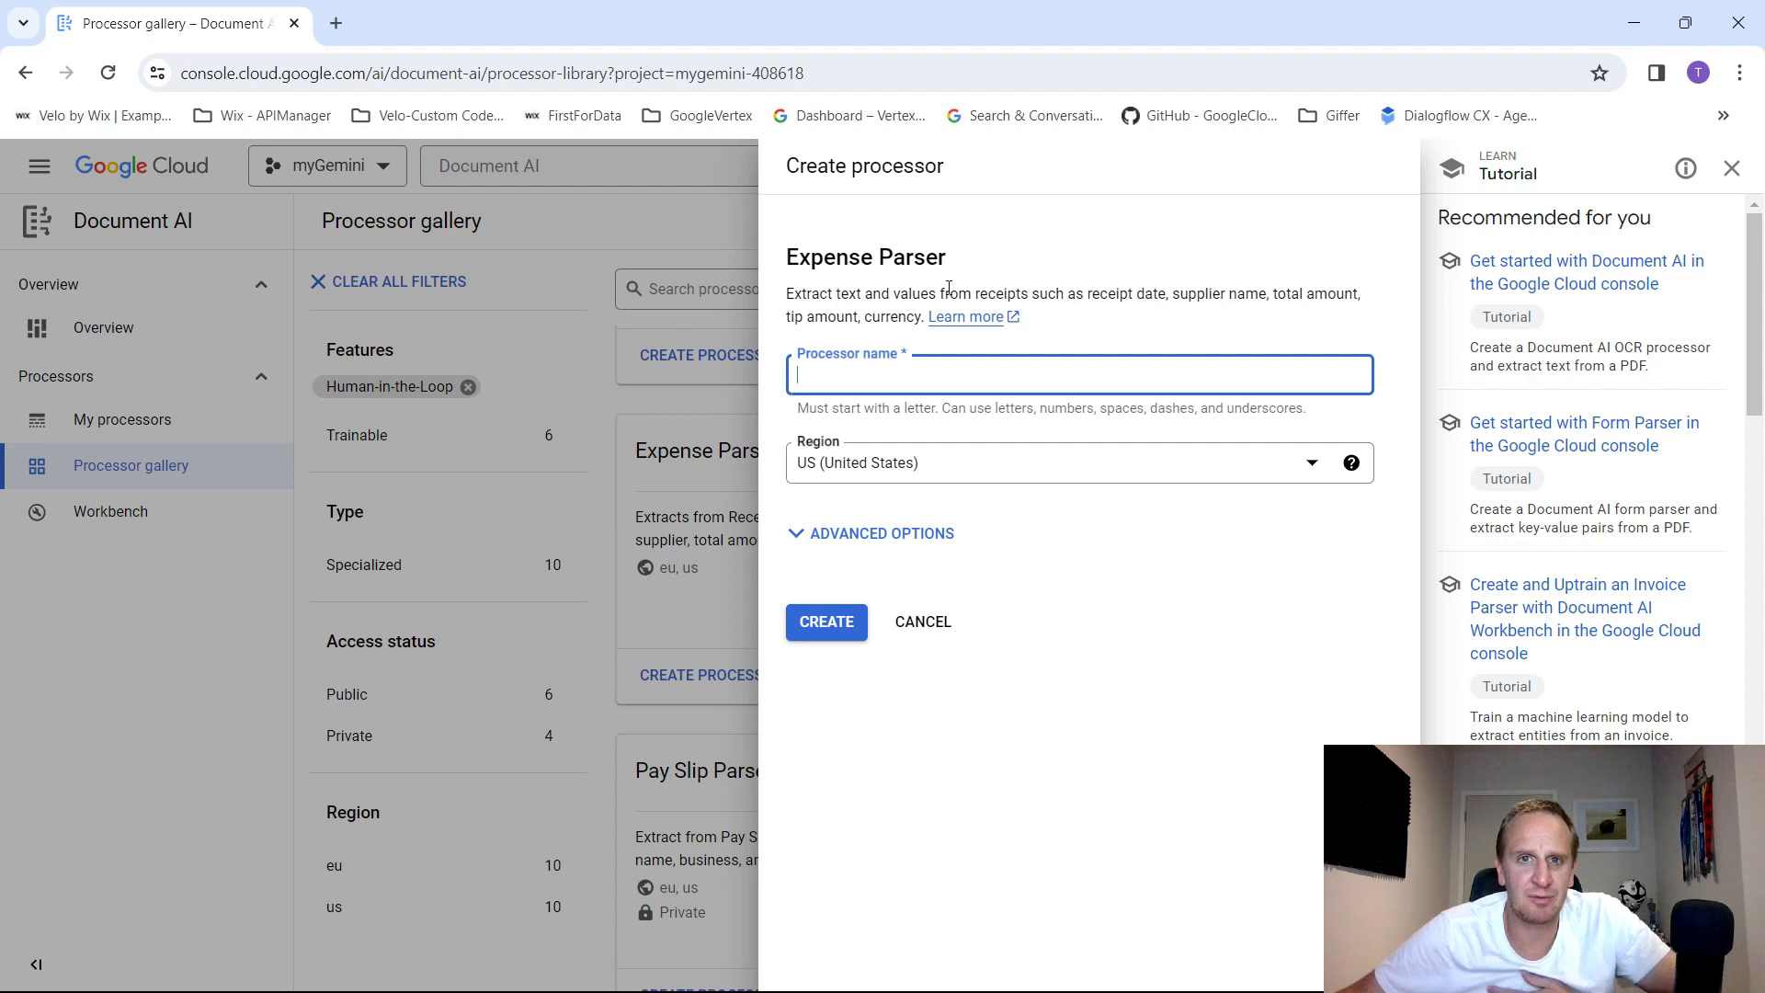
{"action": "mouse_move", "coordinate": [772, 493]}
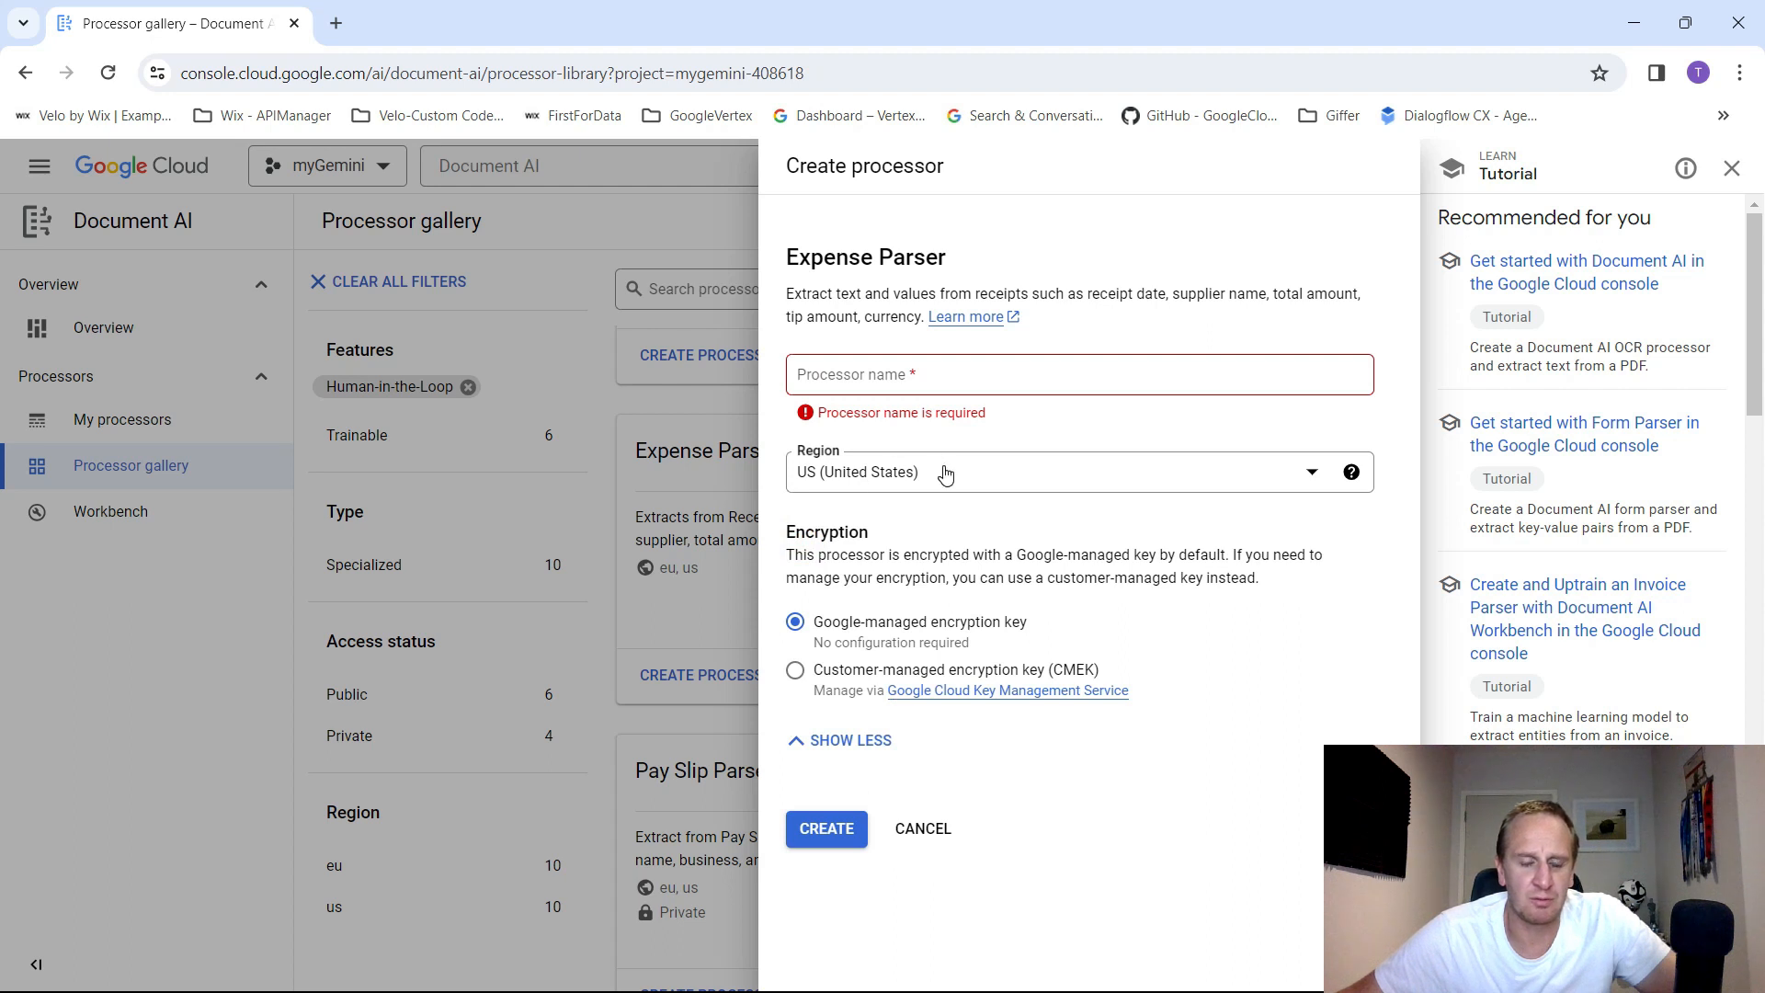
{"action": "left_click", "coordinate": [1077, 373]}
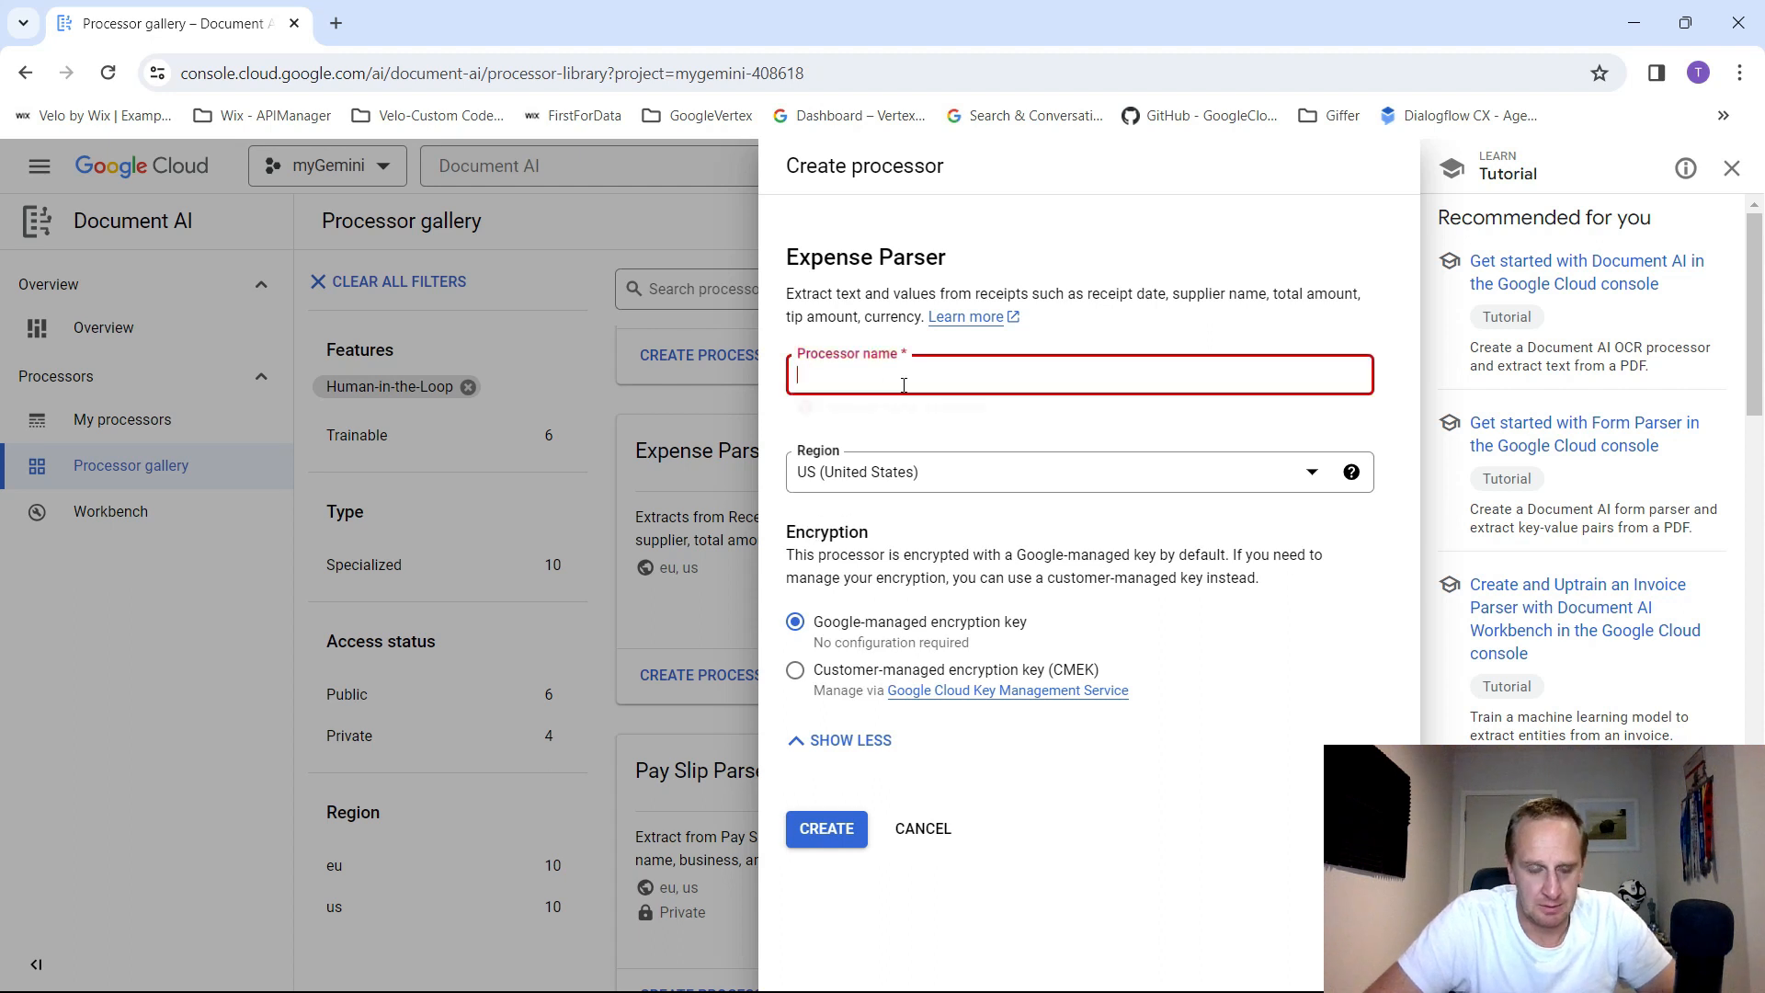
{"action": "type", "text": "general_receipts"}
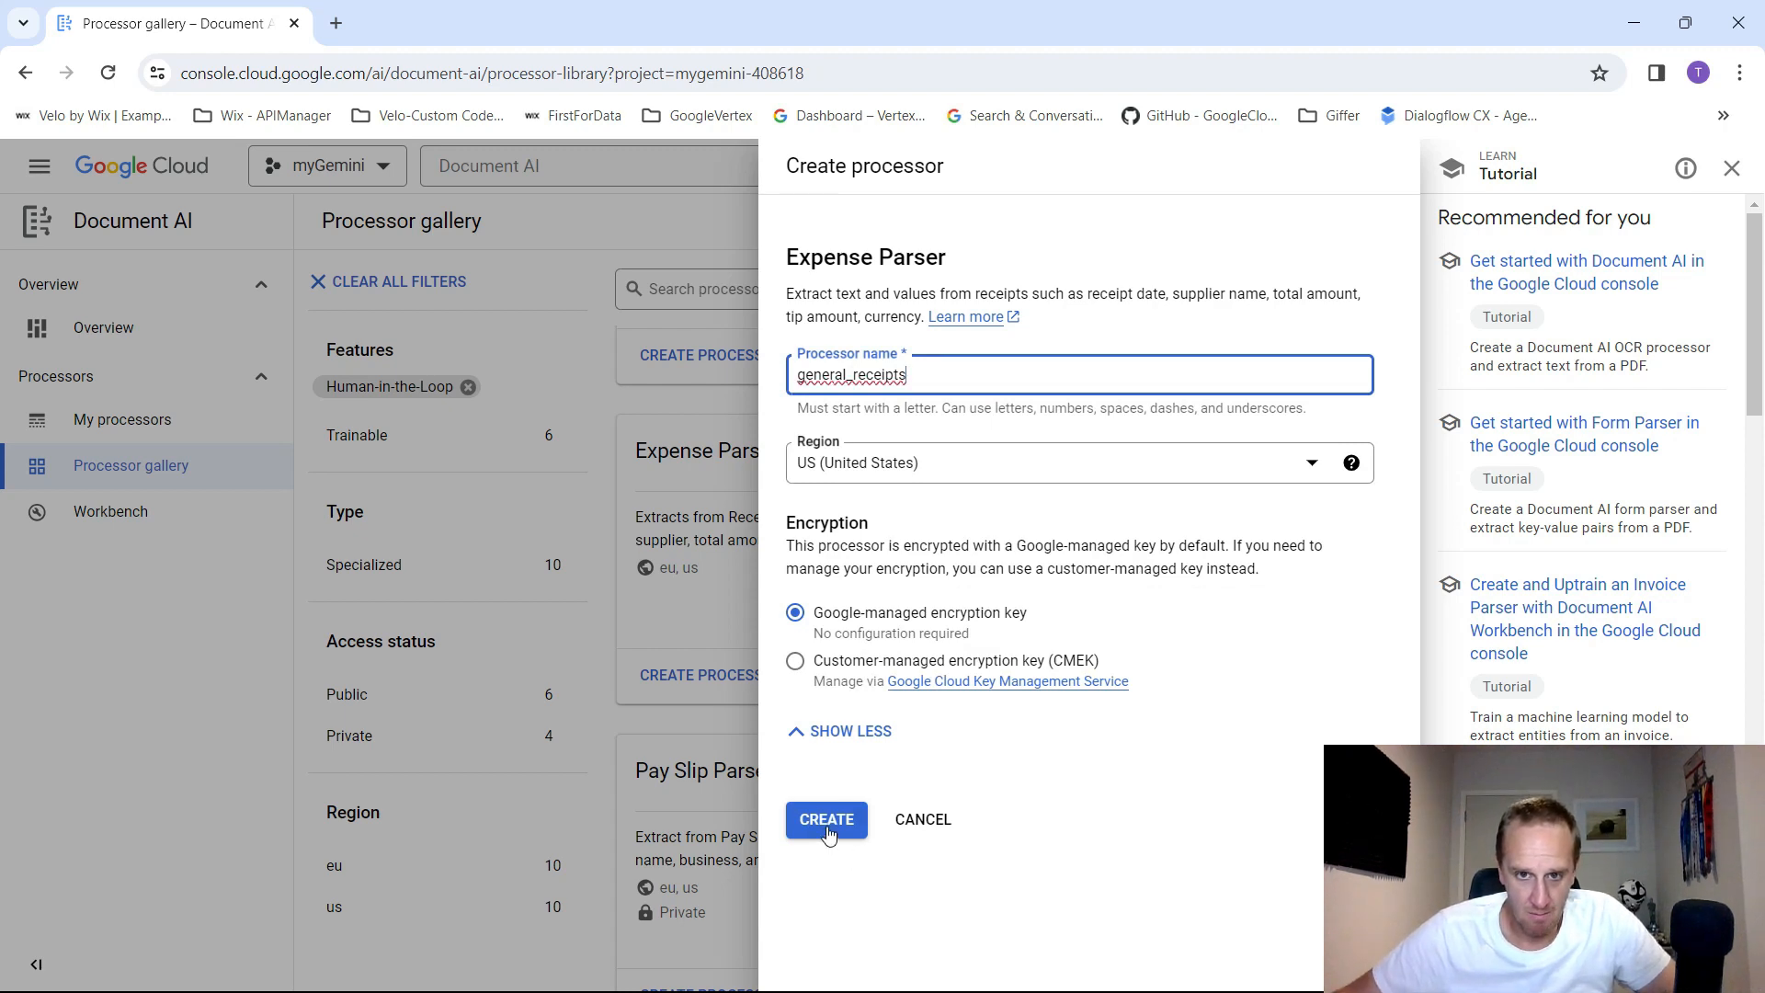
{"action": "left_click", "coordinate": [825, 818]}
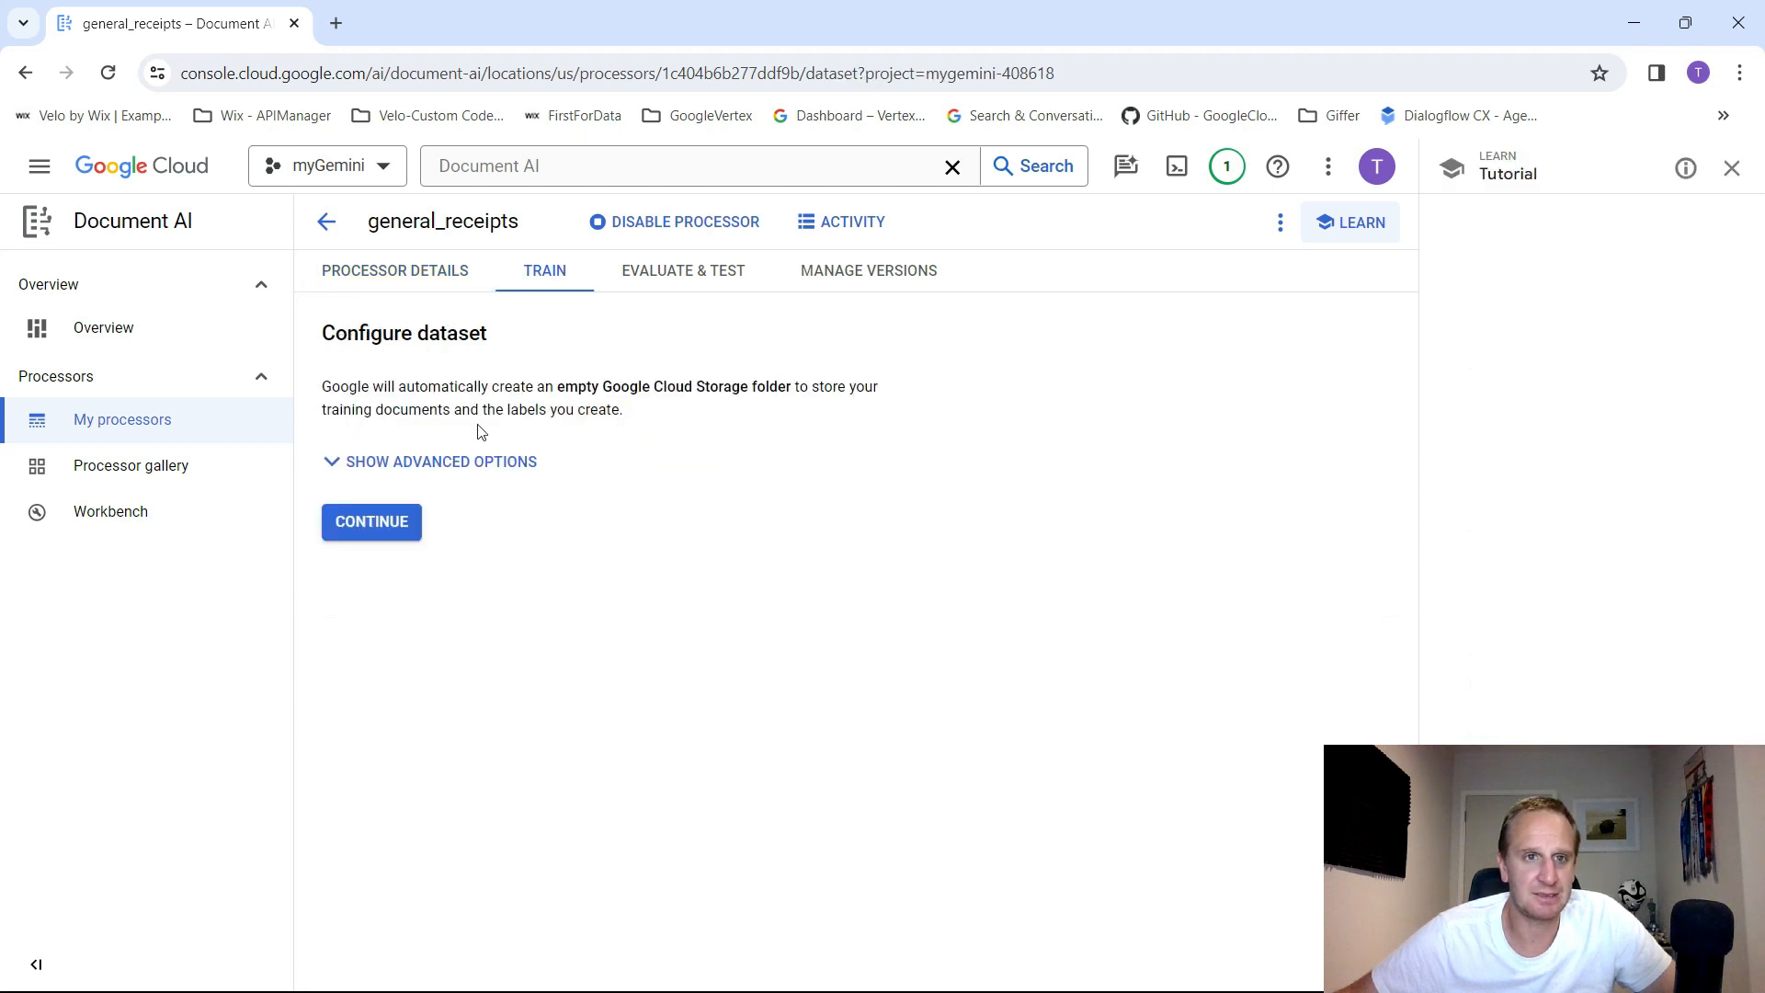
- Configure the general_receipts training dataset with Google-managed storage and dismiss the notification
{"action": "left_click", "coordinate": [1348, 223]}
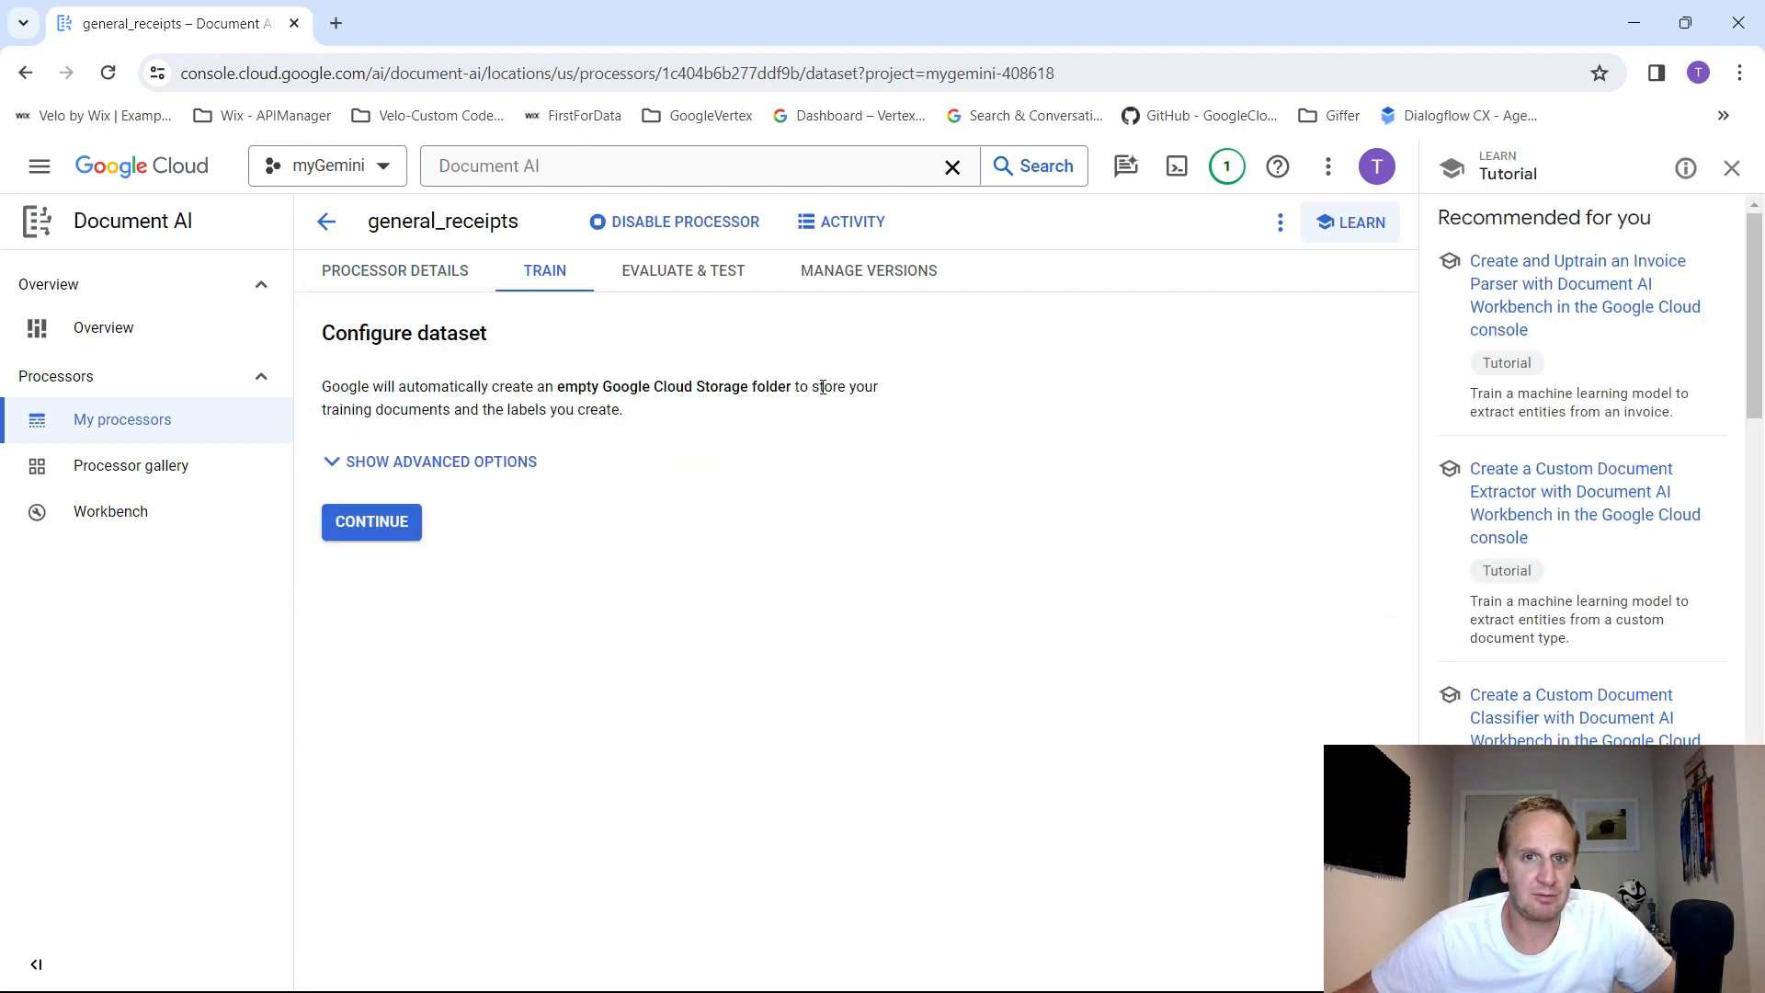
{"action": "mouse_move", "coordinate": [344, 469]}
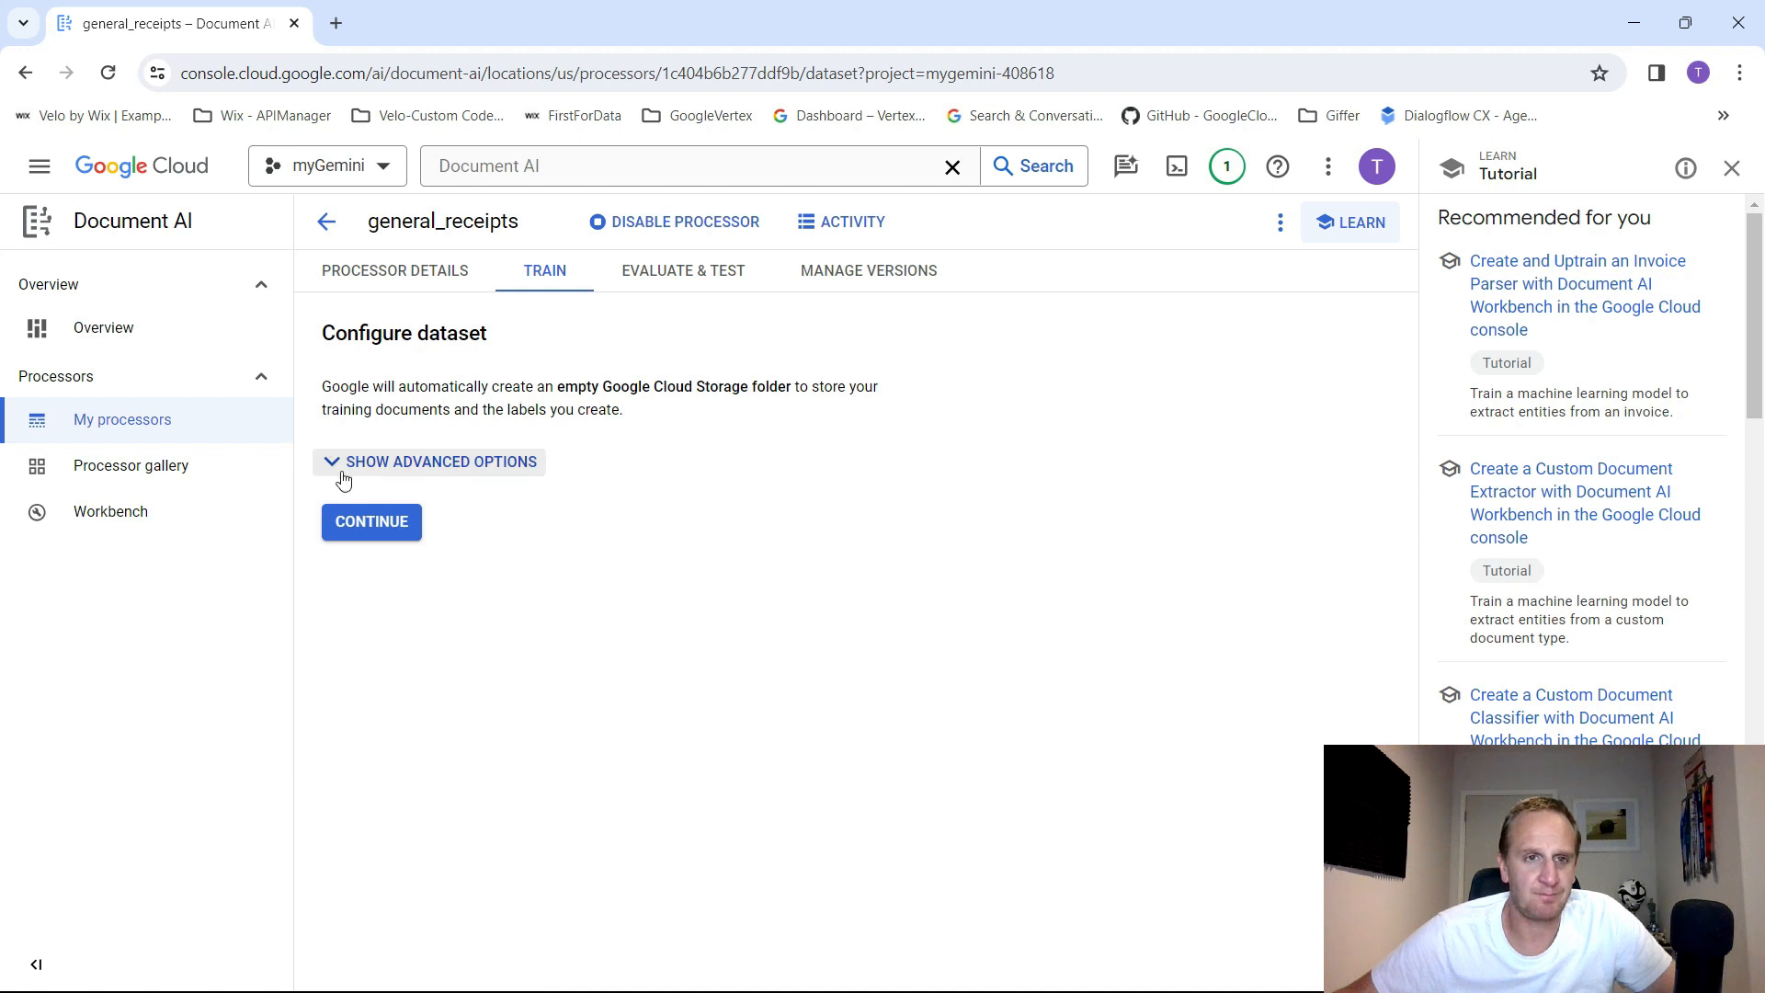
{"action": "left_click", "coordinate": [439, 462]}
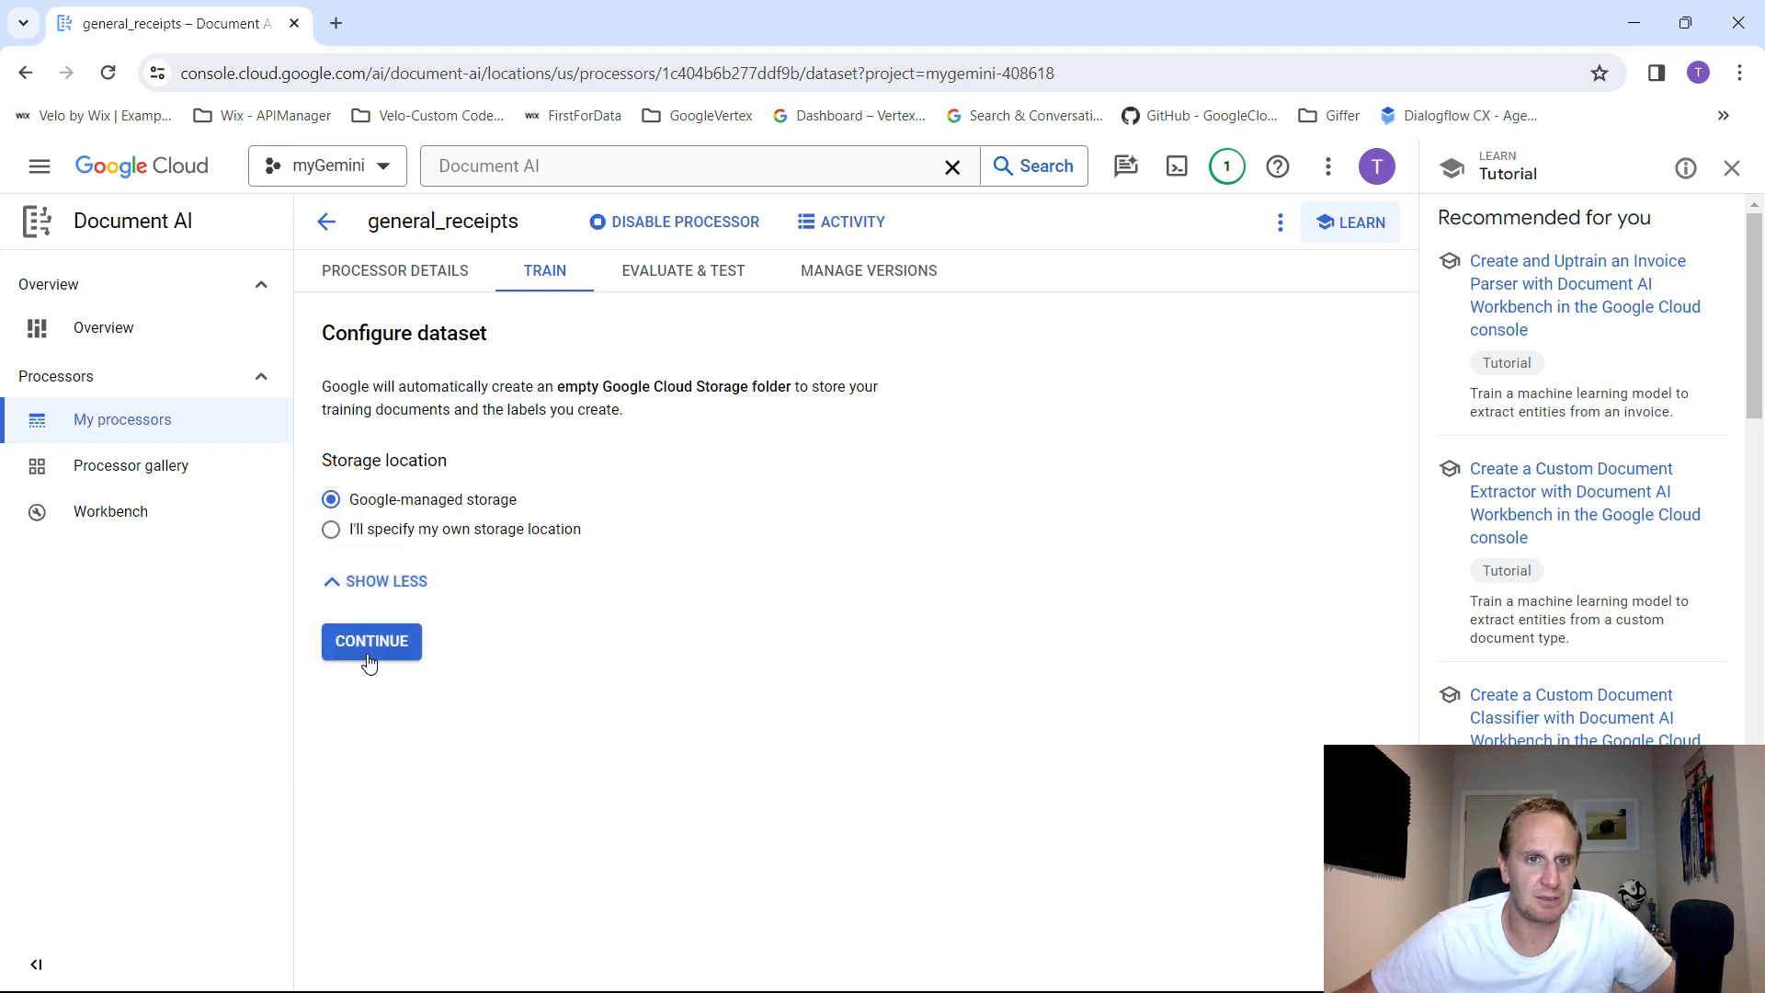
{"action": "left_click", "coordinate": [369, 640]}
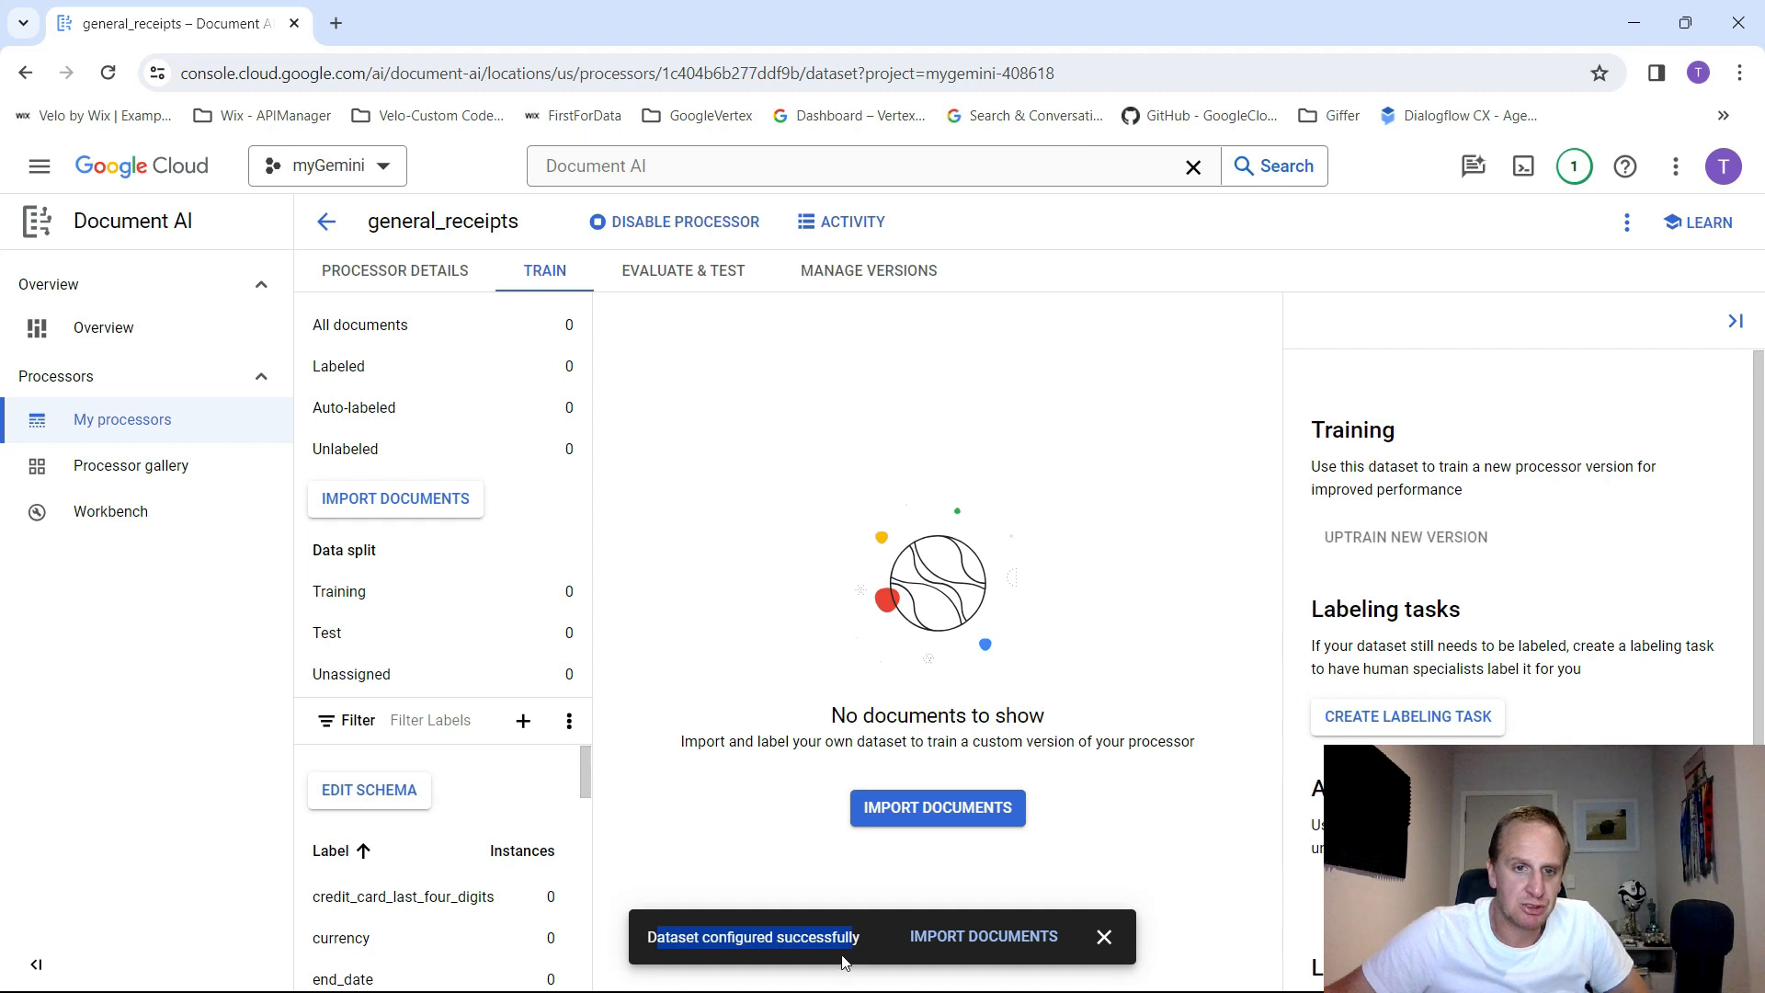
{"action": "mouse_move", "coordinate": [885, 859]}
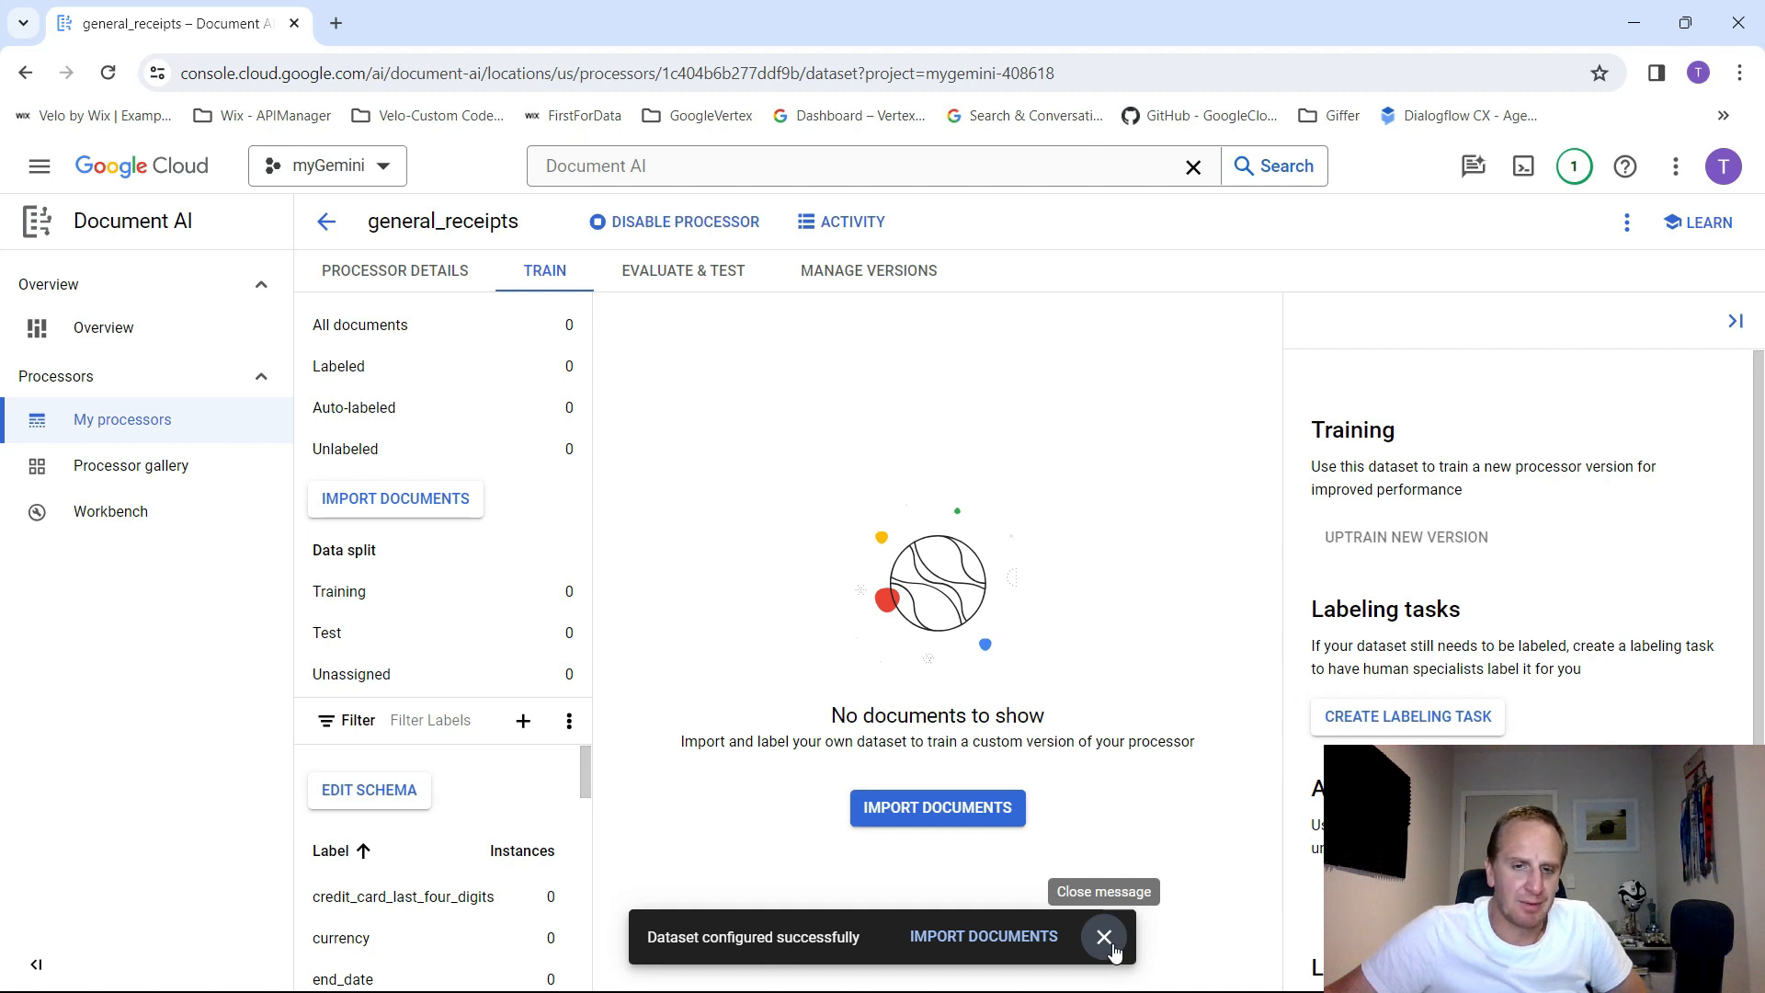
{"action": "left_click", "coordinate": [1106, 936]}
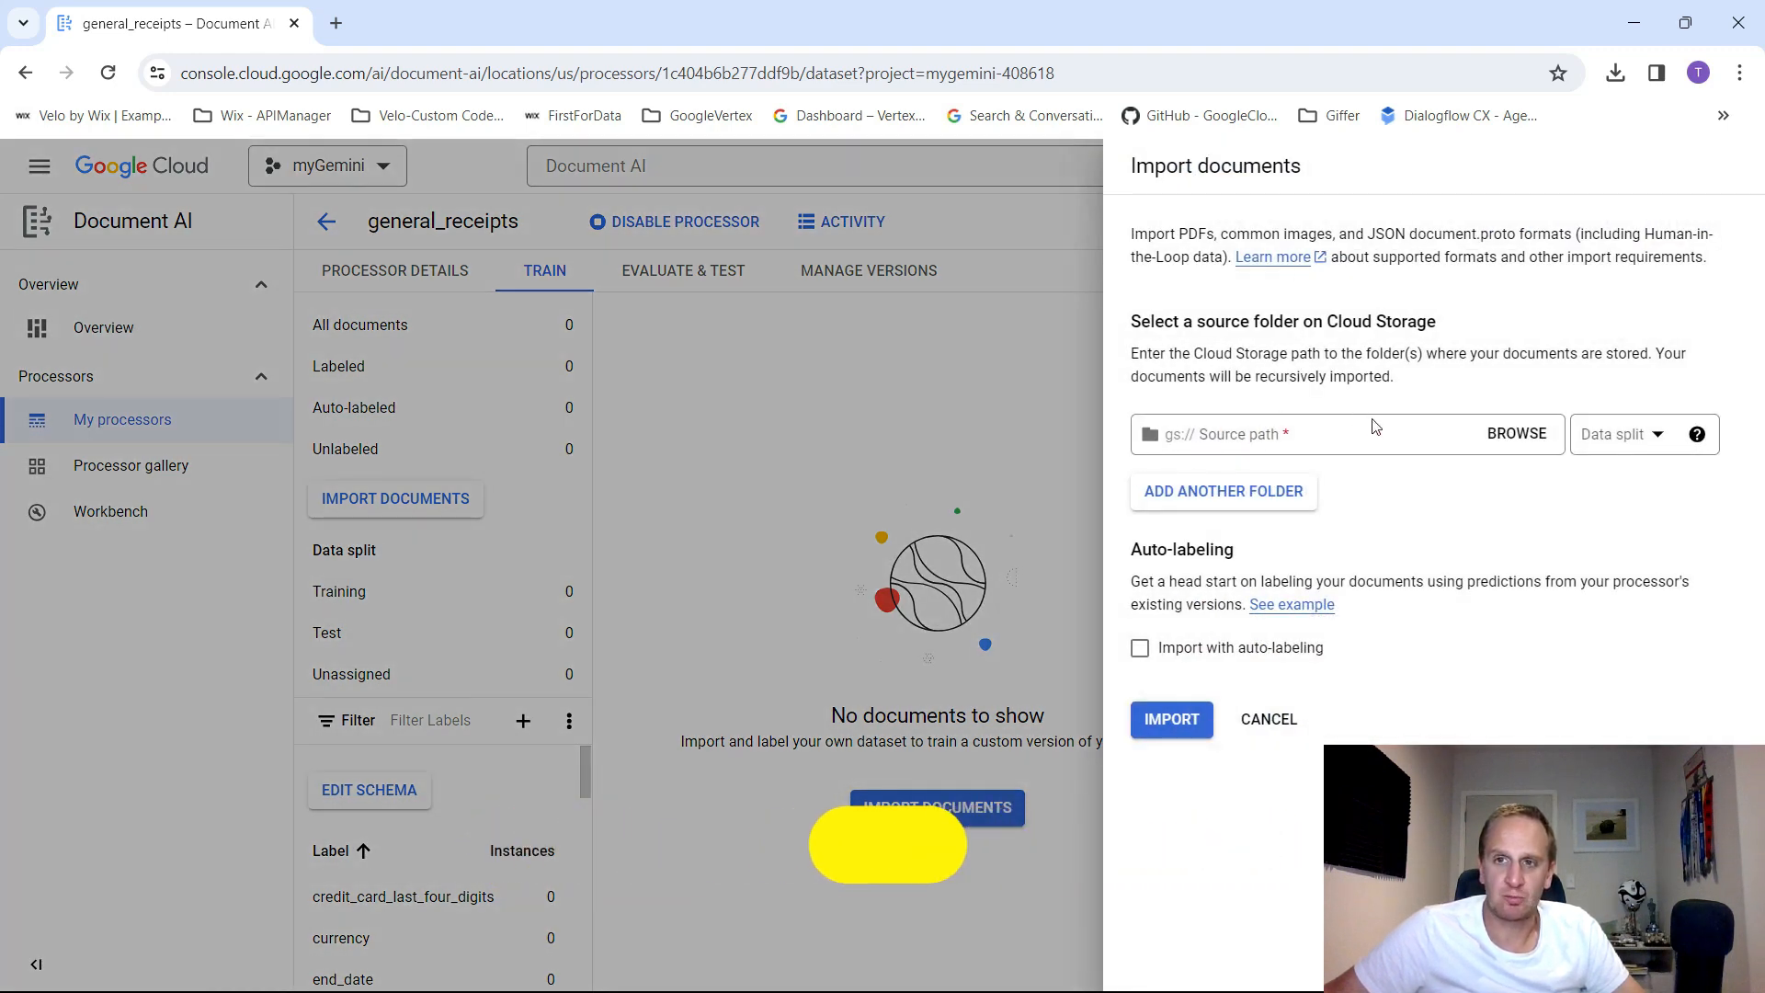
- Create the bucket receipt_test_gem and select it as the import source path
{"action": "left_click", "coordinate": [1515, 434]}
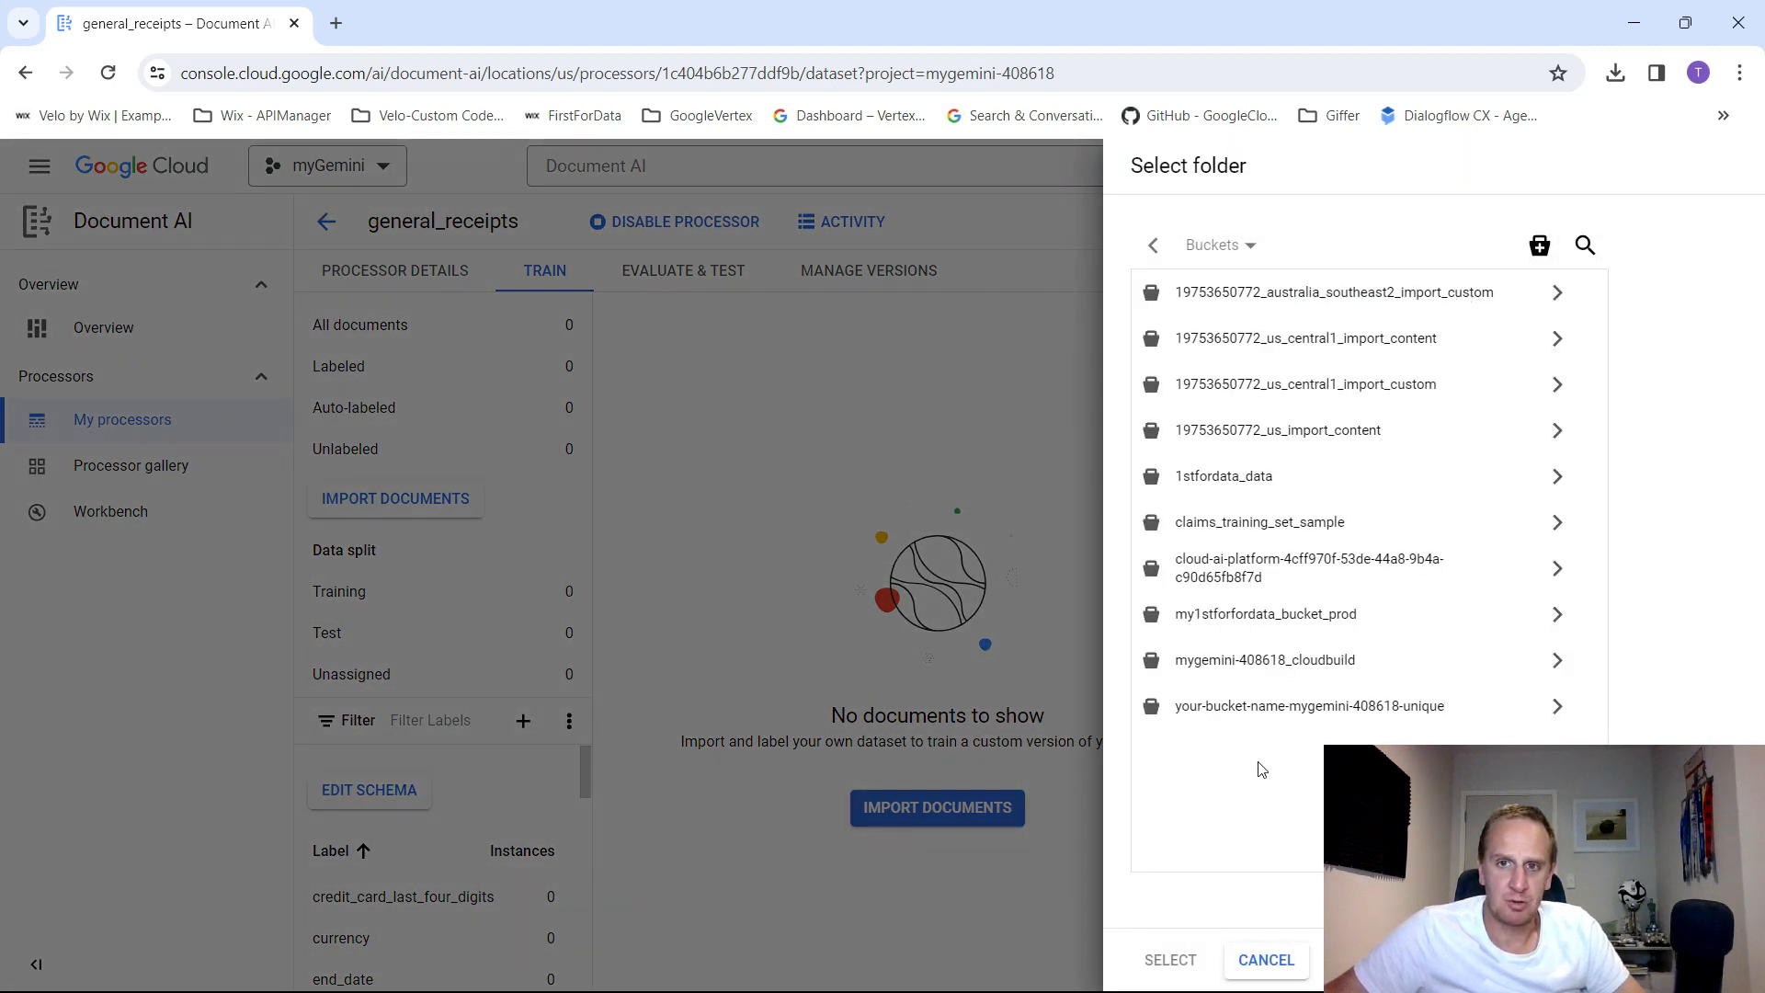
{"action": "mouse_move", "coordinate": [1313, 730]}
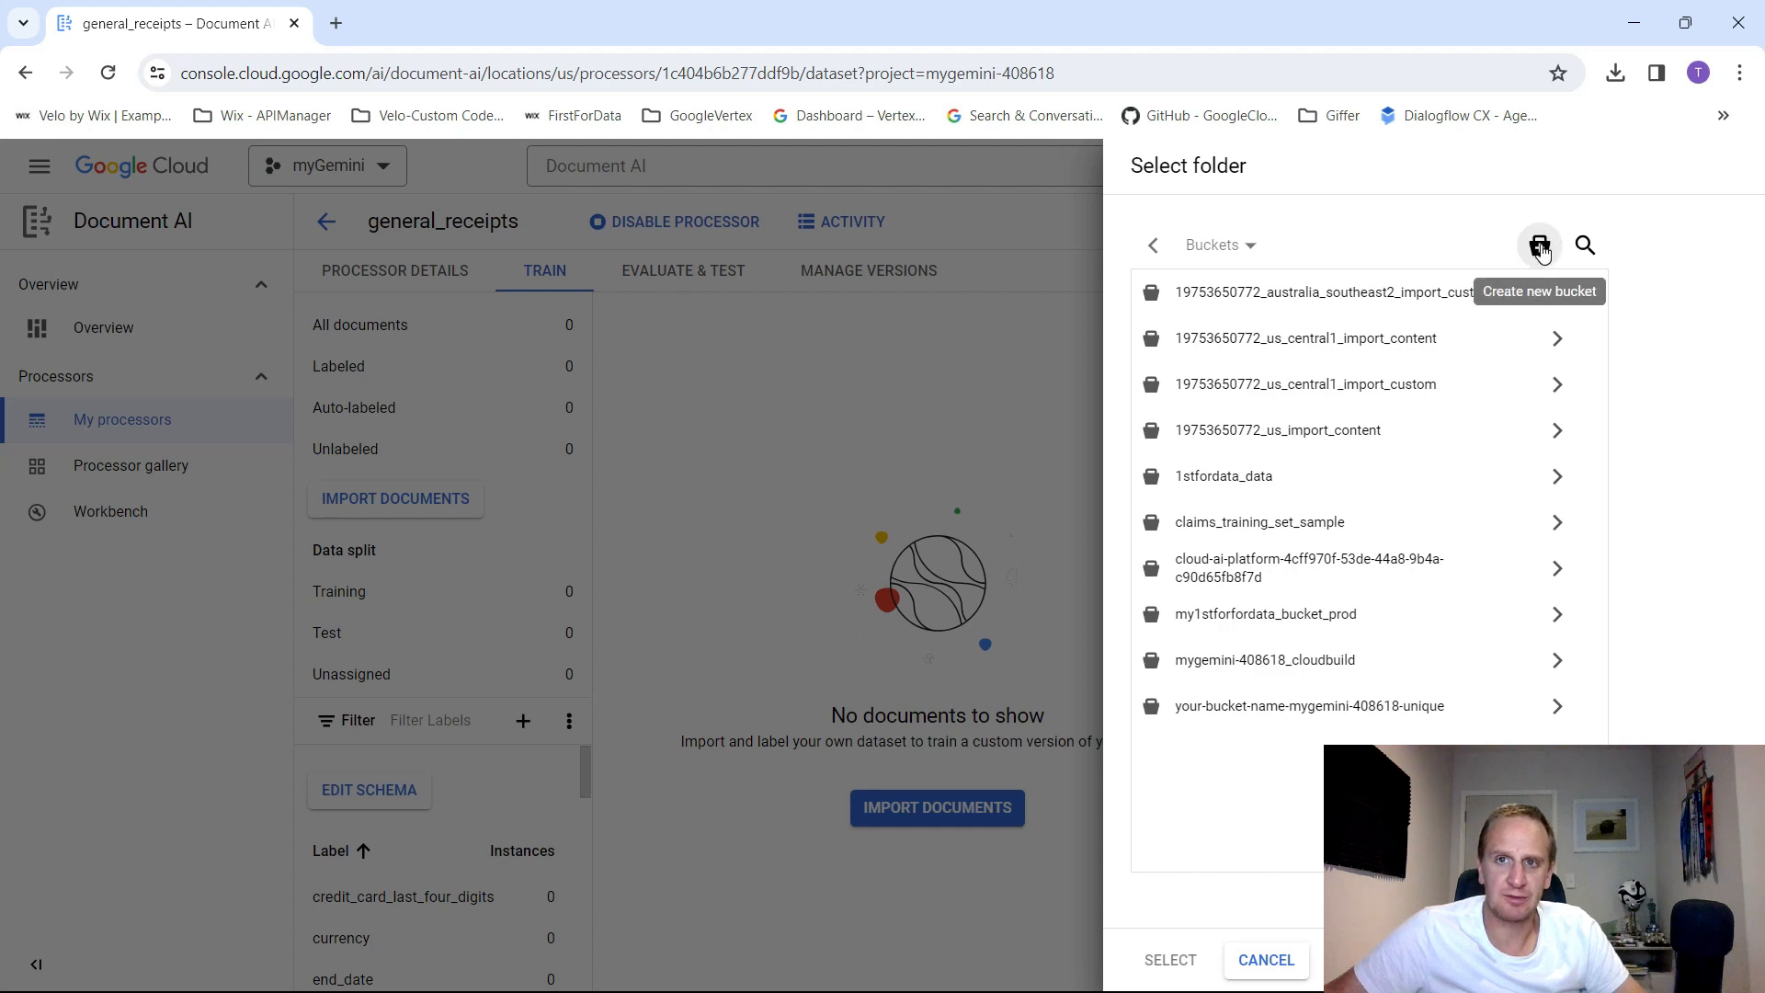
{"action": "left_click", "coordinate": [1541, 245]}
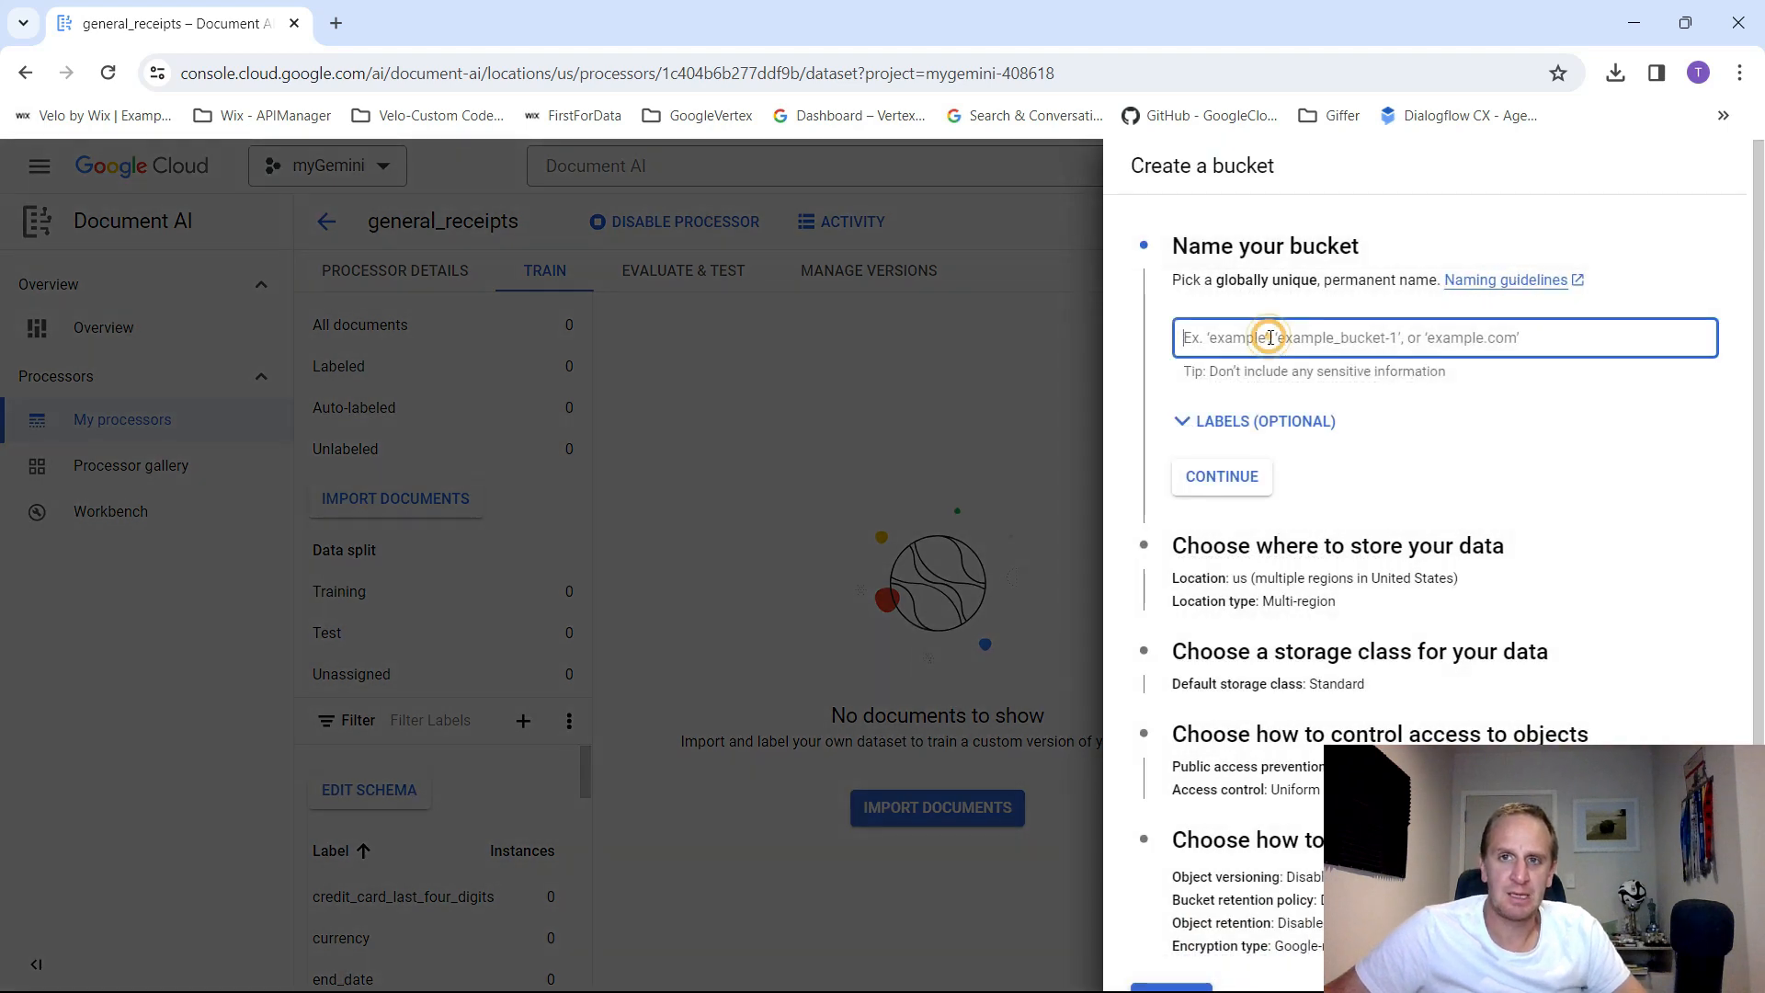
{"action": "type", "text": "receipts_test"}
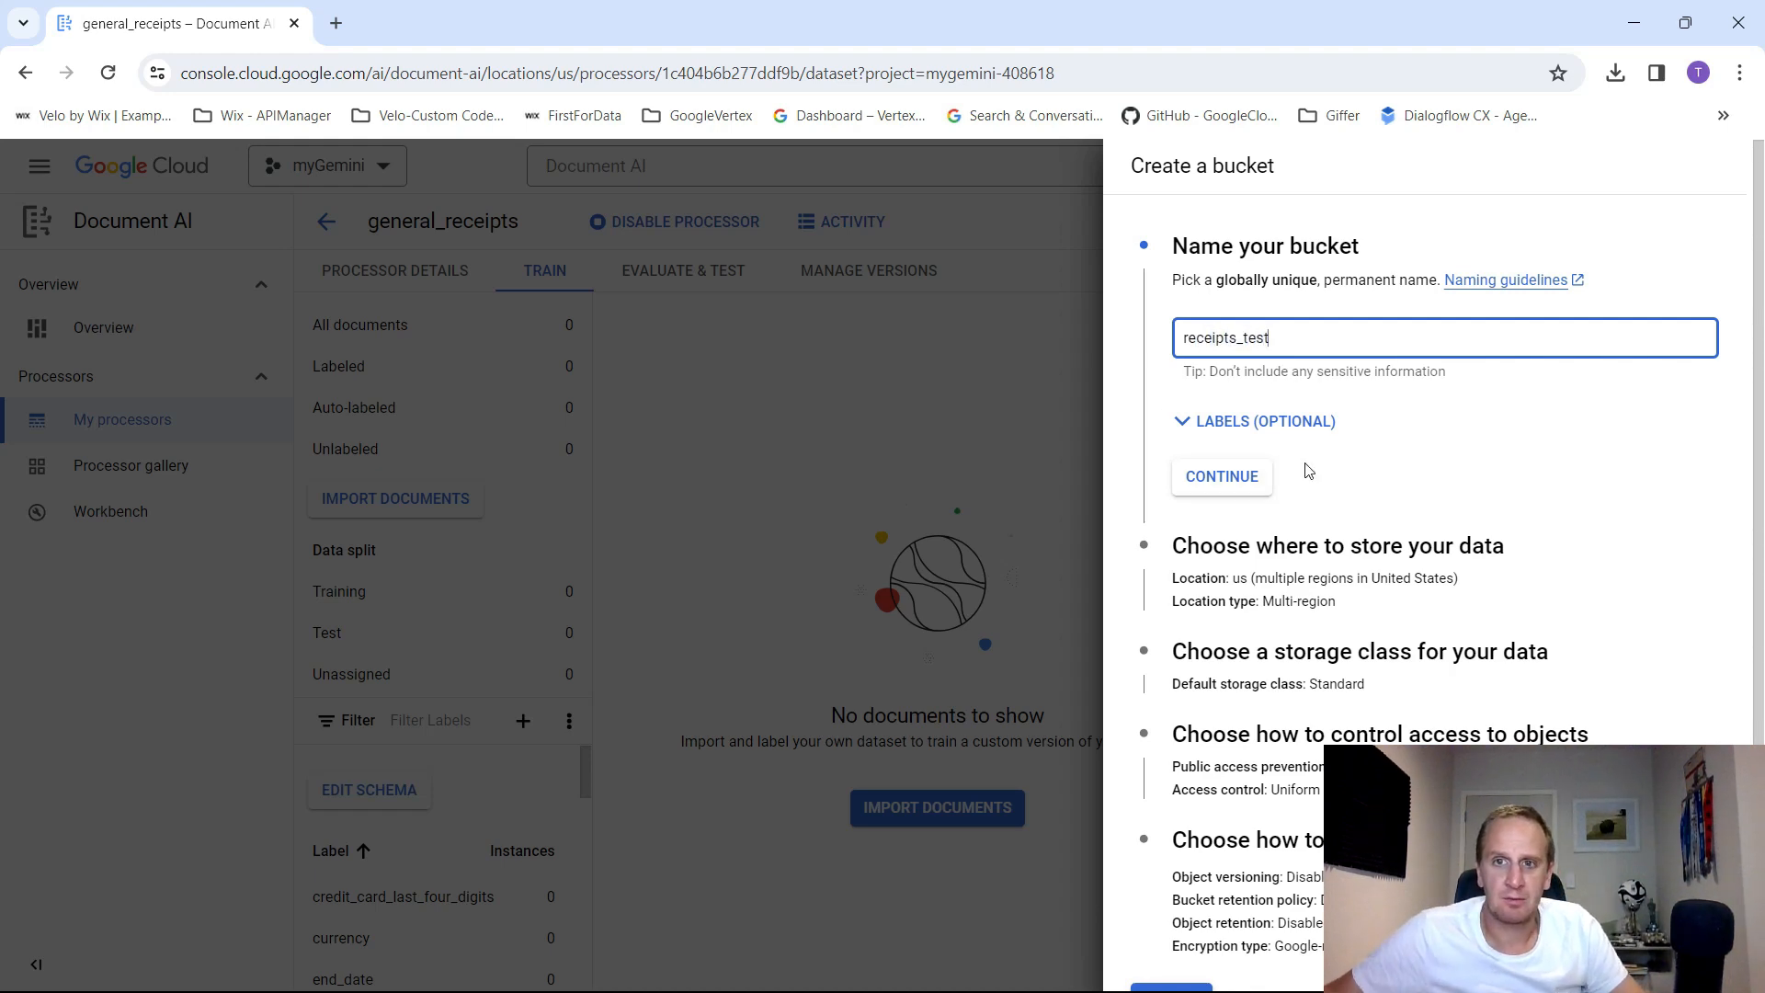
{"action": "mouse_move", "coordinate": [1335, 623]}
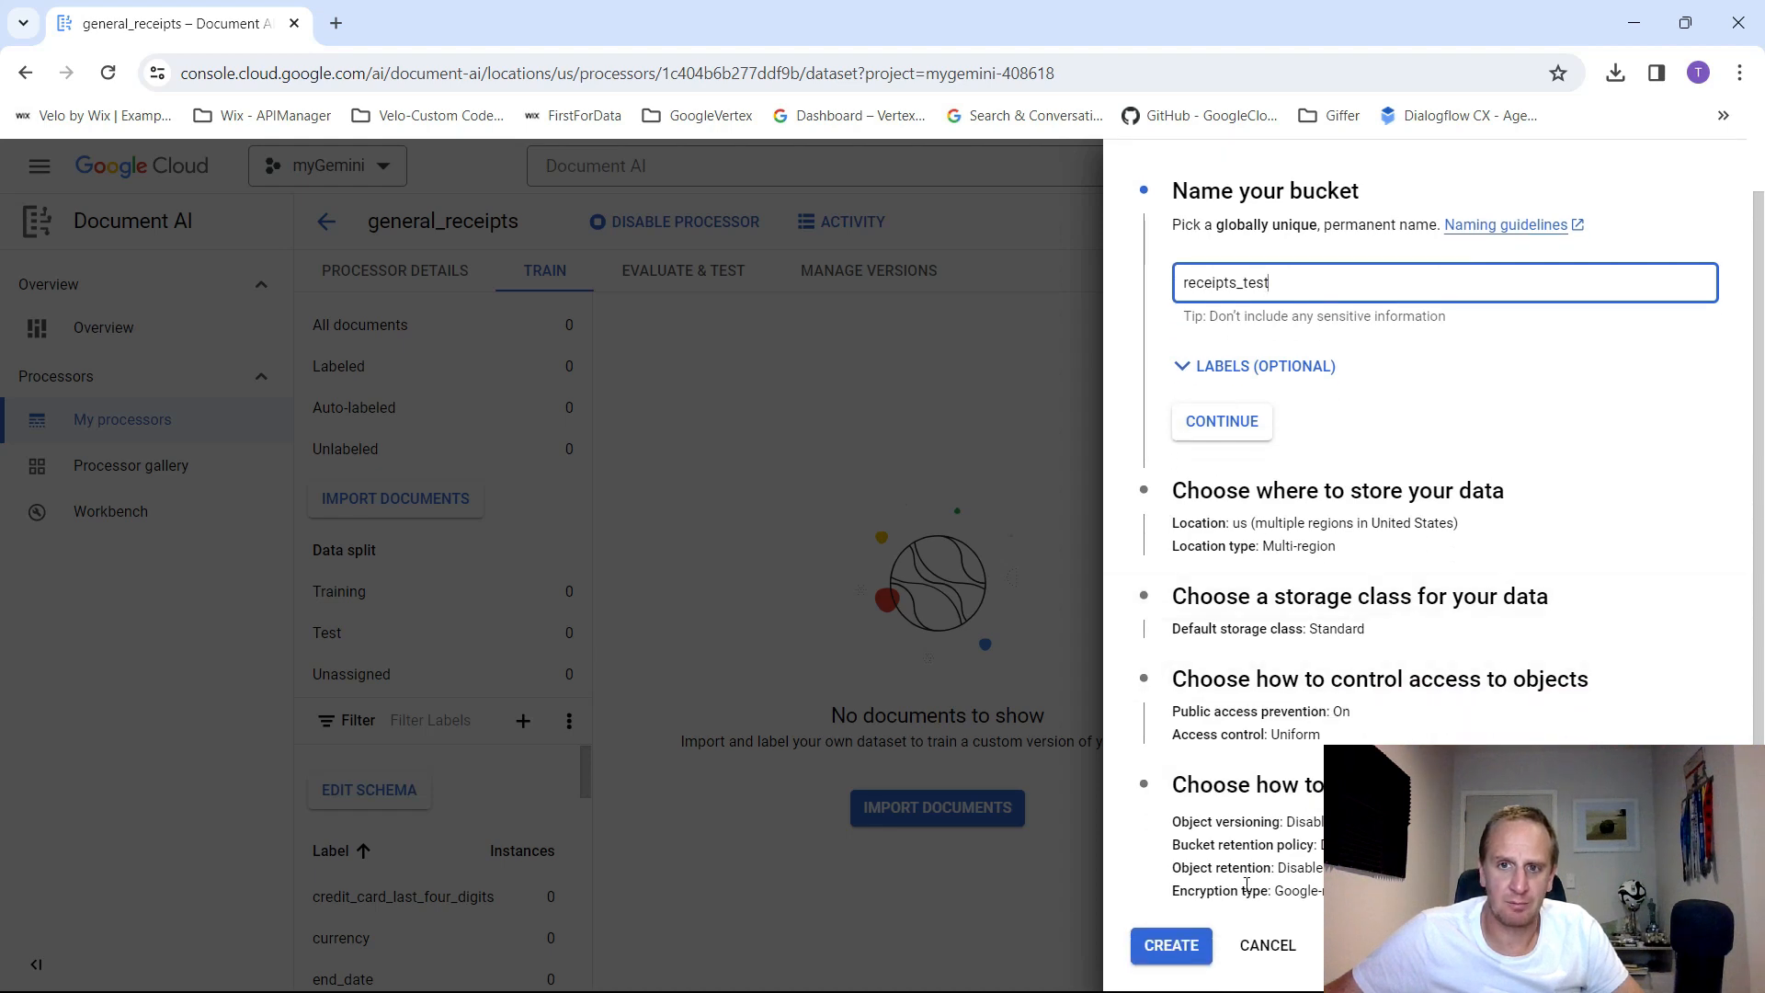
{"action": "left_click", "coordinate": [1169, 945]}
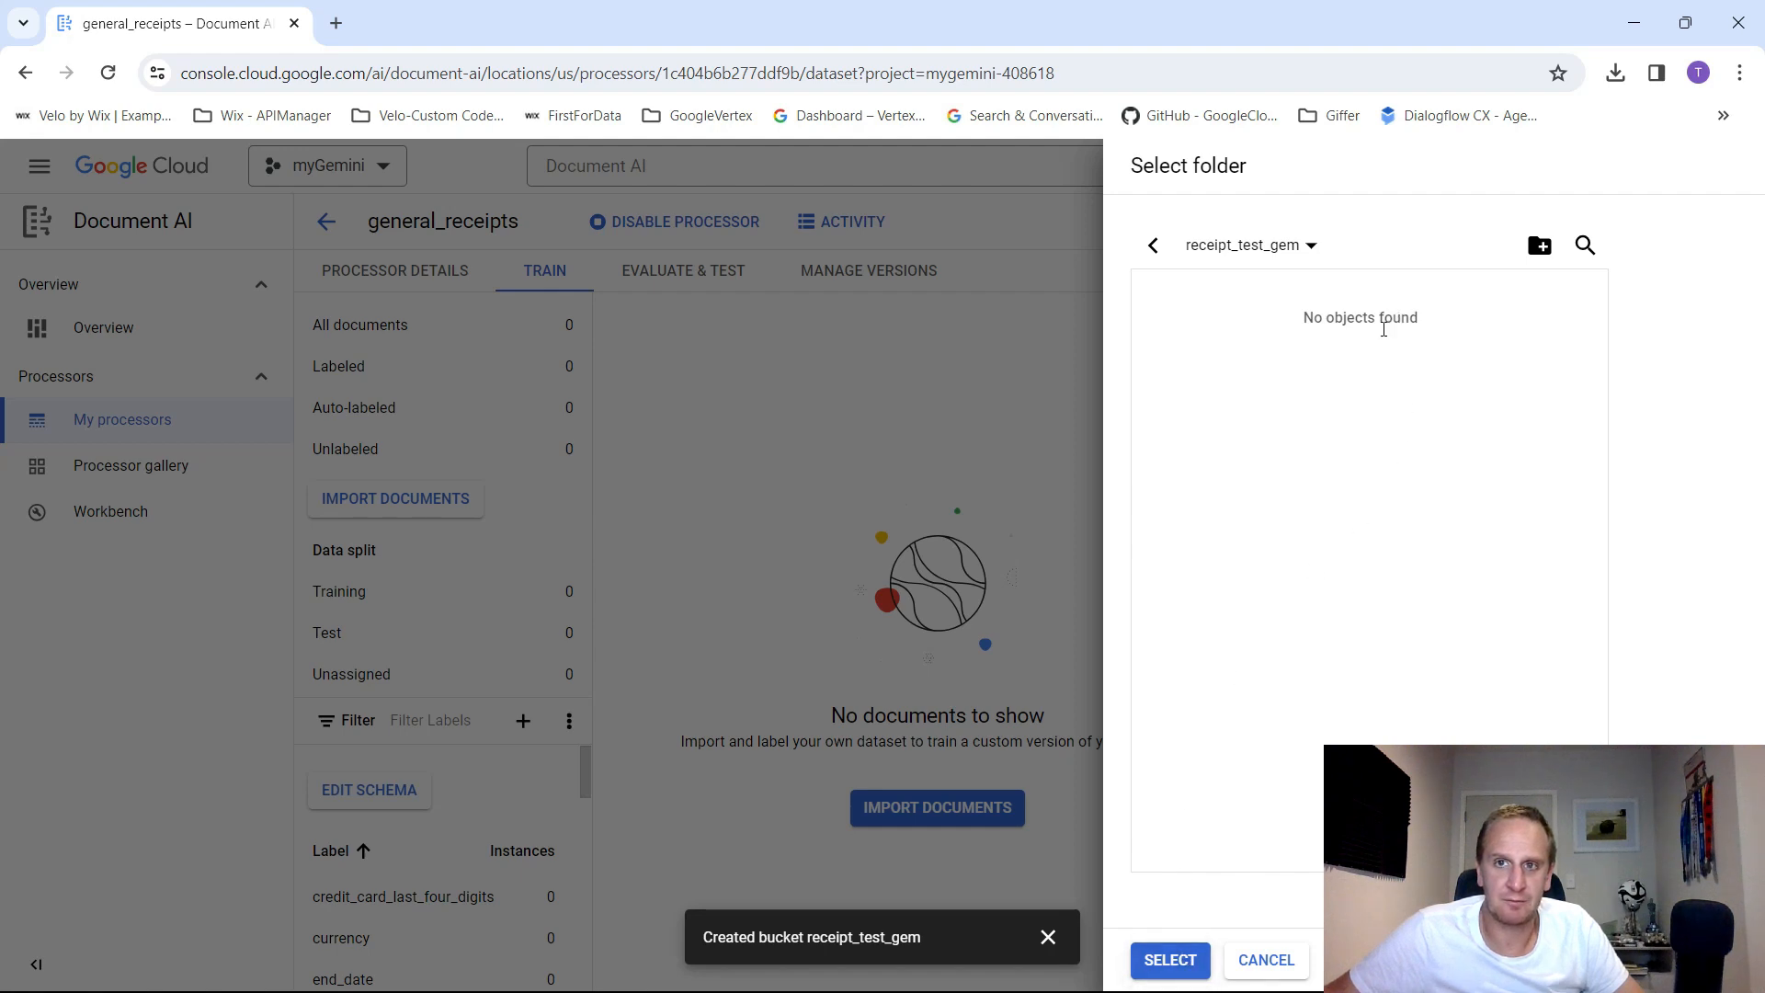
{"action": "left_click", "coordinate": [1170, 960]}
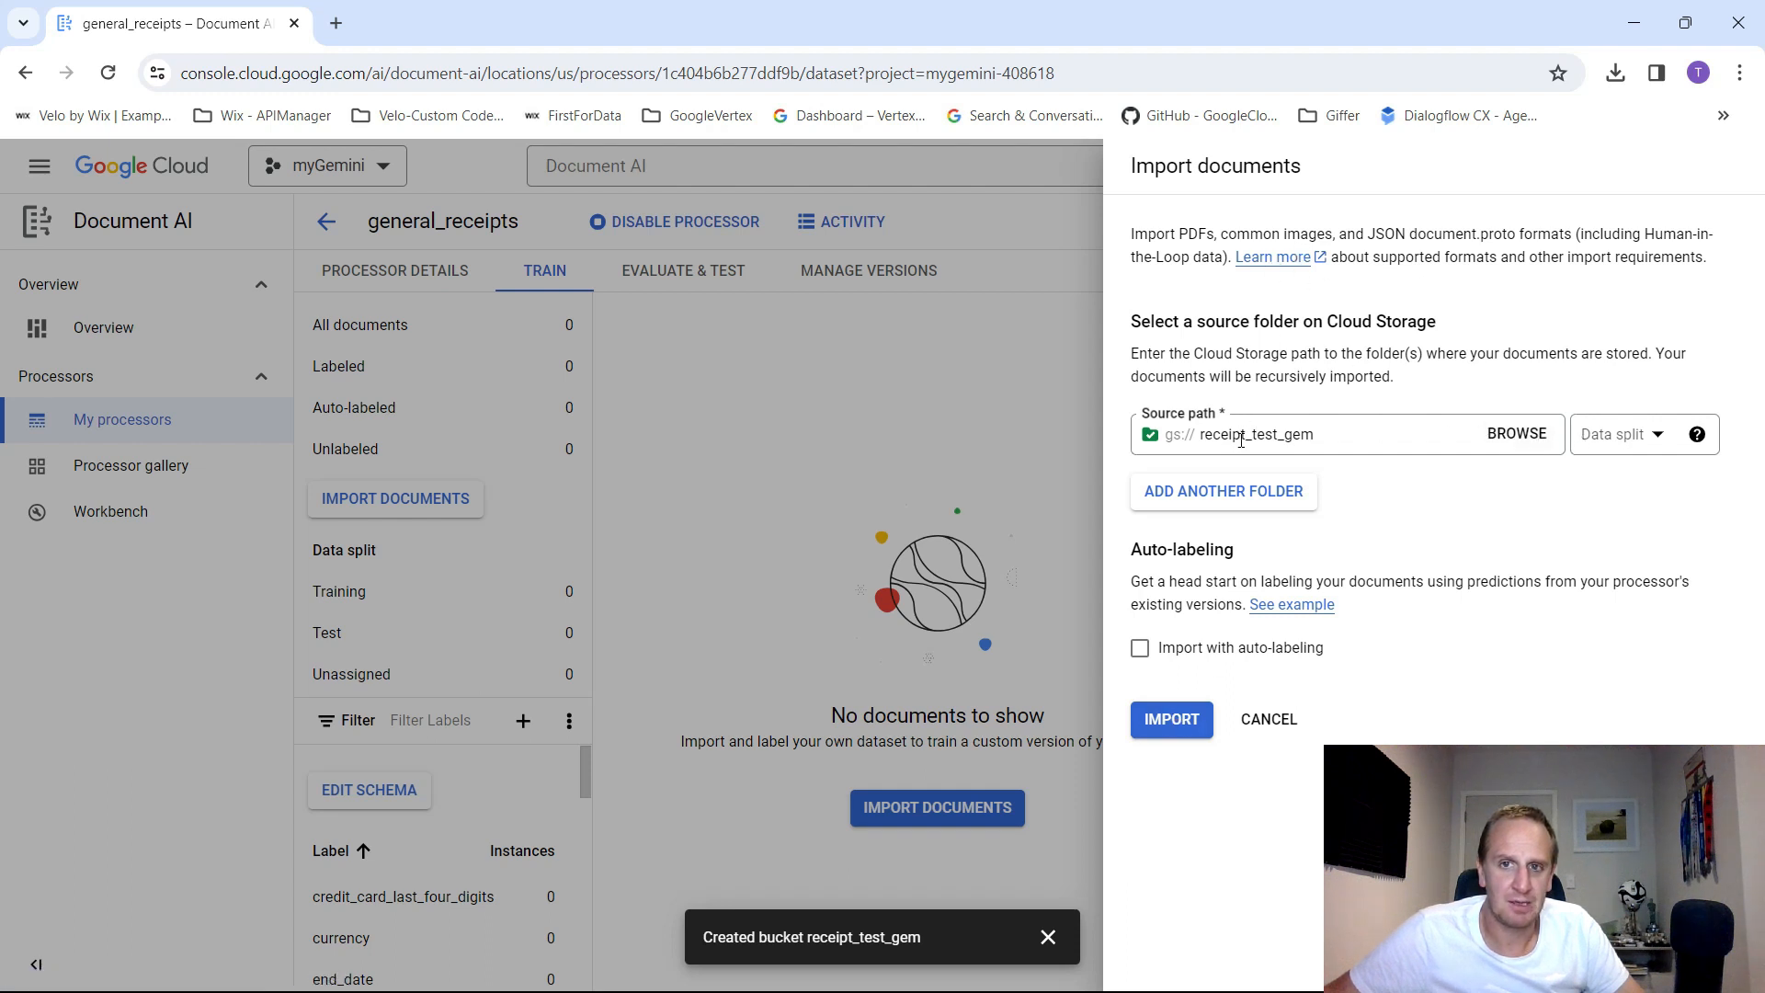
{"action": "mouse_move", "coordinate": [87, 182]}
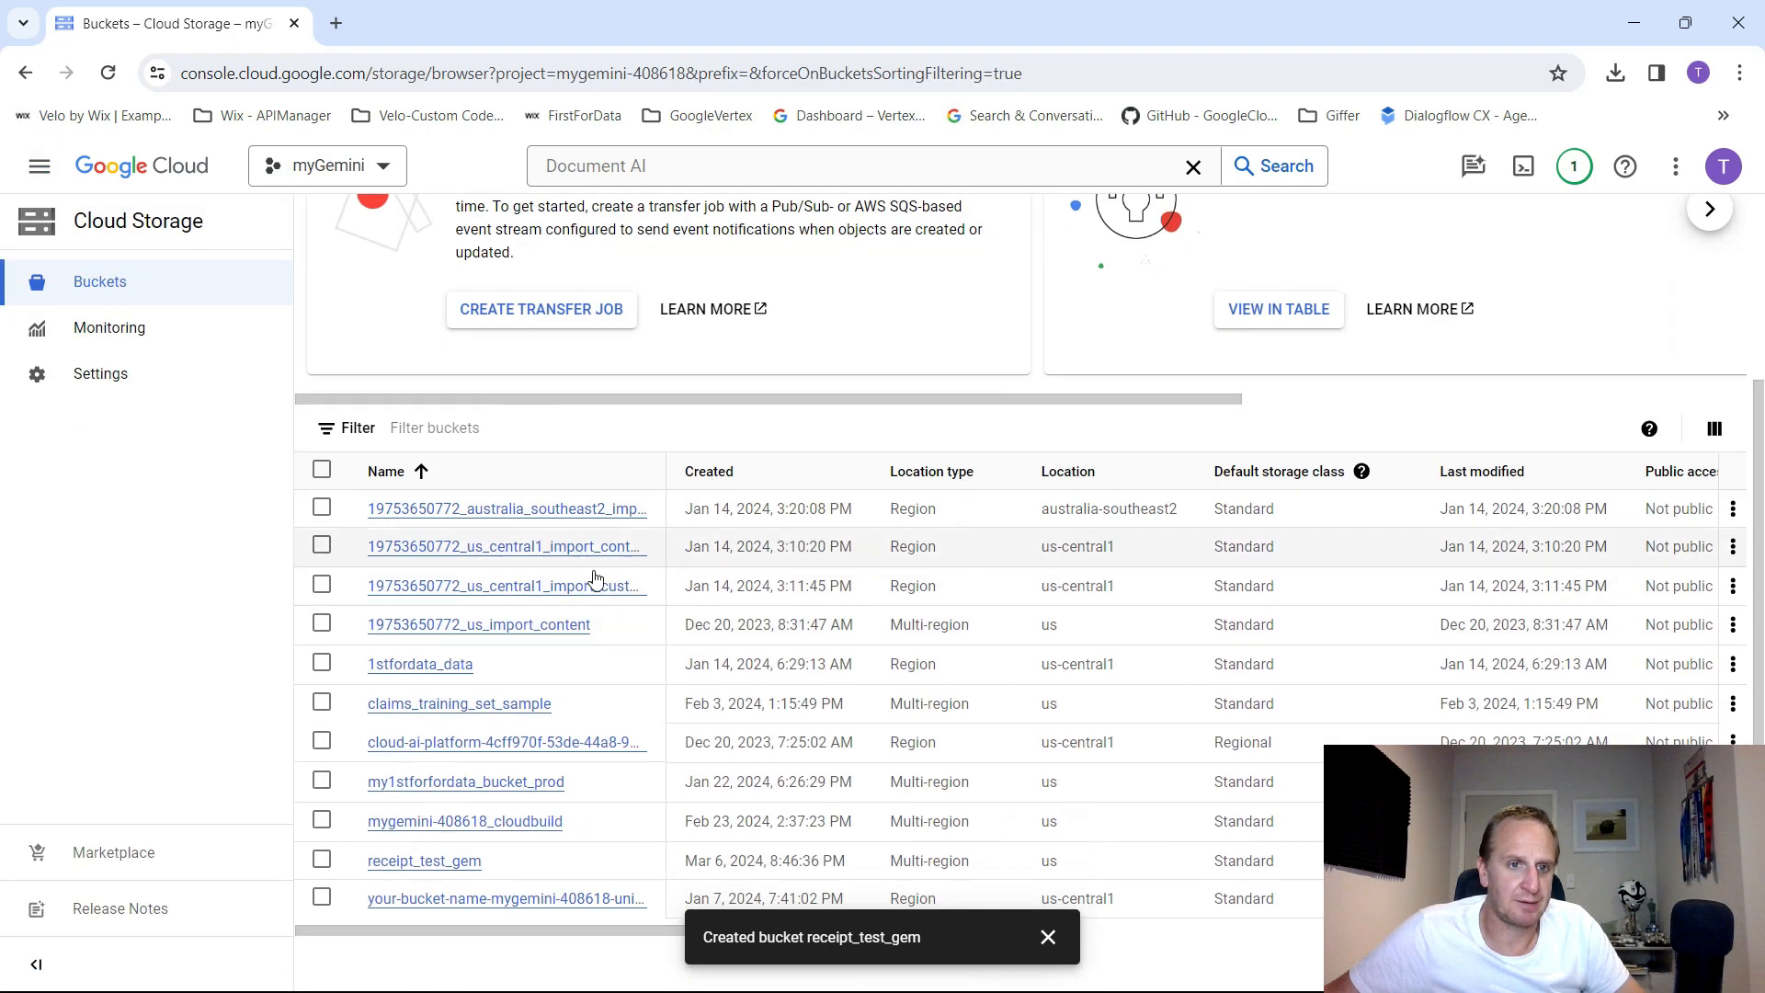
- Upload the six receipt template images from the local folder into receipt_test_gem
{"action": "left_click", "coordinate": [425, 861]}
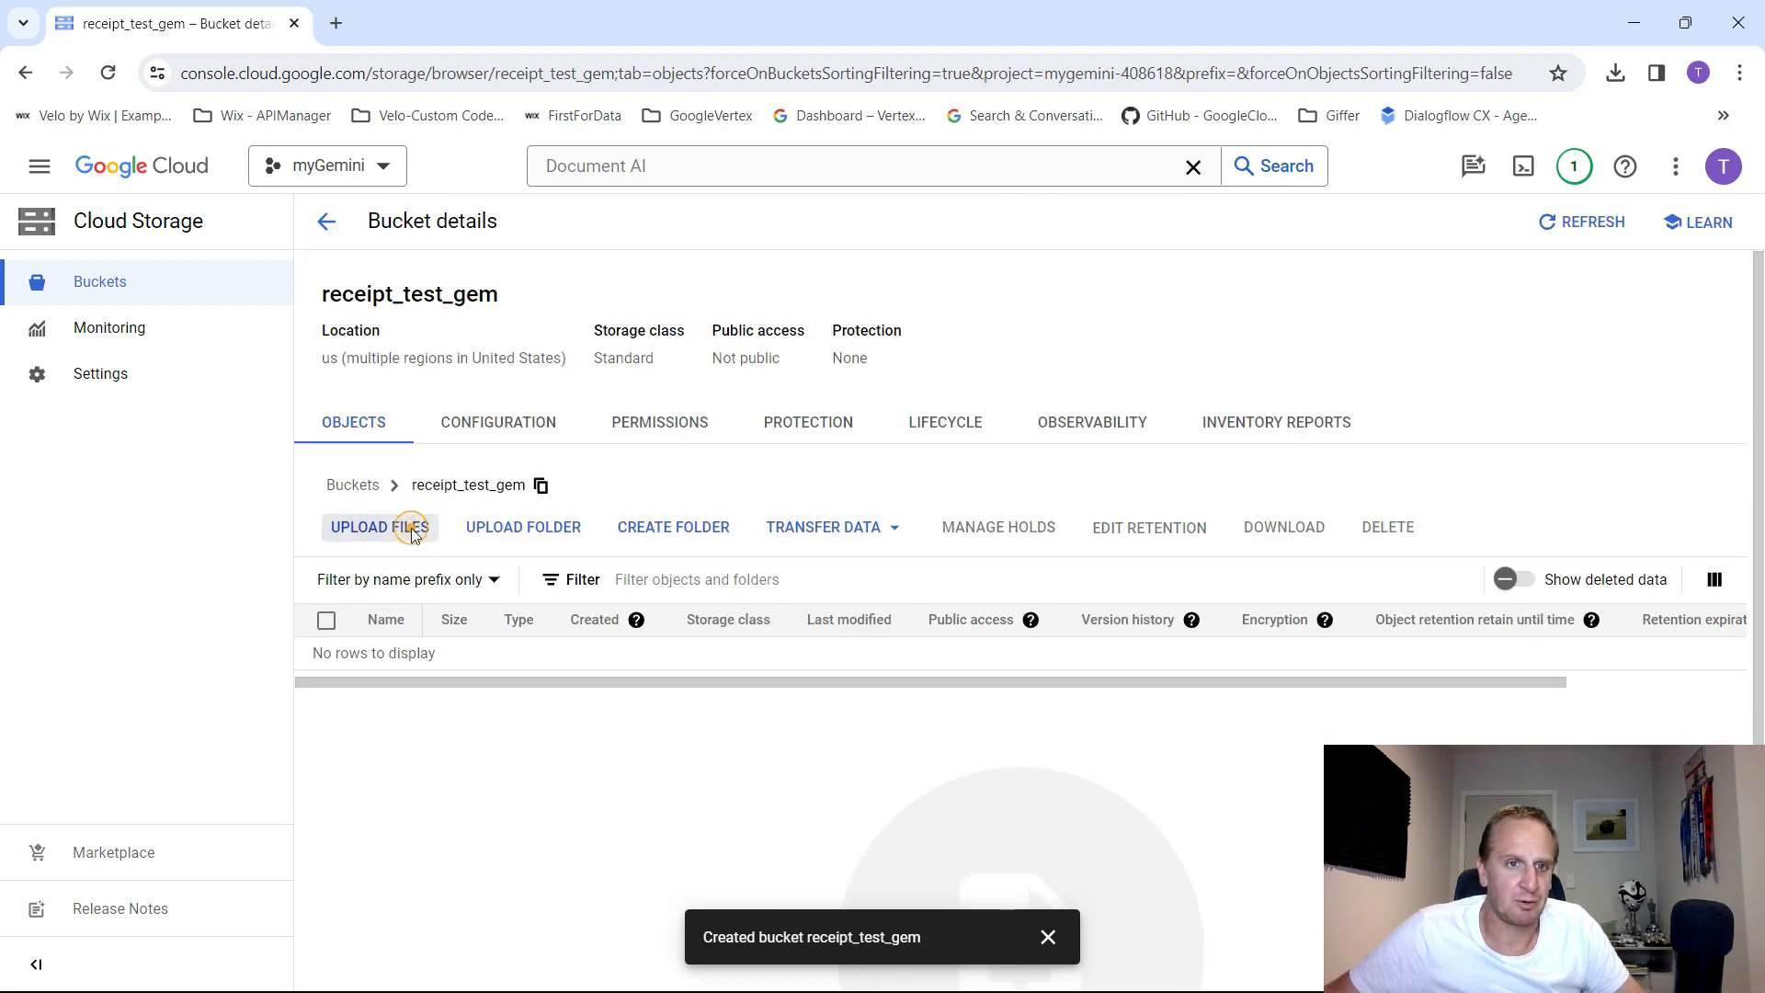
{"action": "left_click", "coordinate": [379, 528]}
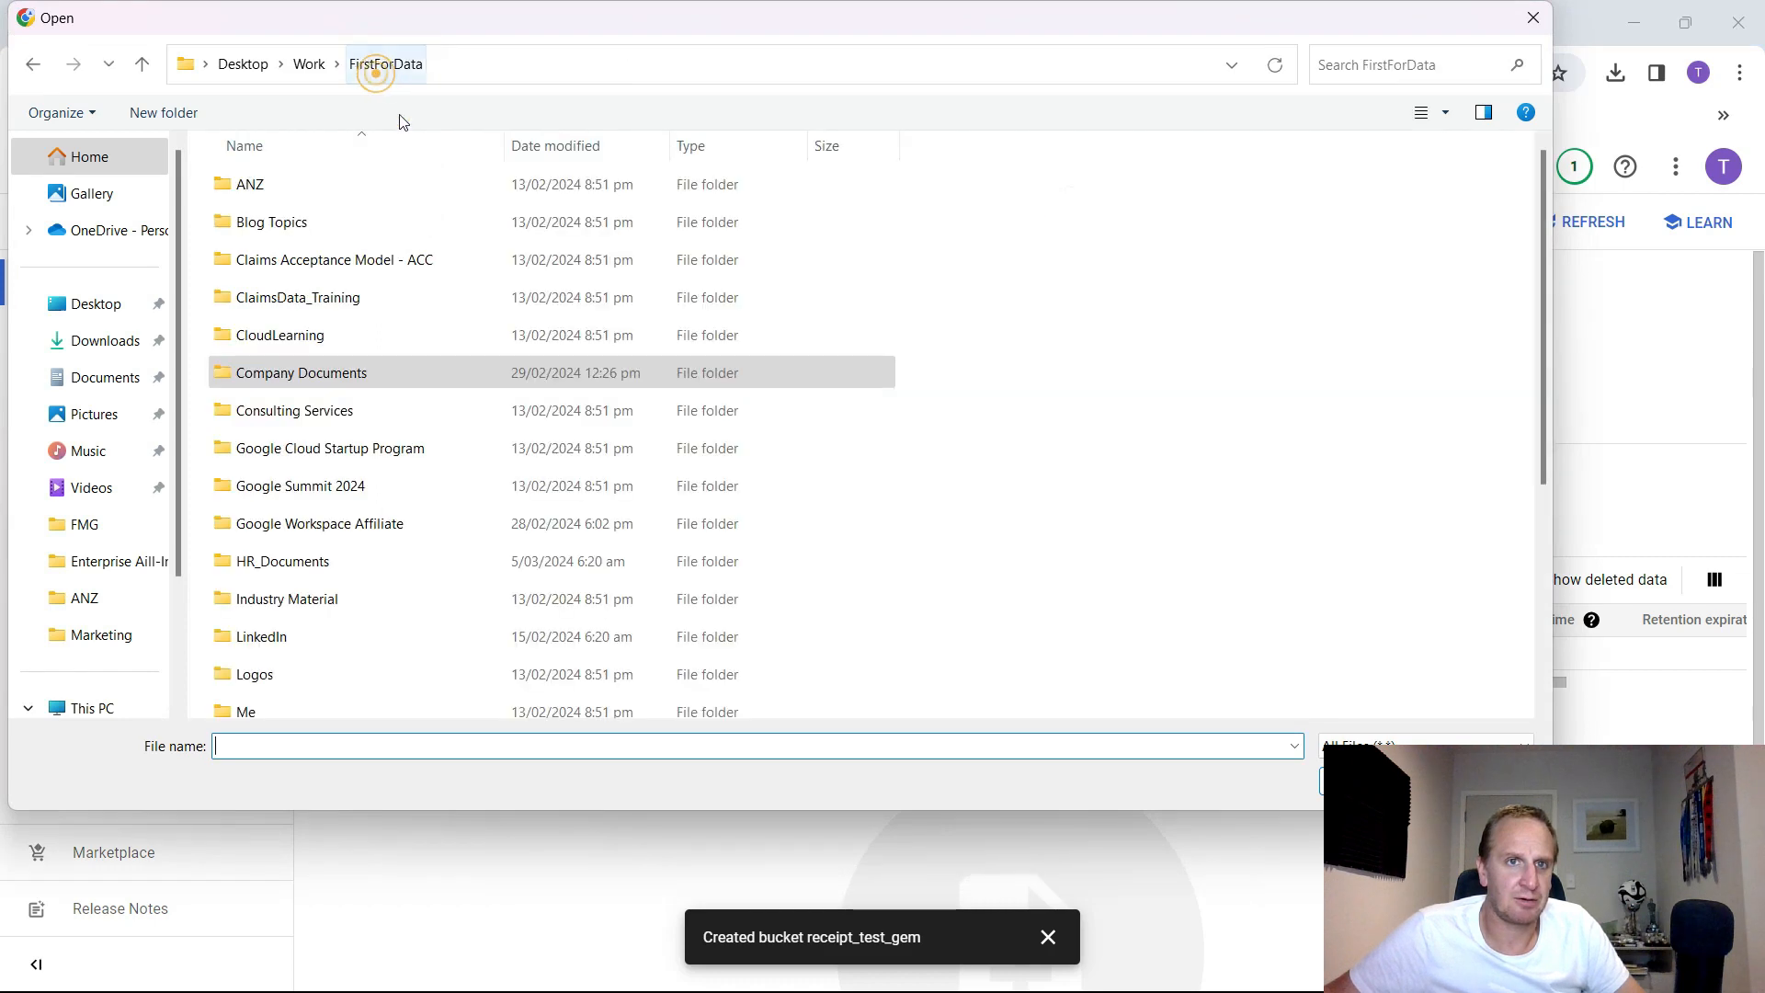
{"action": "scroll", "scroll_direction": "down", "scroll_amount": 3}
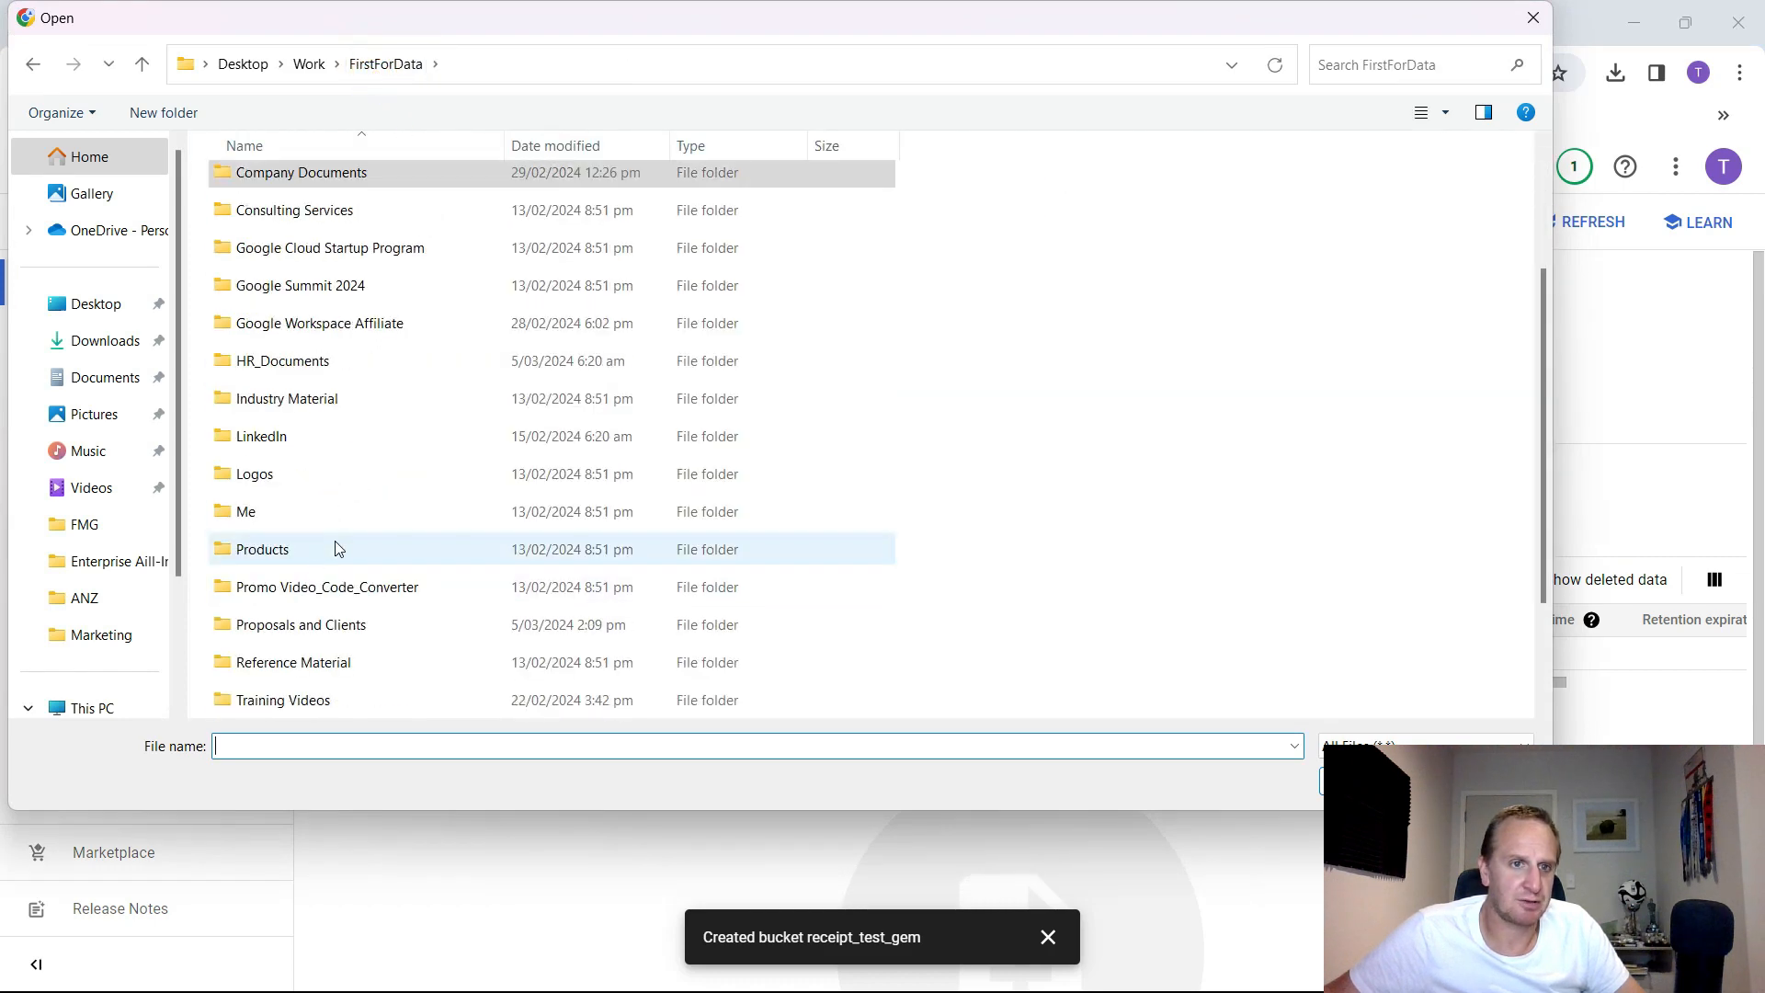
{"action": "scroll", "scroll_direction": "down", "scroll_amount": 3}
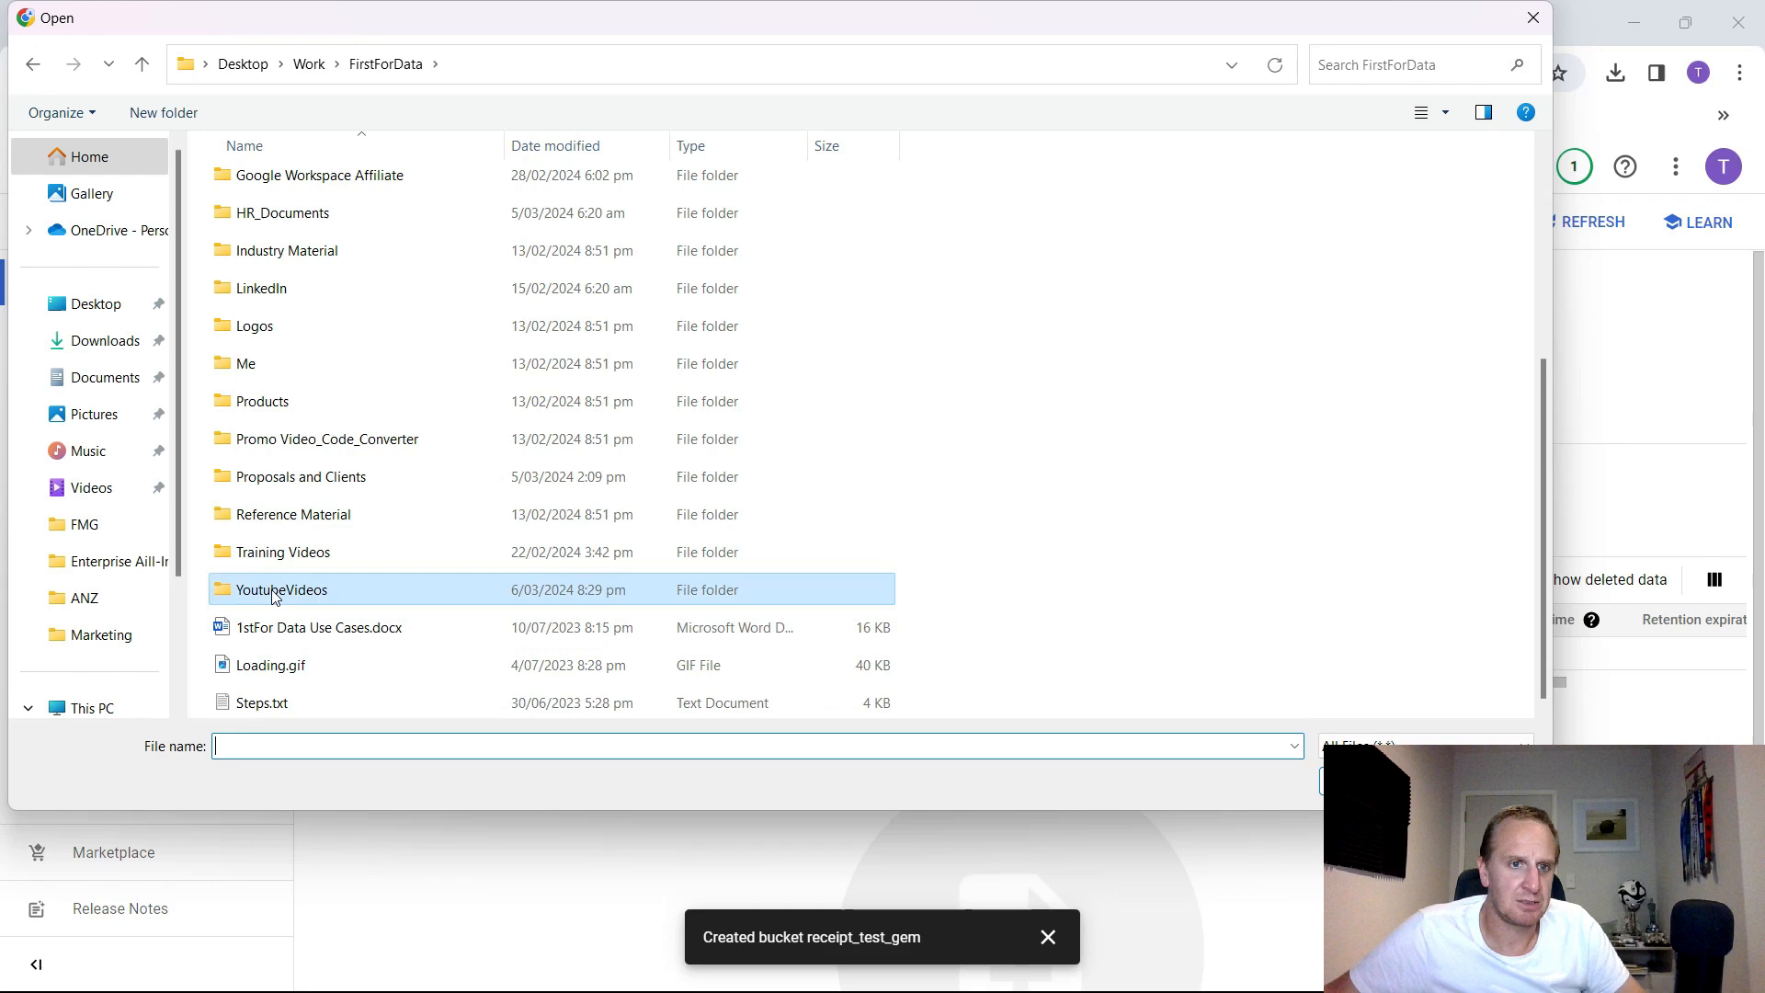
{"action": "double_click", "coordinate": [279, 589]}
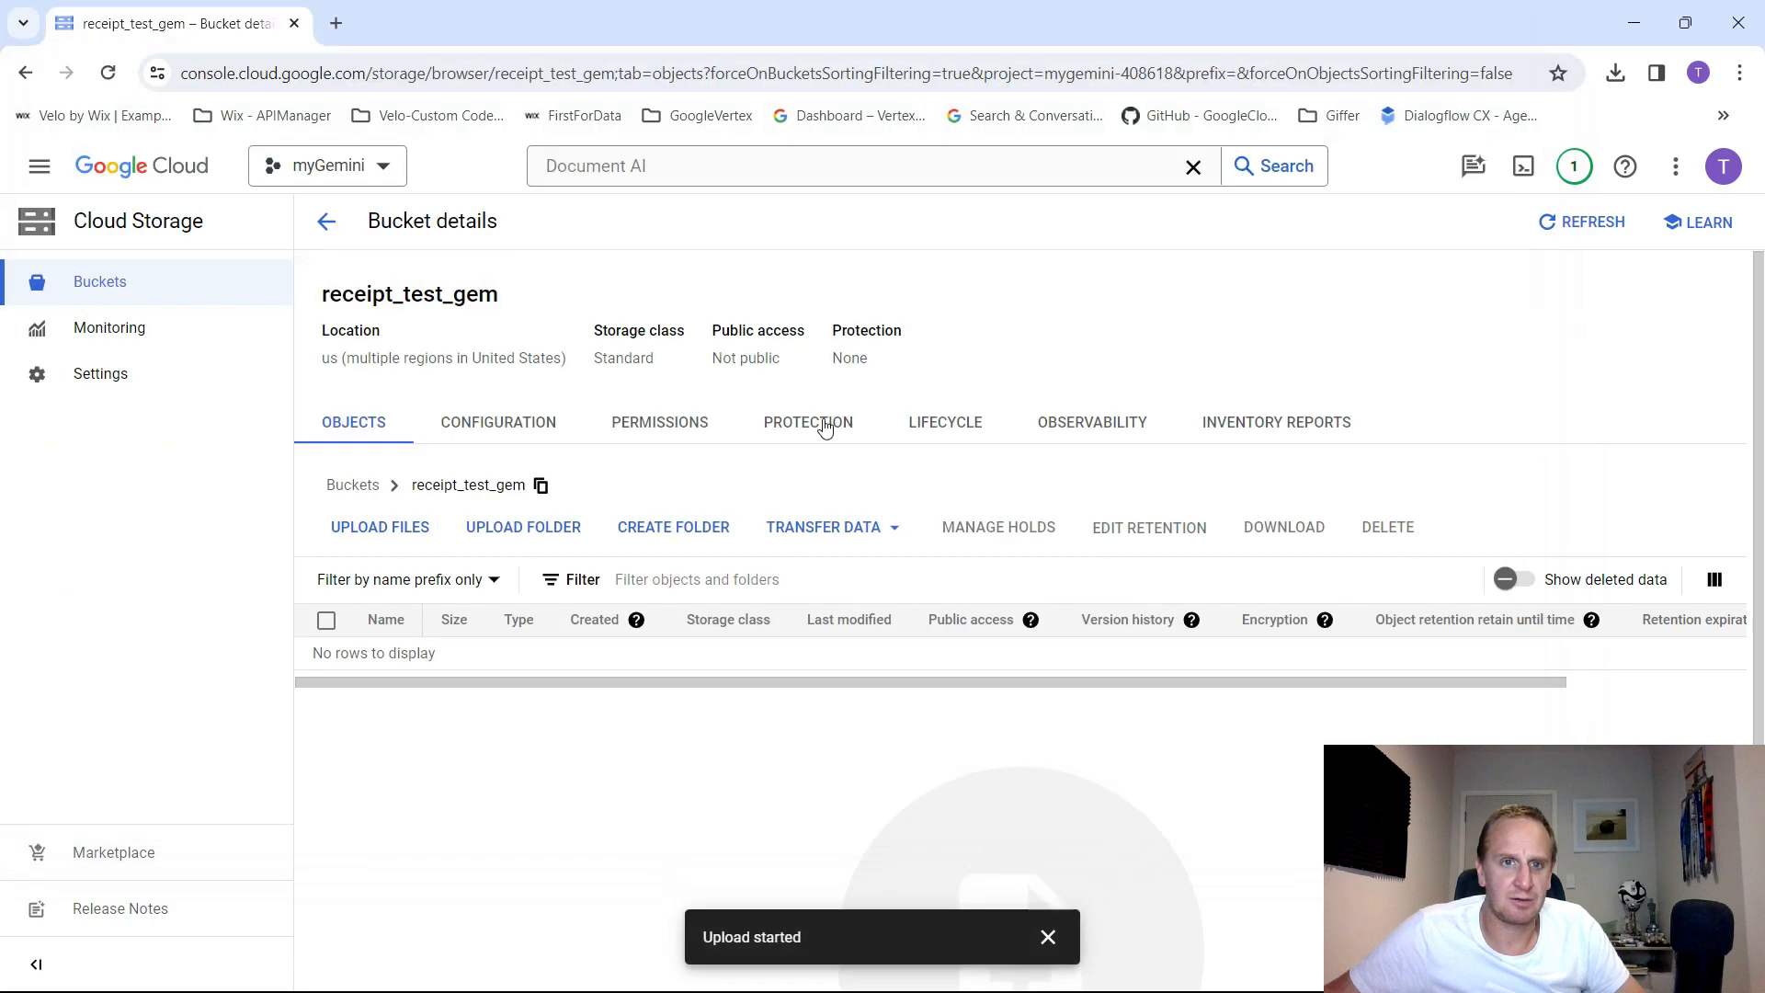
{"action": "mouse_move", "coordinate": [673, 528]}
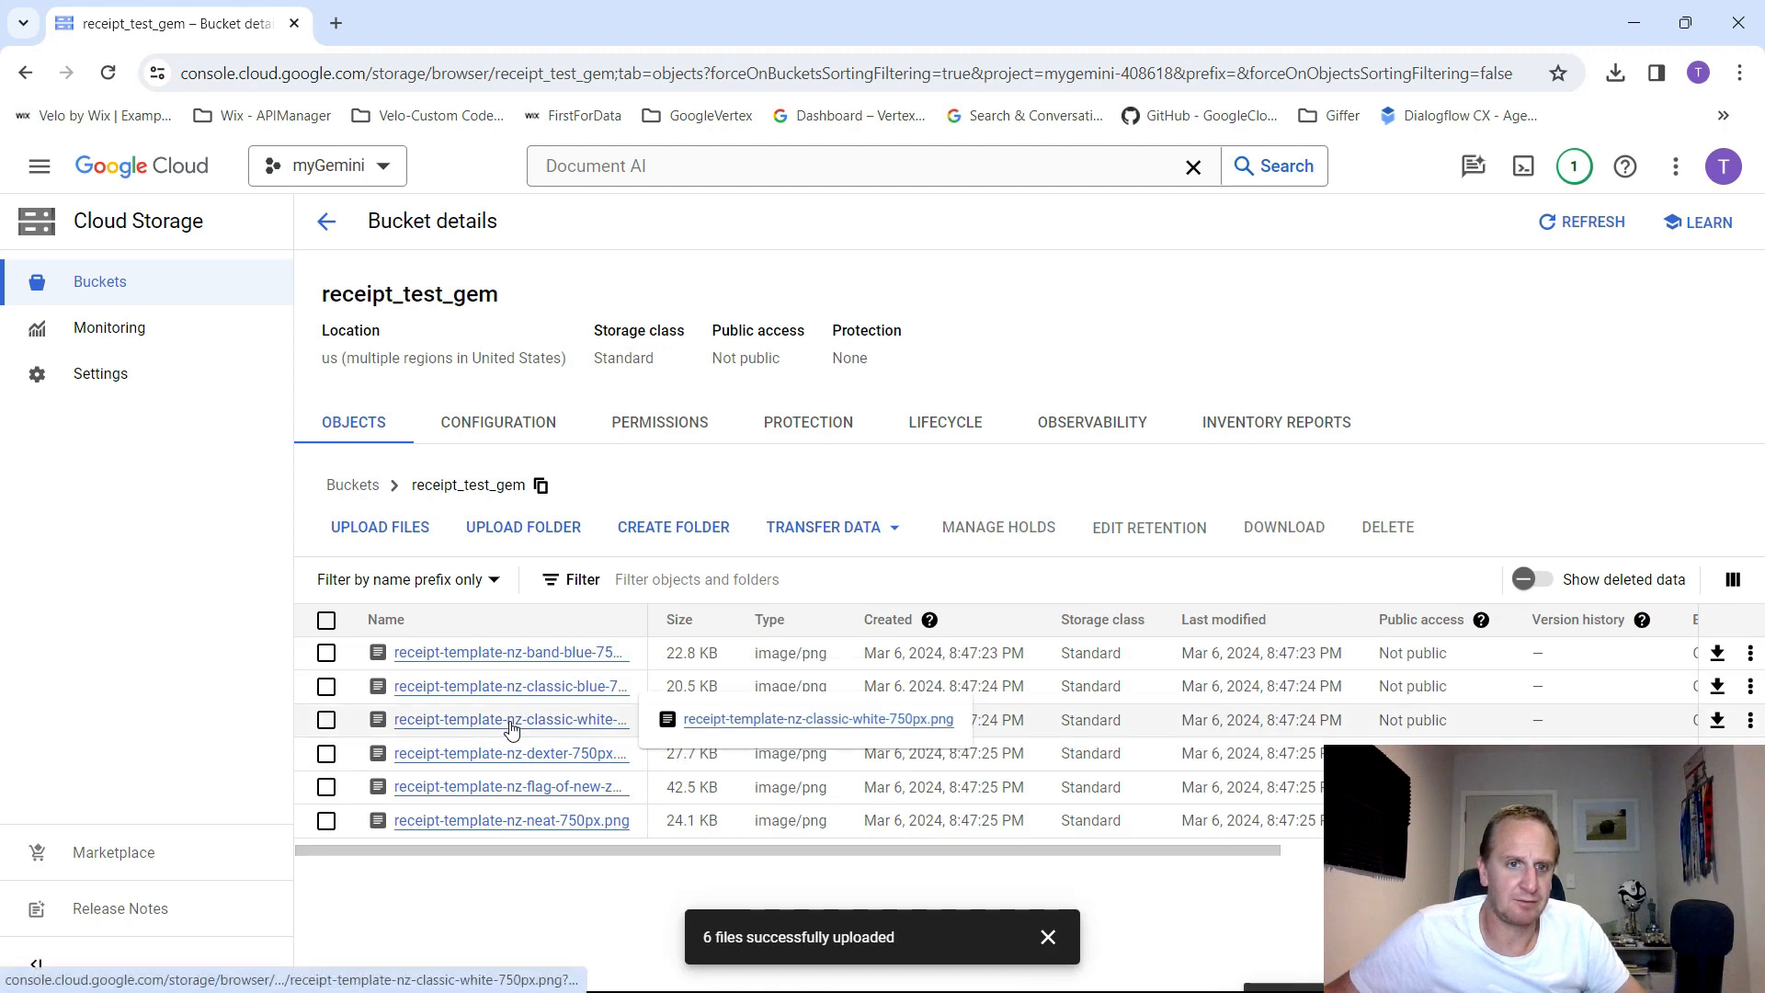
- Preview receipt-template-nz-classic-white-750px.png and close its full-size view
{"action": "left_click", "coordinate": [509, 719]}
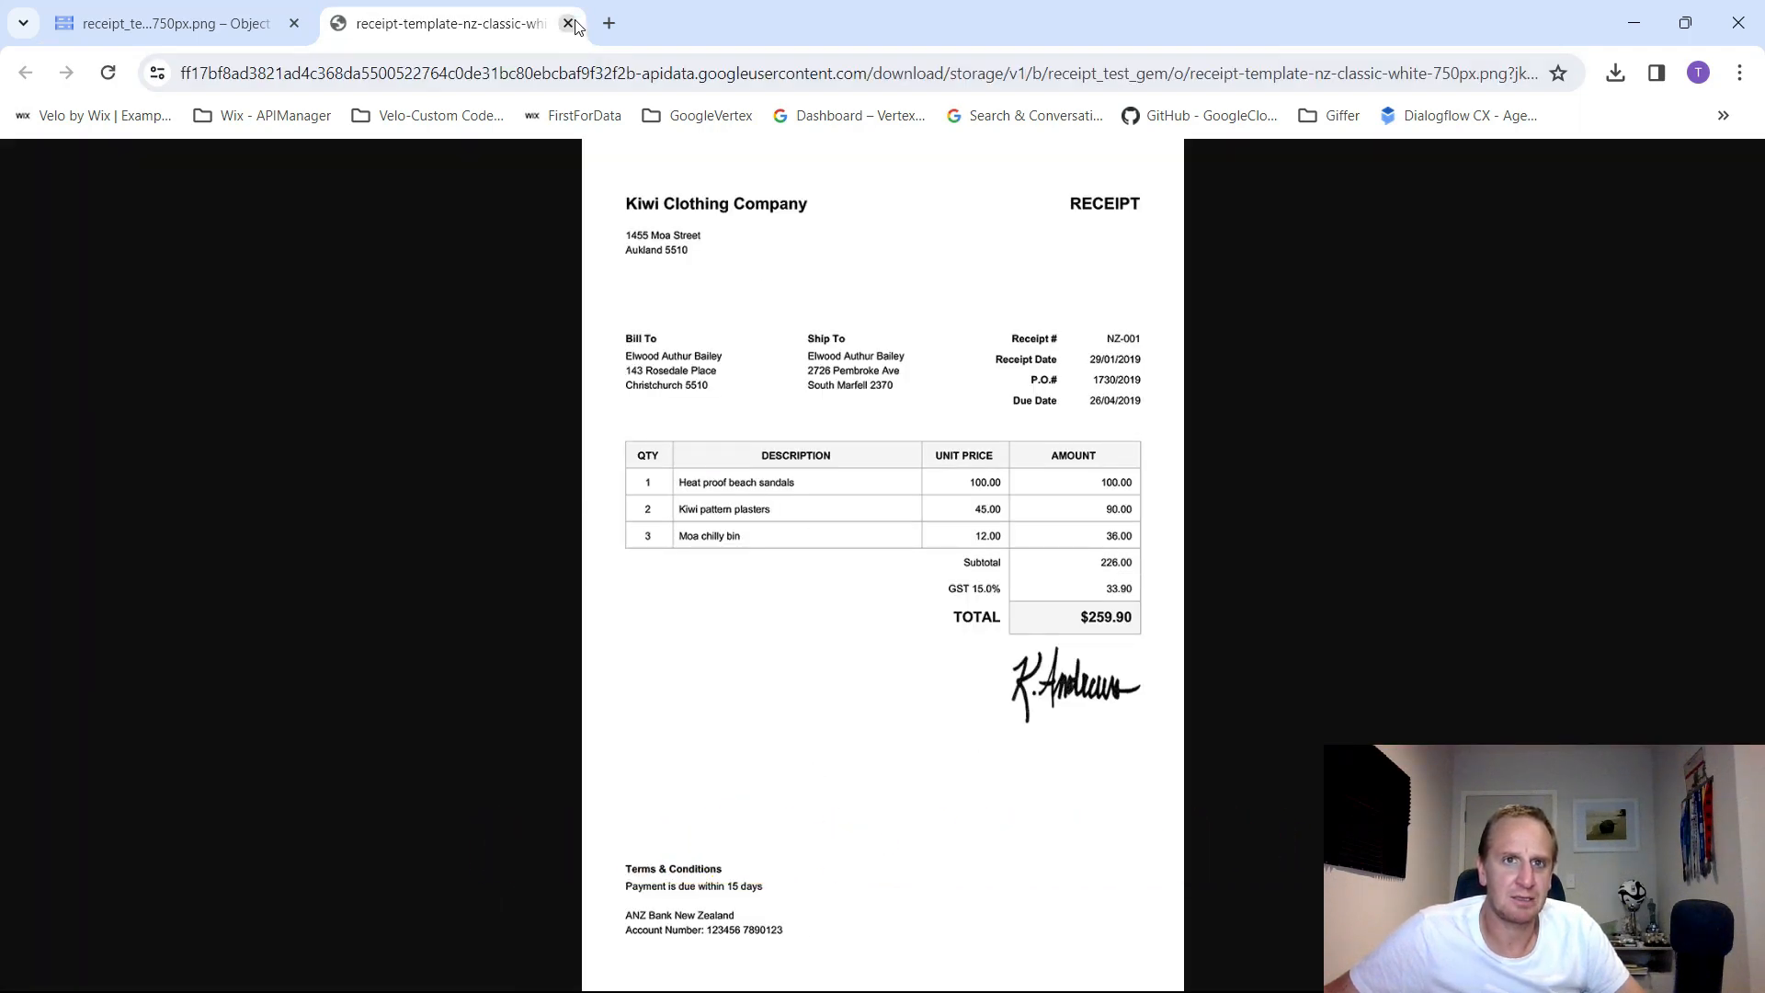
{"action": "left_click", "coordinate": [570, 22]}
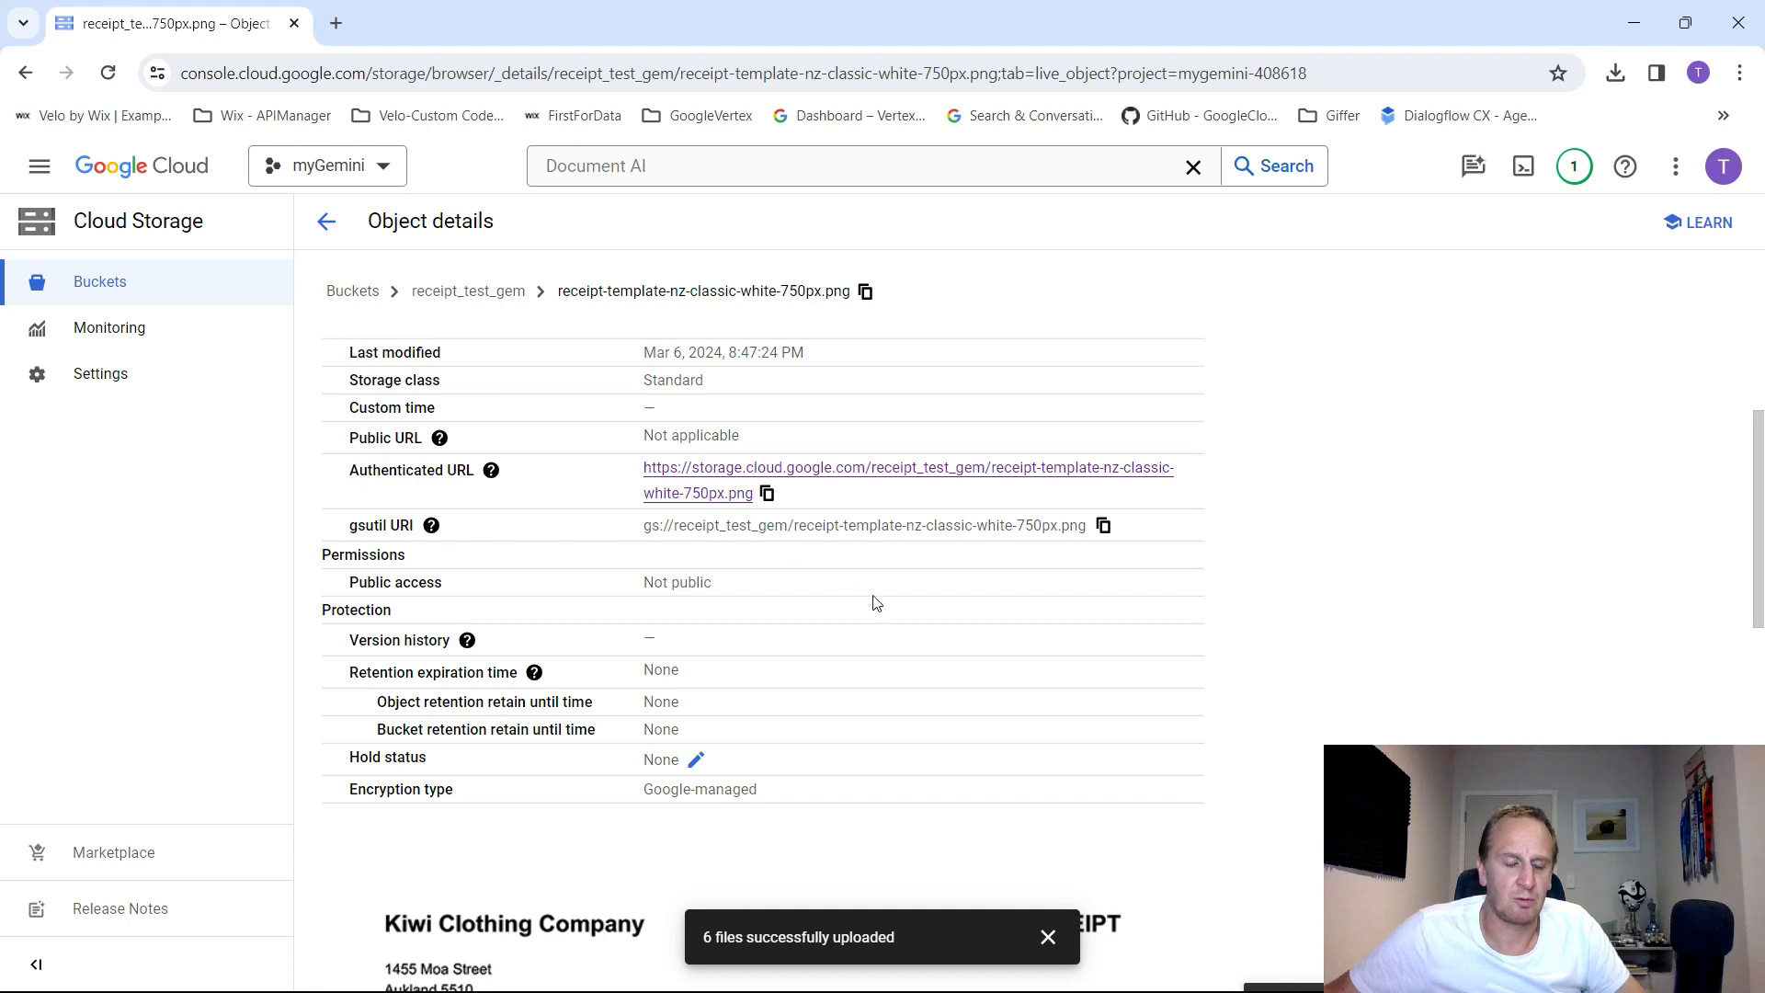
- Return to Document AI's processor list and show general_receipts' training dataset
{"action": "left_click", "coordinate": [39, 165]}
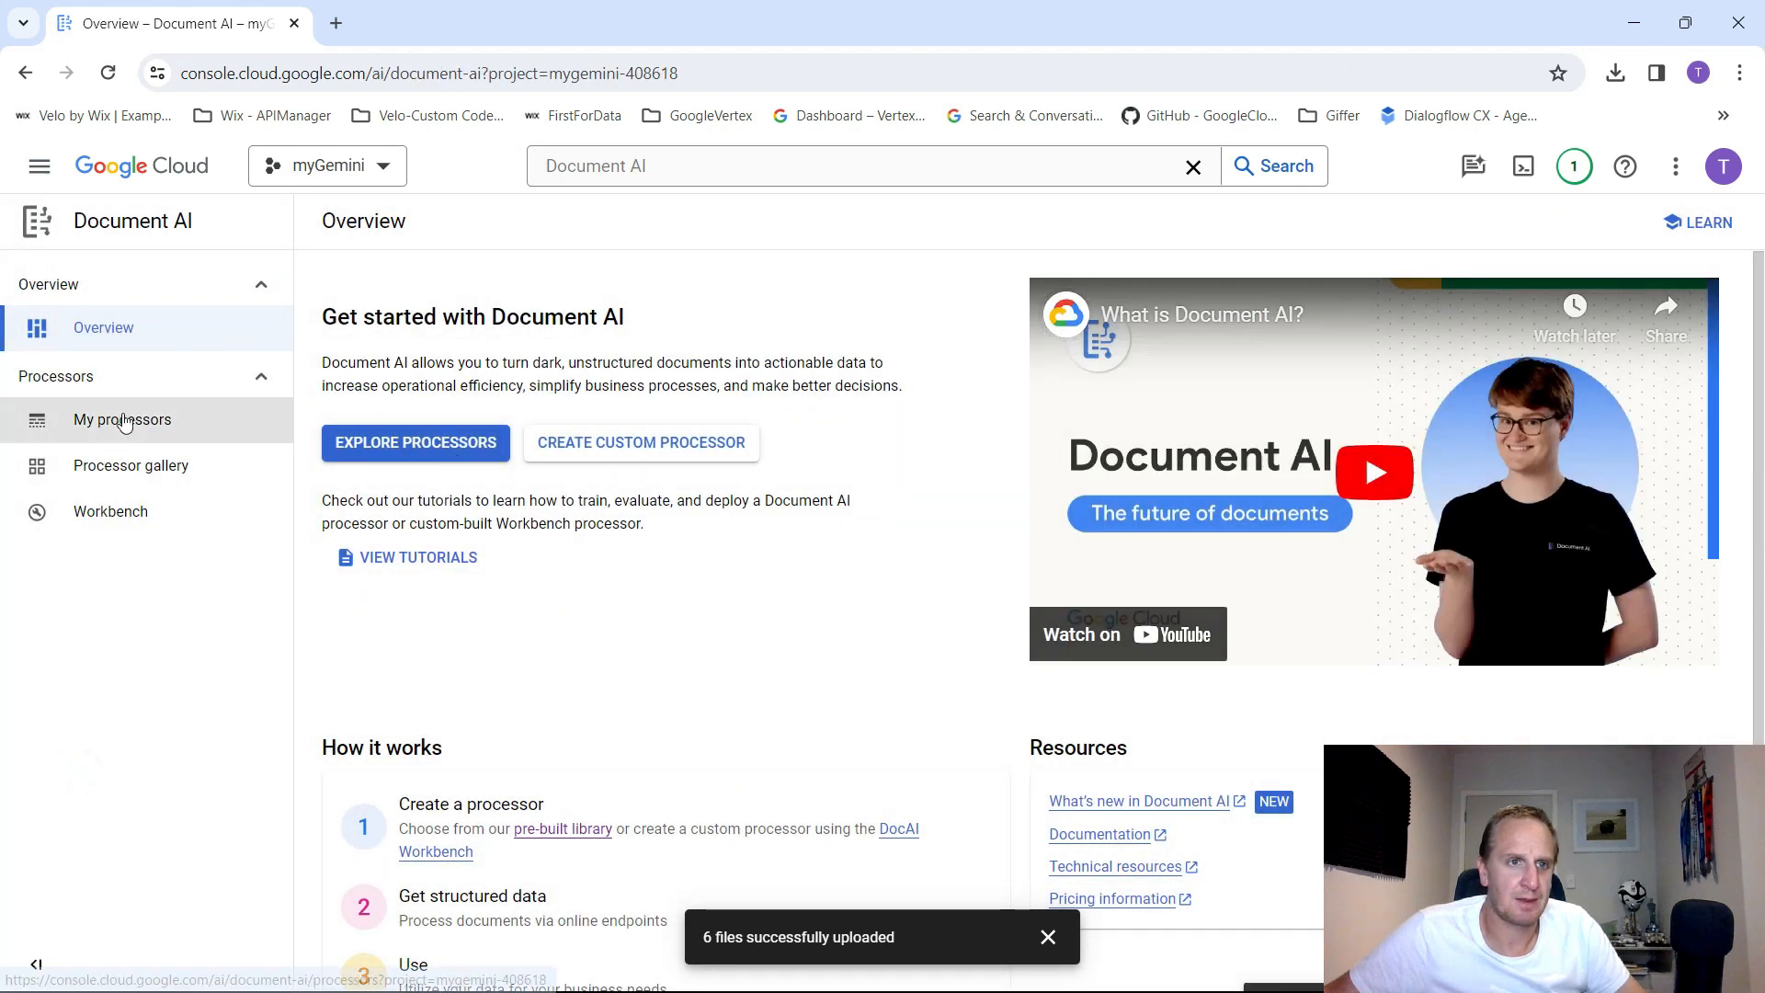
{"action": "left_click", "coordinate": [121, 420]}
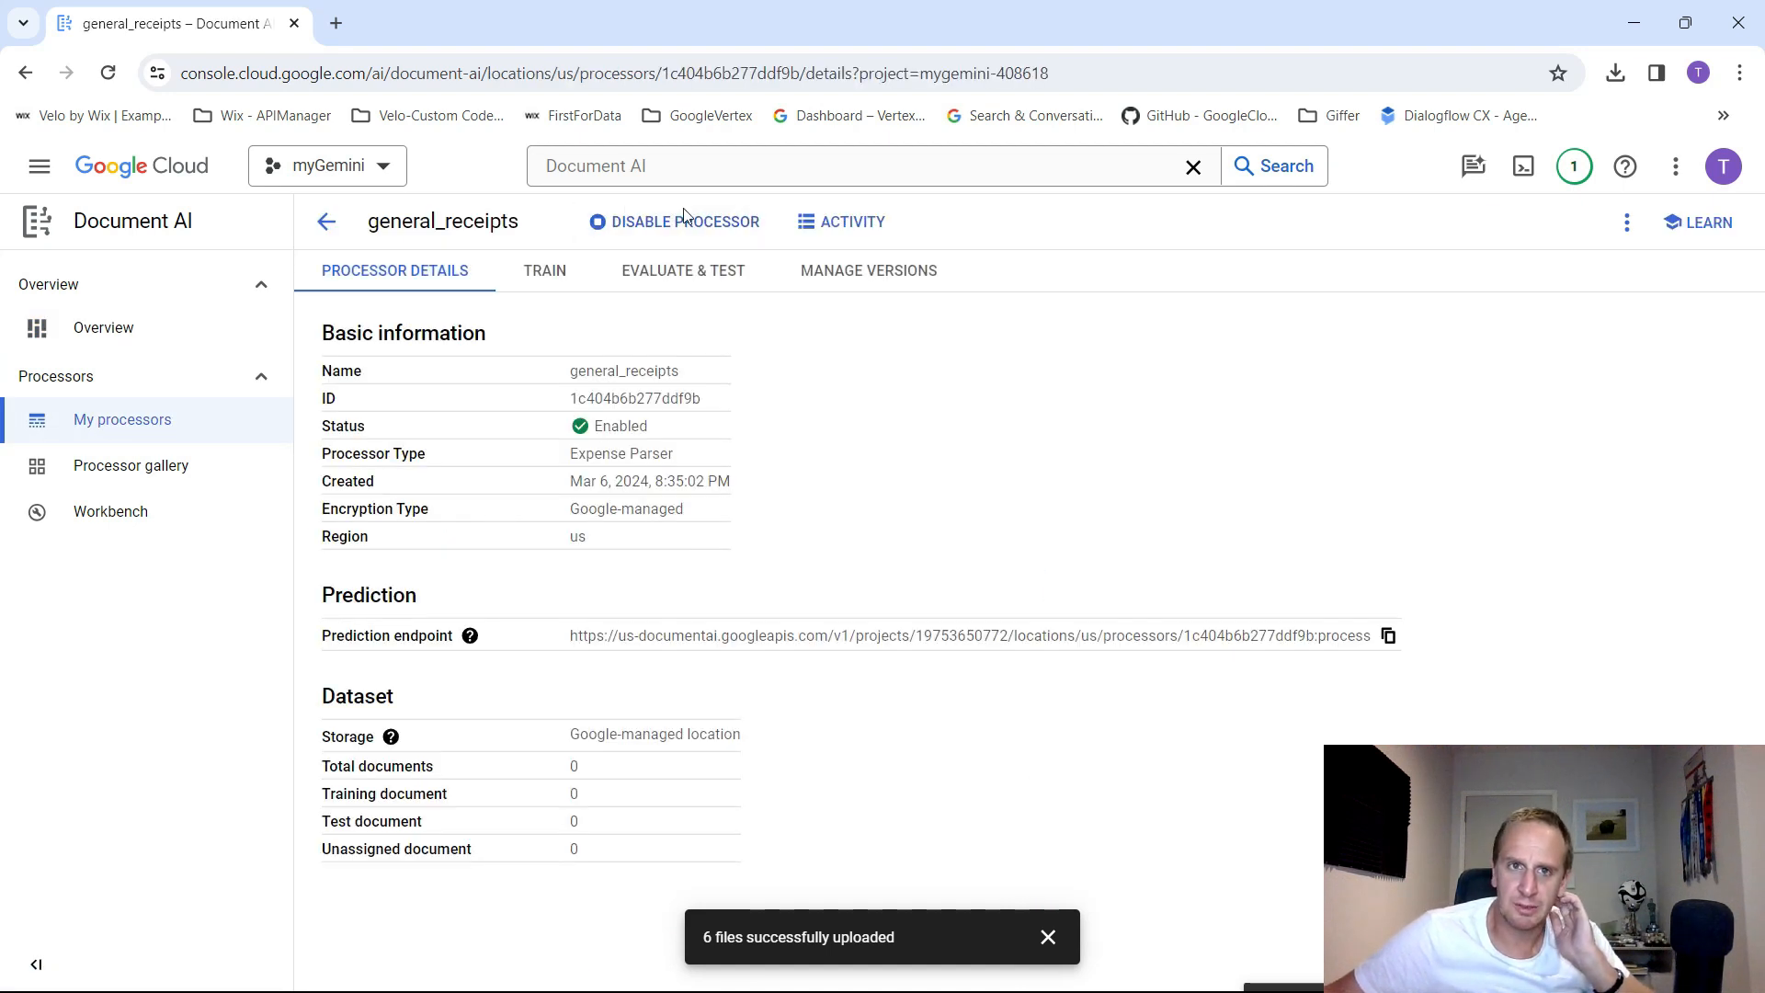
{"action": "left_click", "coordinate": [544, 270]}
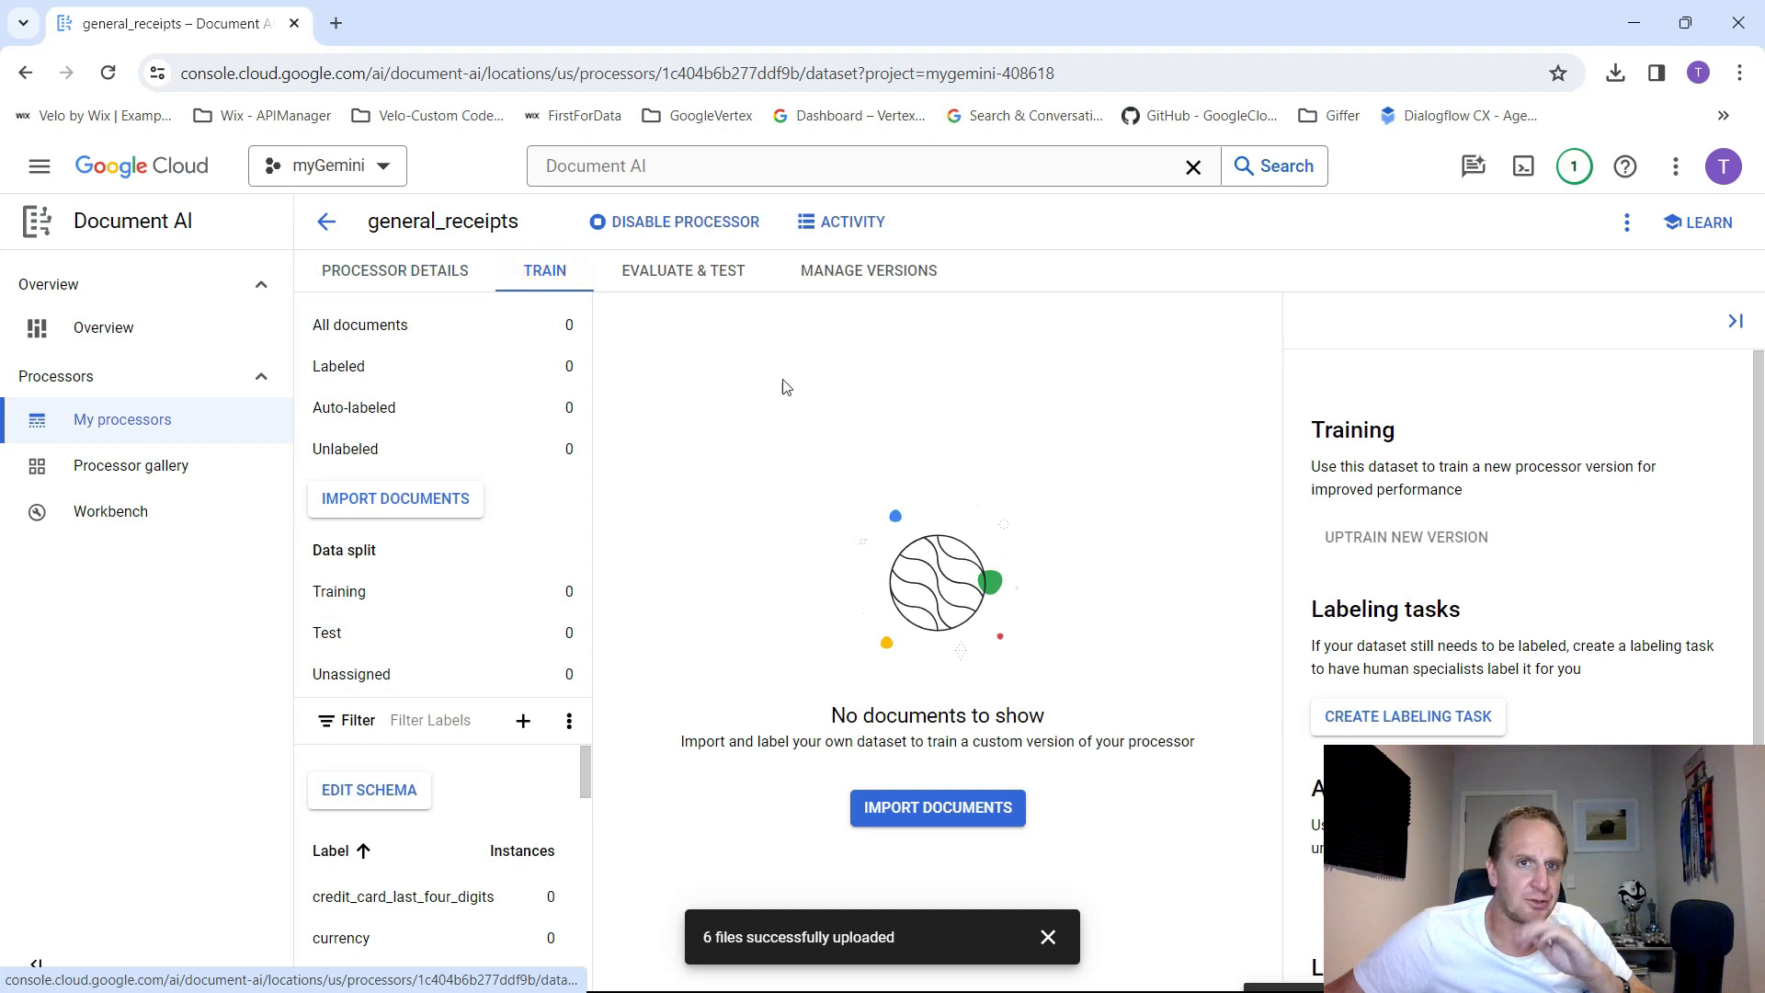
{"action": "mouse_move", "coordinate": [1056, 589]}
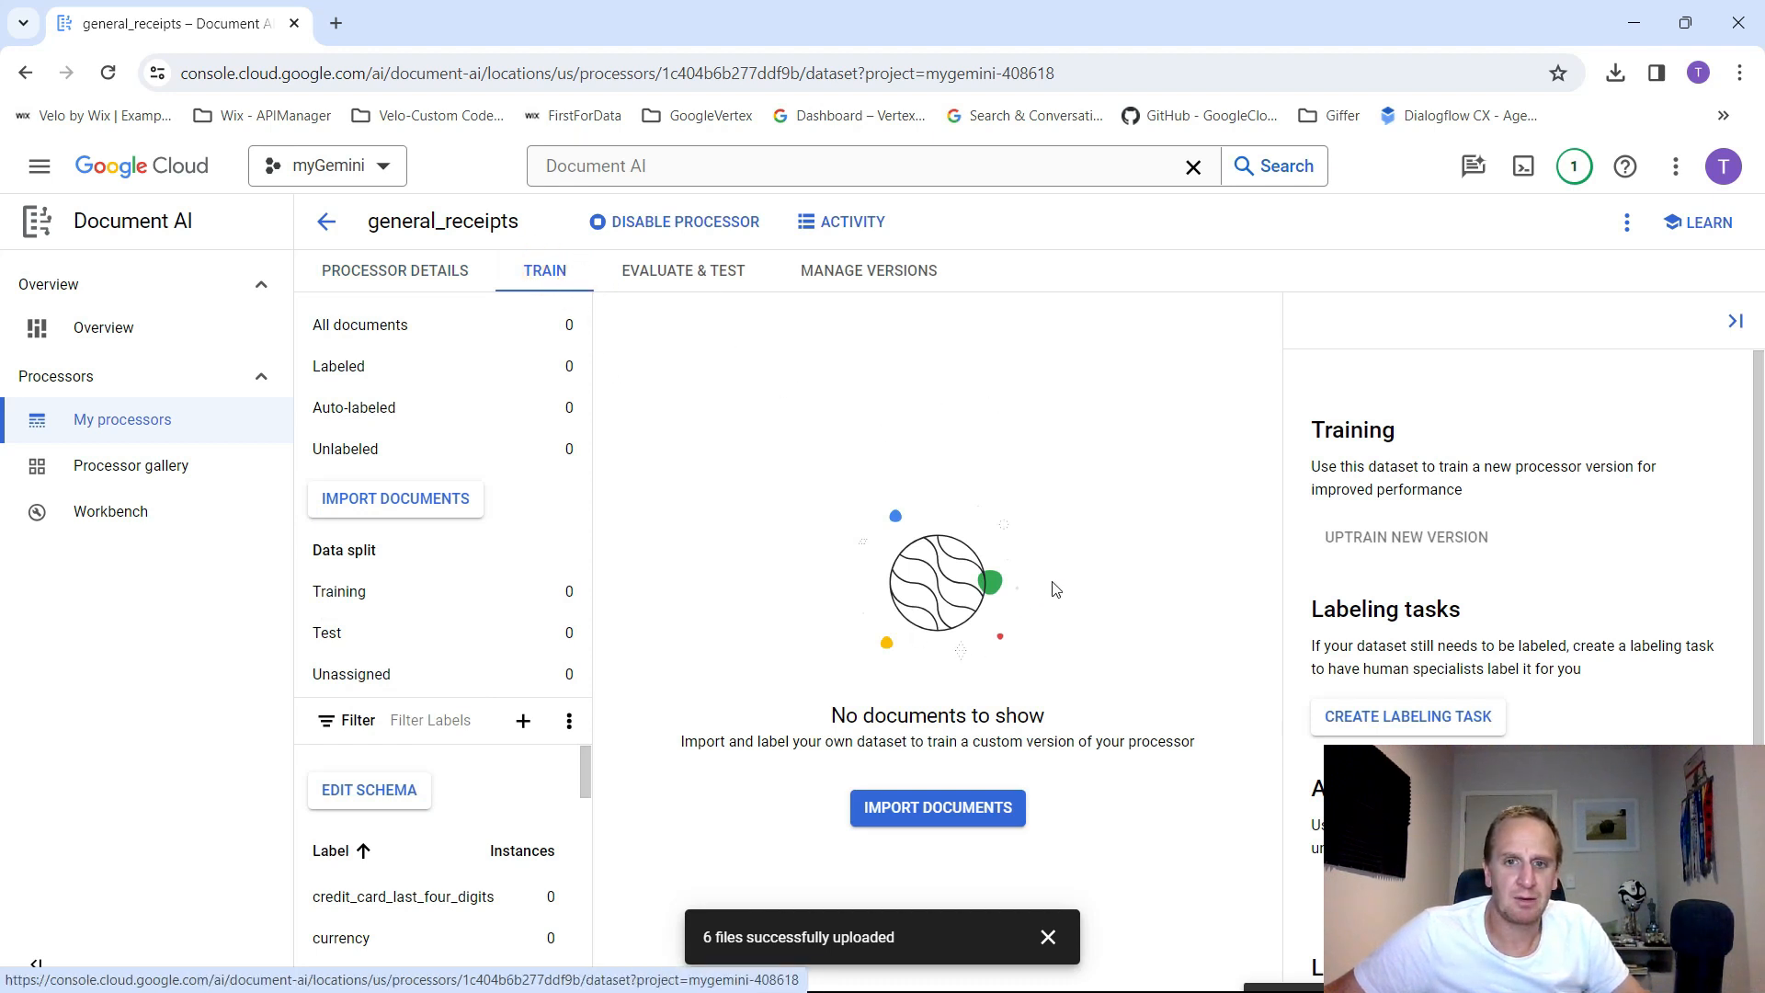
{"action": "mouse_move", "coordinate": [1047, 936]}
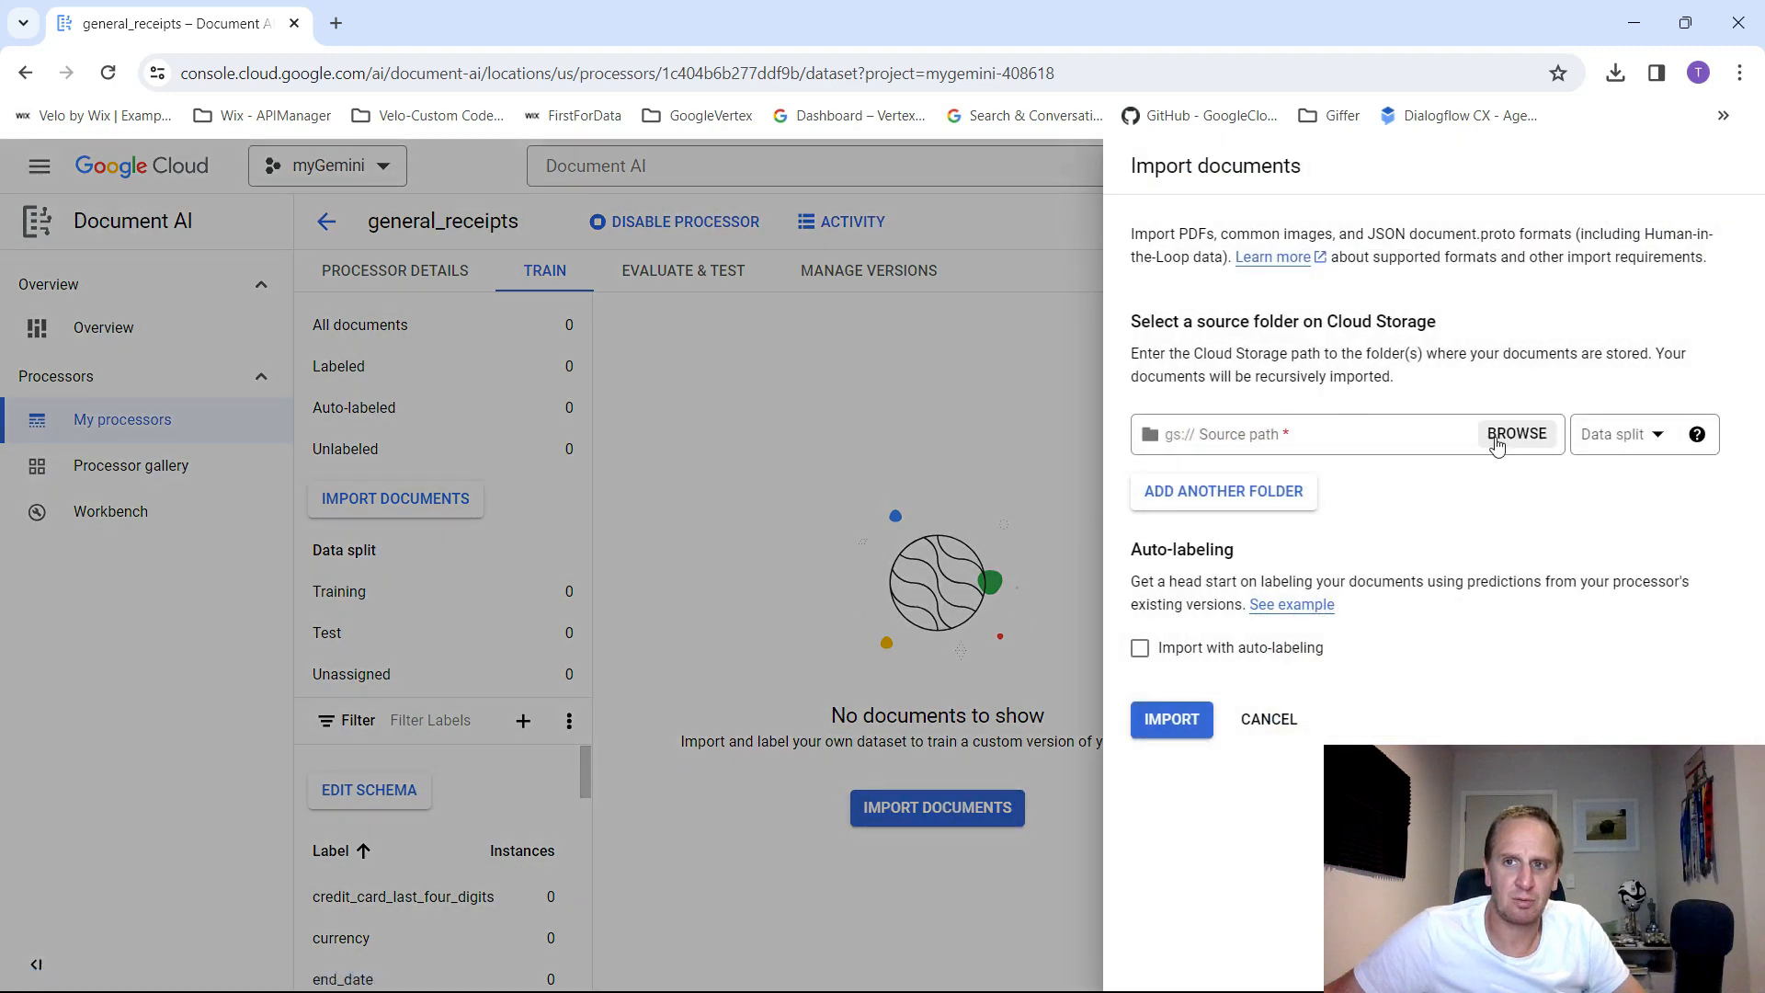
- Select the receipt_test_gem bucket as the import source path
{"action": "left_click", "coordinate": [1518, 434]}
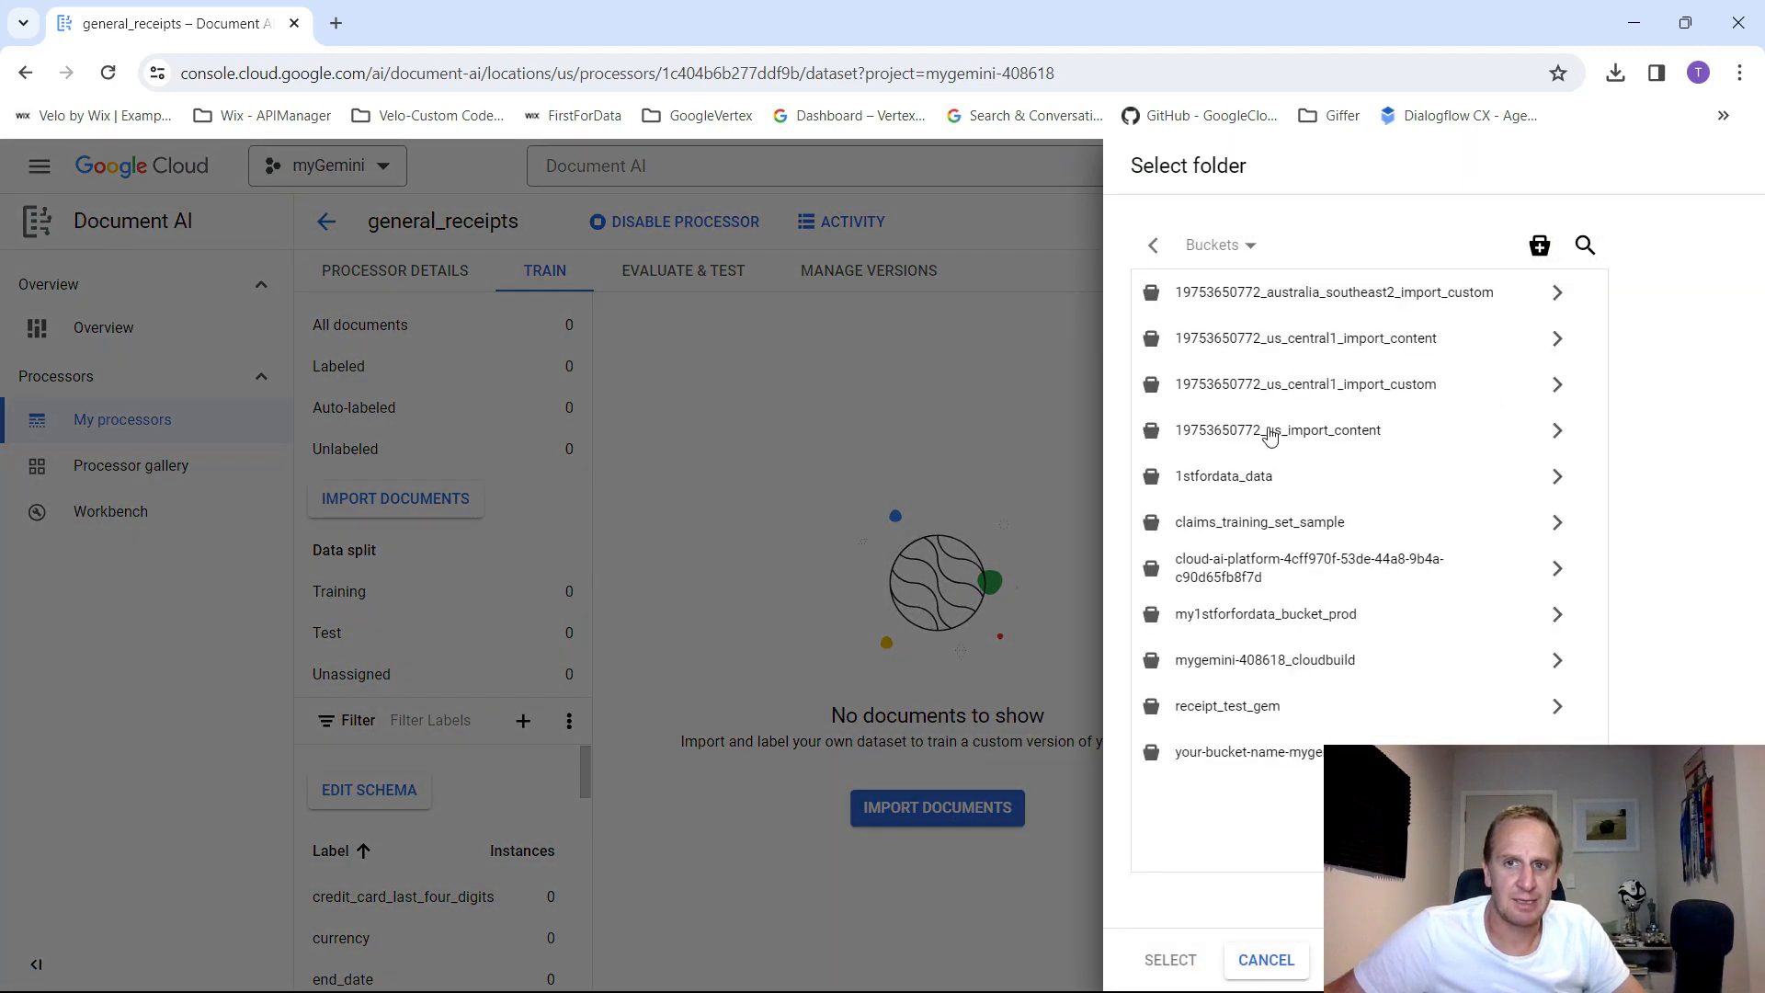
{"action": "left_click", "coordinate": [1232, 707]}
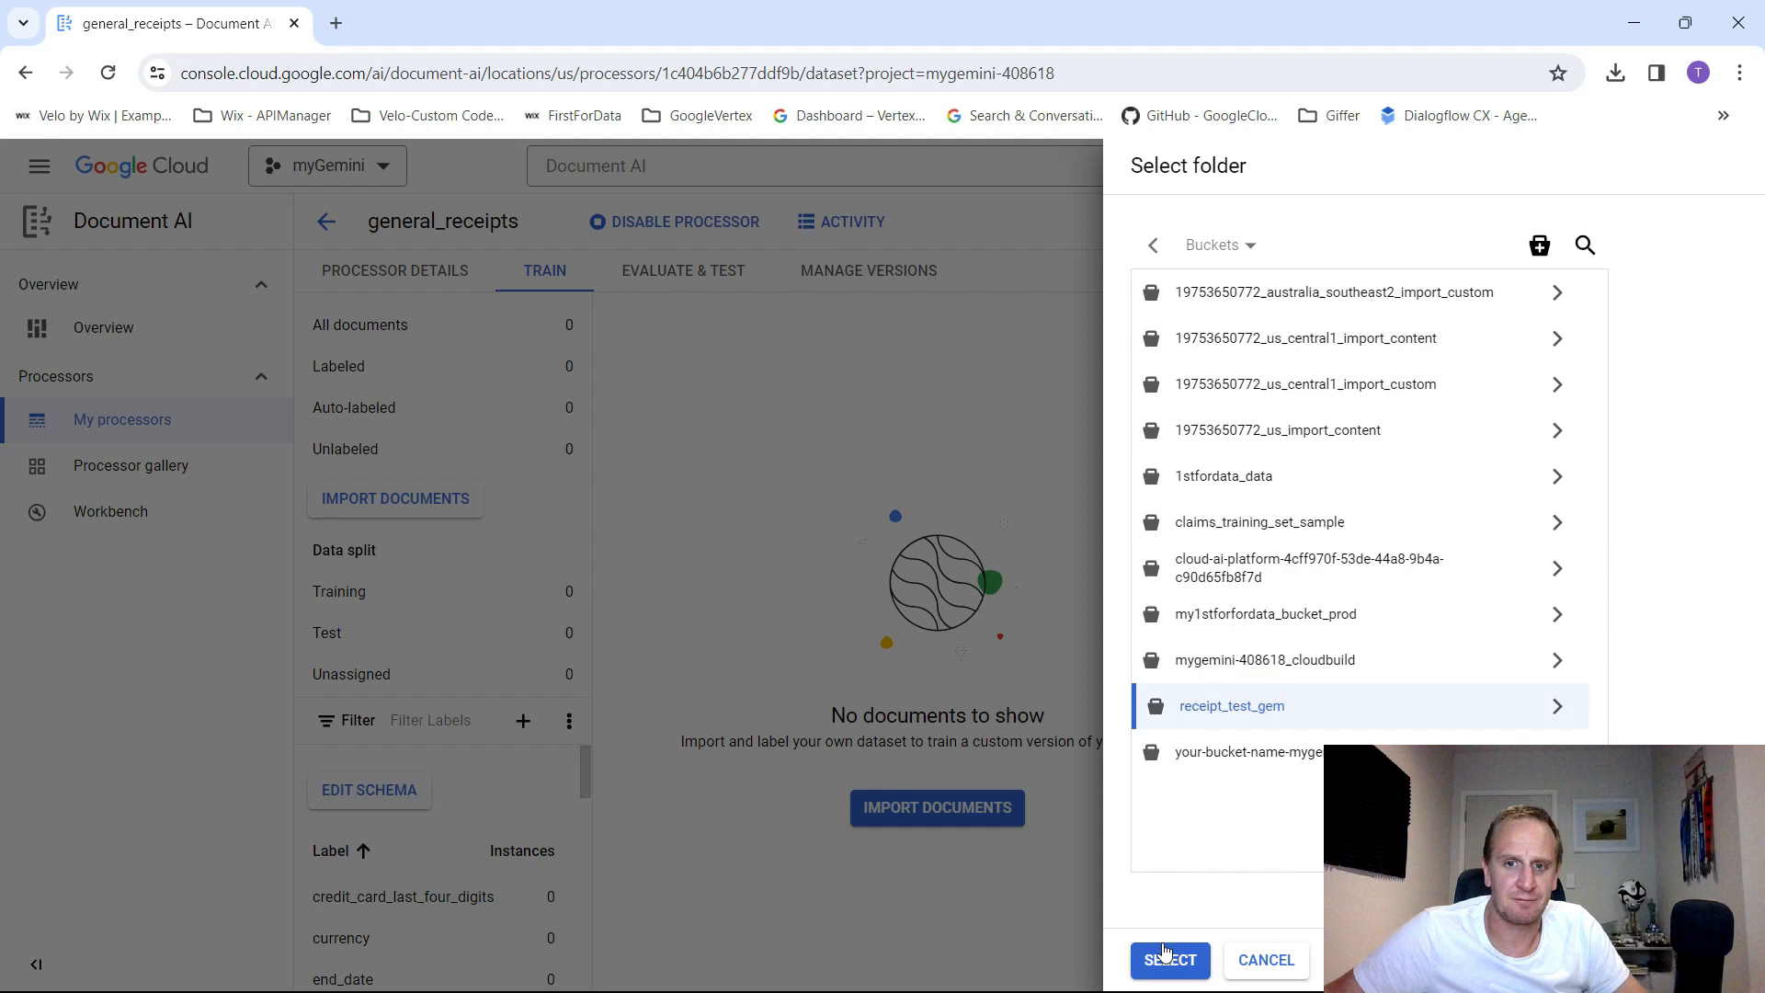
{"action": "left_click", "coordinate": [1170, 960]}
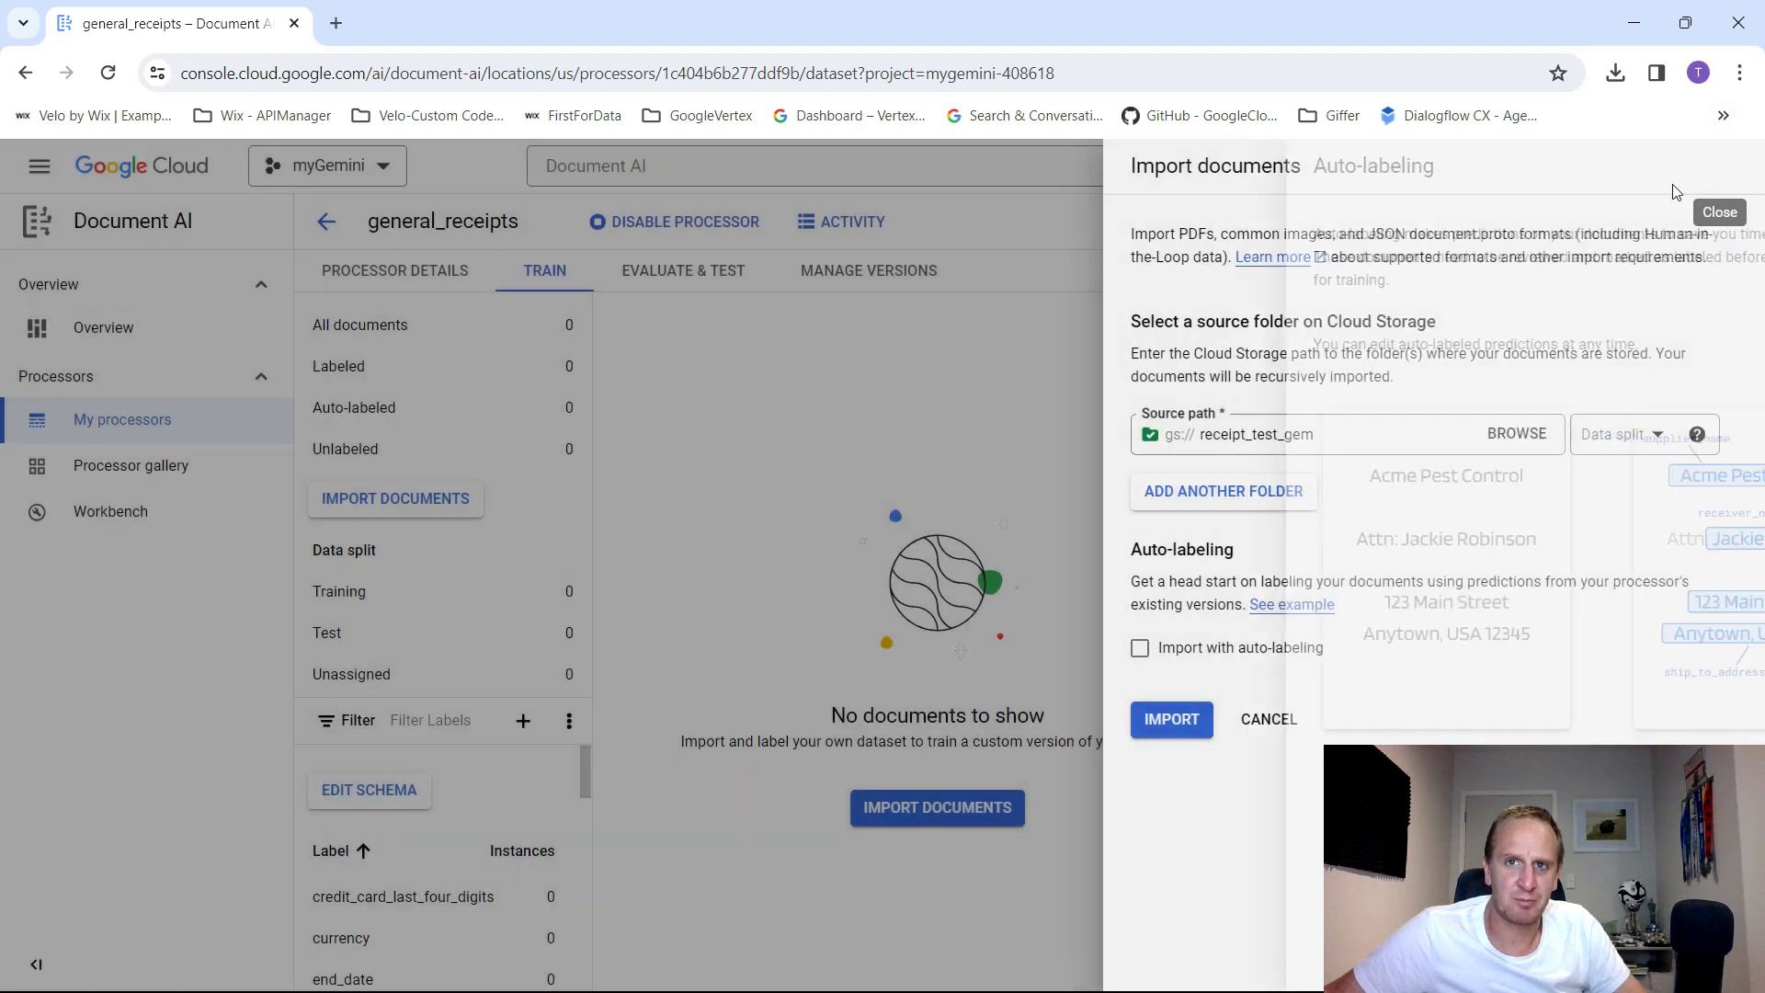
- Import with auto-labeling by pretrained-expense-v1.4-2022-11-18 and Auto-split data
{"action": "left_click", "coordinate": [1140, 648]}
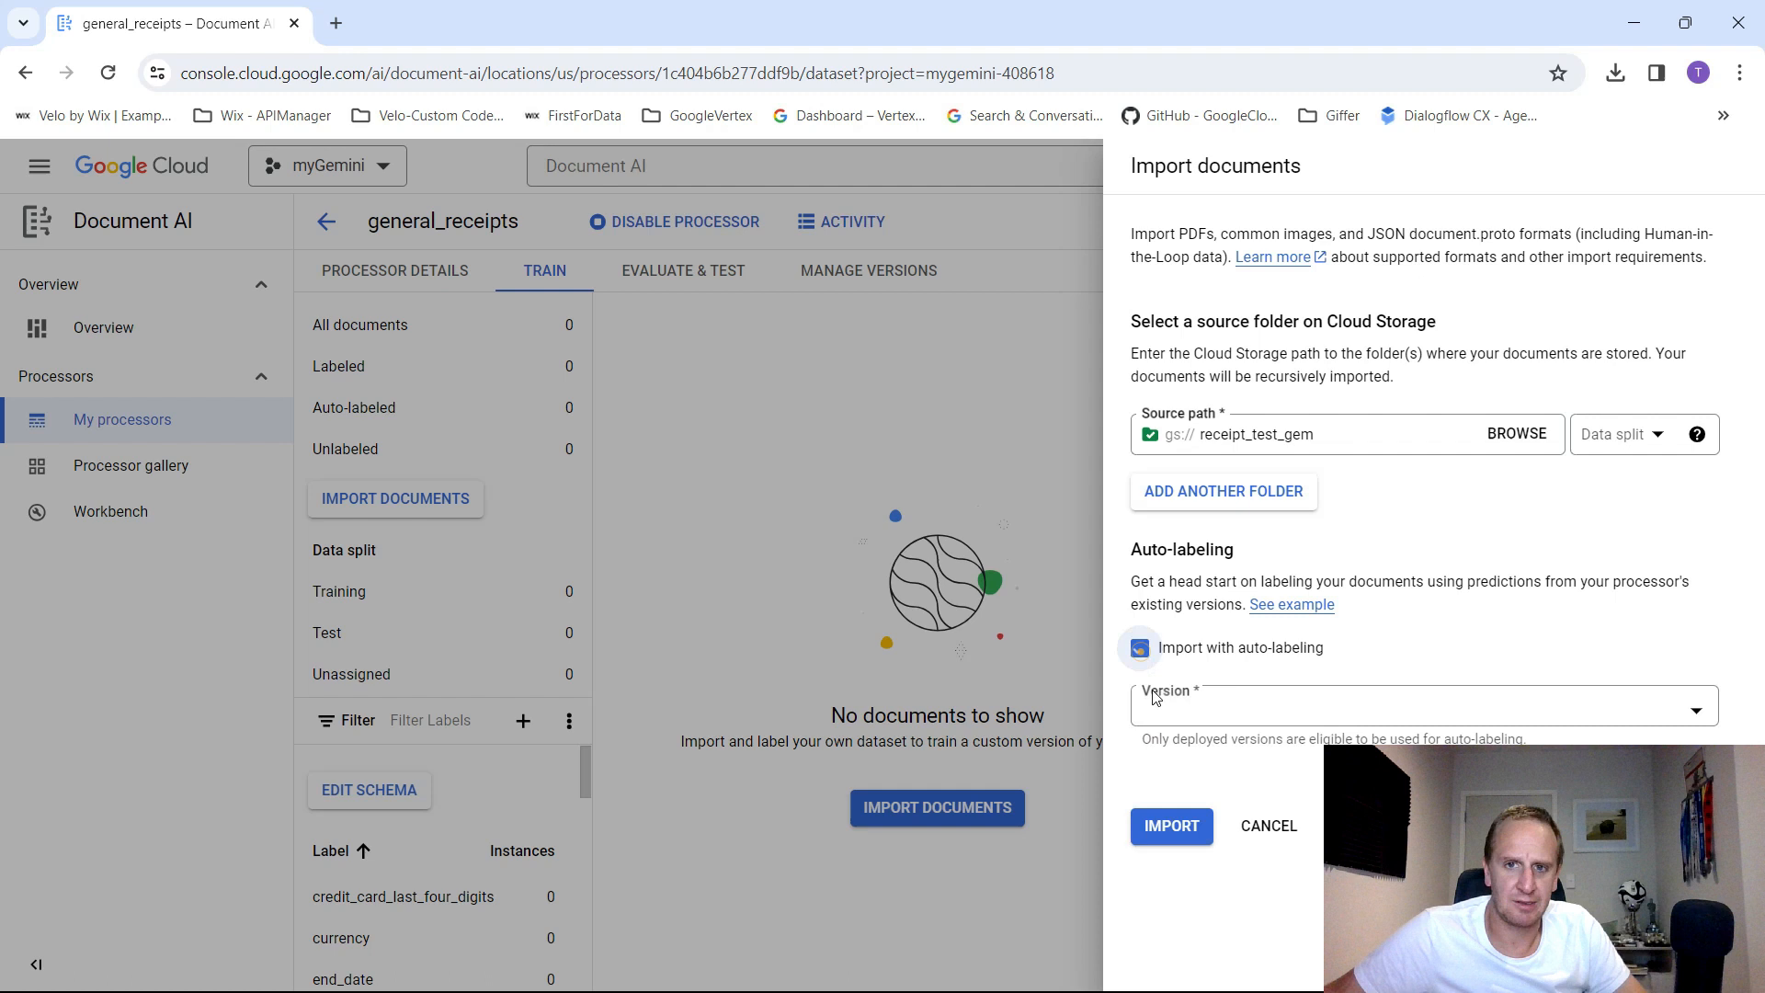
{"action": "left_click", "coordinate": [1422, 706]}
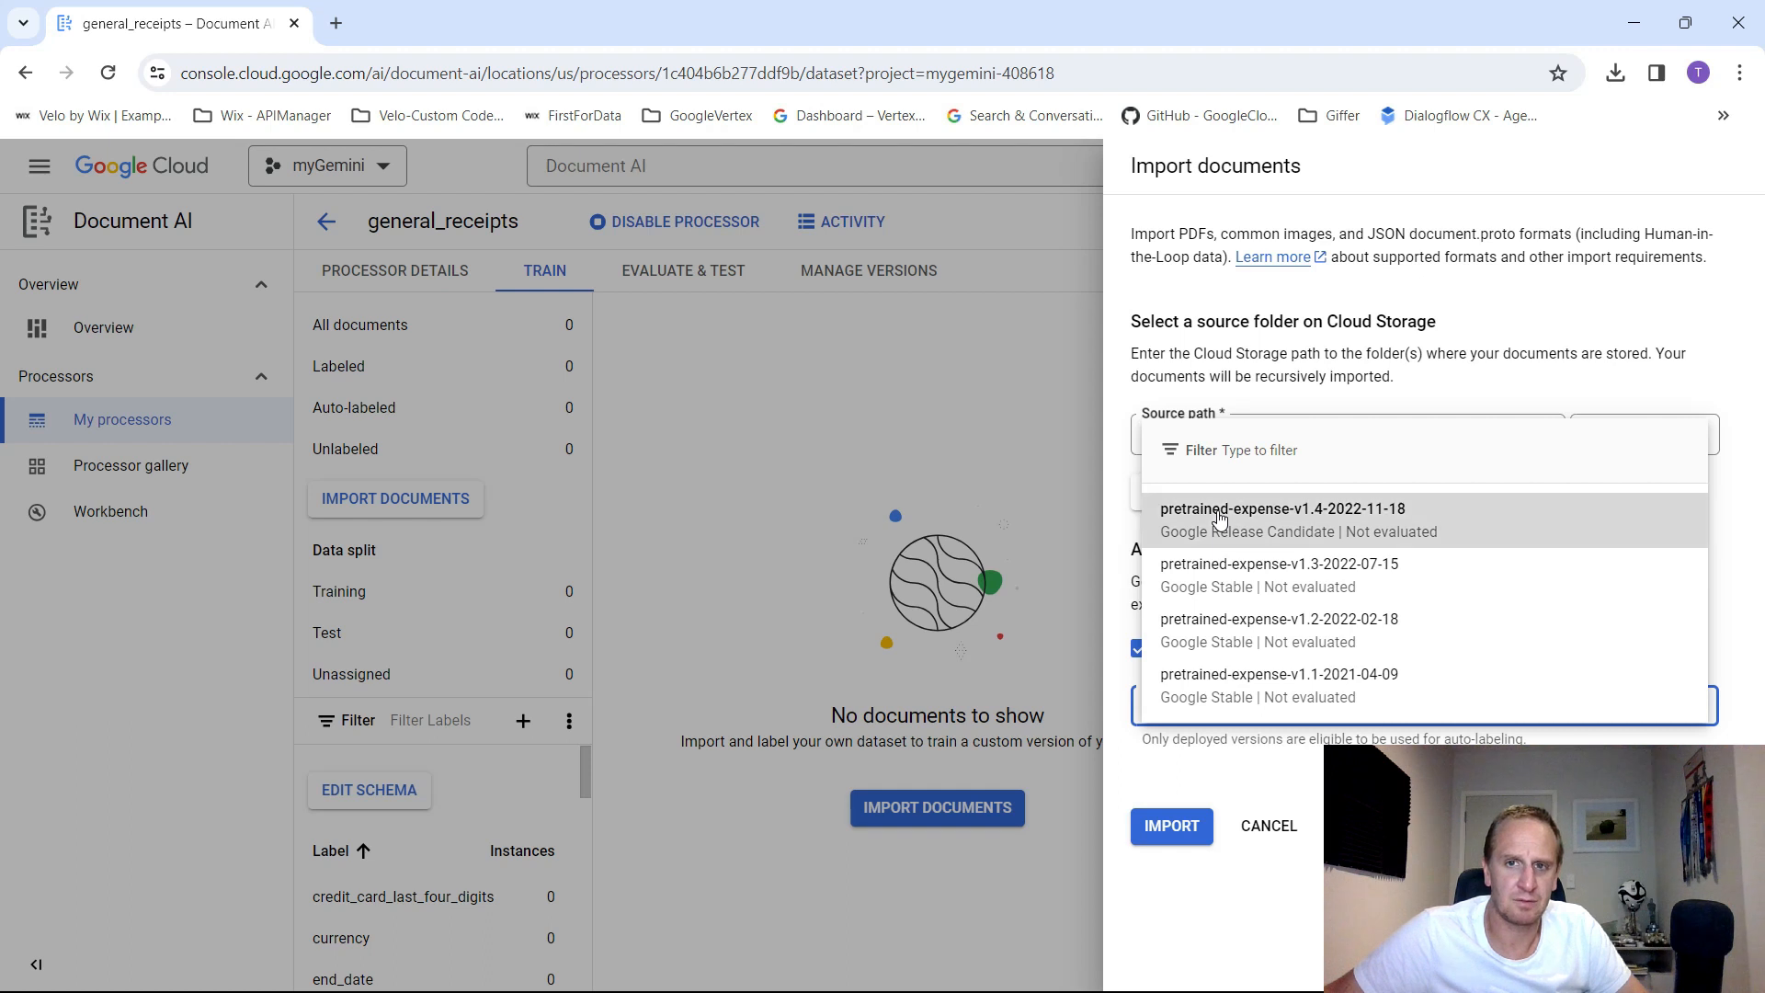
{"action": "left_click", "coordinate": [1282, 507]}
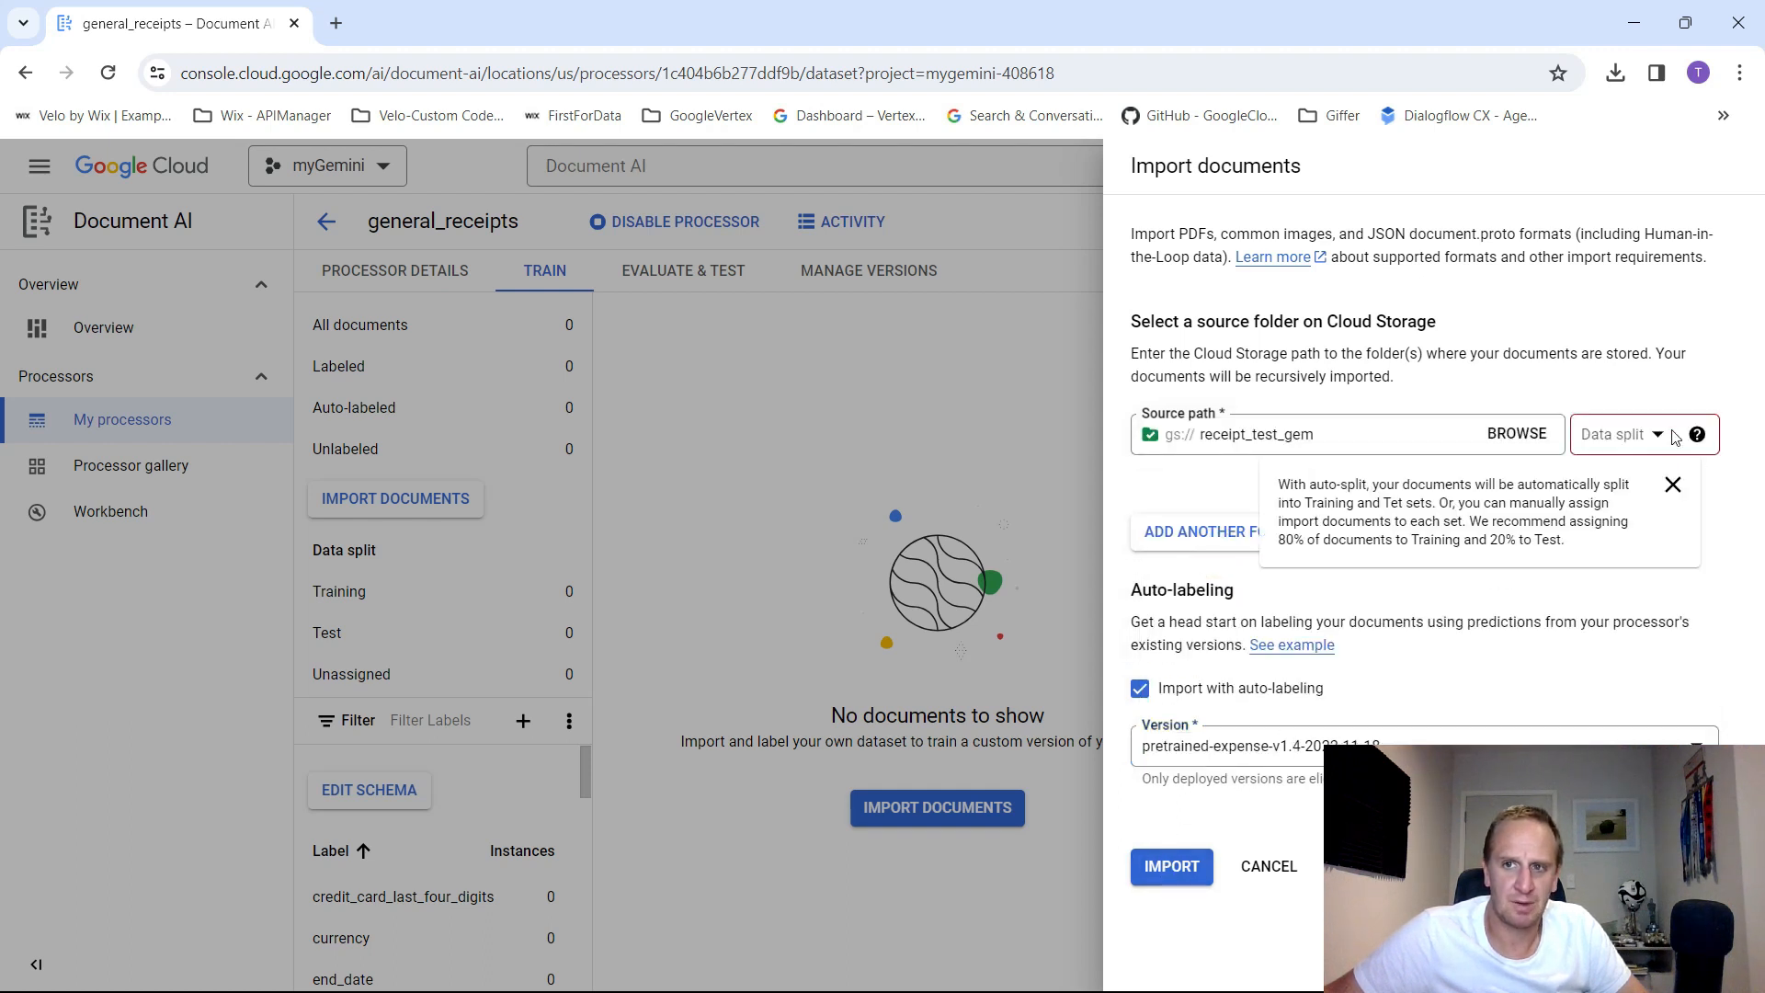
{"action": "left_click", "coordinate": [1618, 434]}
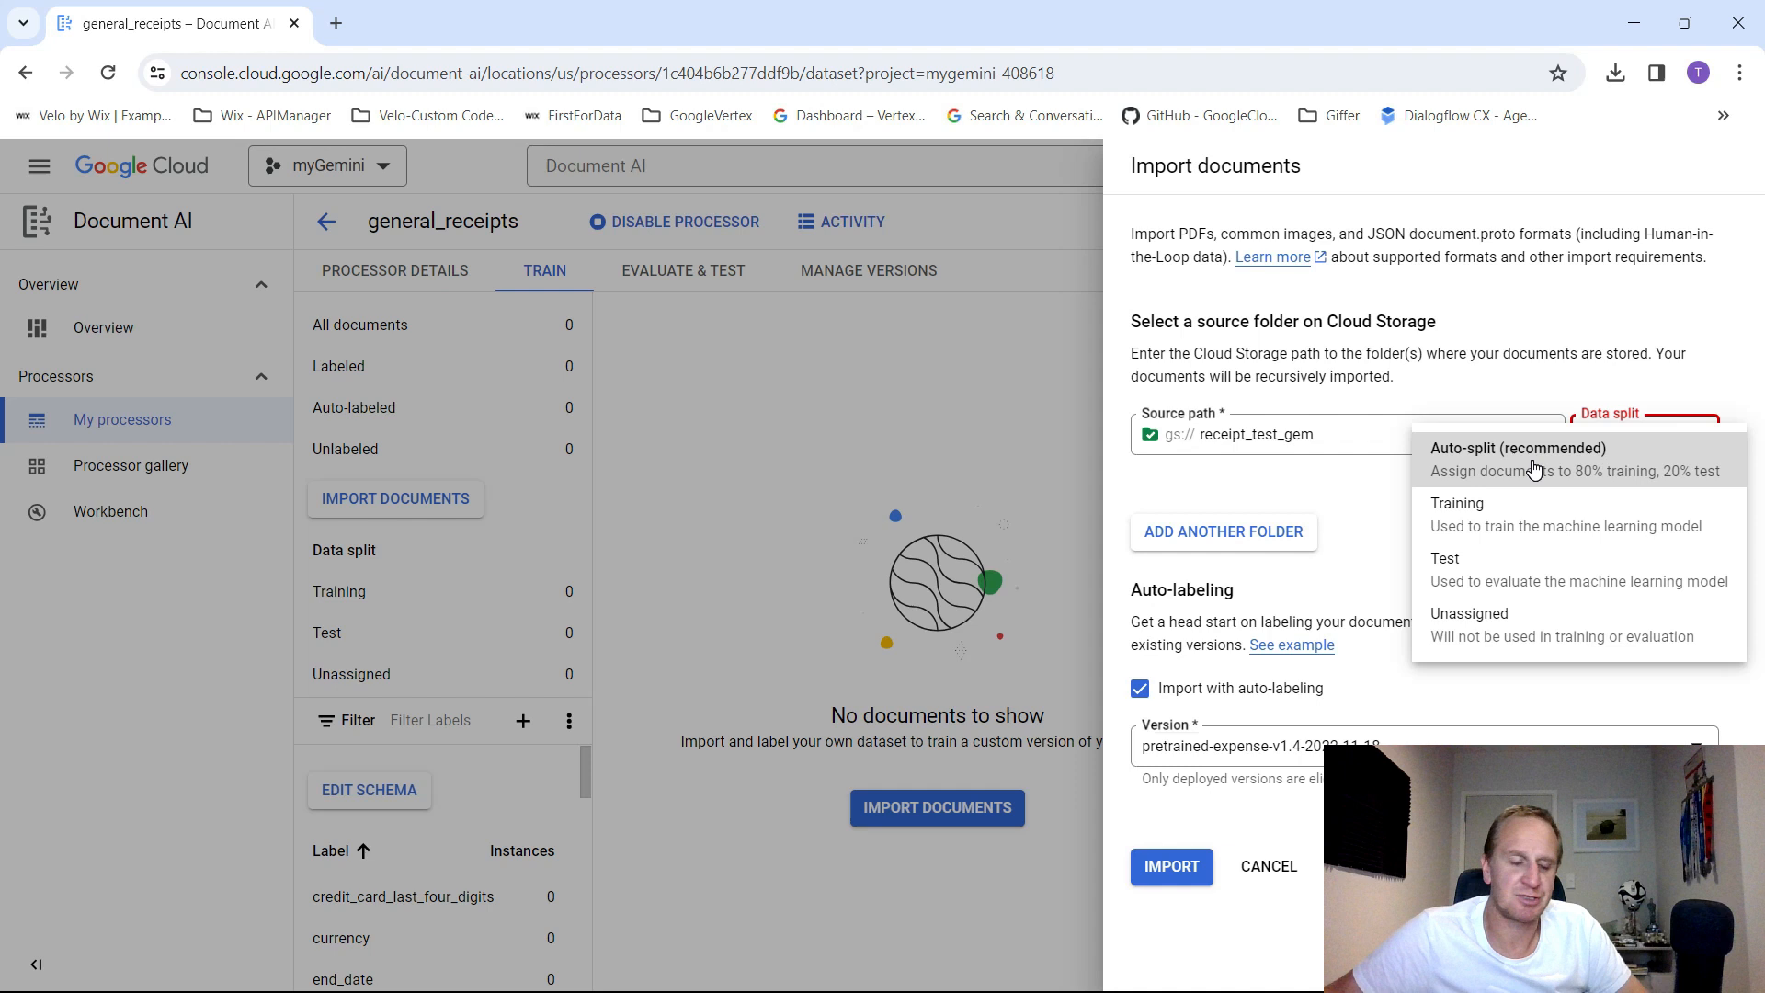
{"action": "mouse_move", "coordinate": [1527, 526]}
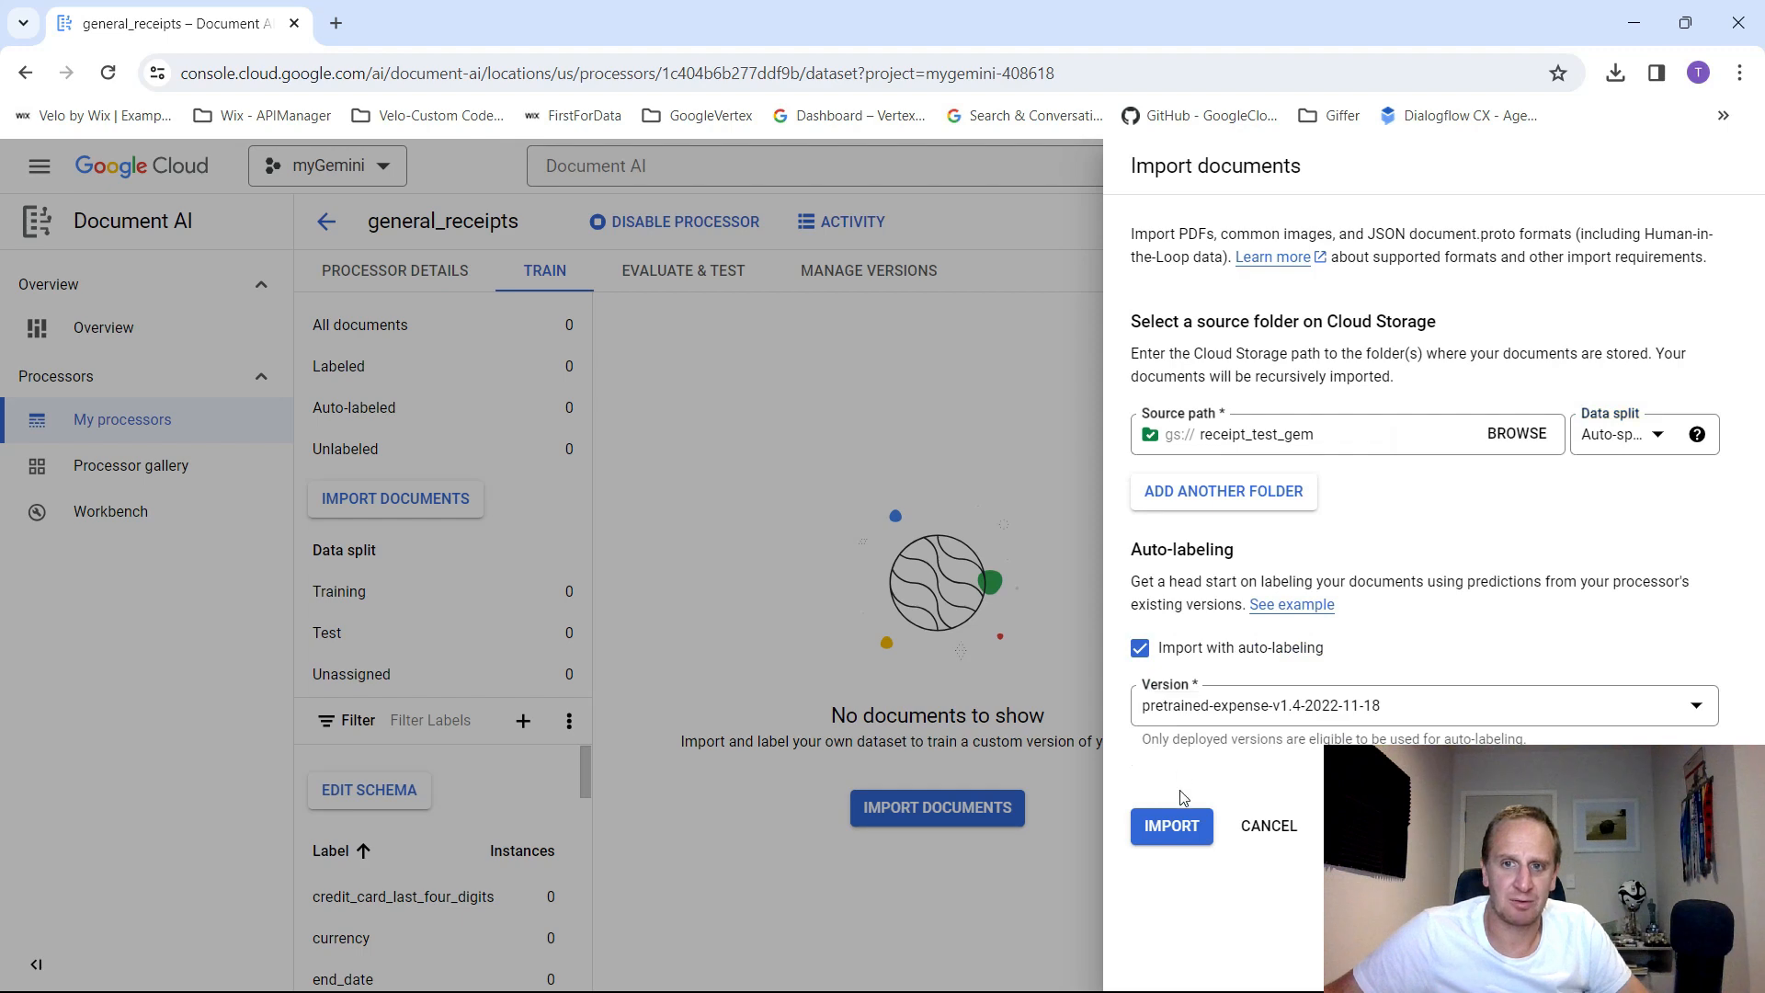
{"action": "left_click", "coordinate": [1172, 825]}
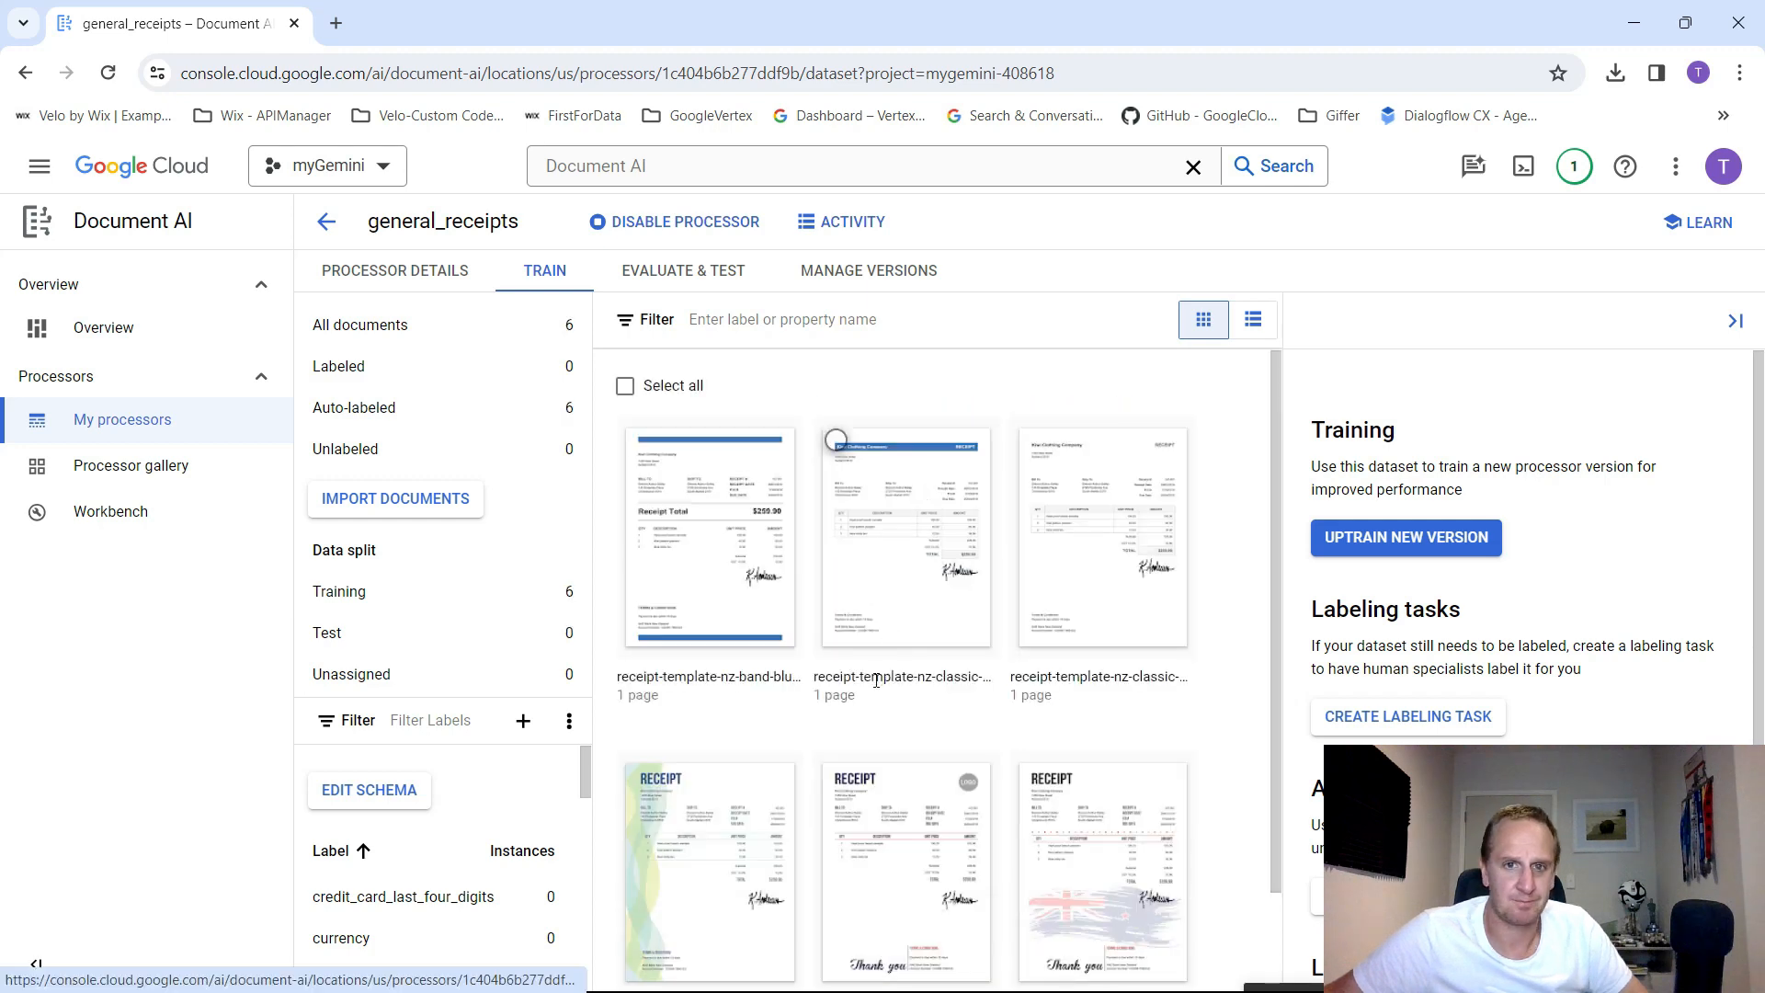
- Select the six imported receipts and assign four to the Training set, leaving two for Test
{"action": "left_click", "coordinate": [625, 384]}
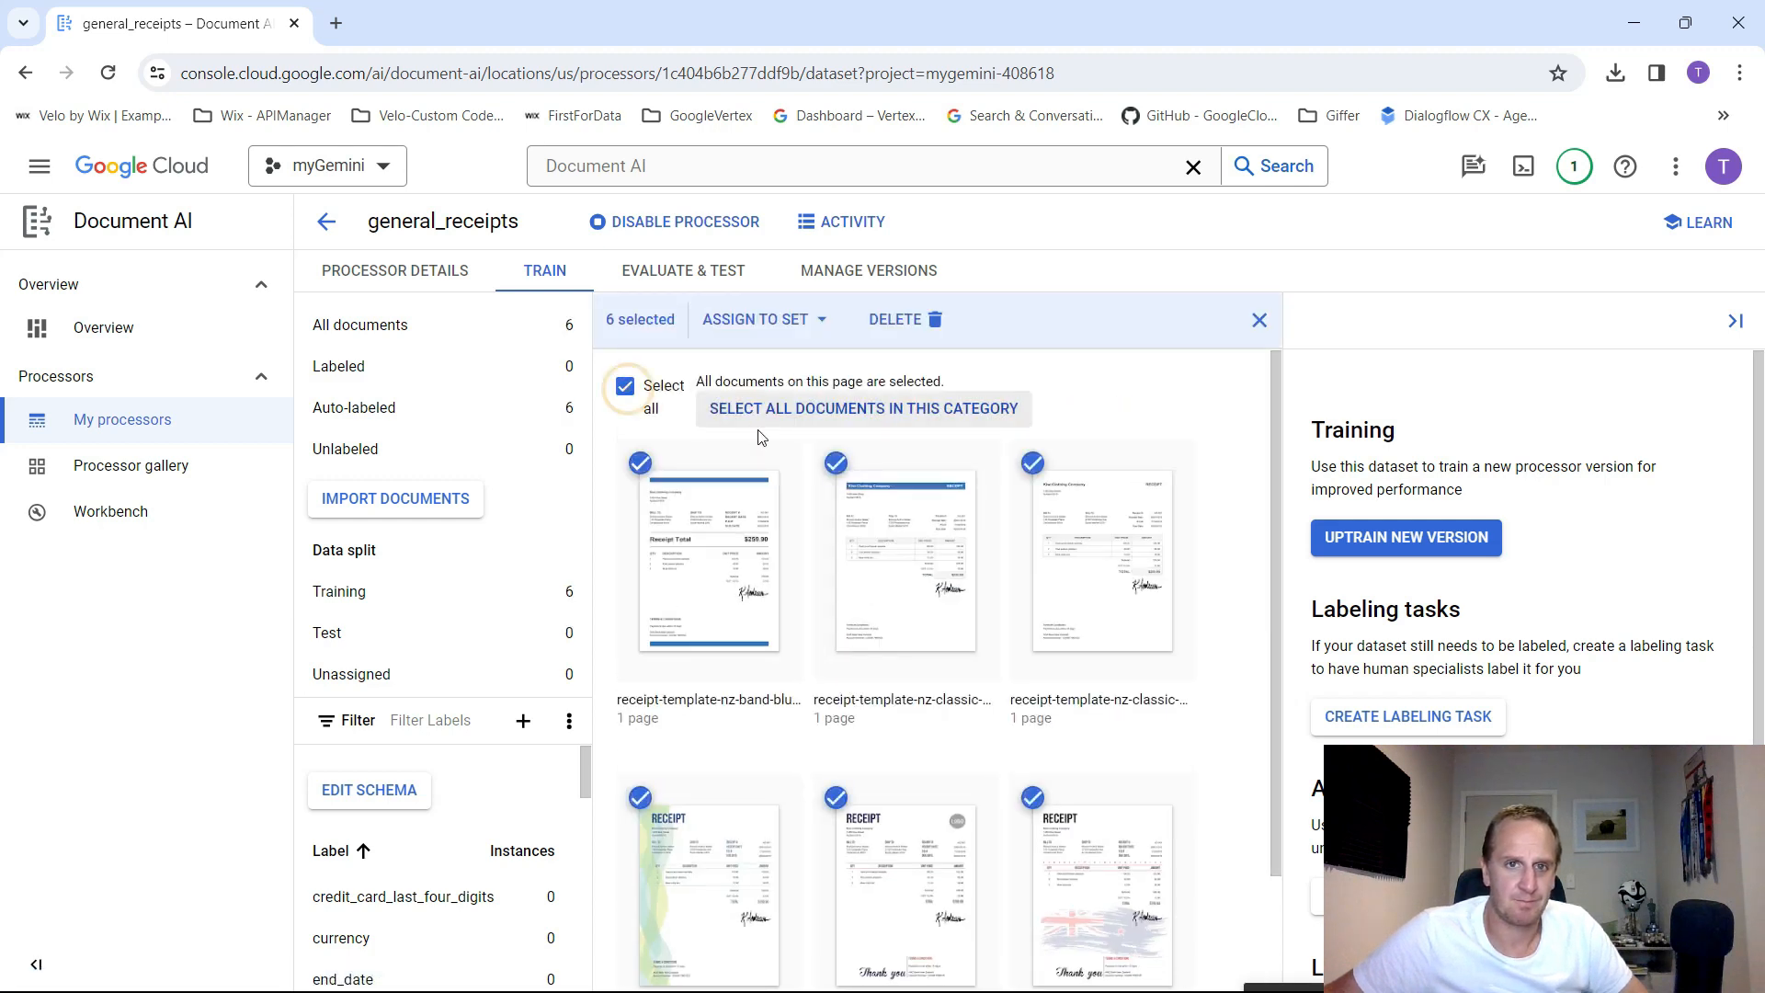
{"action": "left_click", "coordinate": [765, 318]}
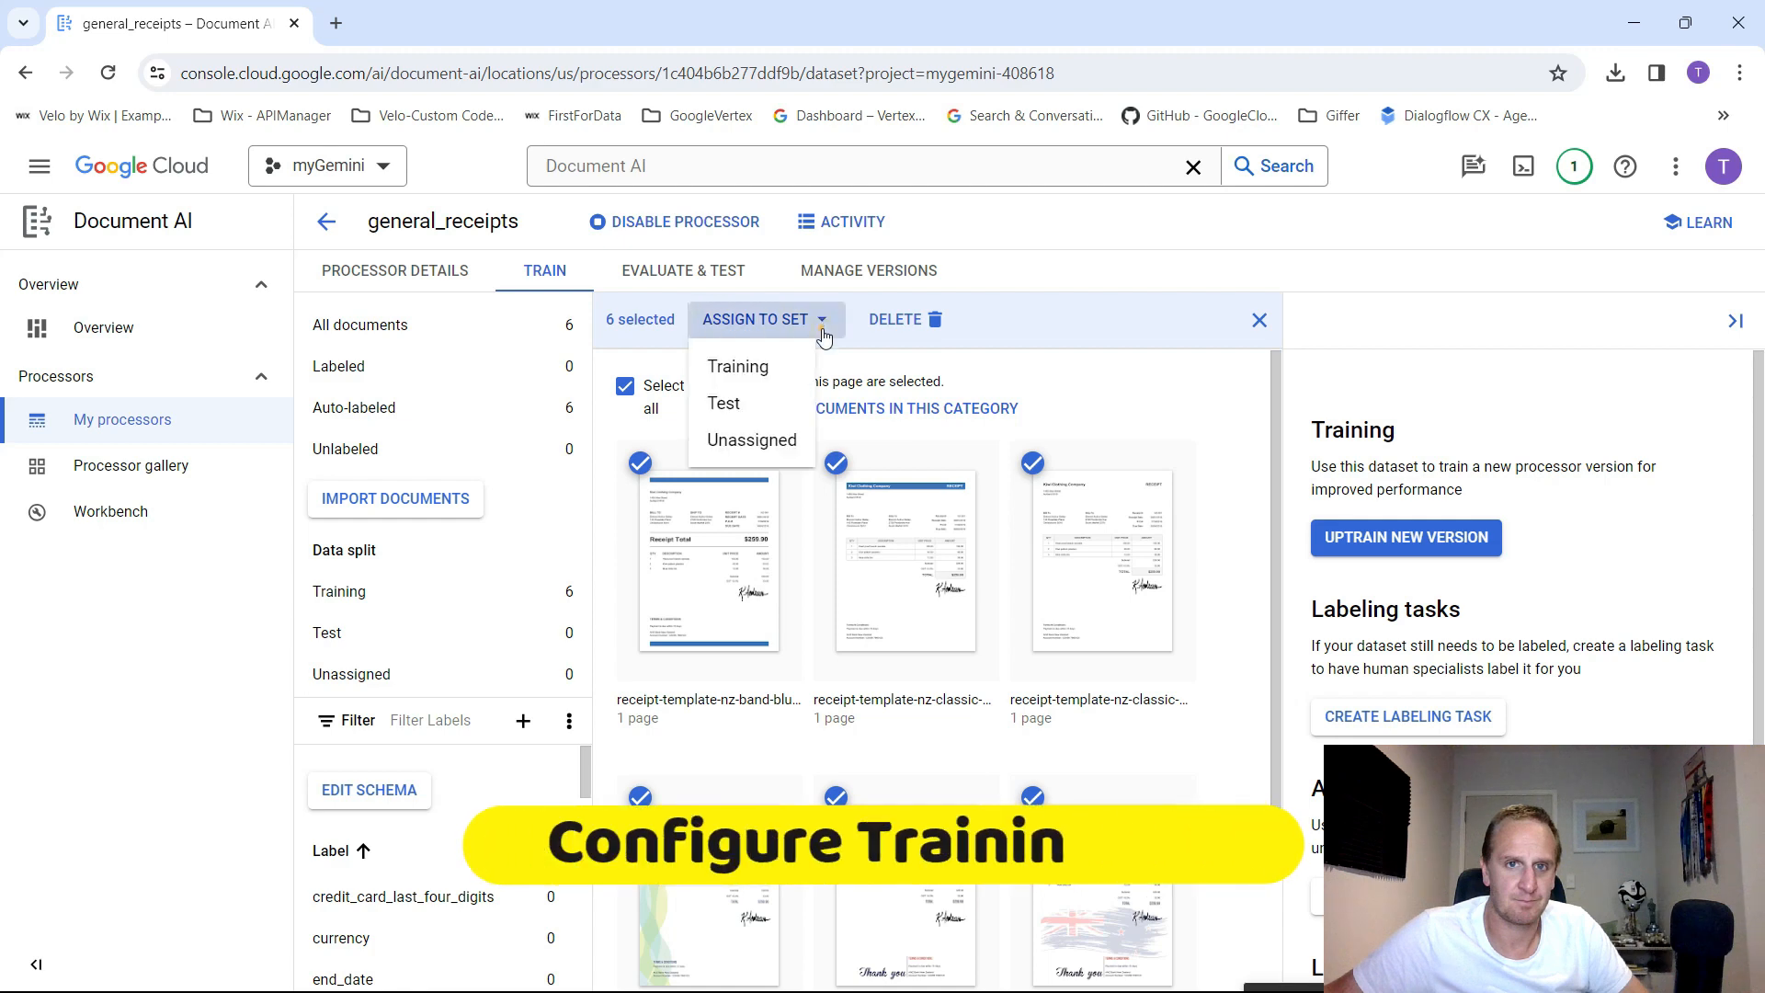
{"action": "mouse_move", "coordinate": [1173, 425]}
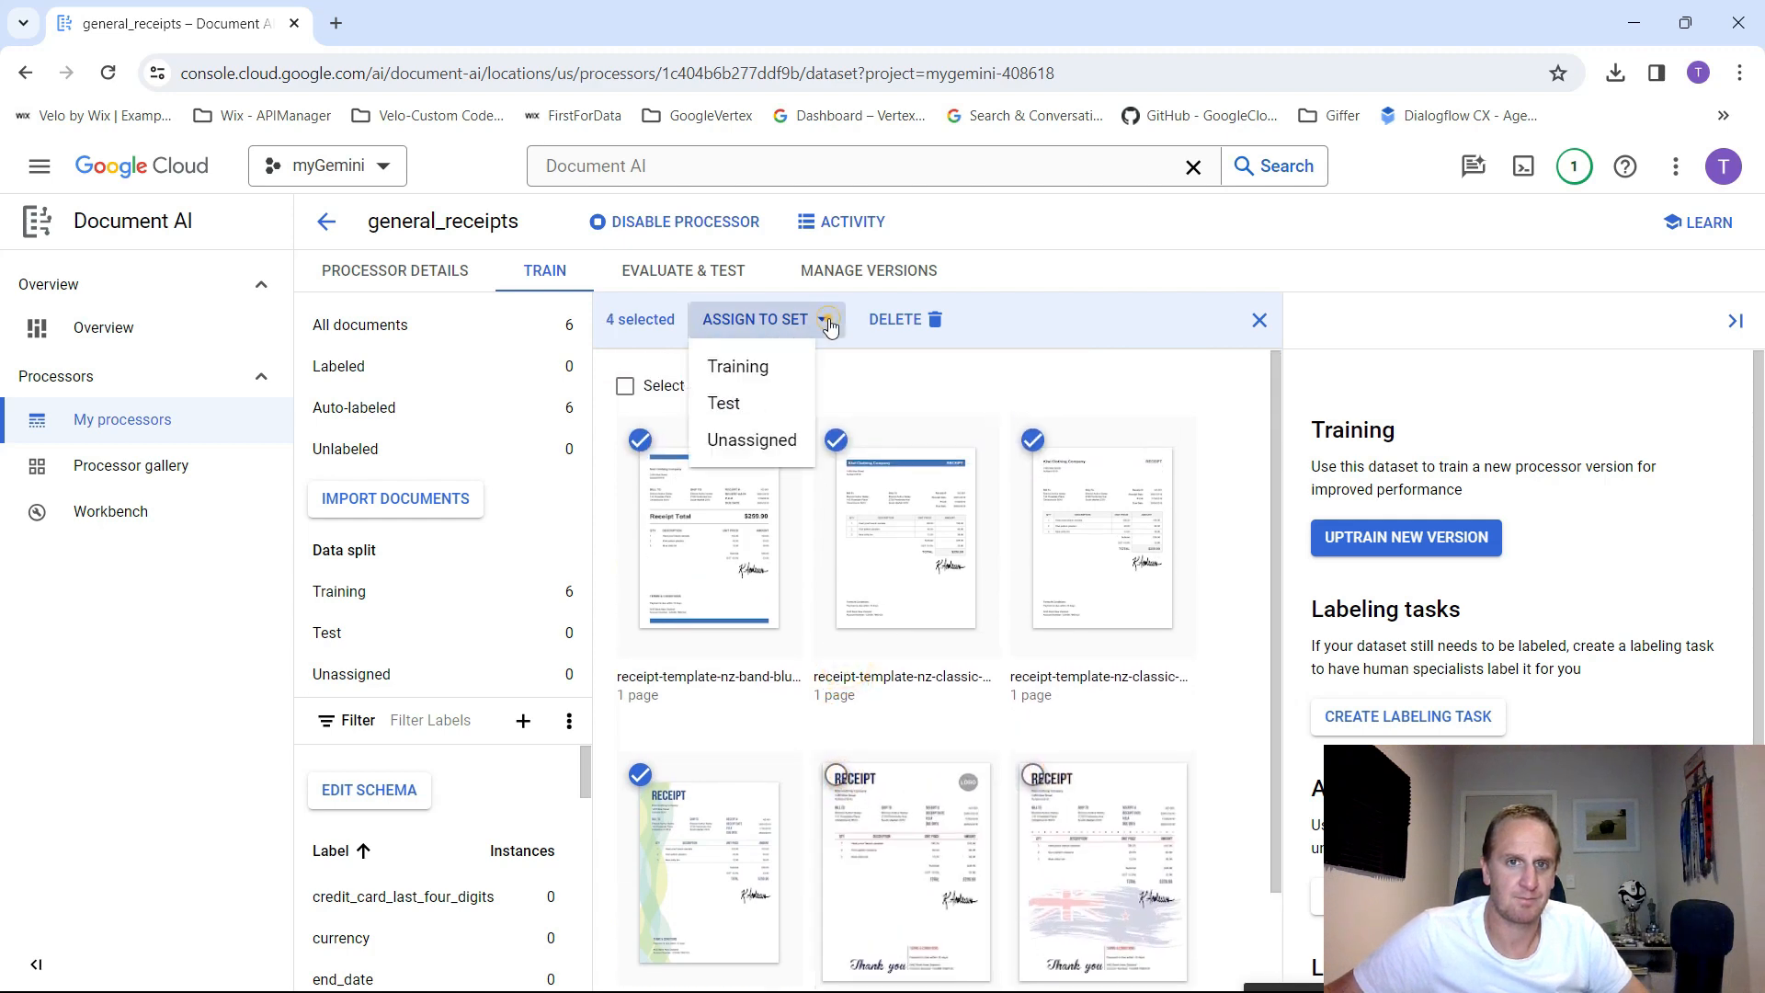
{"action": "left_click", "coordinate": [748, 369]}
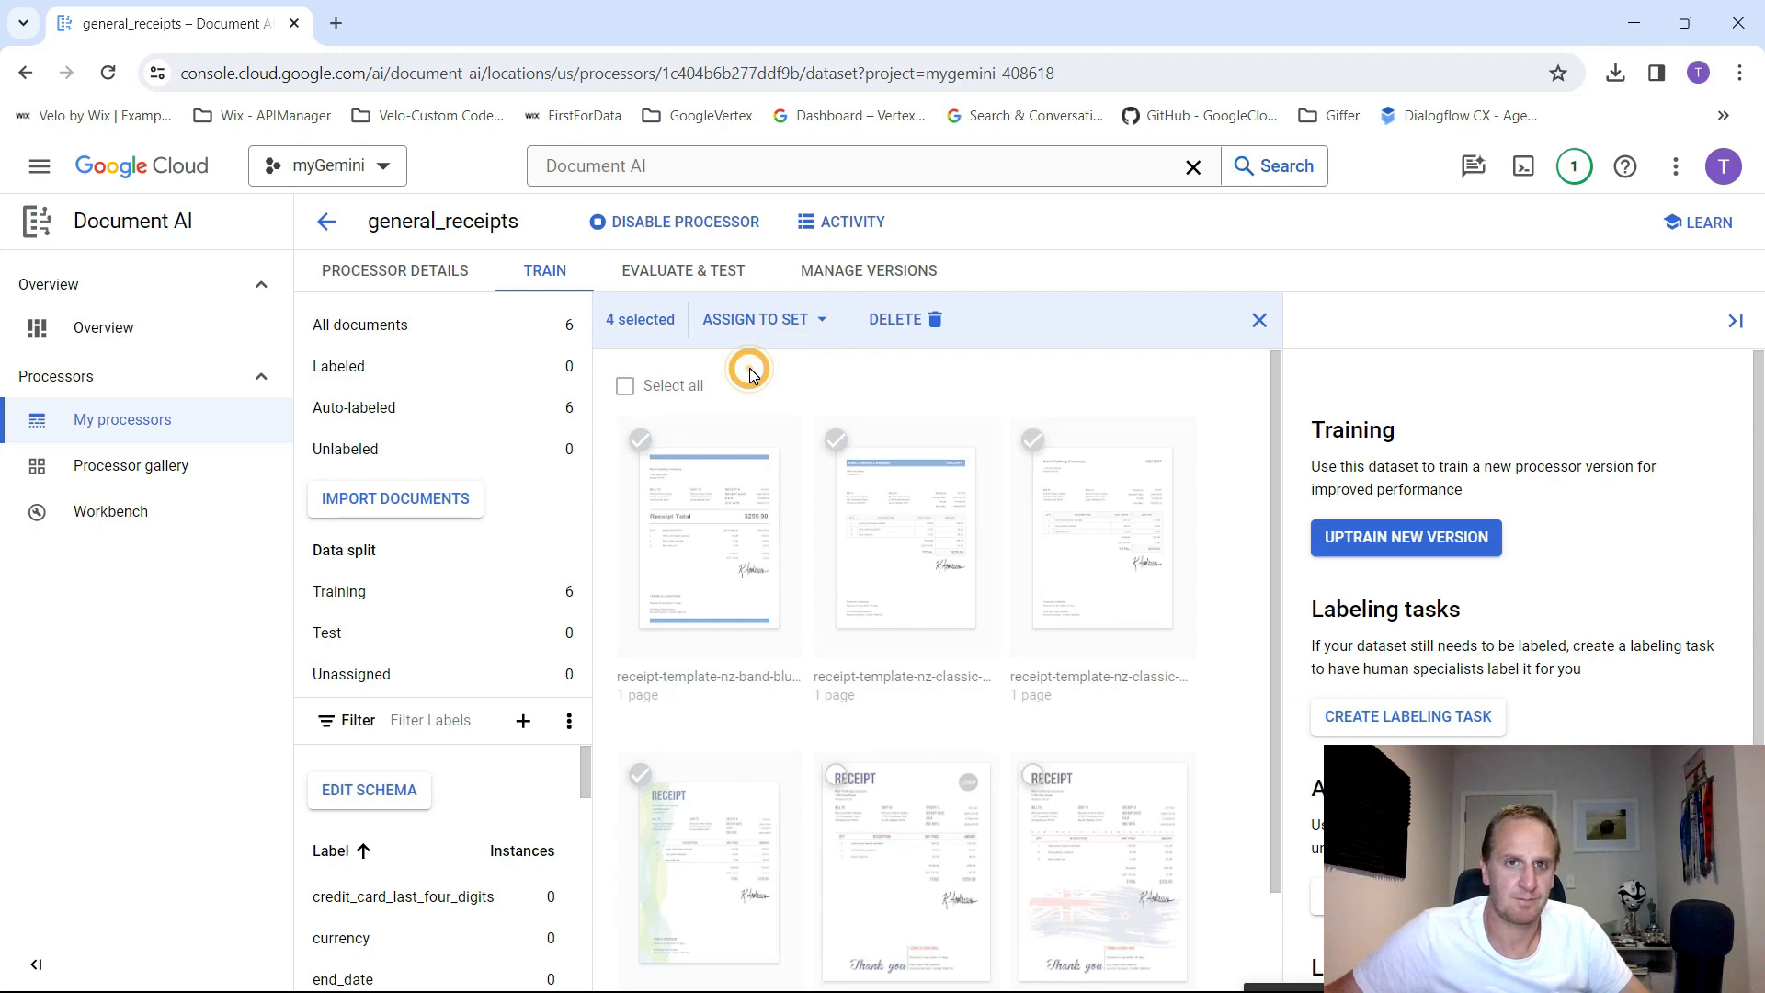
{"action": "left_click", "coordinate": [1257, 320]}
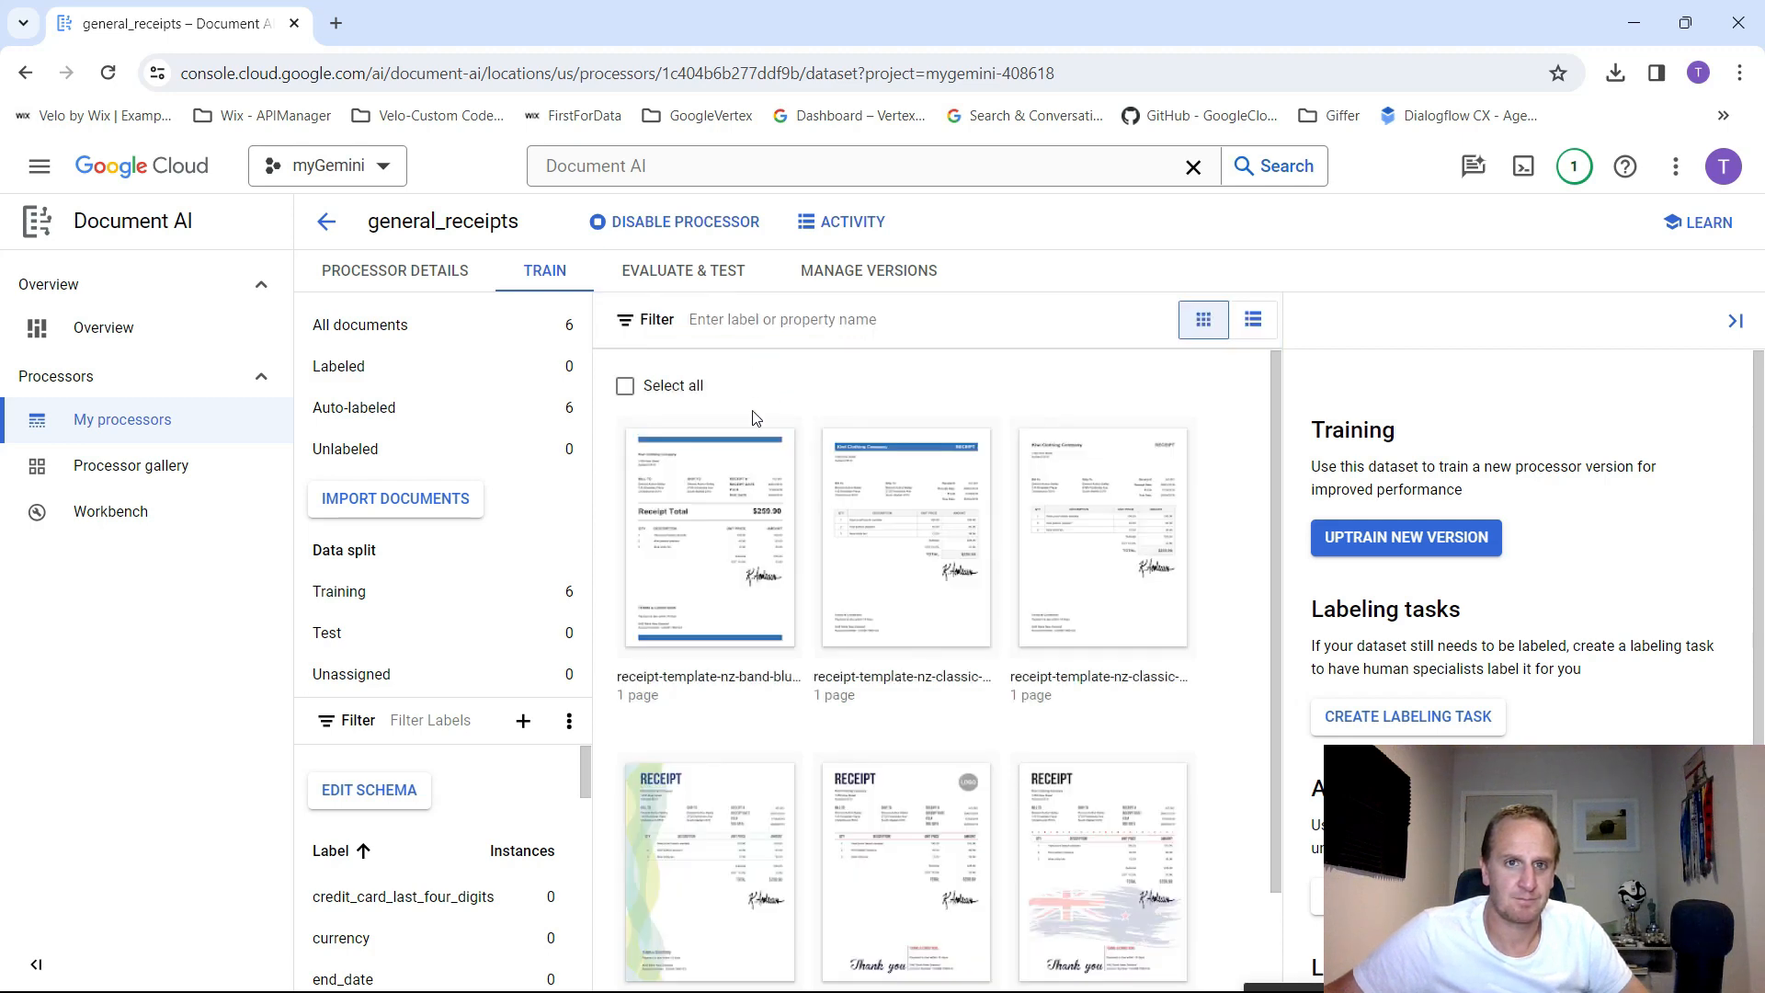
{"action": "scroll", "scroll_direction": "down", "scroll_amount": 3}
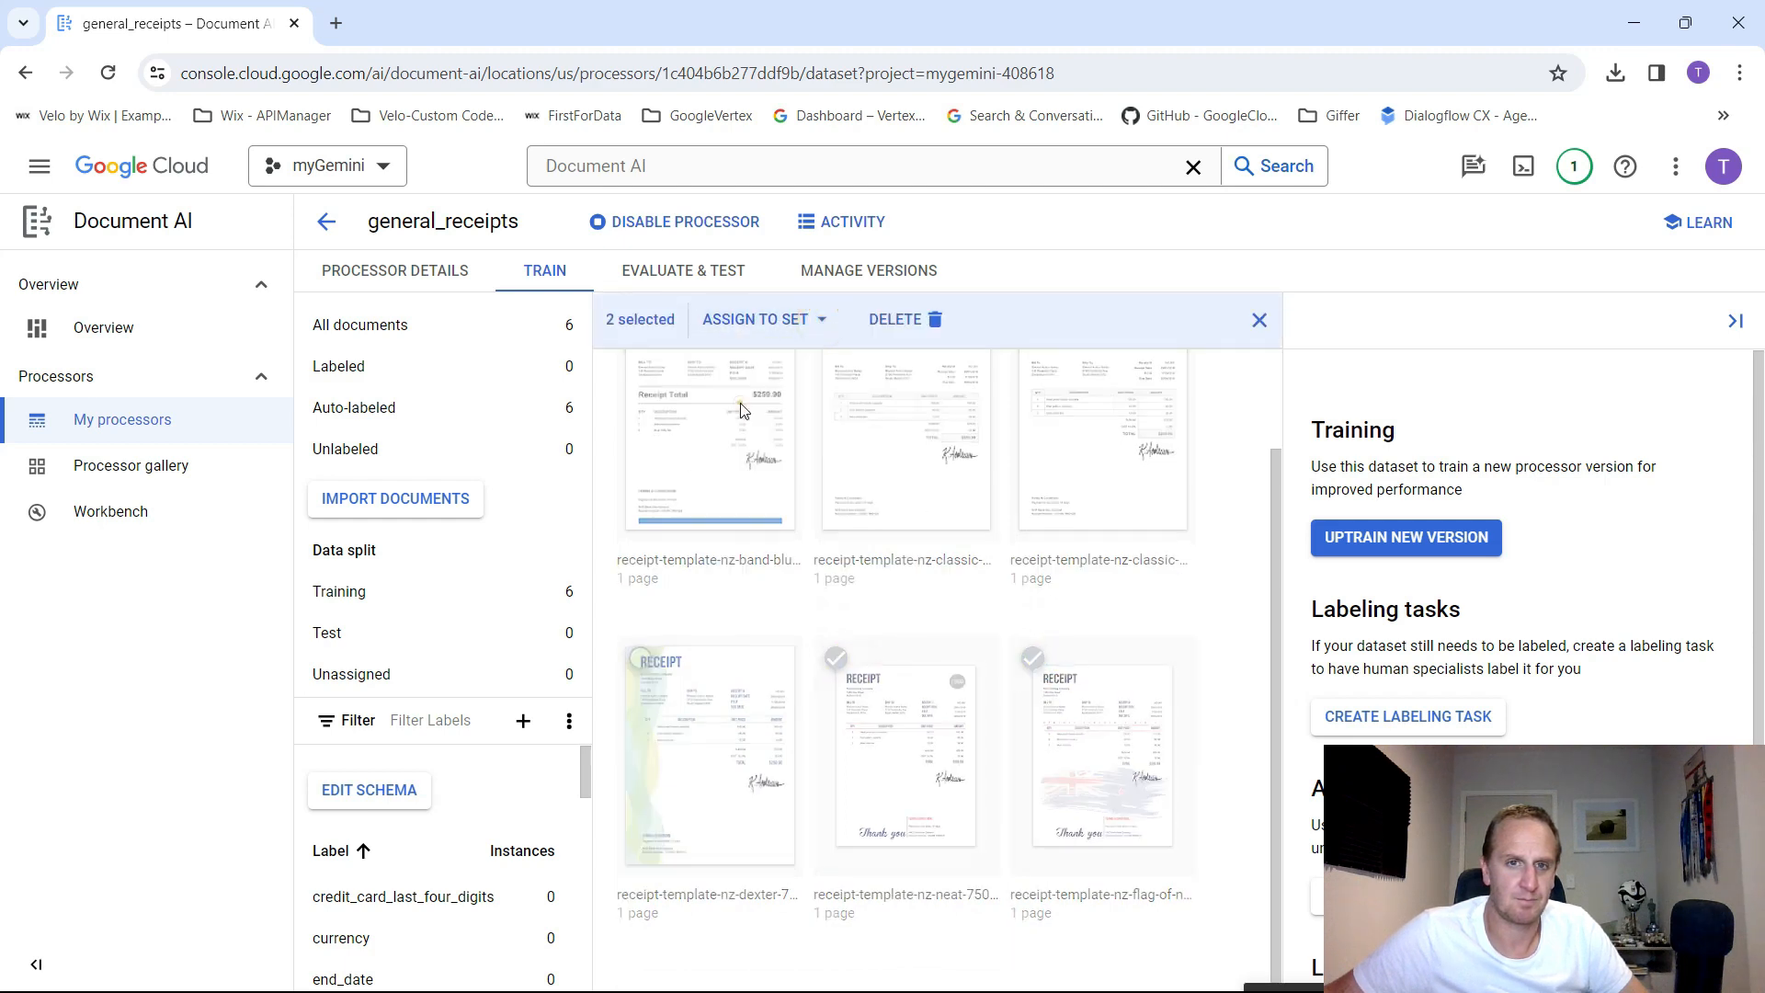
{"action": "mouse_move", "coordinate": [837, 513]}
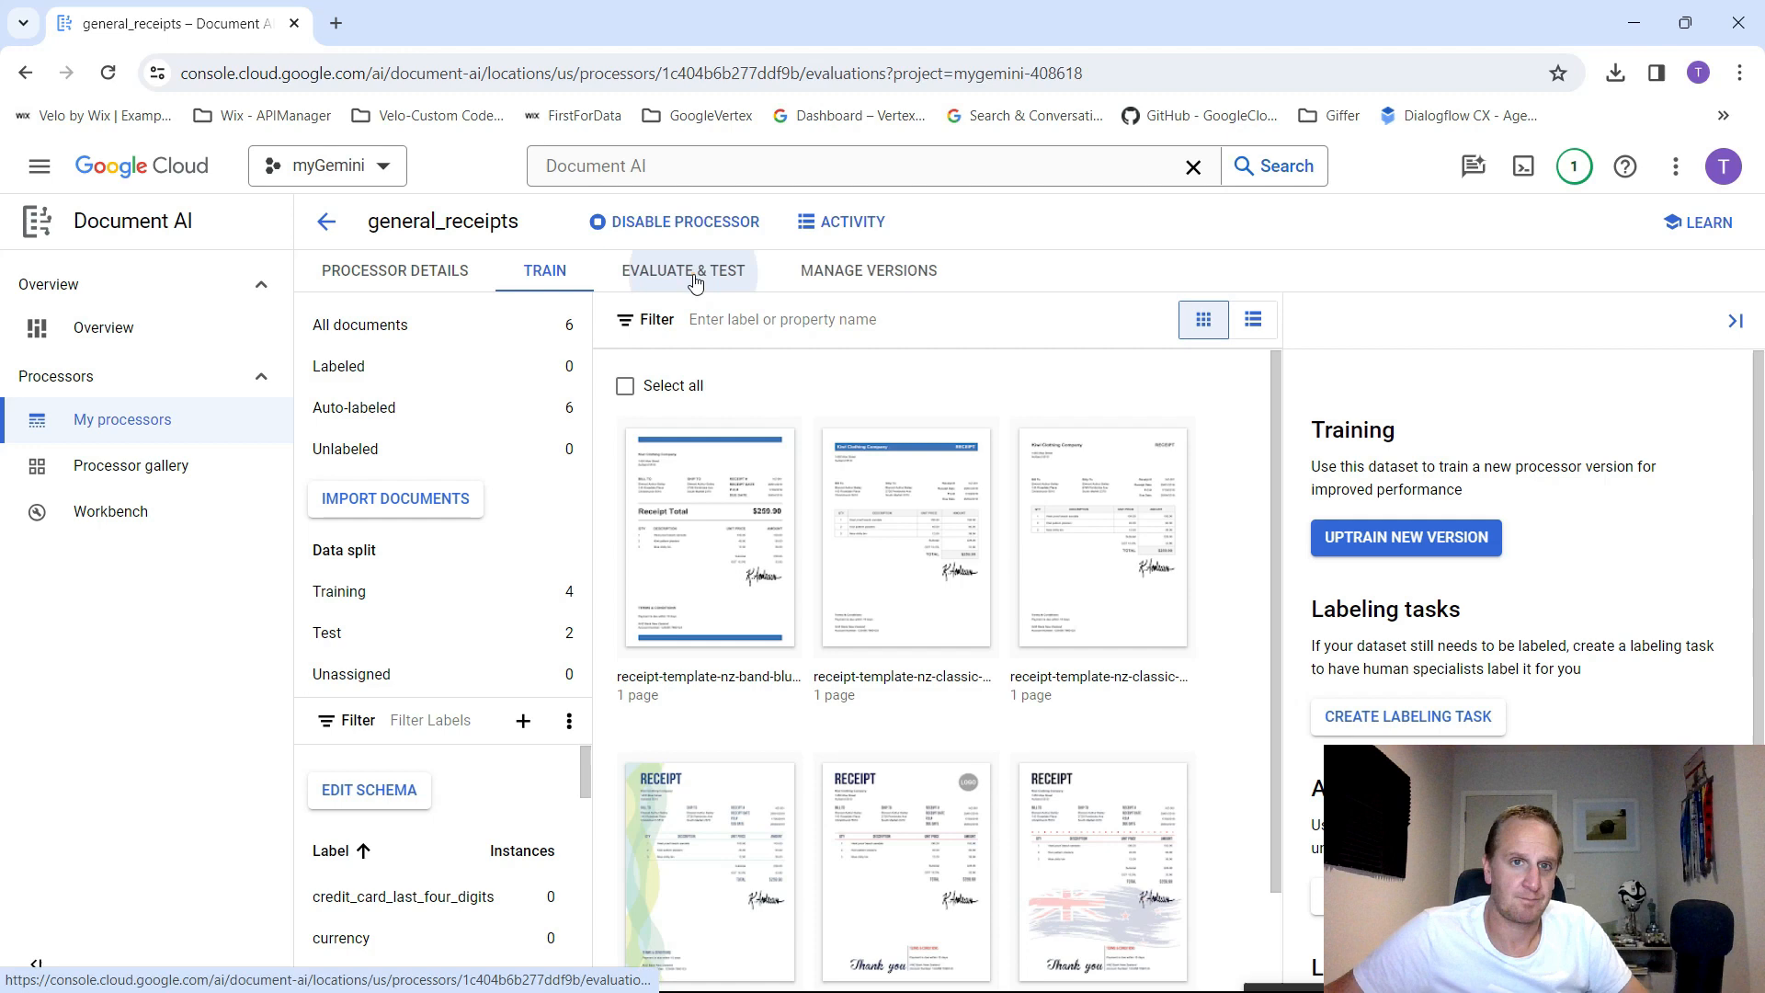
- From Evaluate & Test, run a new evaluation of the stable version against the test dataset, yielding F1 0.000
{"action": "left_click", "coordinate": [684, 271]}
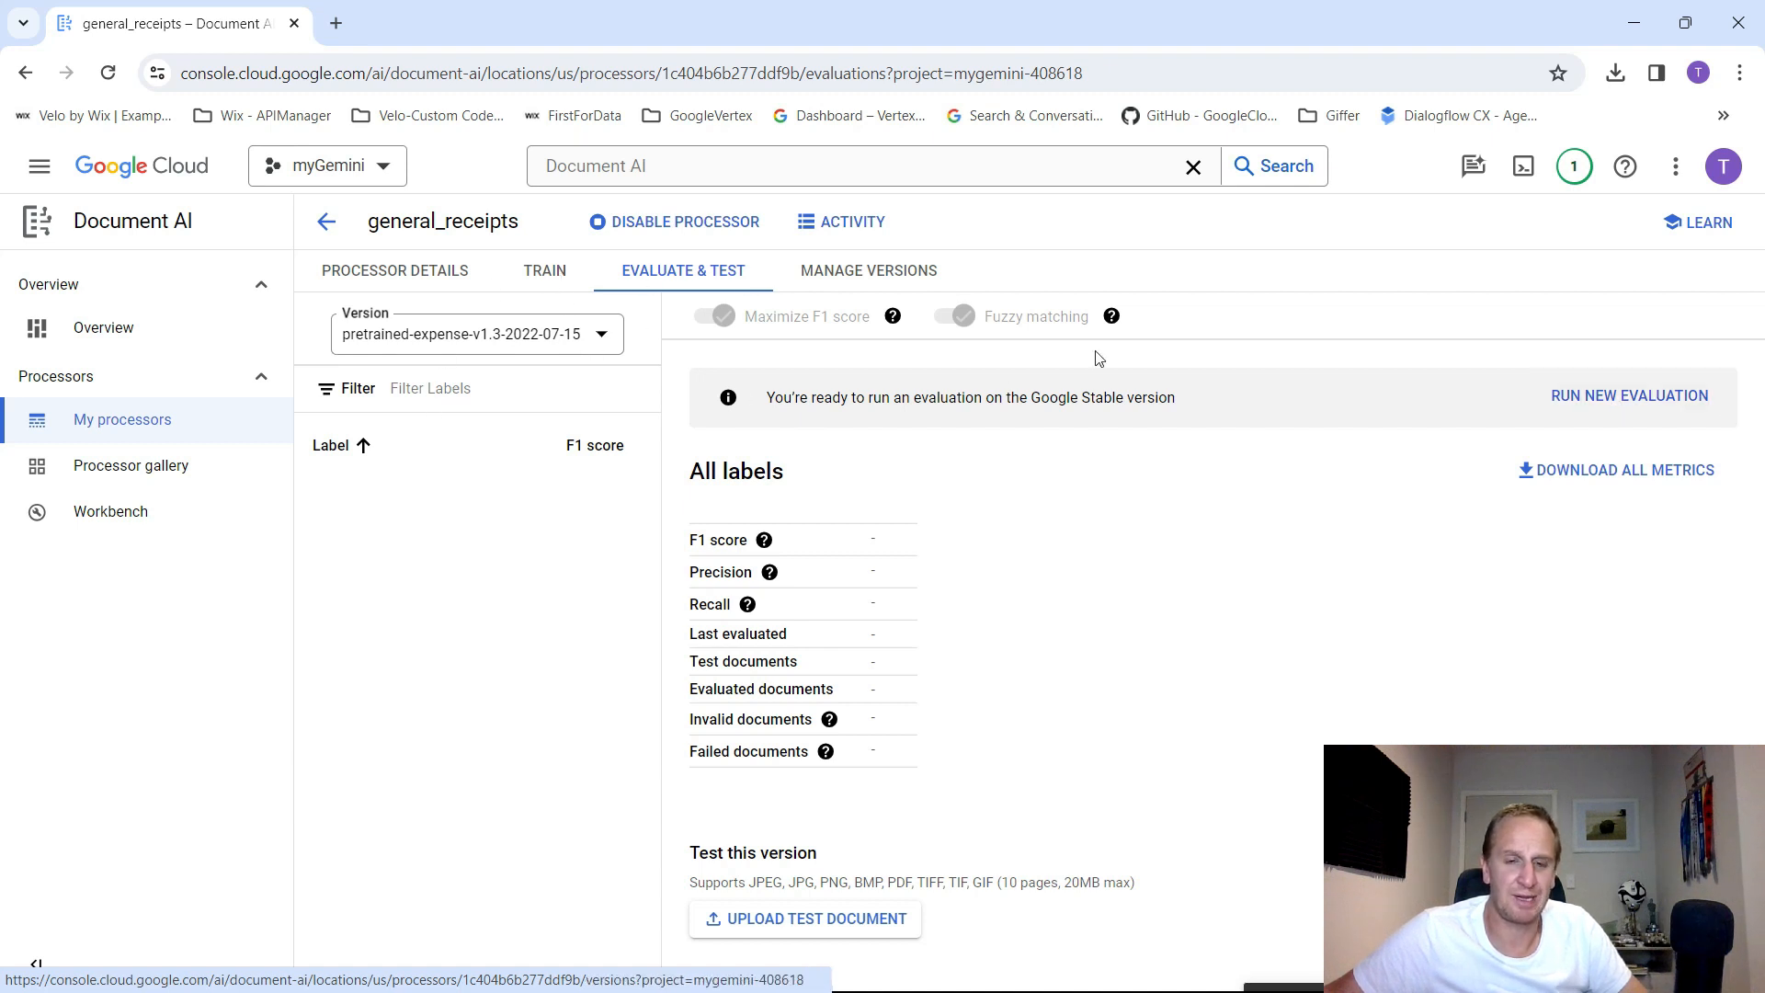
{"action": "double_click", "coordinate": [833, 397]}
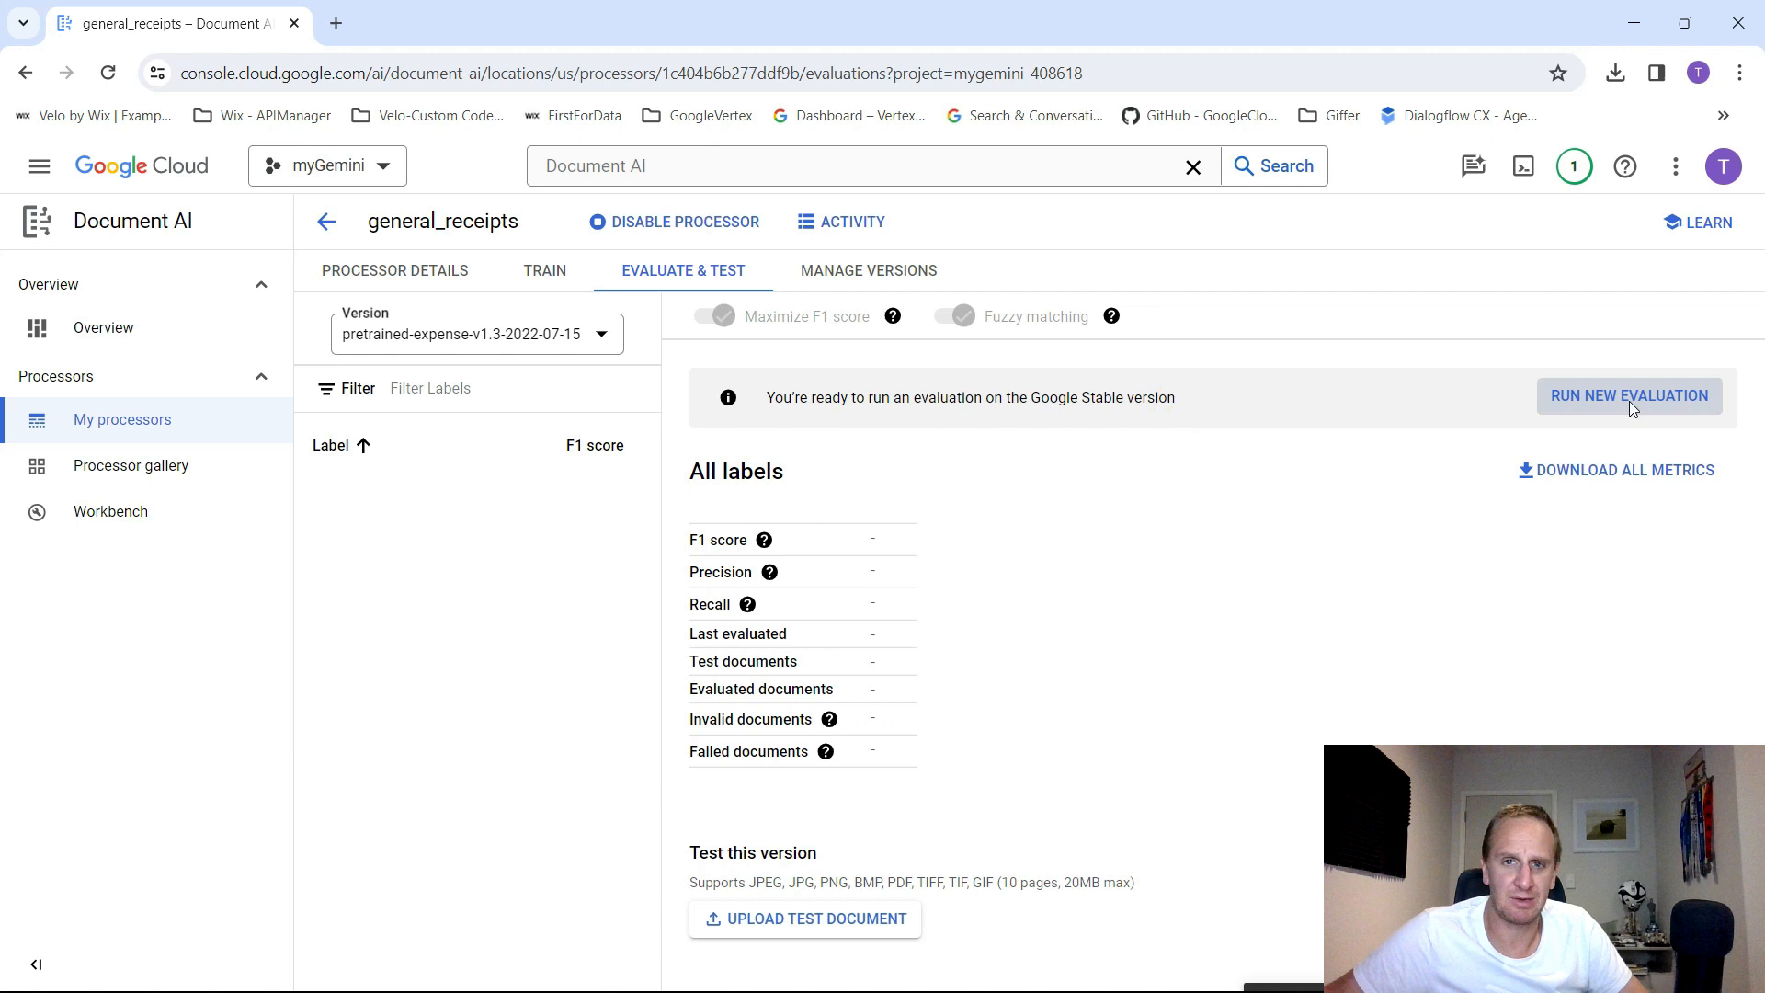
{"action": "left_click", "coordinate": [1628, 395]}
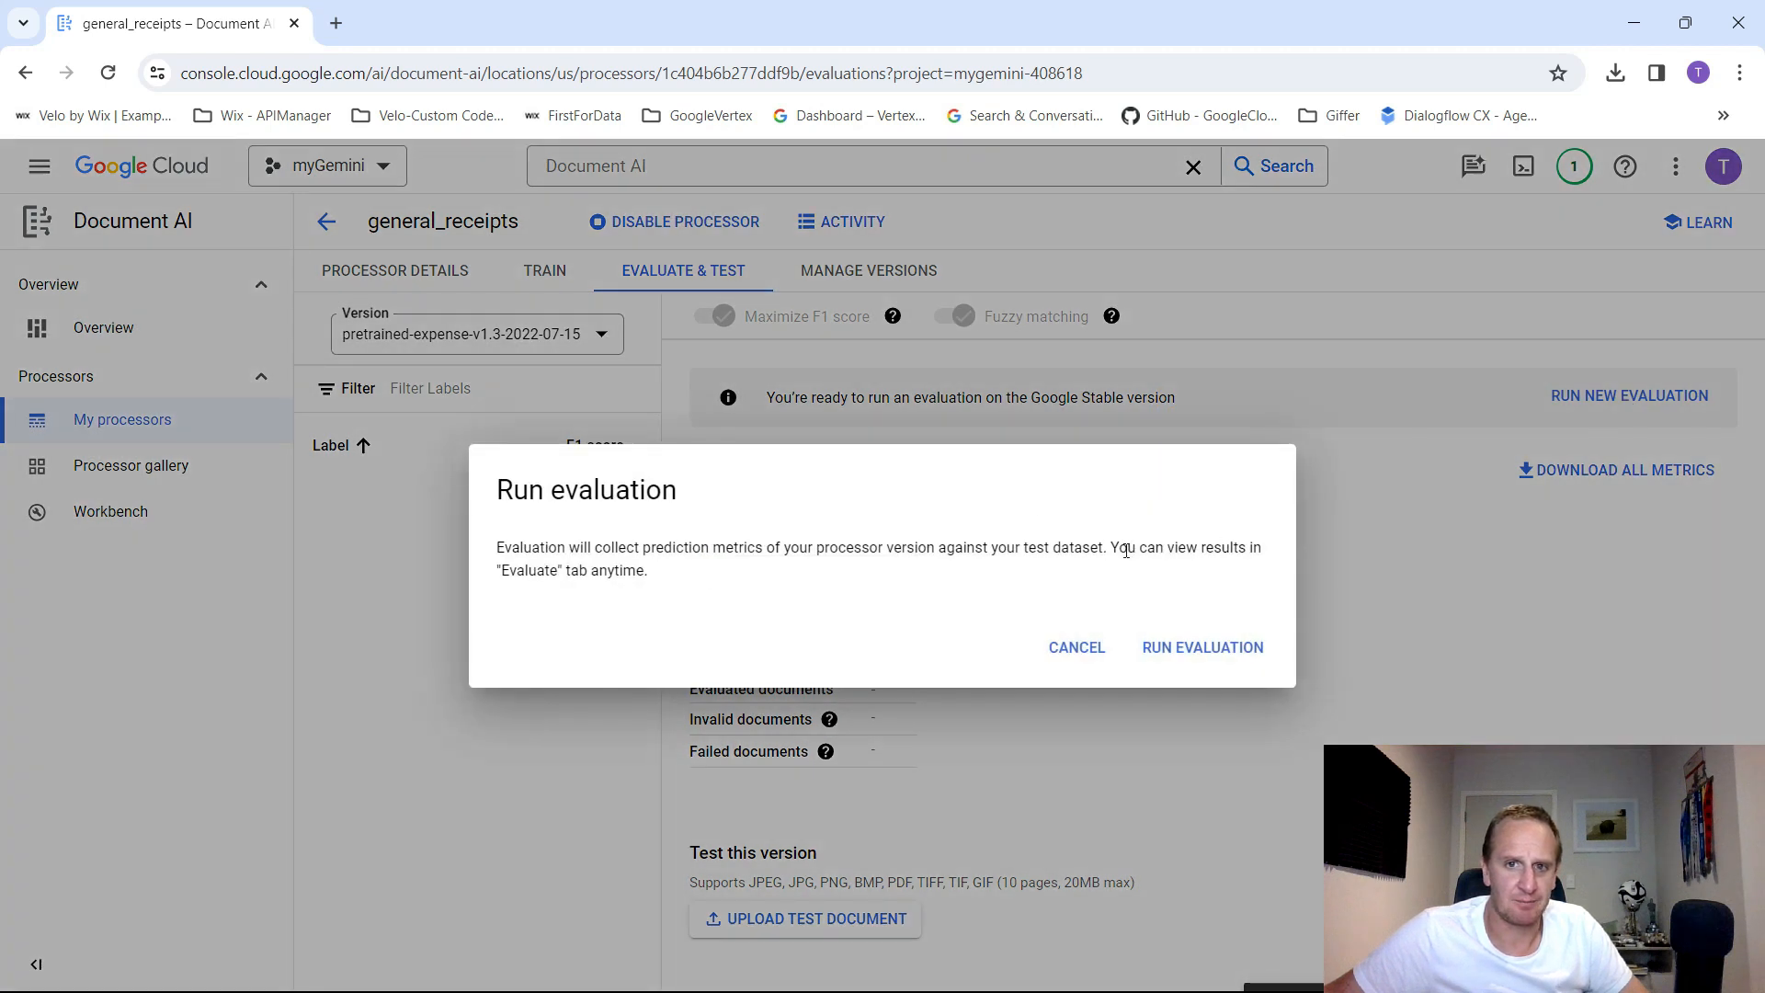
{"action": "mouse_move", "coordinate": [563, 579]}
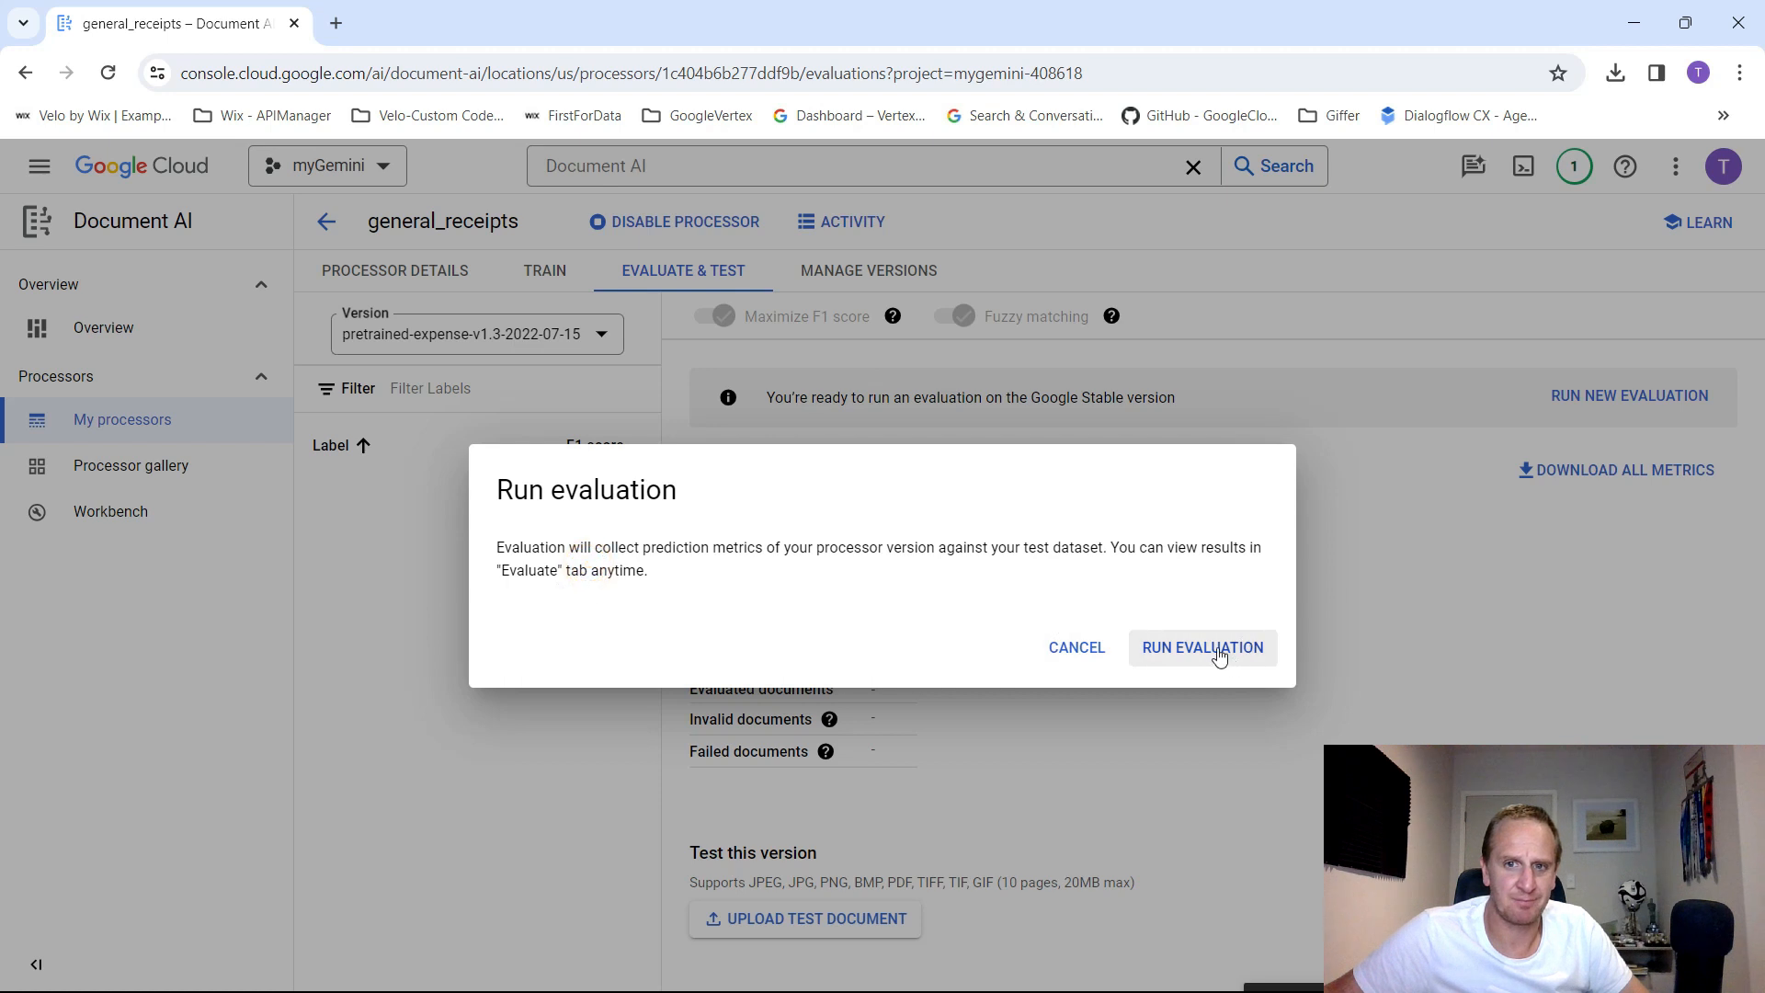
{"action": "left_click", "coordinate": [1200, 647]}
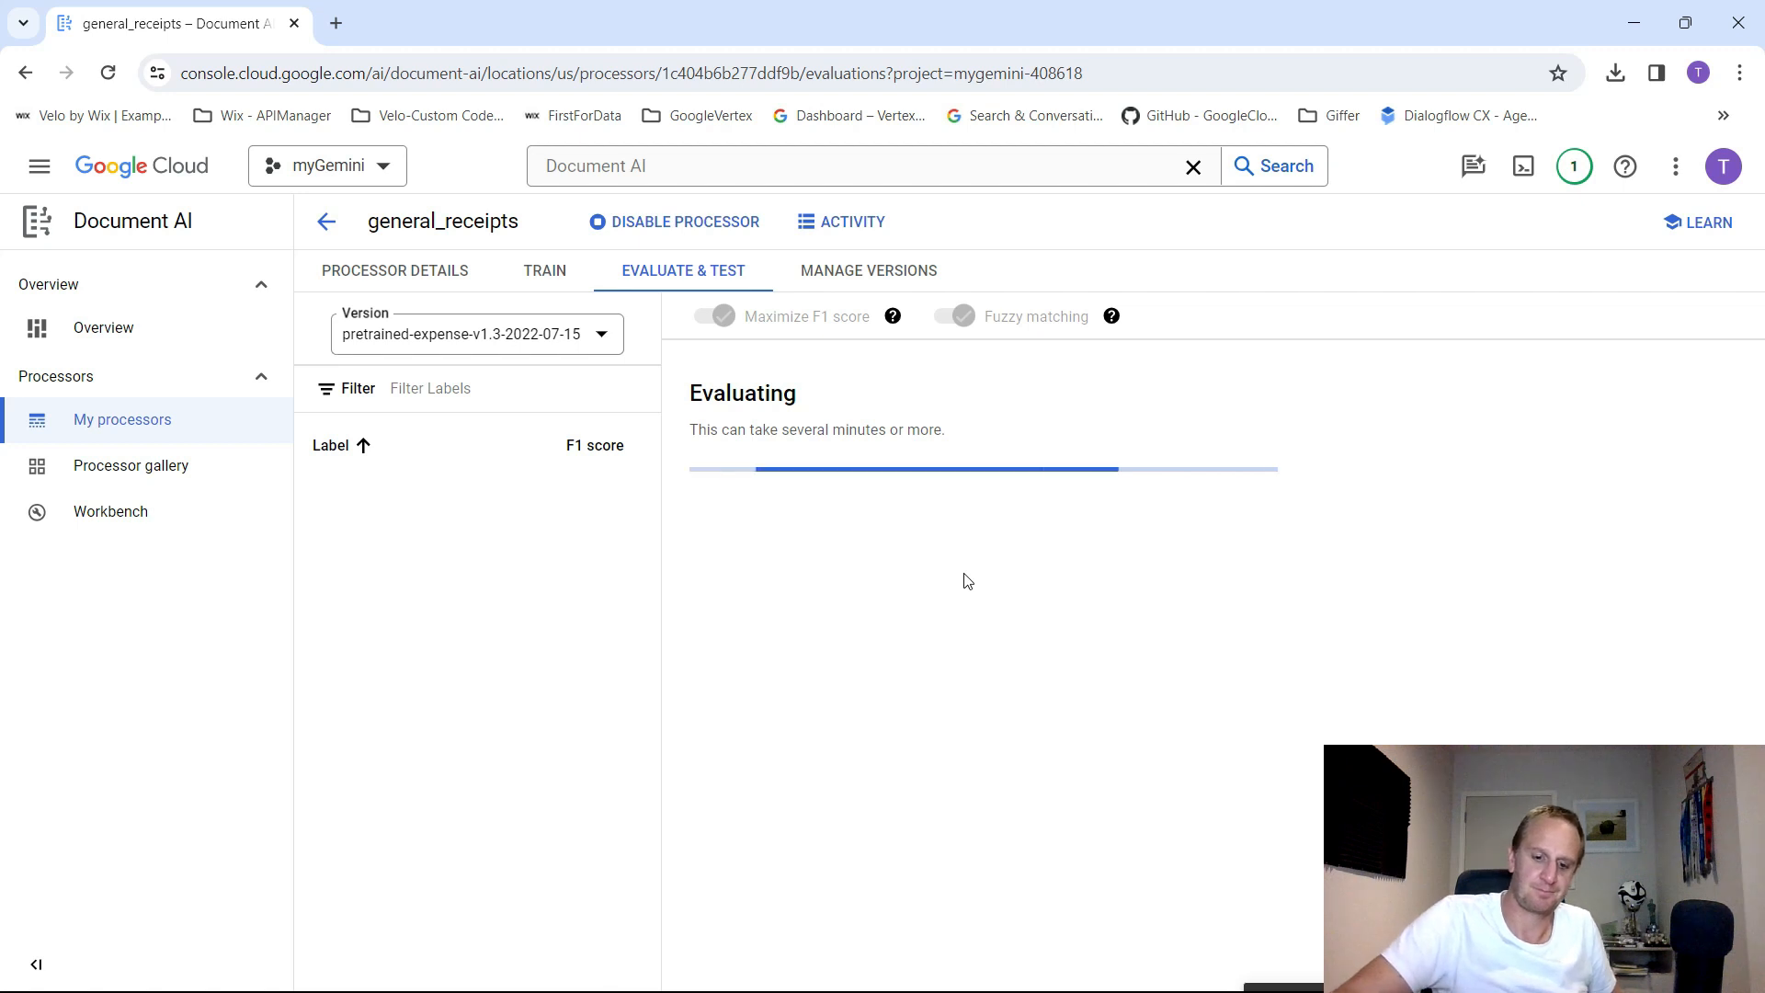
{"action": "left_click", "coordinate": [954, 317]}
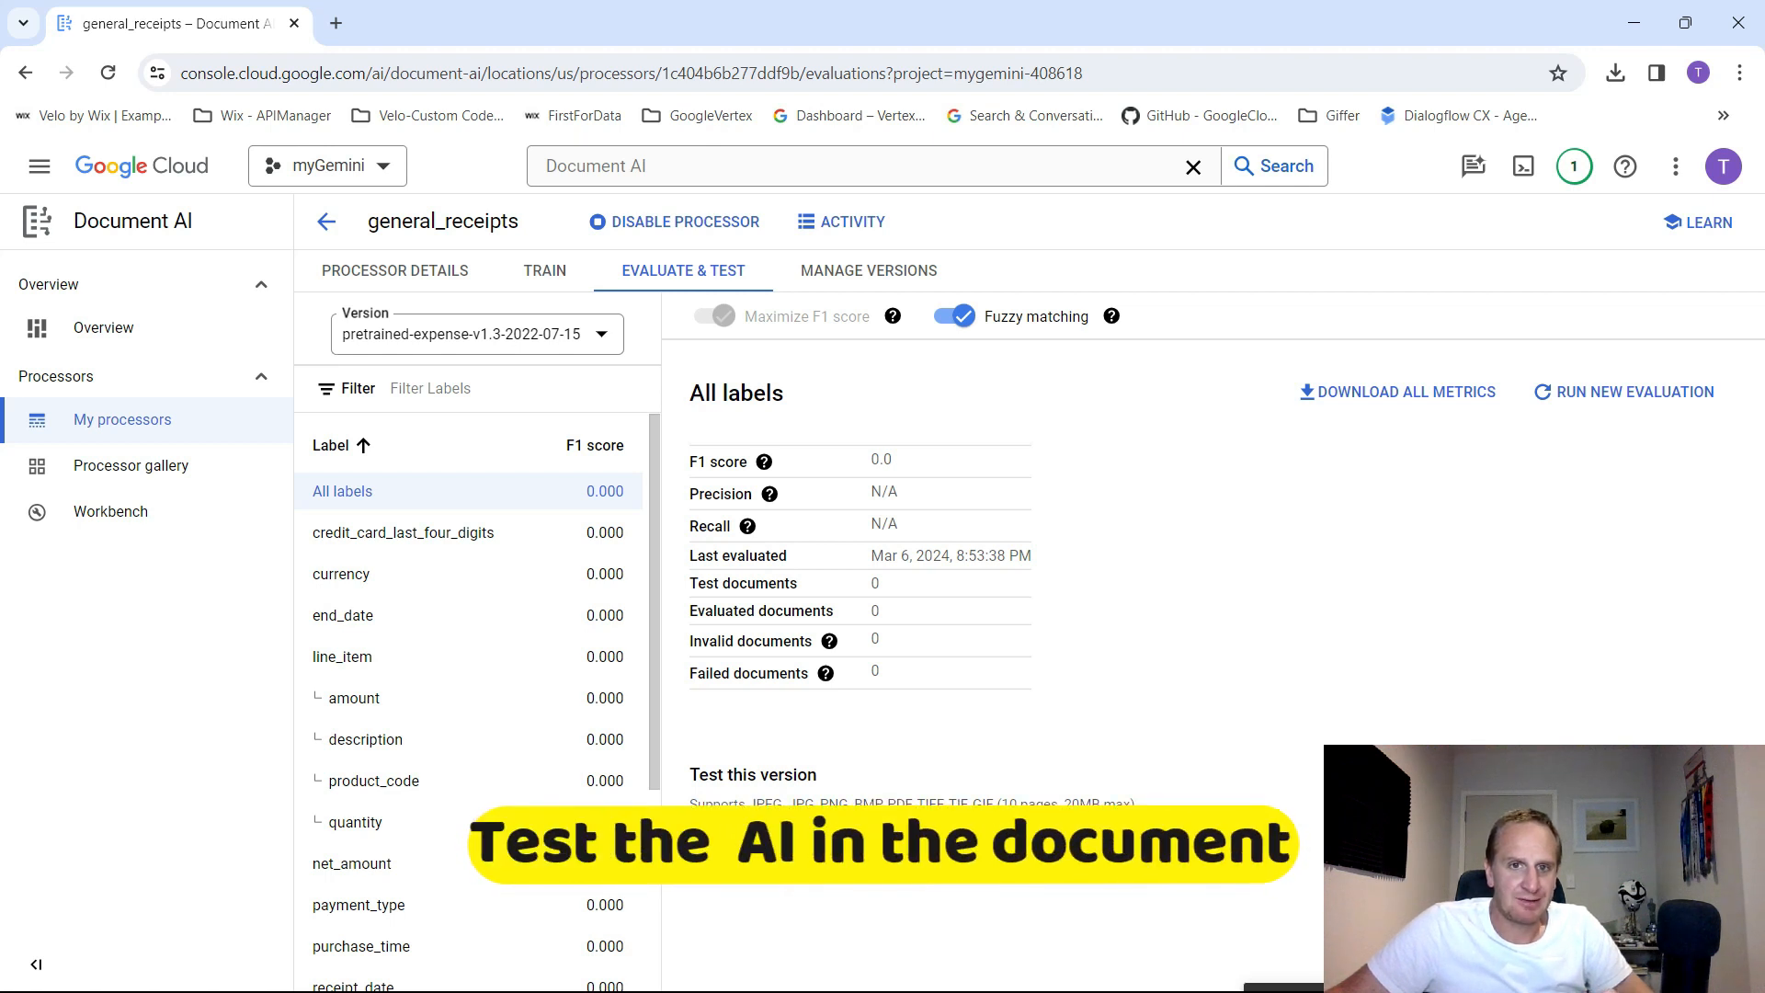
- Upload receipt-template-nz-classic-blue-750px.png as a test document and zoom in to inspect its extracted fields, then go back
{"action": "left_click", "coordinate": [763, 841]}
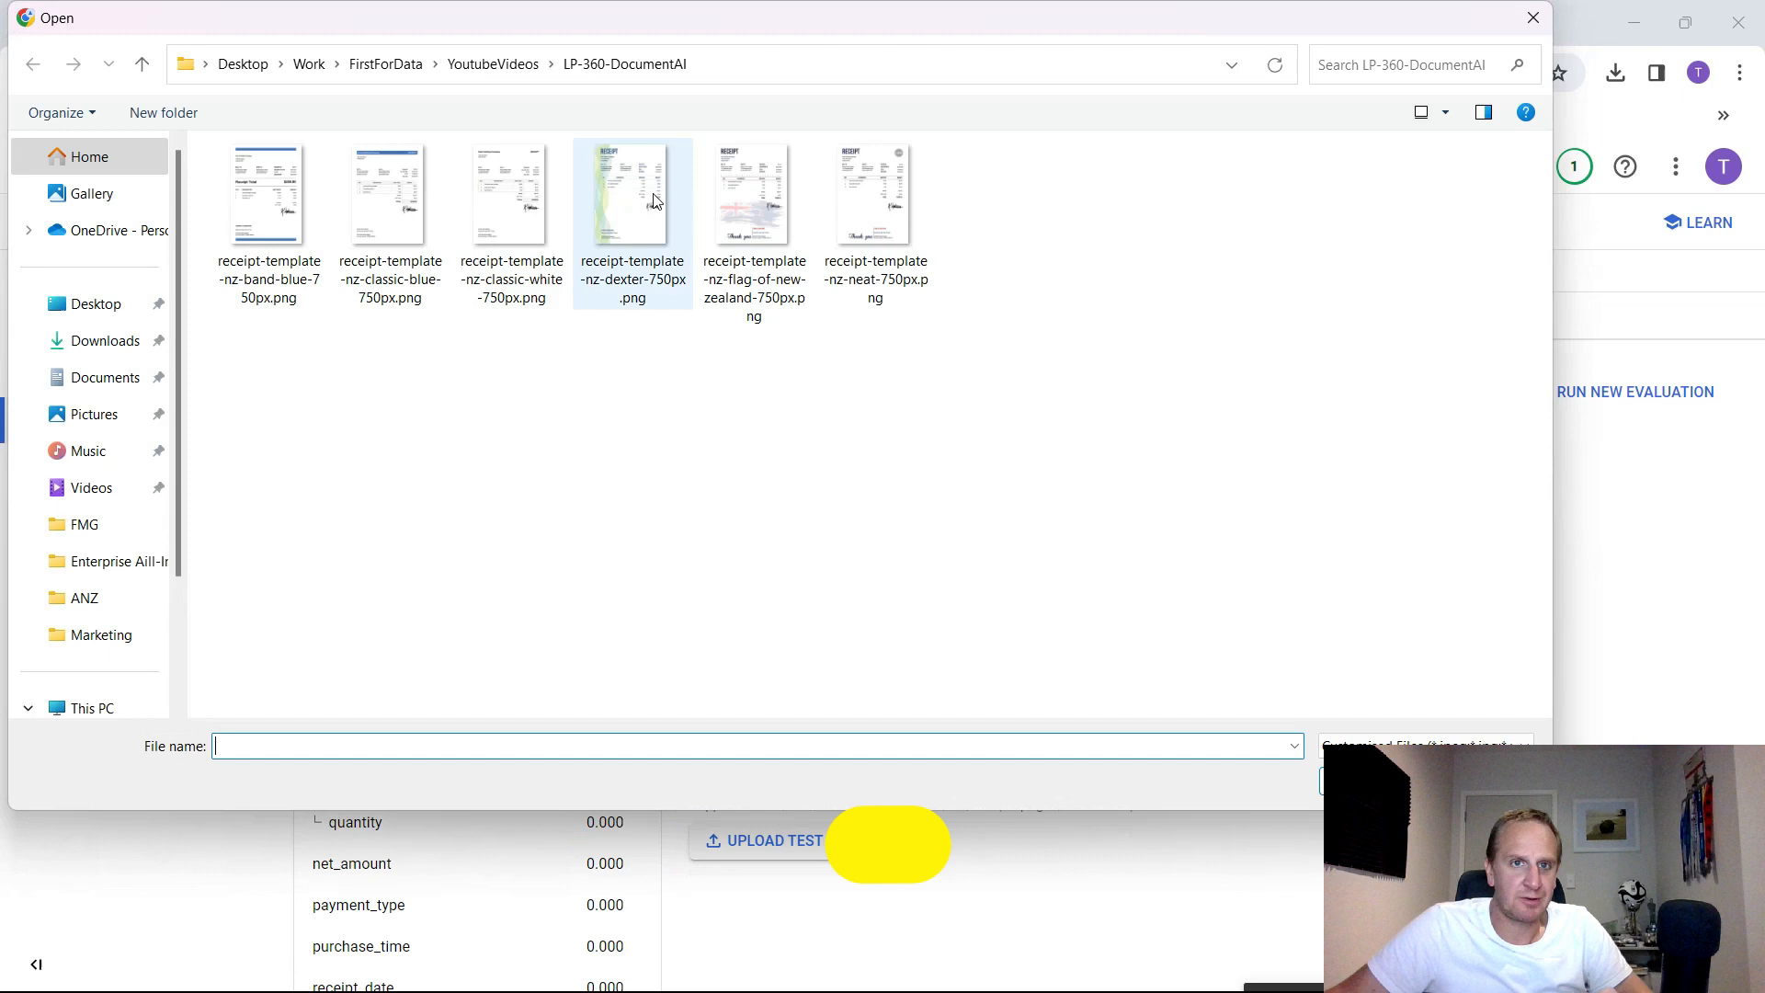
{"action": "left_click", "coordinate": [754, 193]}
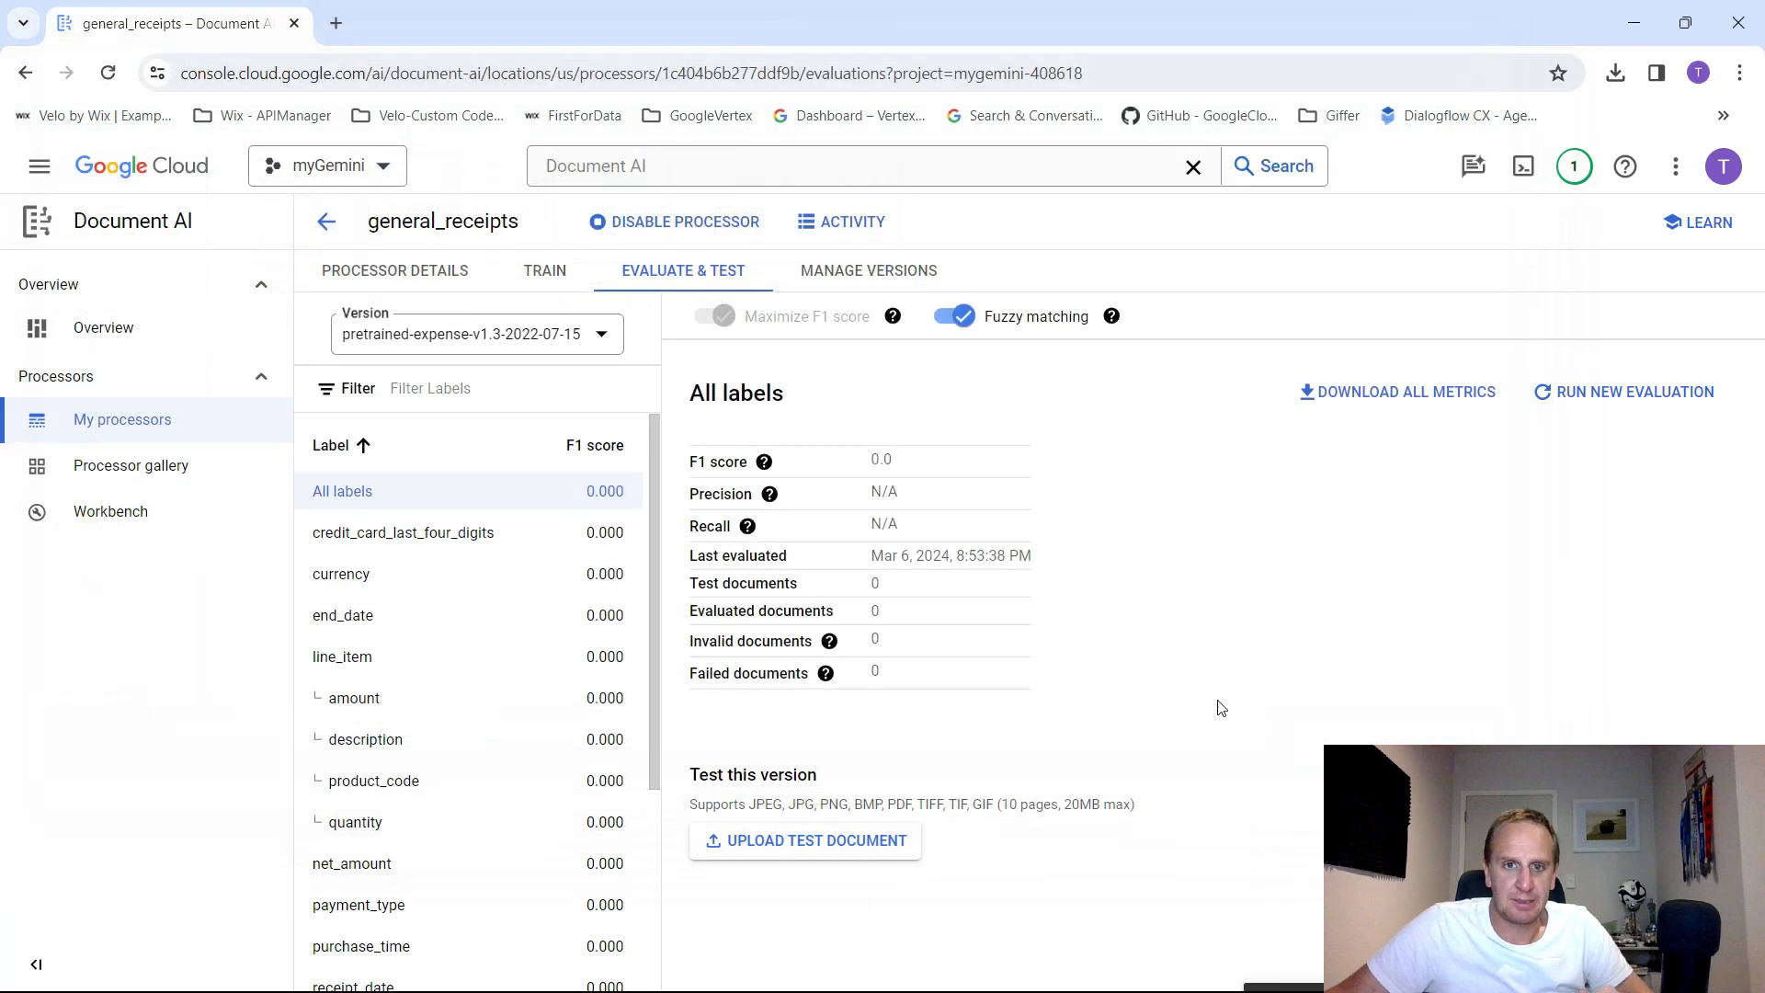
{"action": "left_click", "coordinate": [803, 840]}
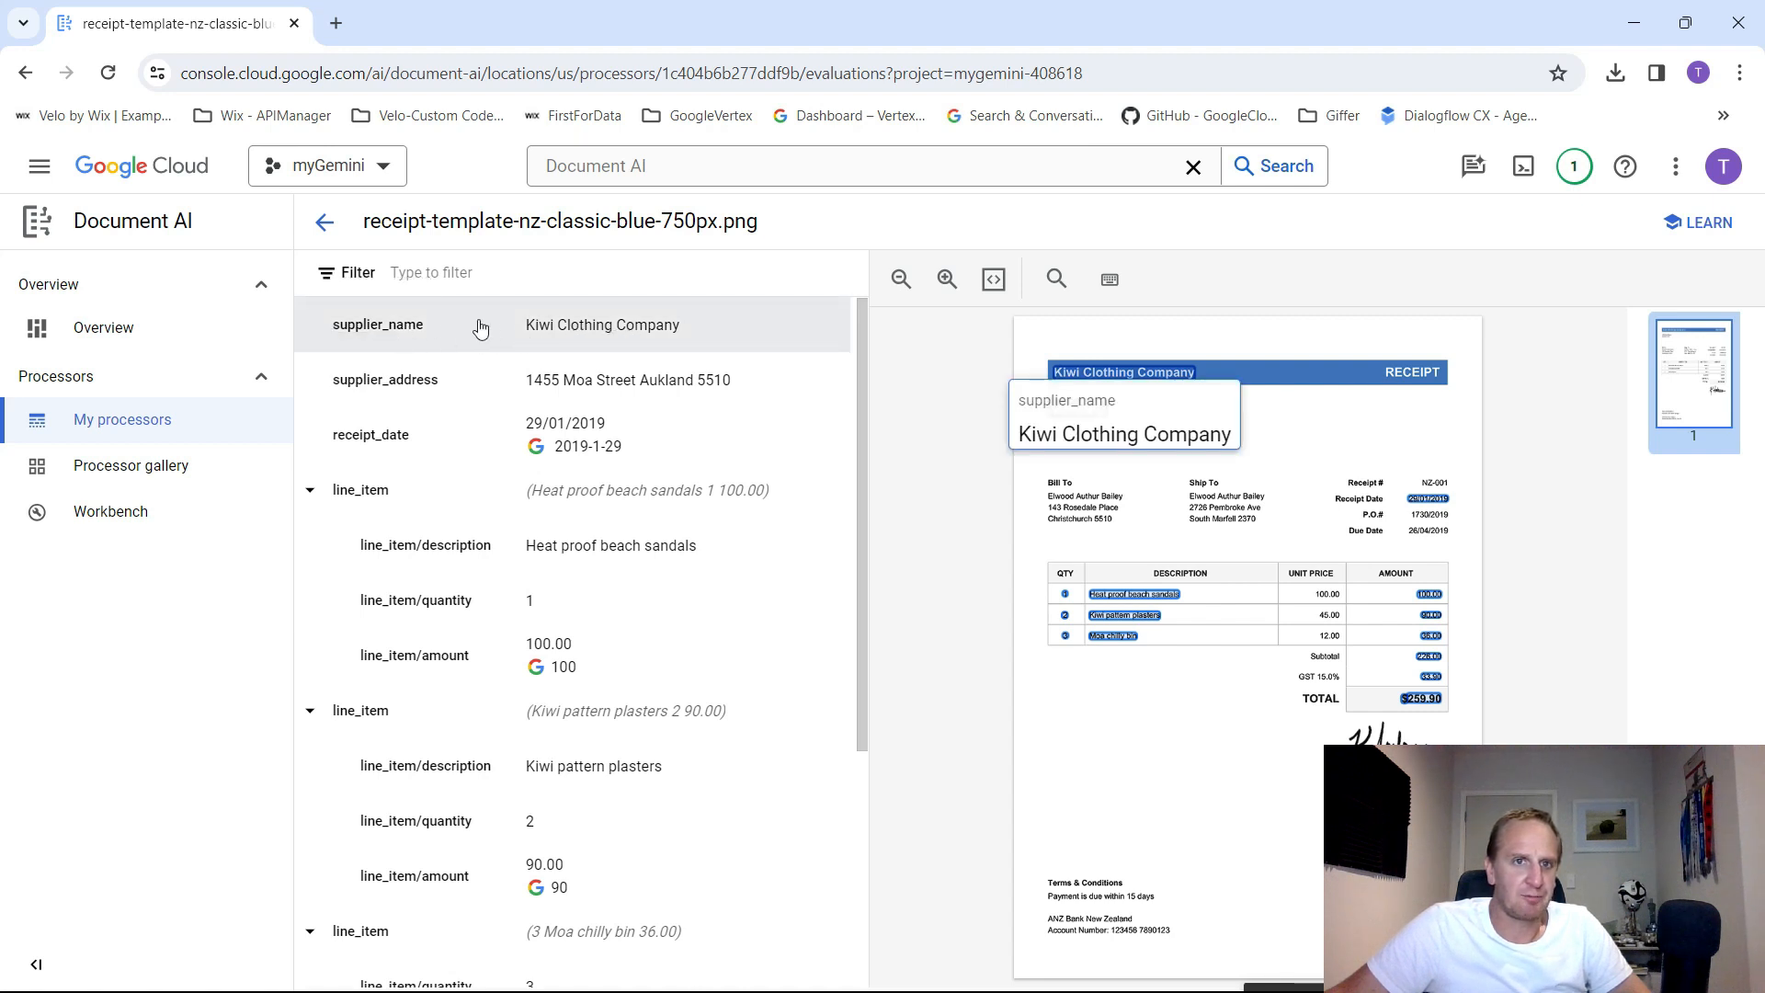
{"action": "mouse_move", "coordinate": [465, 329]}
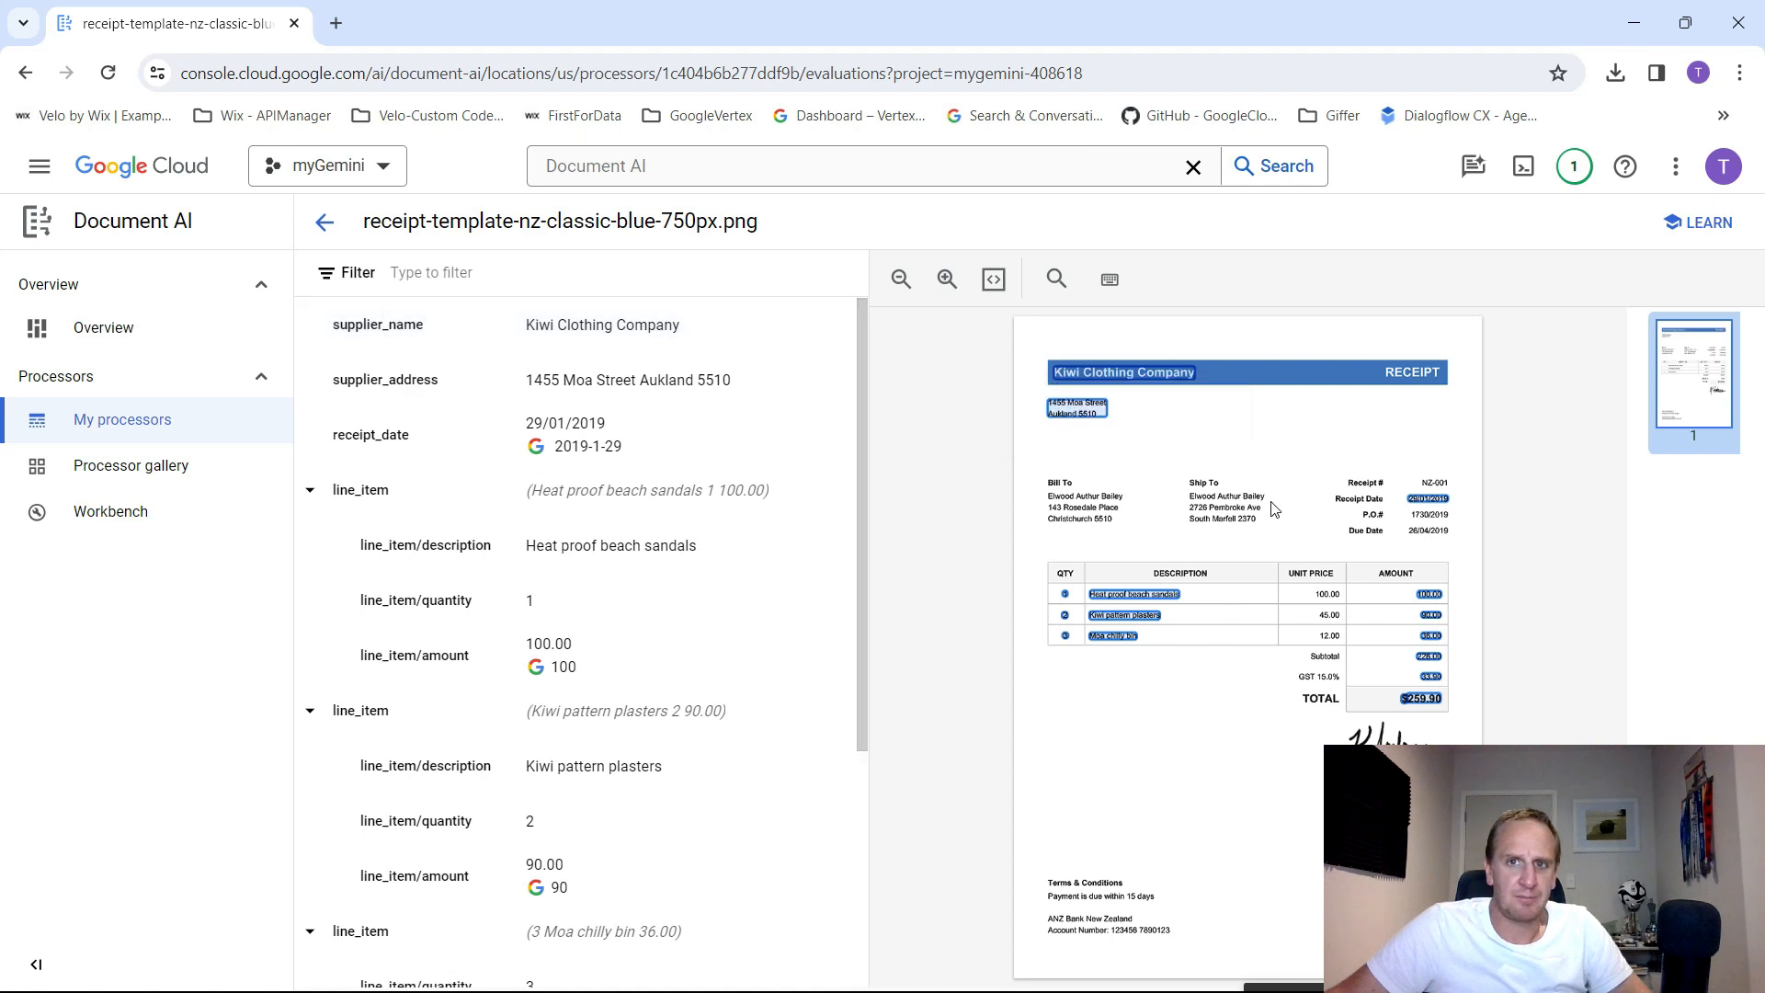
{"action": "left_click", "coordinate": [947, 277]}
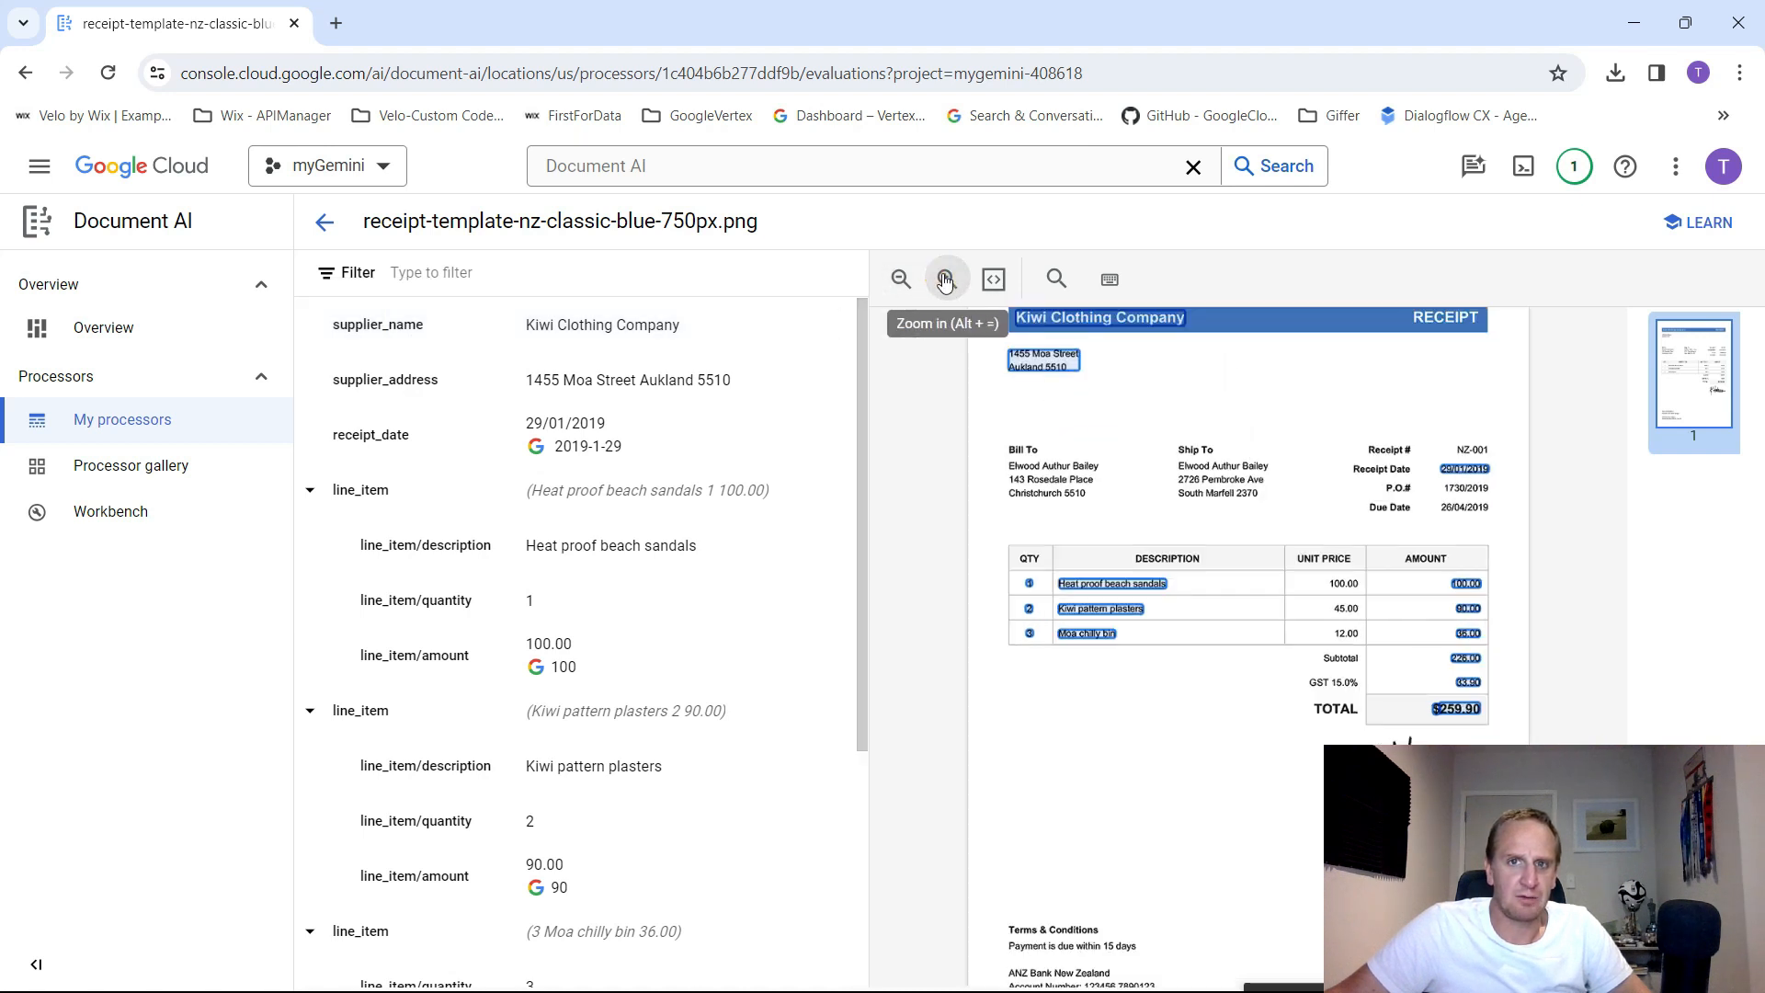
{"action": "left_click", "coordinate": [902, 278]}
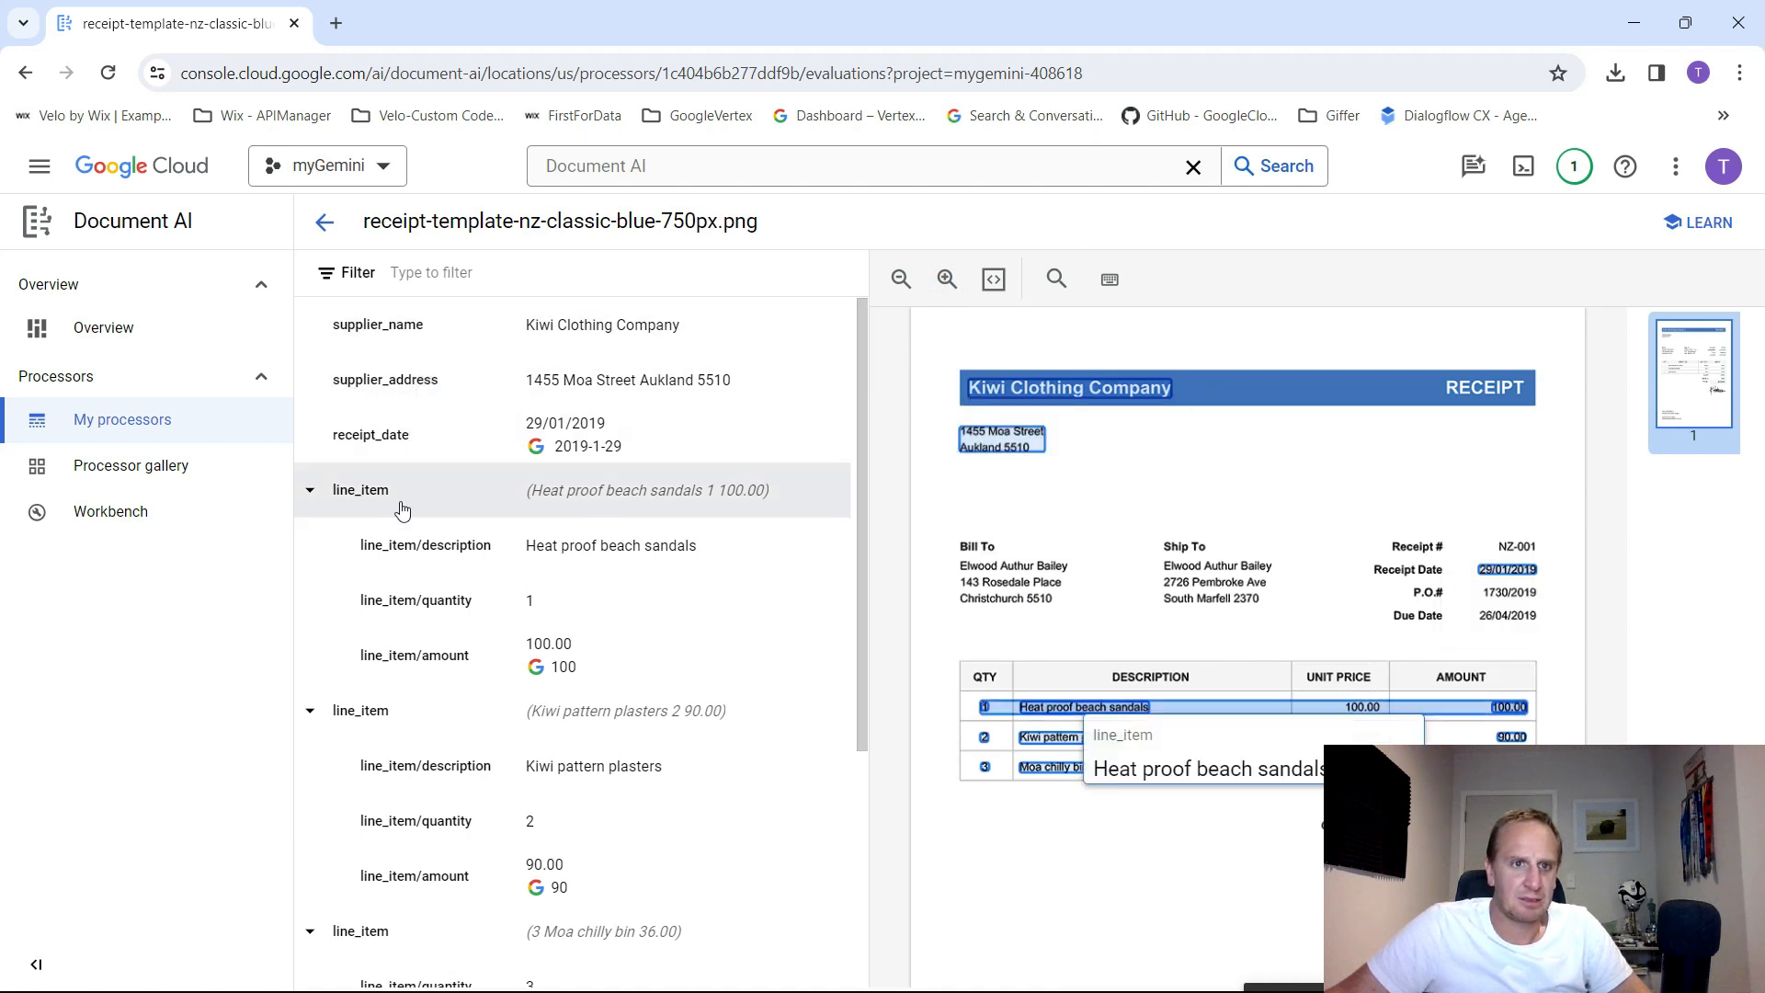
{"action": "mouse_move", "coordinate": [443, 502]}
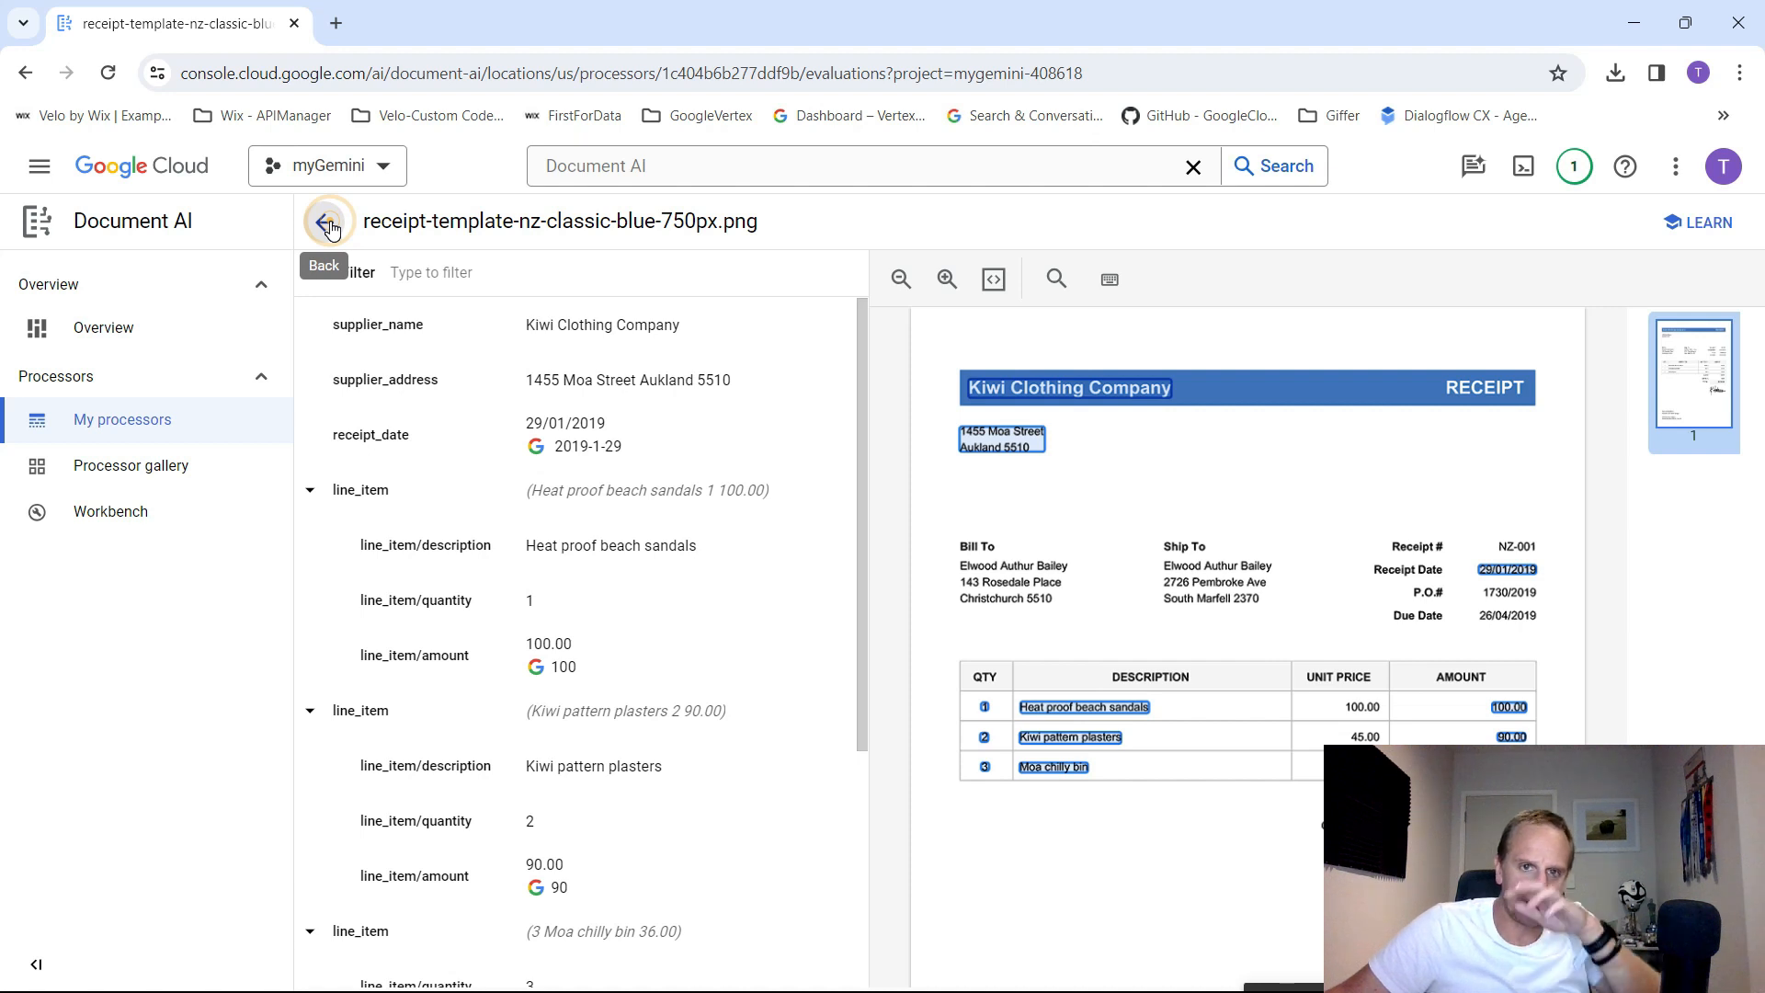
{"action": "left_click", "coordinate": [328, 221]}
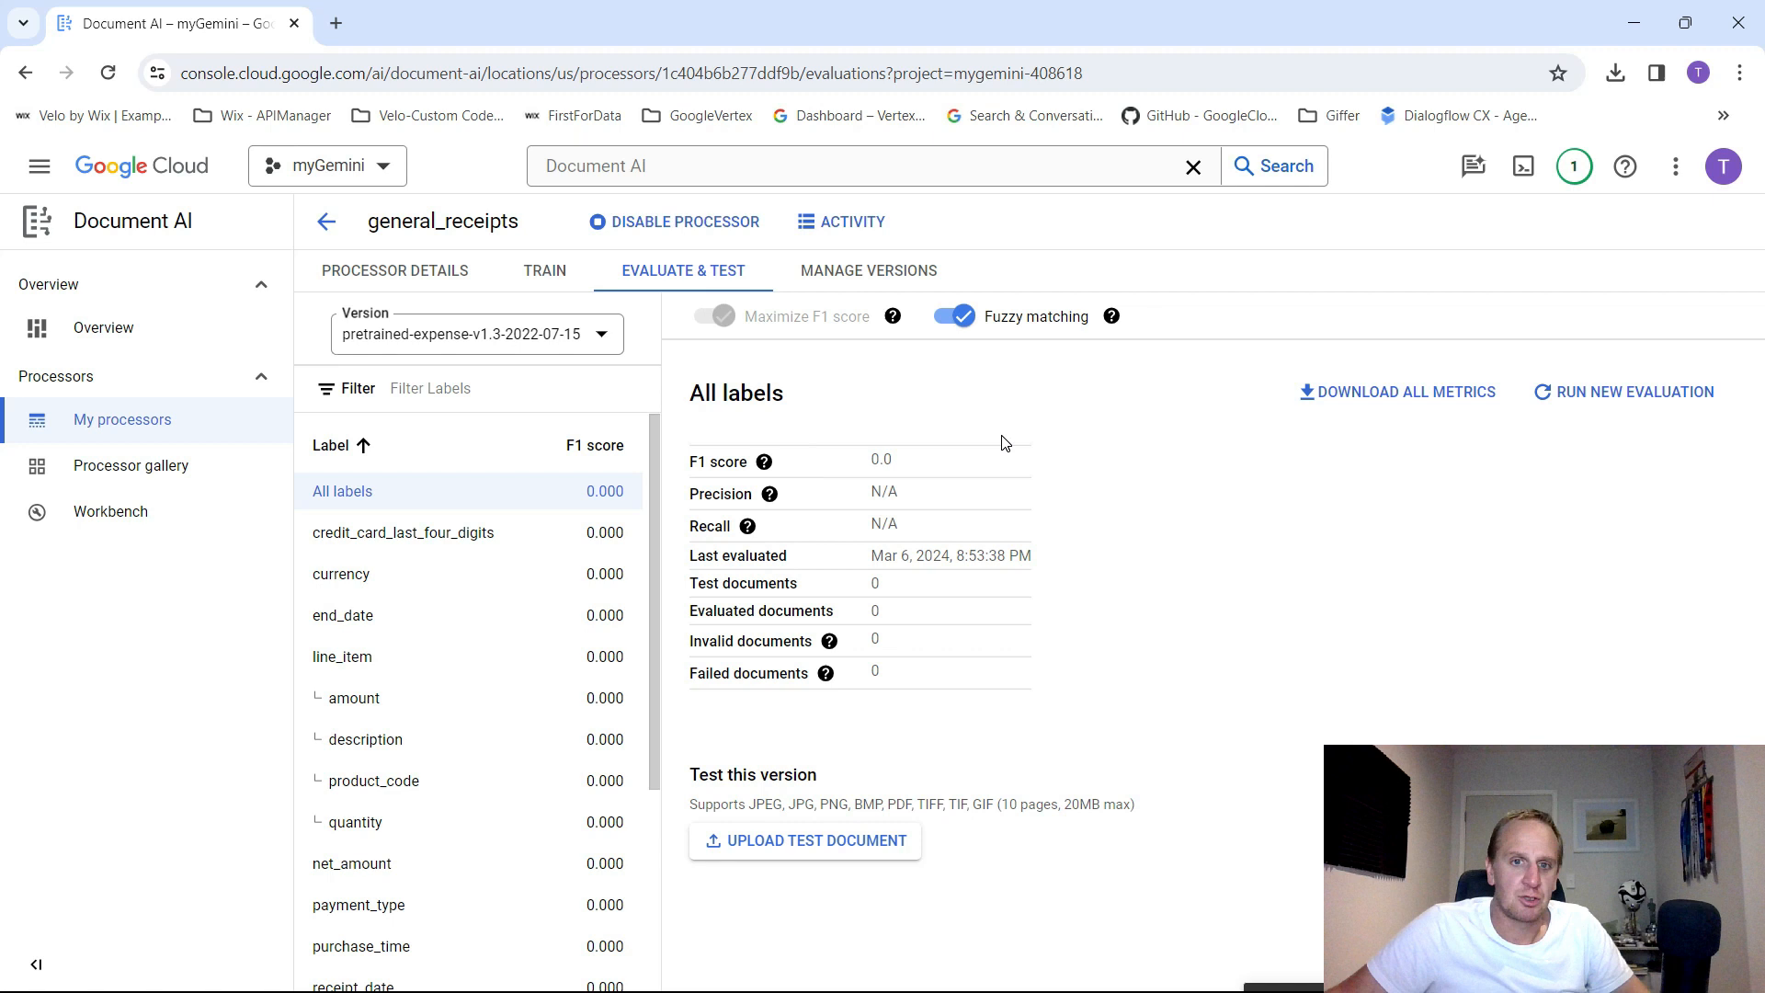
{"action": "mouse_move", "coordinate": [368, 896]}
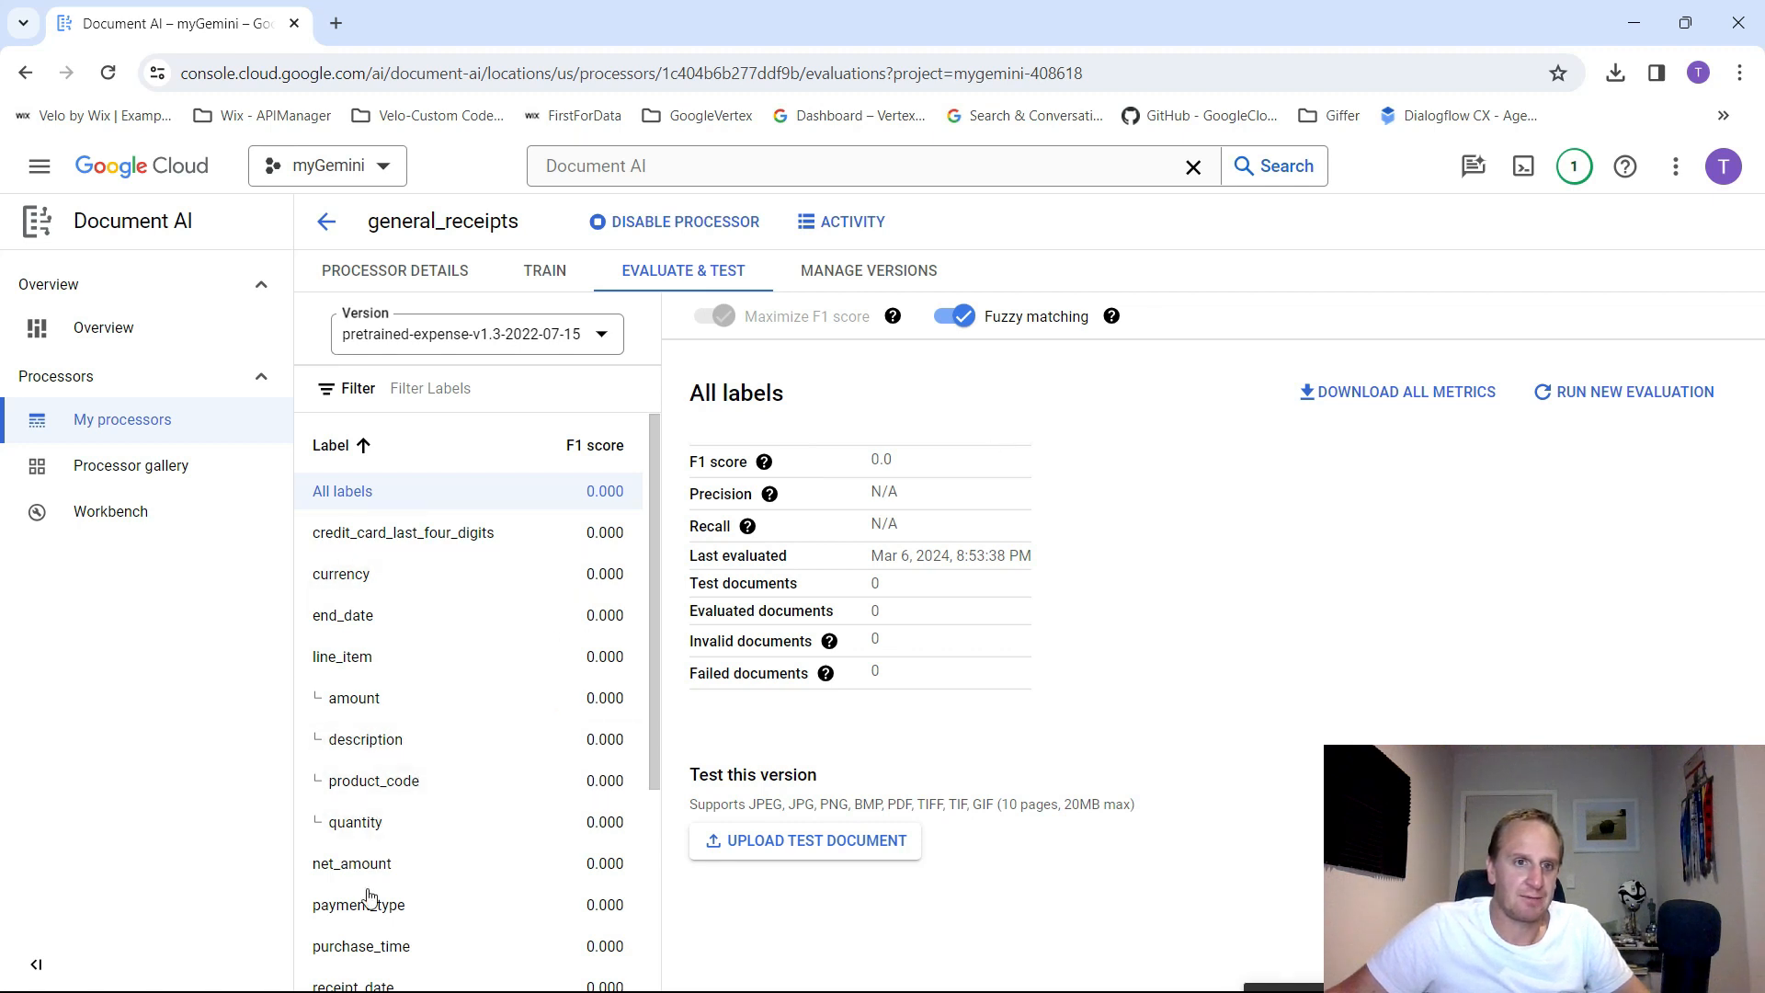
- Download all evaluation metrics, then switch to the Manage Versions list of the processor
{"action": "scroll", "scroll_direction": "down", "scroll_amount": 3}
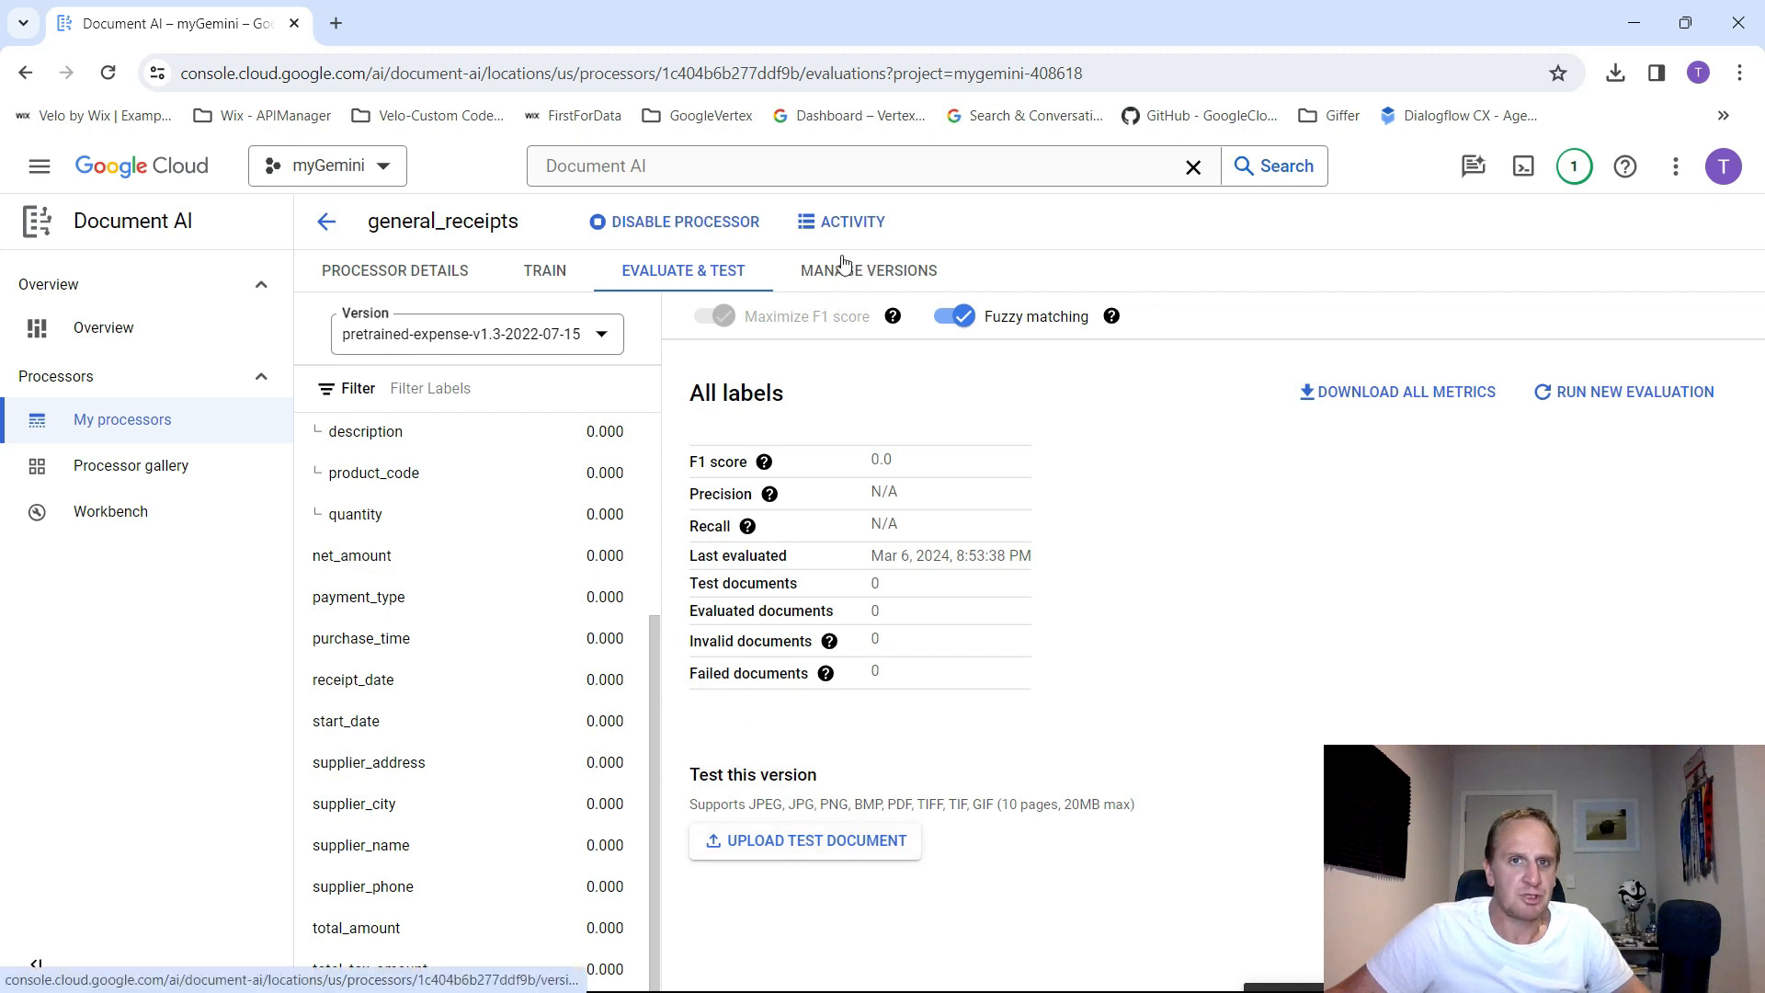
{"action": "mouse_move", "coordinate": [864, 274]}
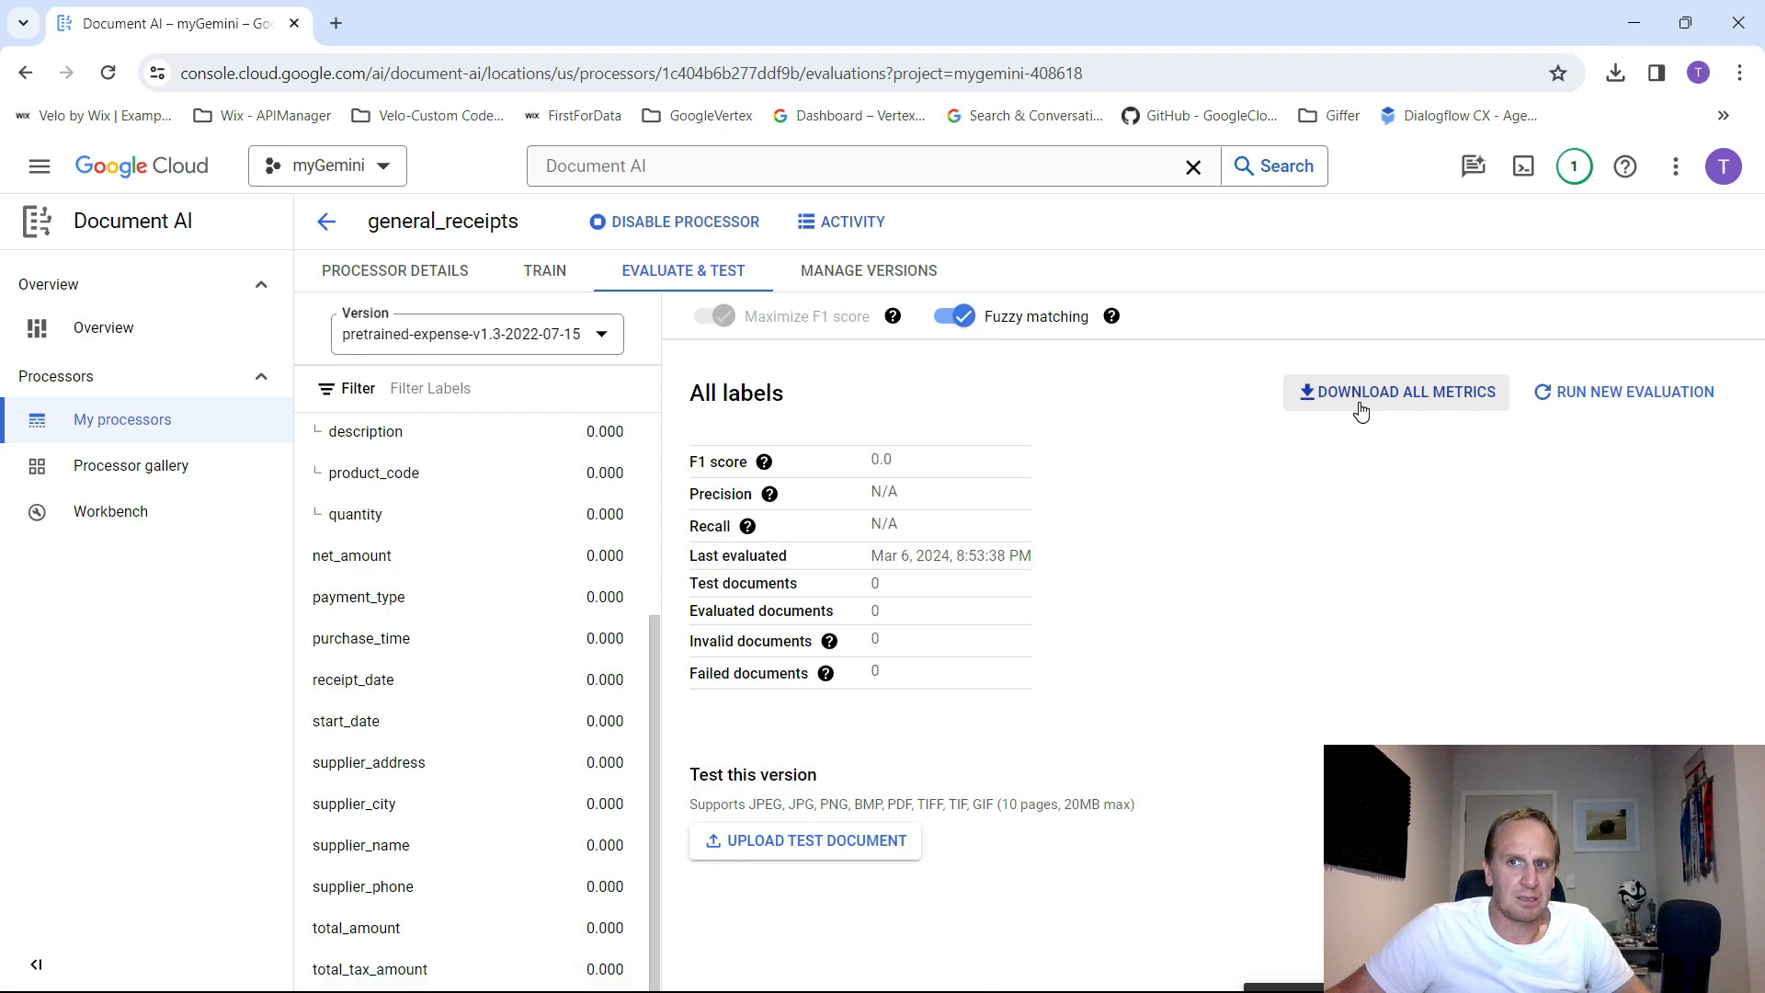
{"action": "left_click", "coordinate": [1396, 392]}
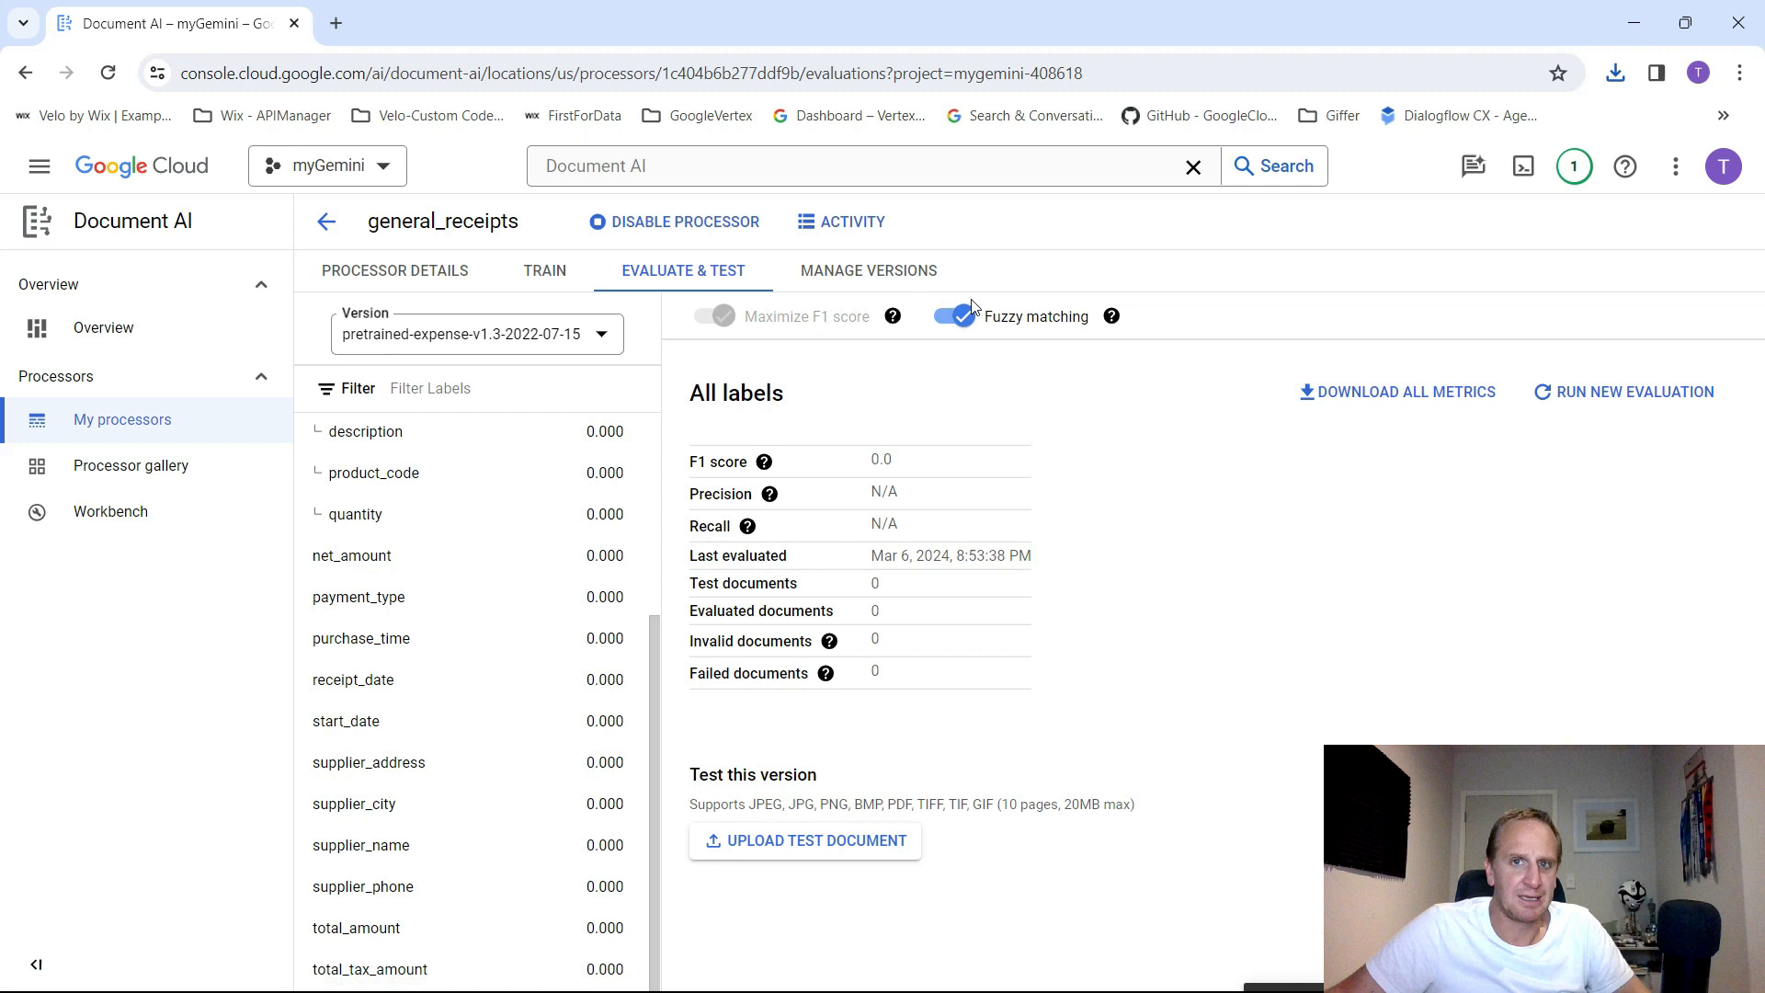
{"action": "mouse_move", "coordinate": [875, 265]}
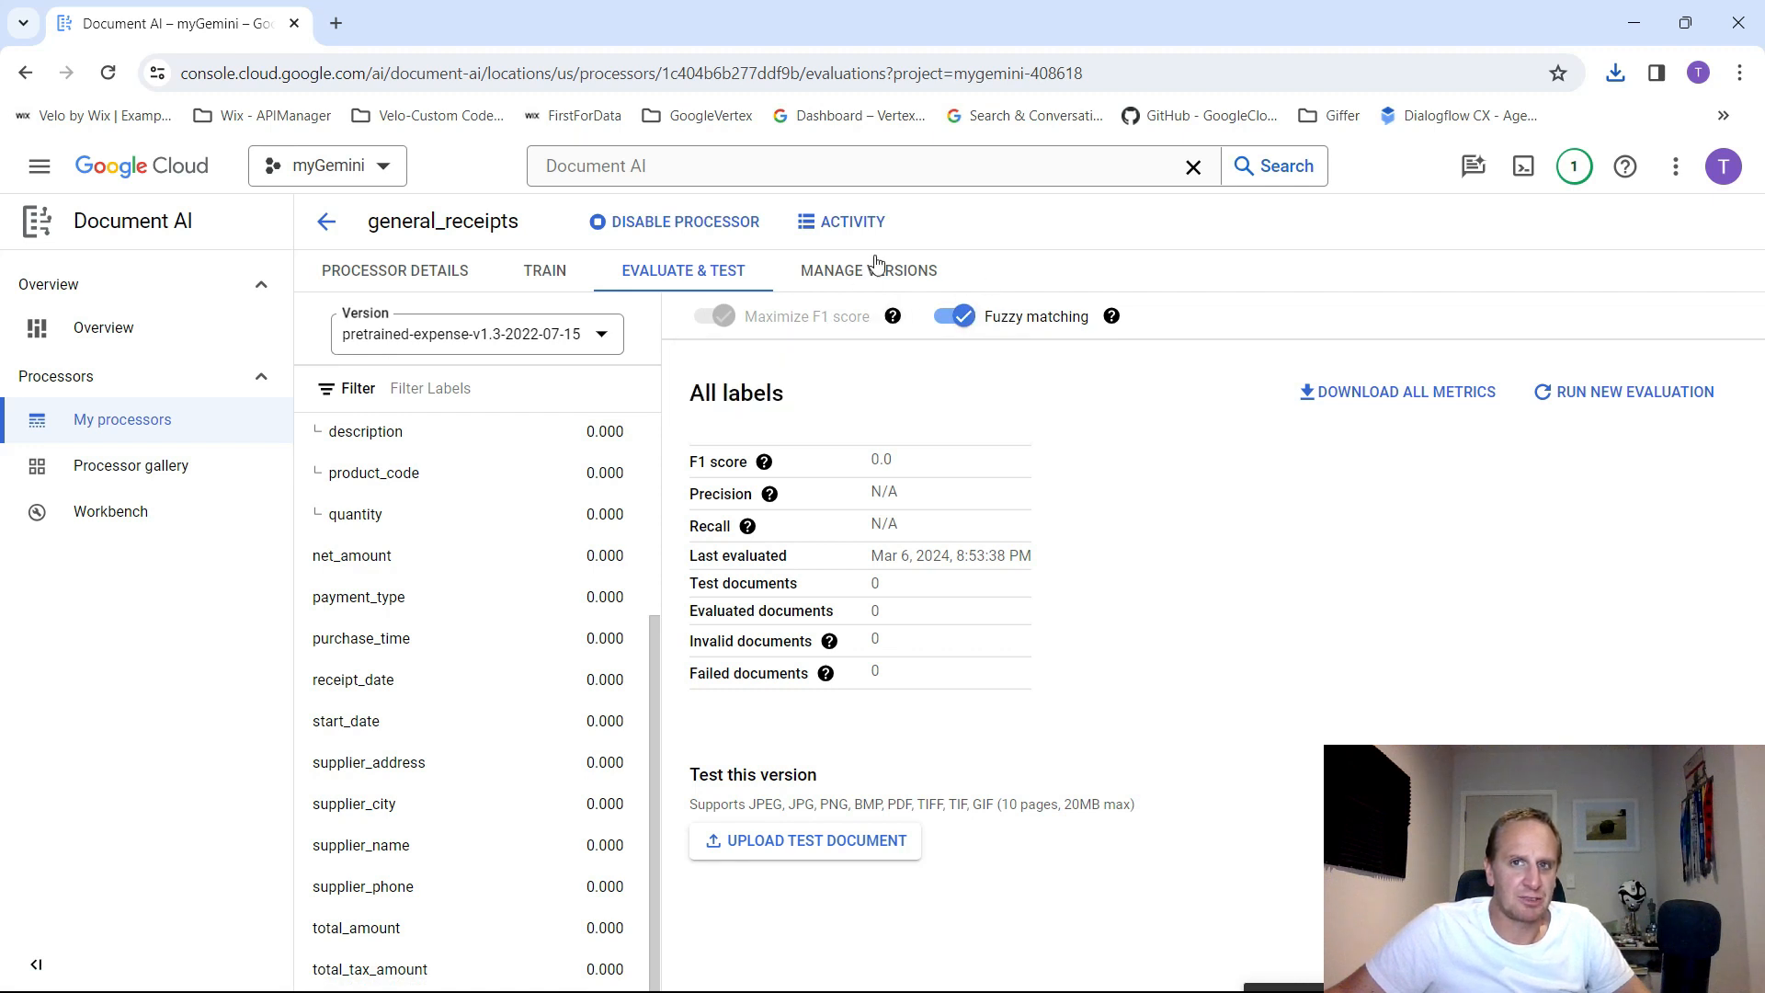
{"action": "mouse_move", "coordinate": [545, 270]}
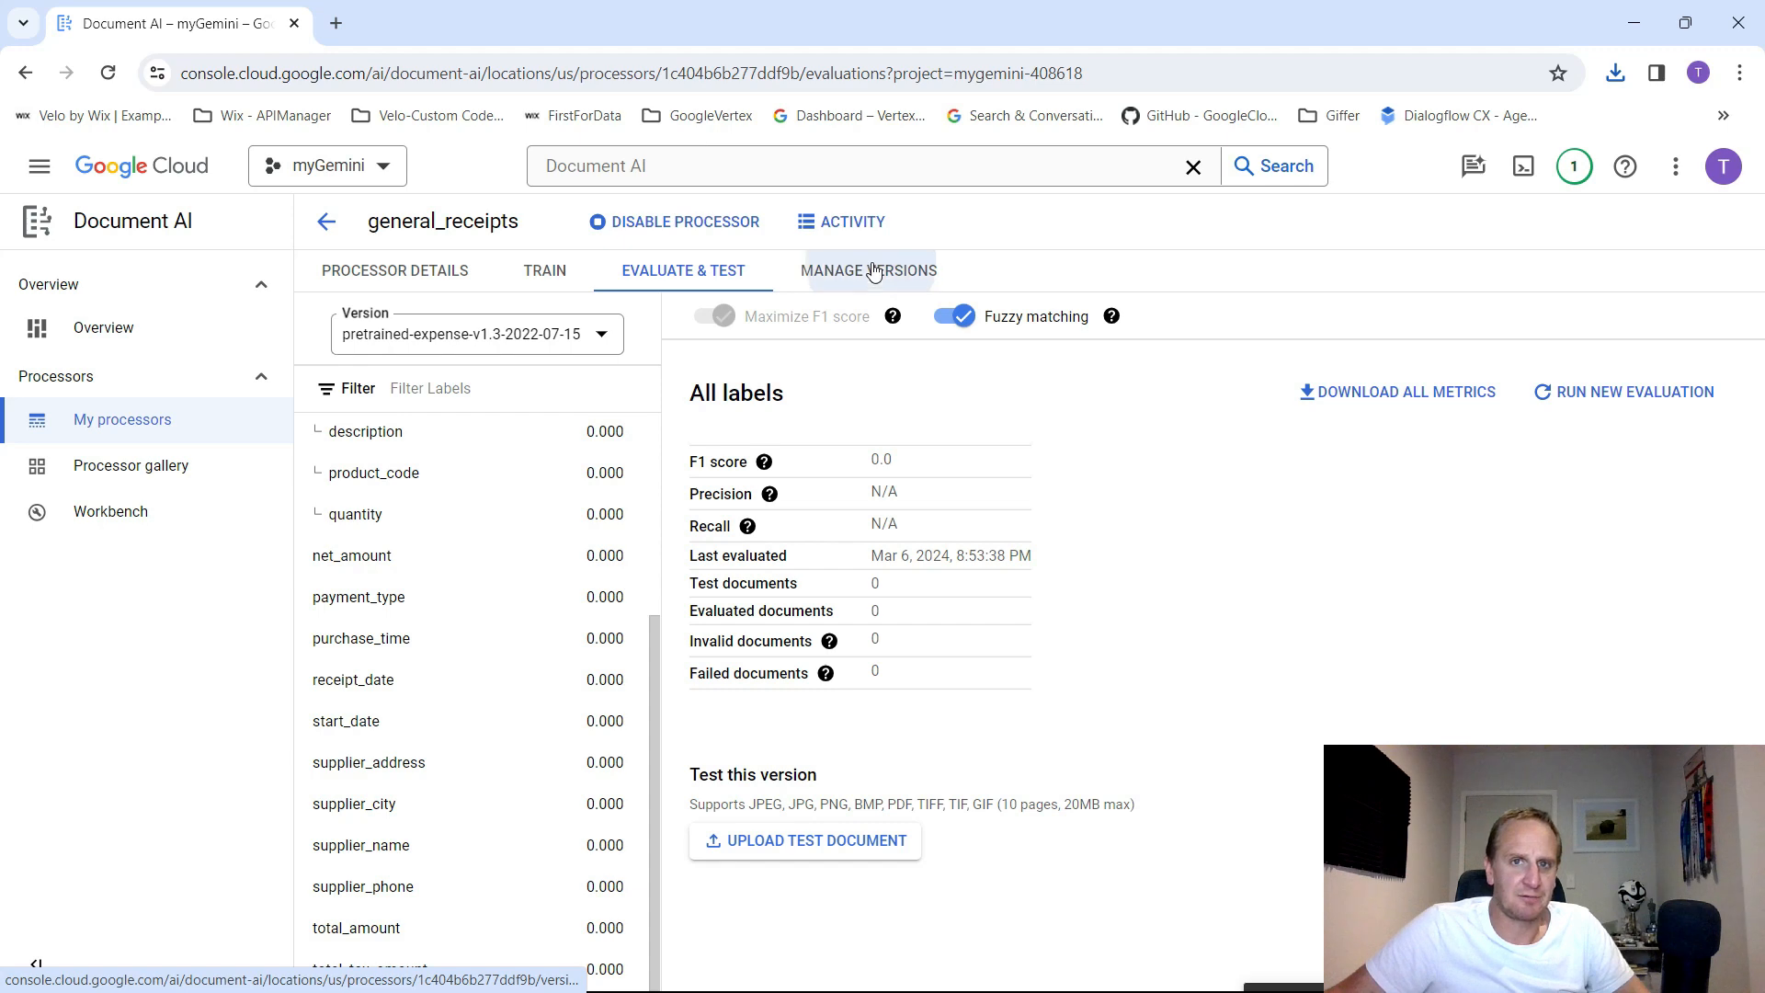
{"action": "left_click", "coordinate": [868, 271]}
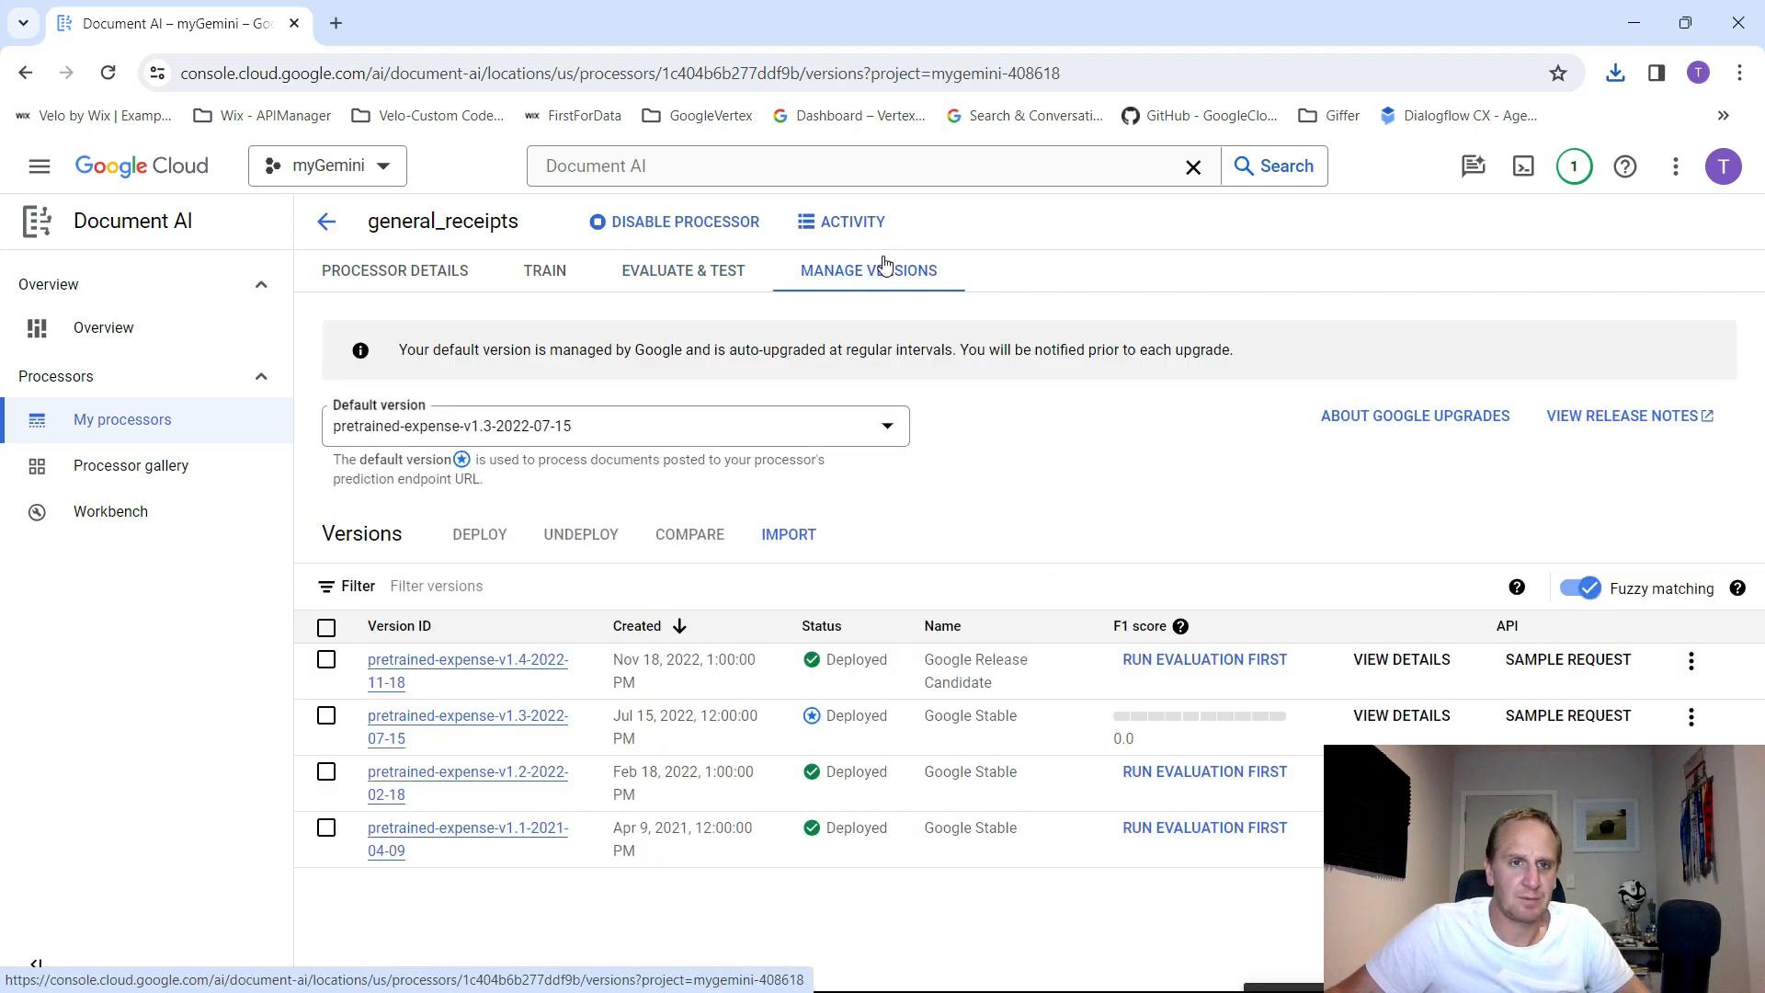
{"action": "mouse_move", "coordinate": [1055, 507]}
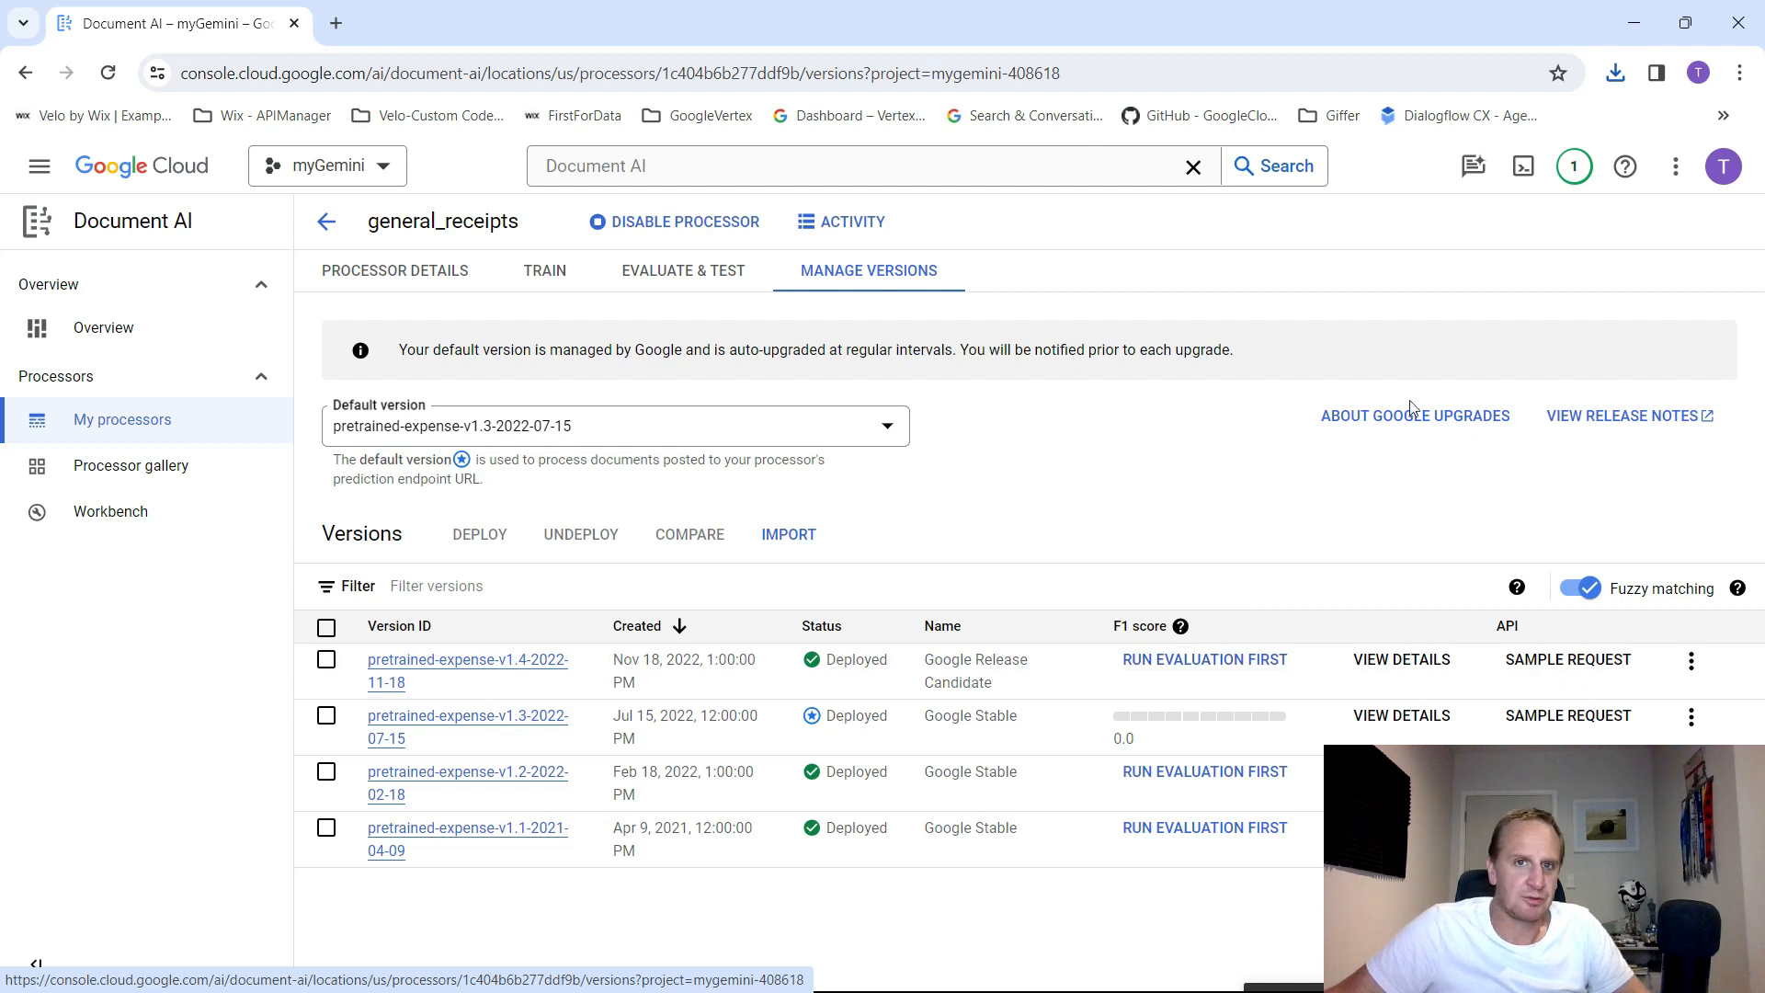
{"action": "mouse_move", "coordinate": [1100, 456]}
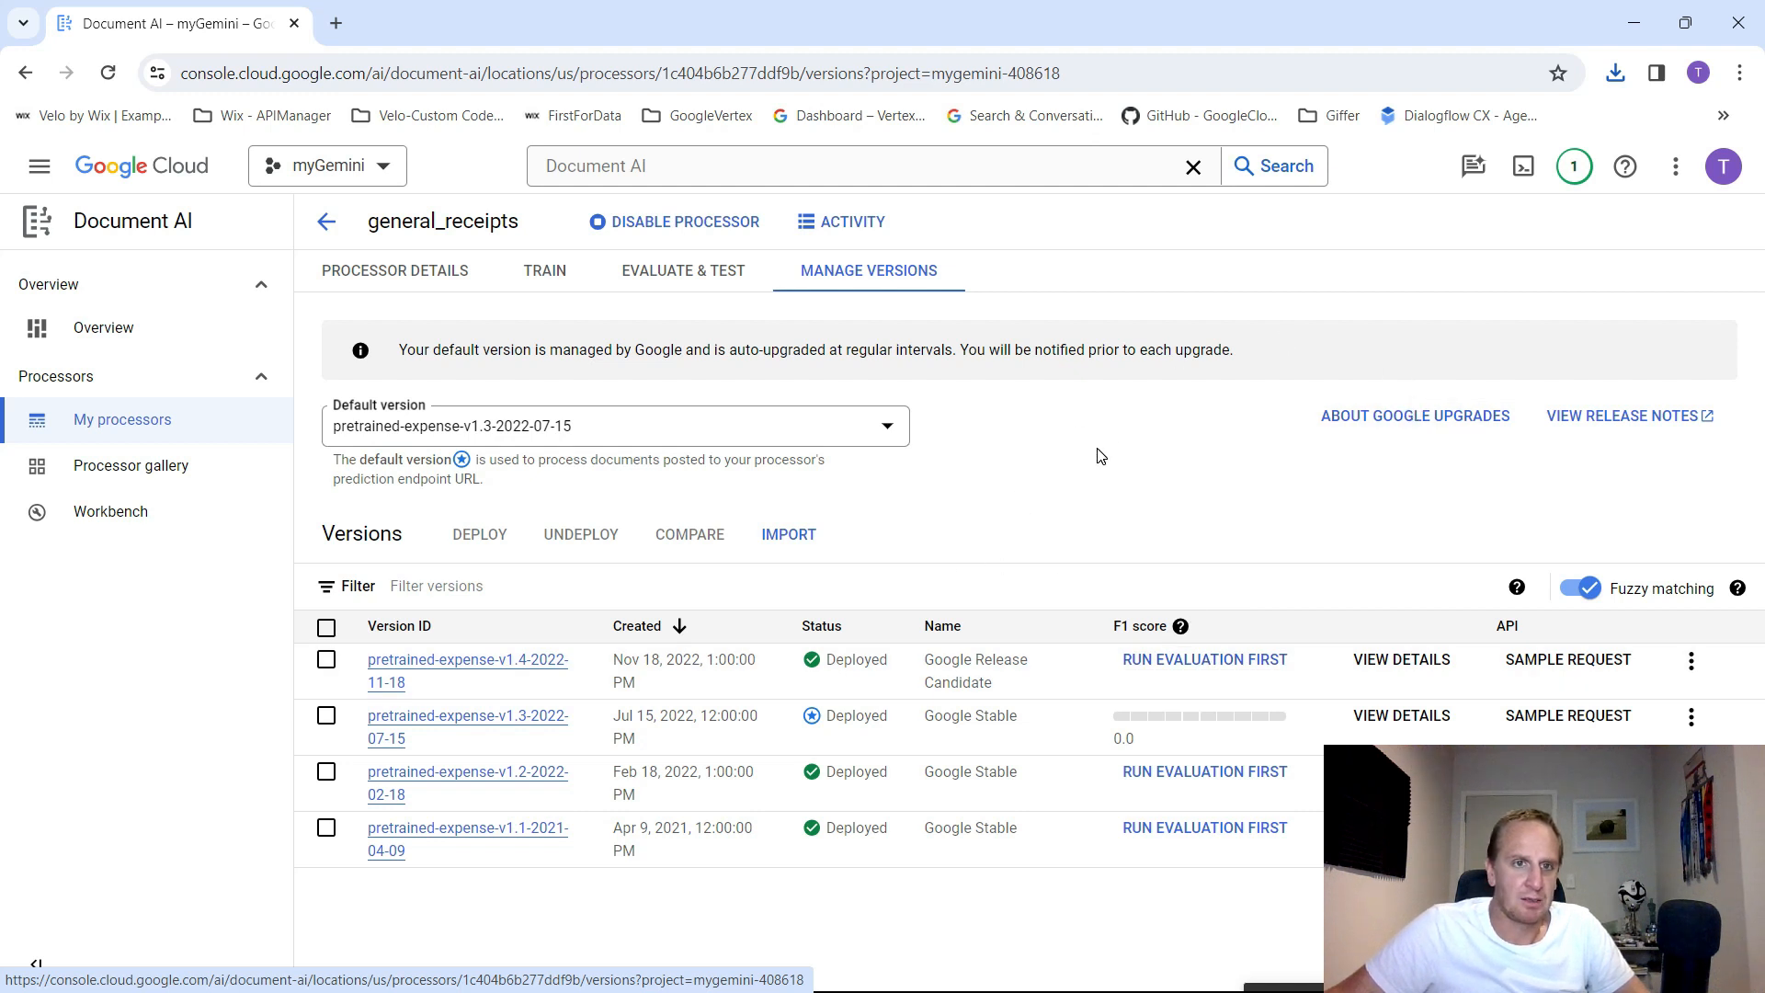
{"action": "mouse_move", "coordinate": [995, 453]}
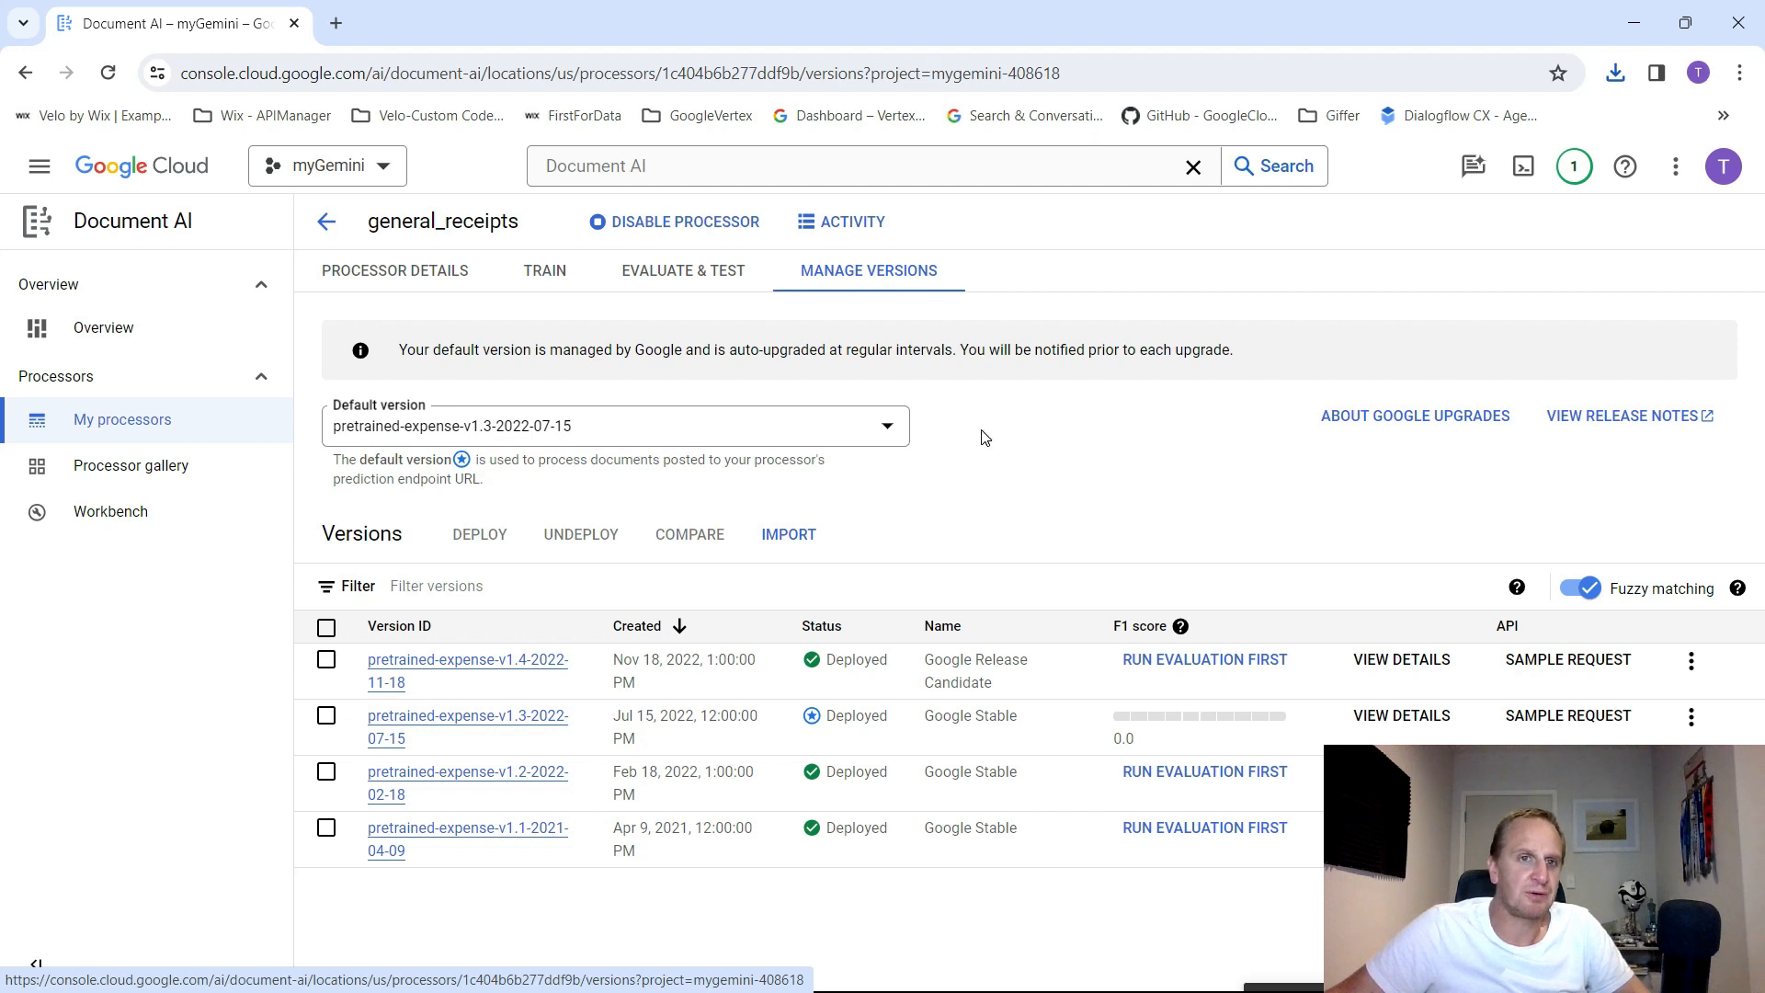
{"action": "mouse_move", "coordinate": [417, 579]}
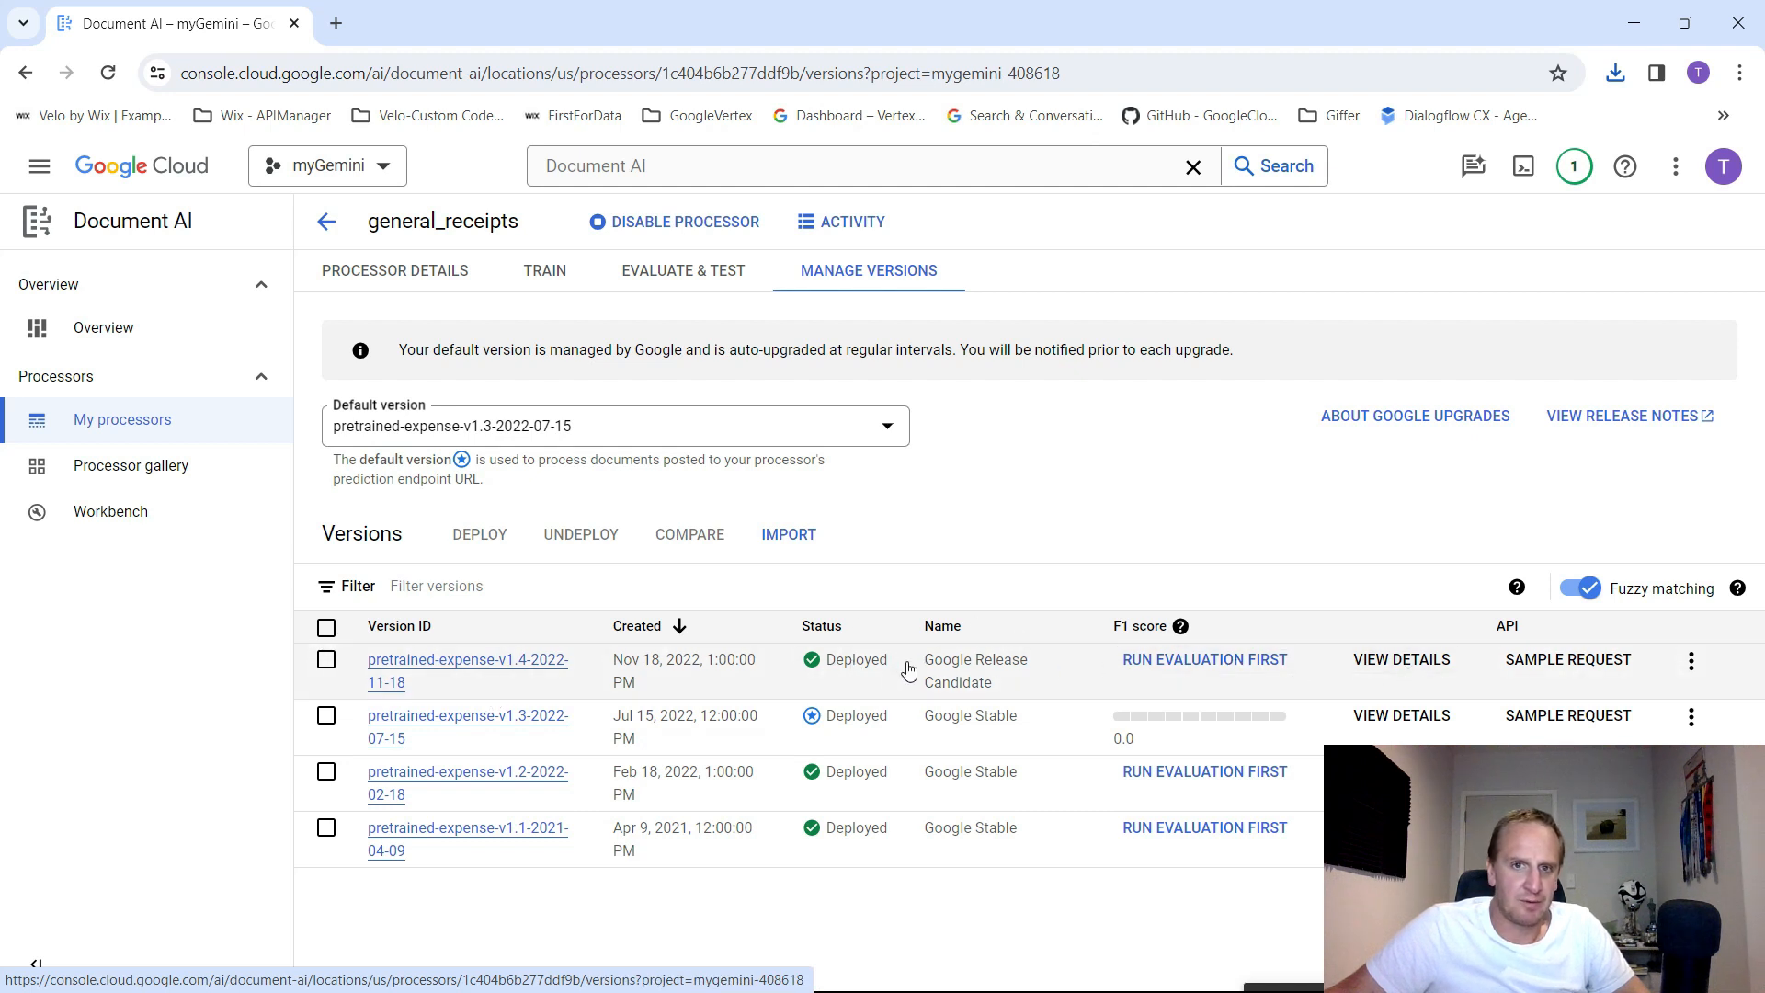
{"action": "mouse_move", "coordinate": [1567, 659]}
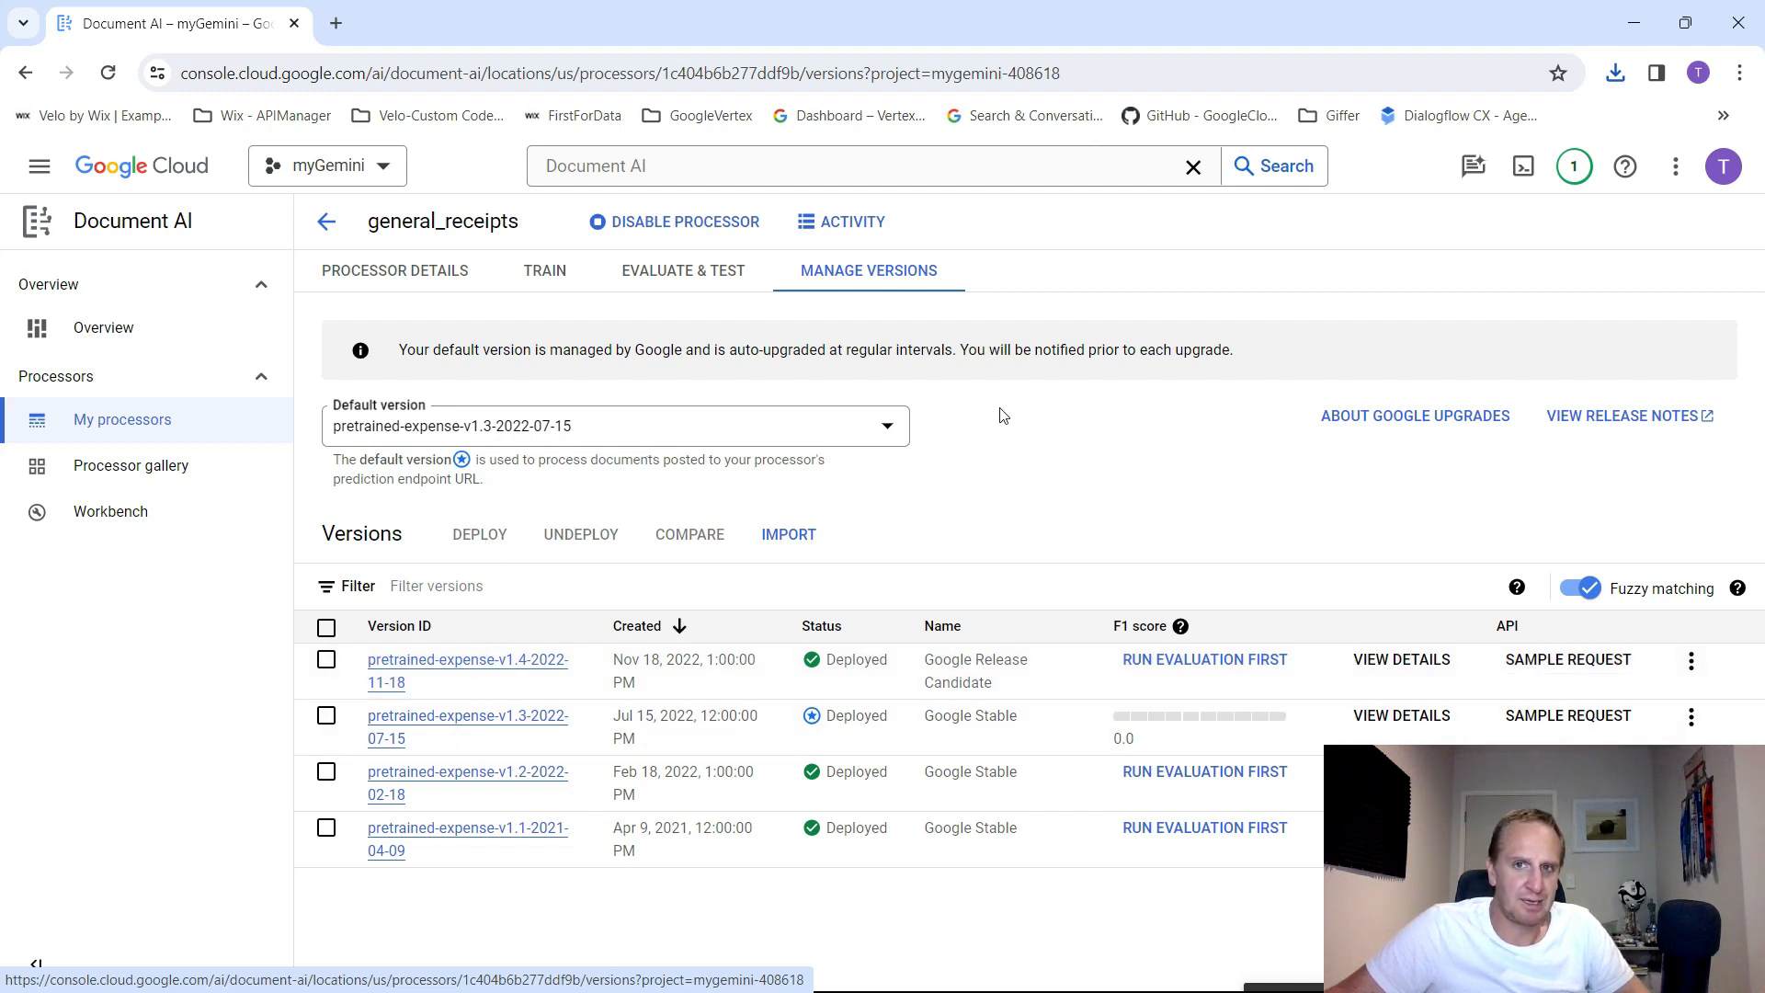
{"action": "left_click", "coordinate": [1567, 659]}
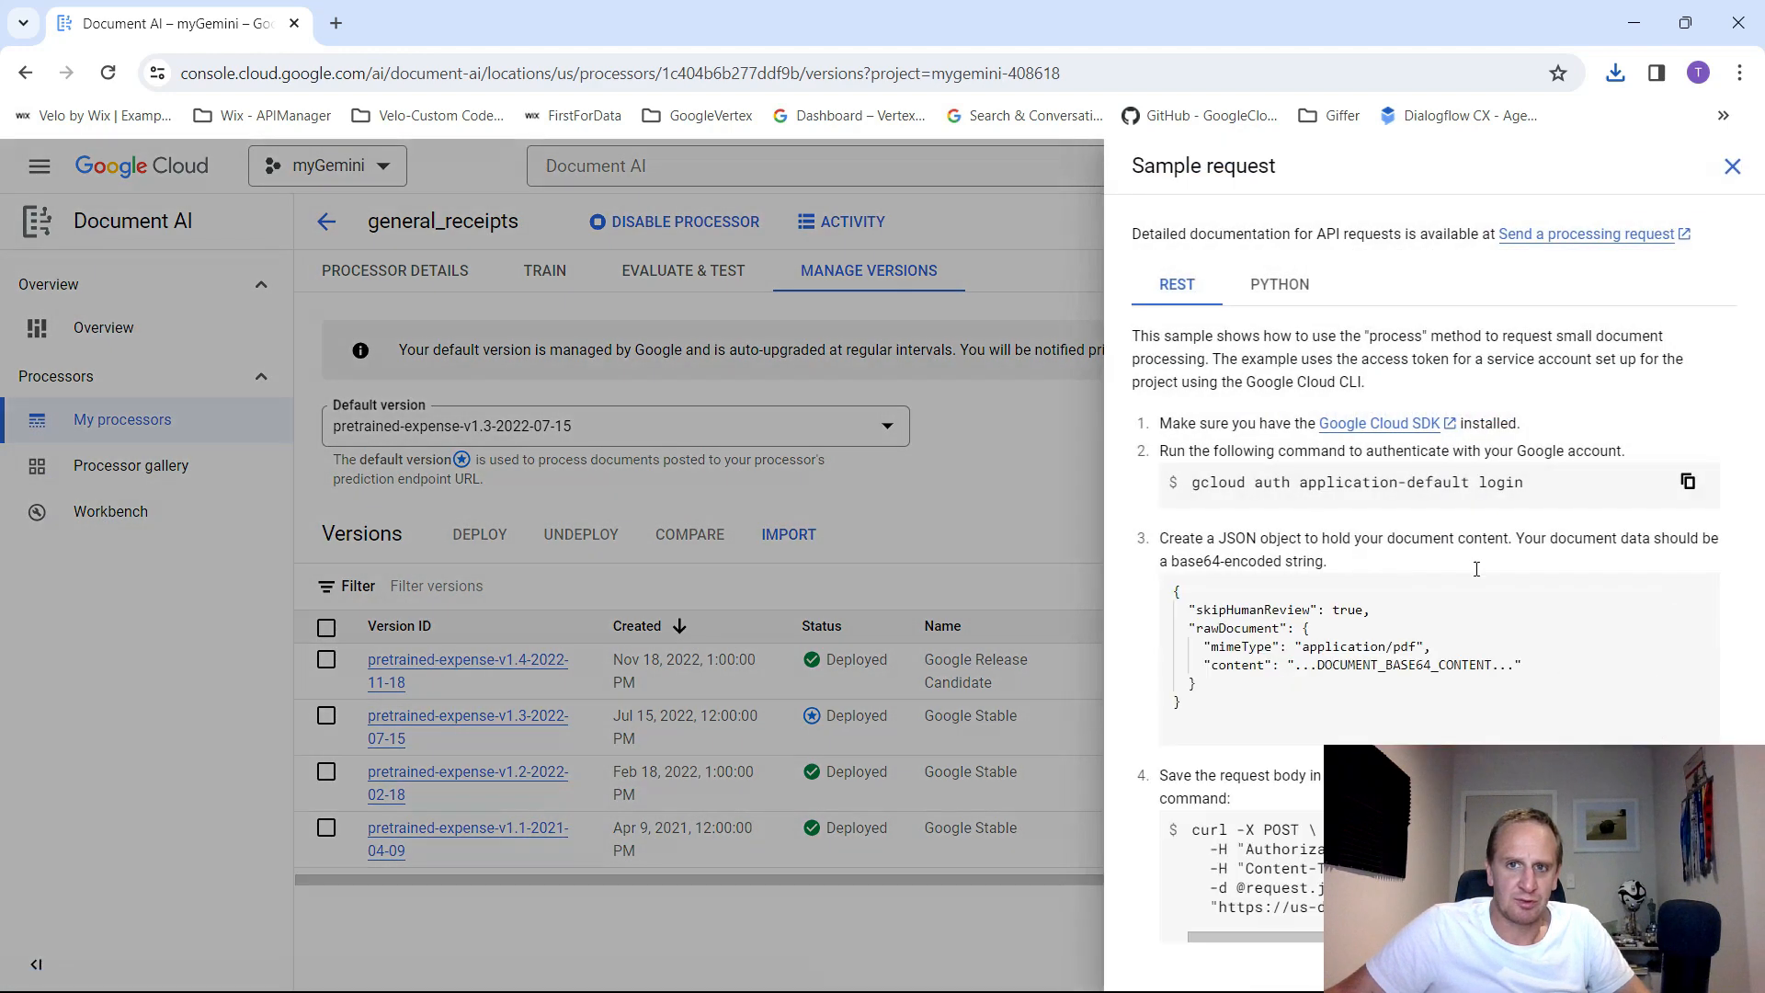
{"action": "left_click", "coordinate": [1278, 284]}
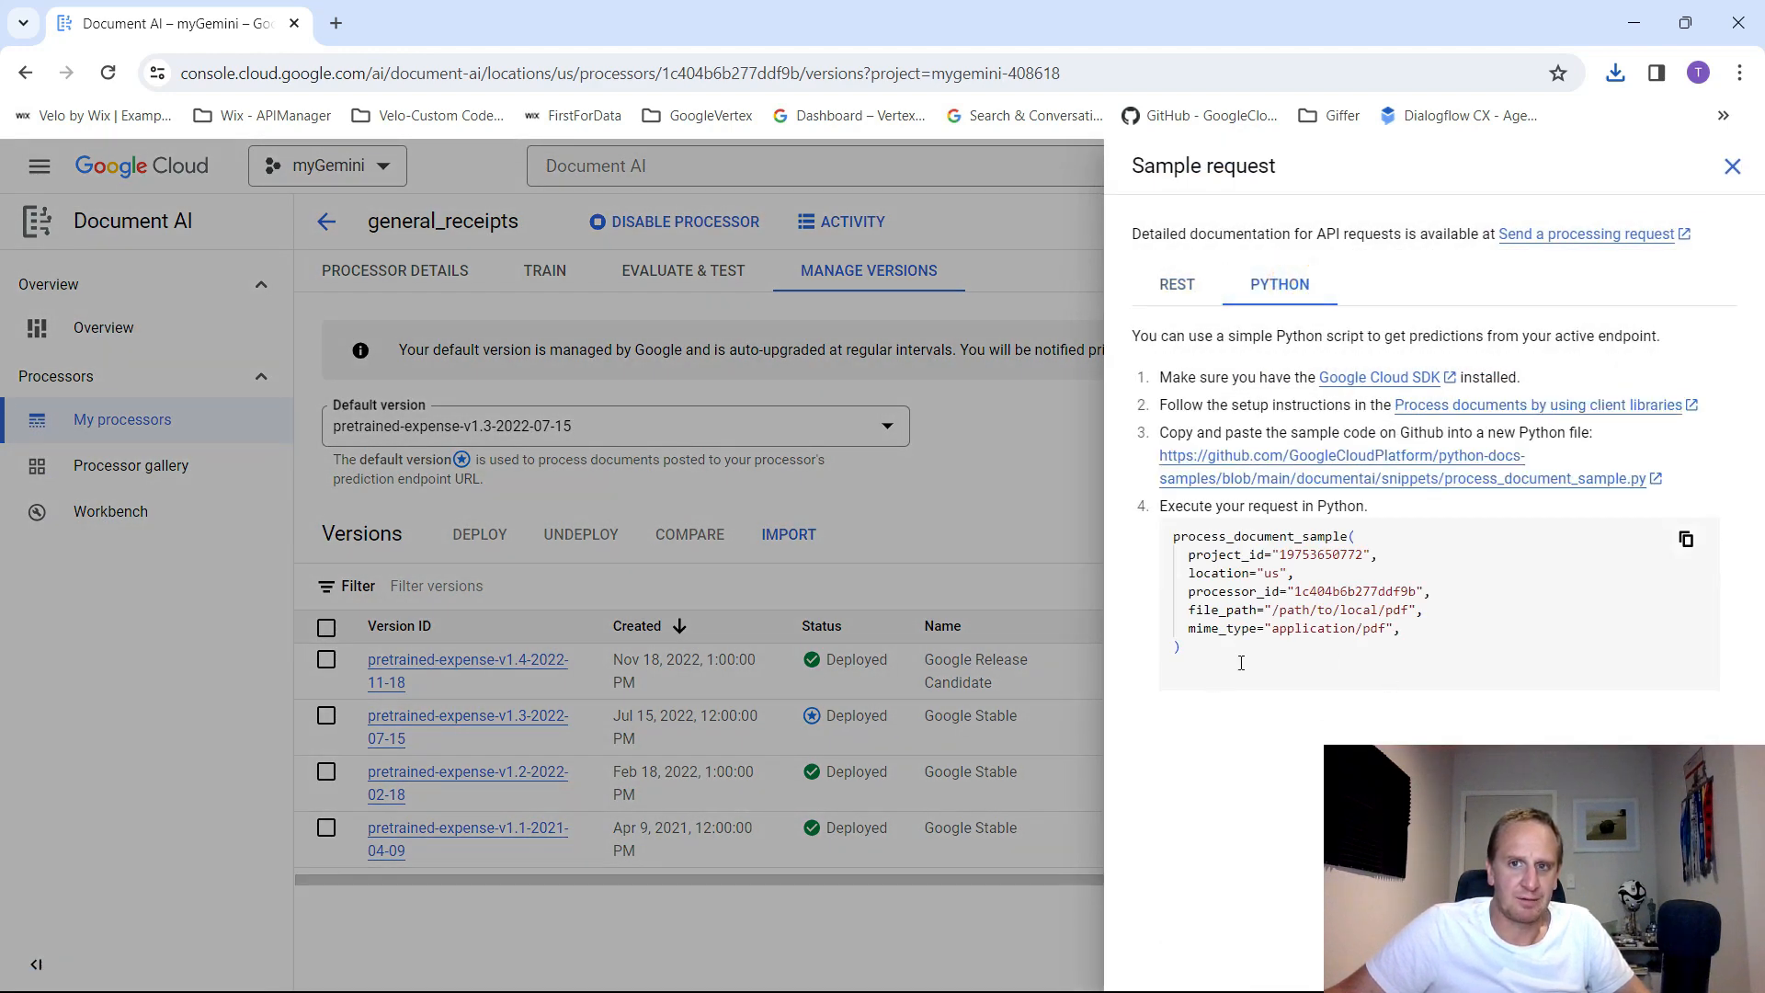
{"action": "triple_click", "coordinate": [1295, 590]}
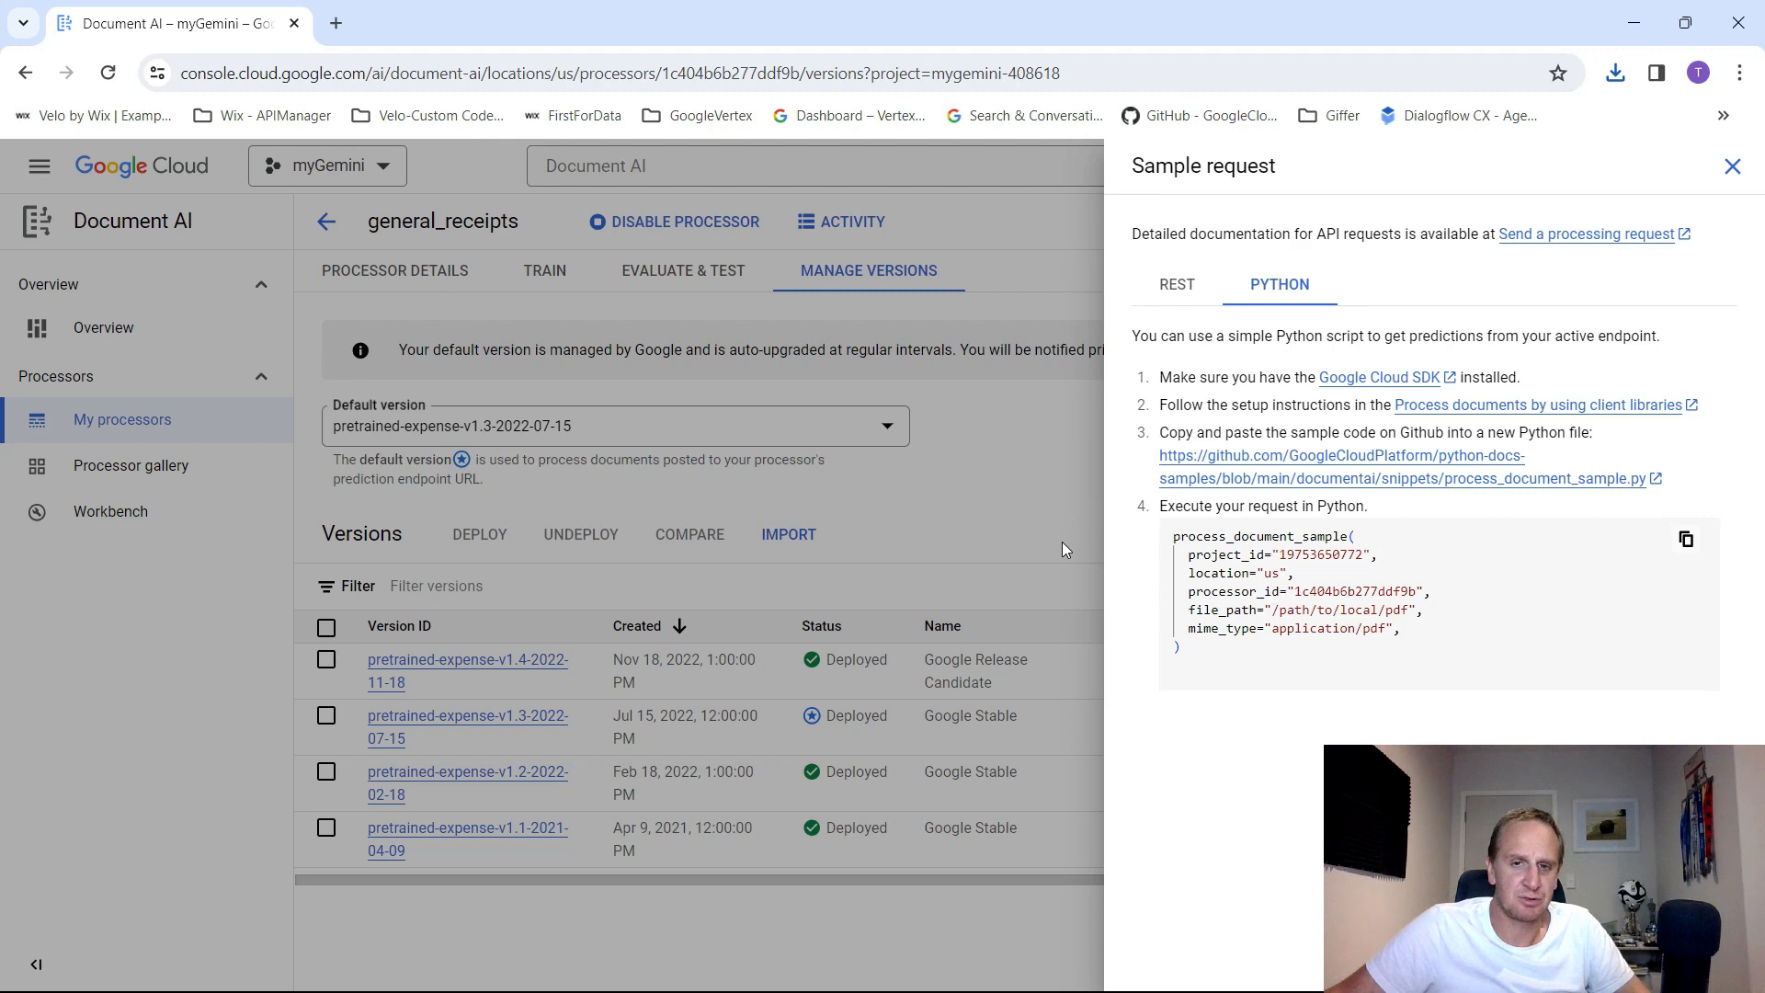
{"action": "left_click", "coordinate": [1733, 165]}
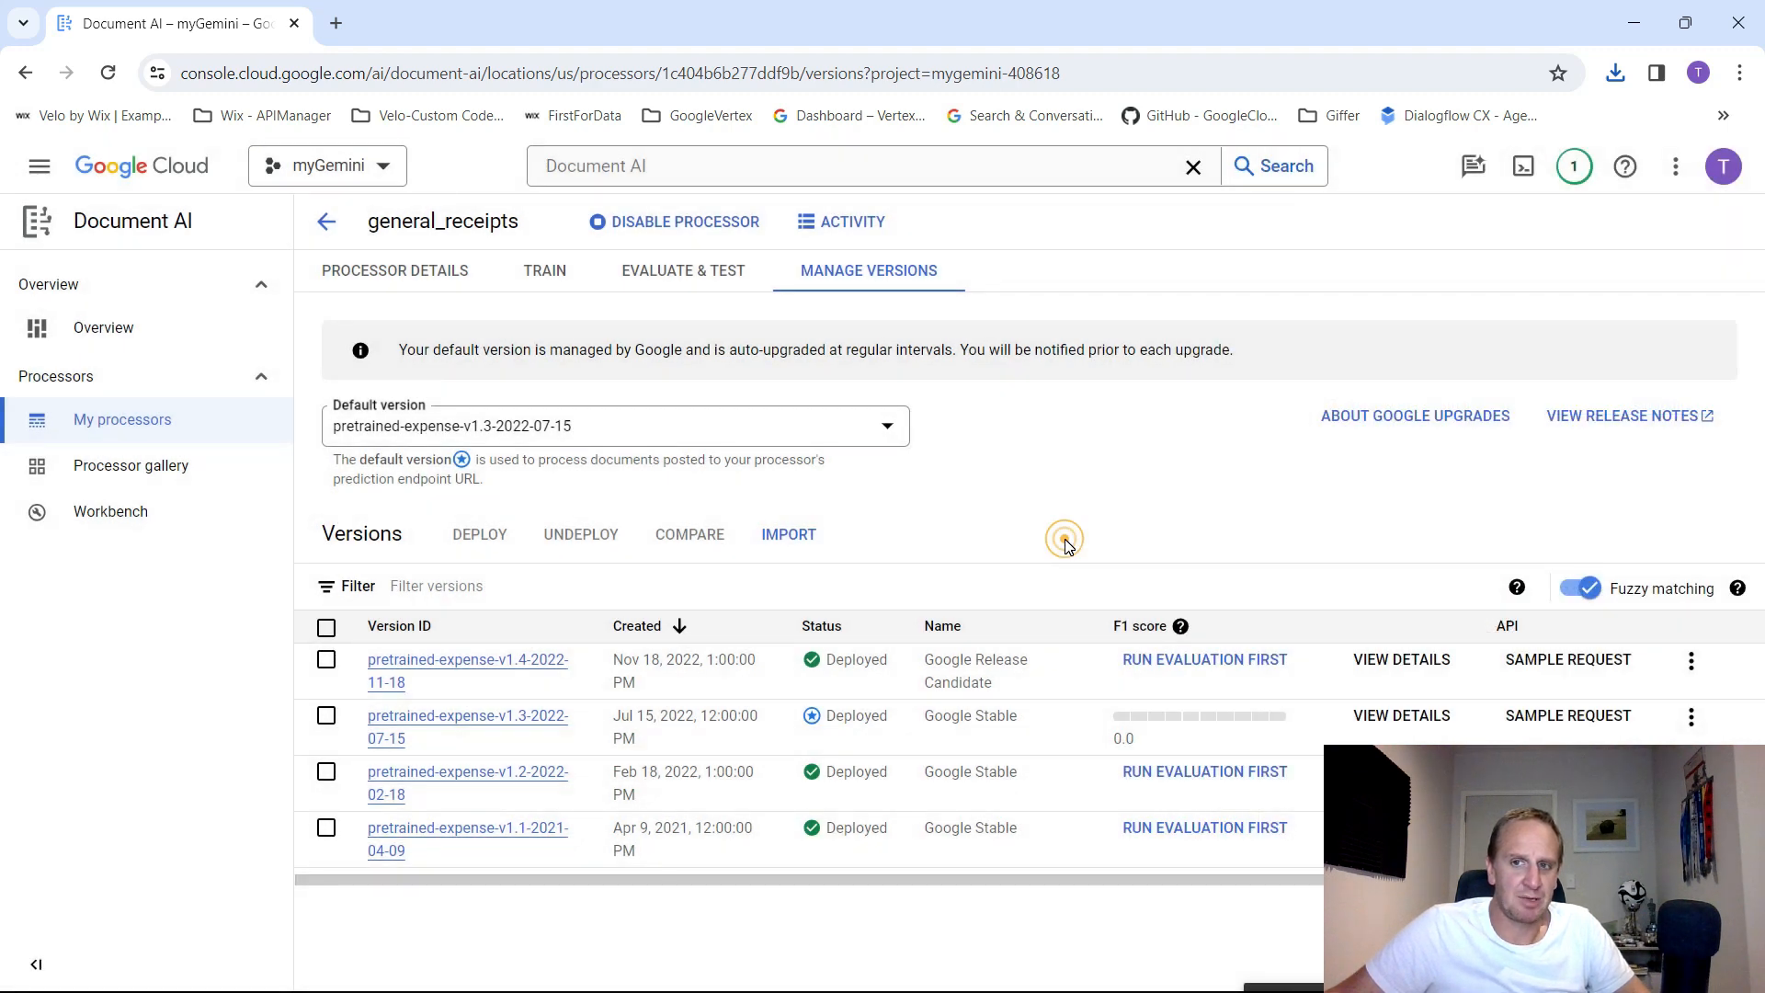